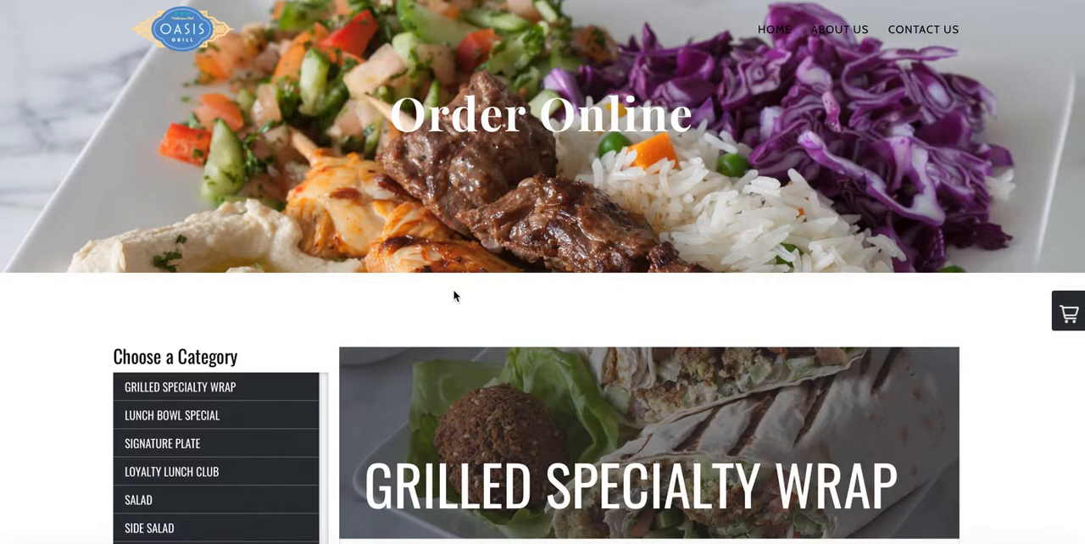
# Step: Scroll the Oasis Grill order page, then Chick 'N Chuck's online menu categories
pyautogui.scroll(-3)
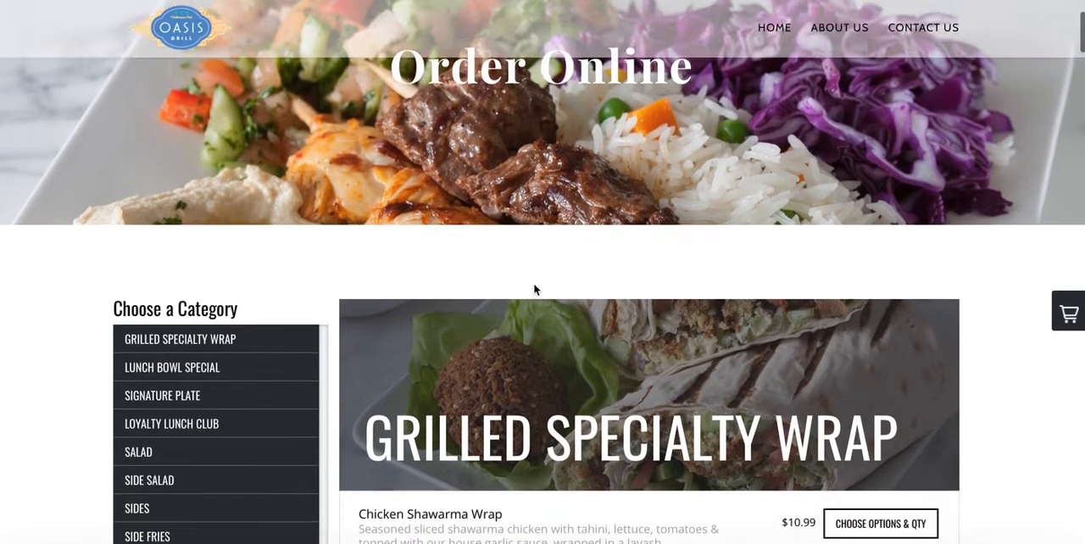
pyautogui.scroll(3)
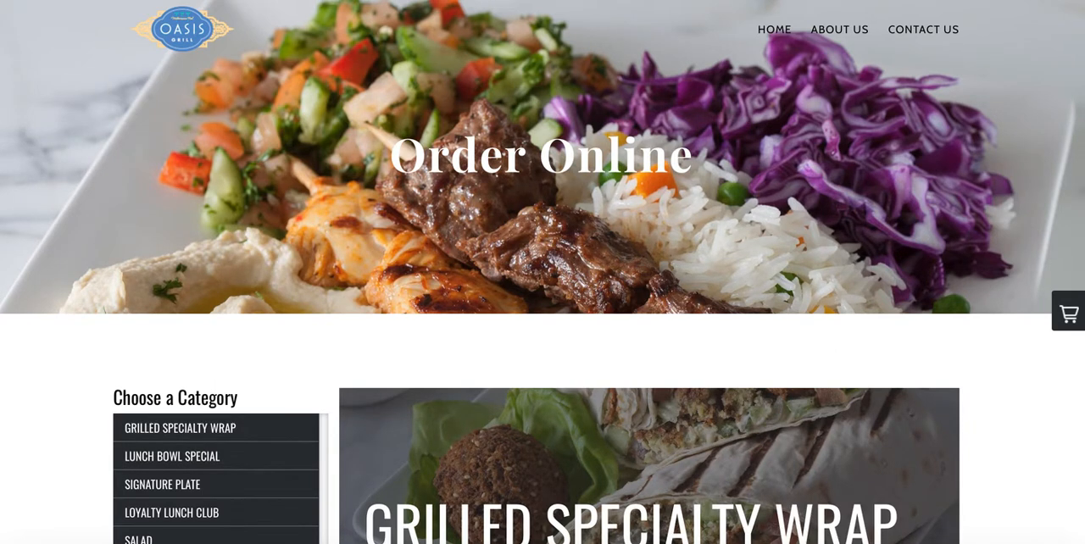
pyautogui.moveTo(614, 227)
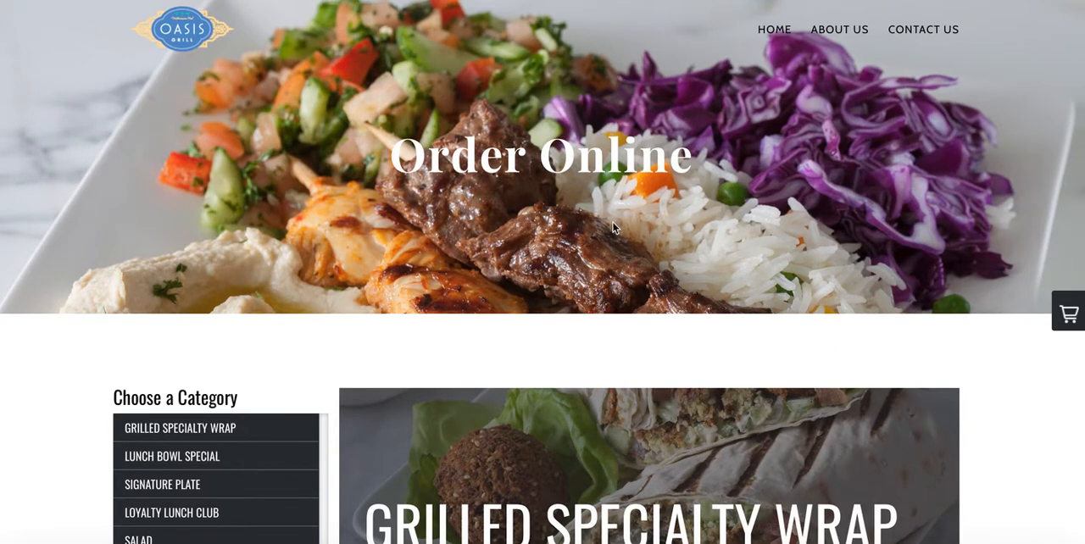
pyautogui.scroll(-3)
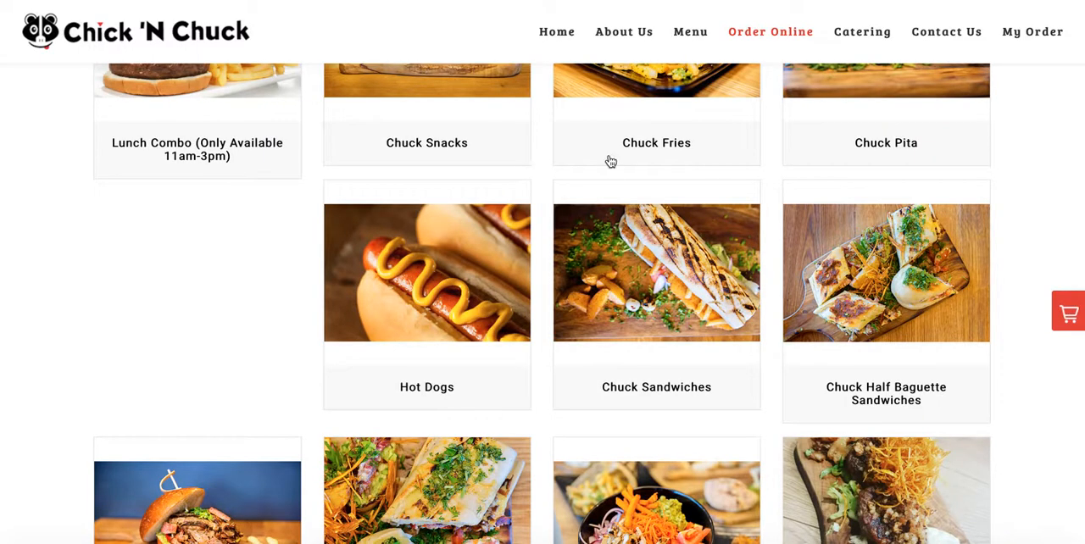
pyautogui.scroll(-3)
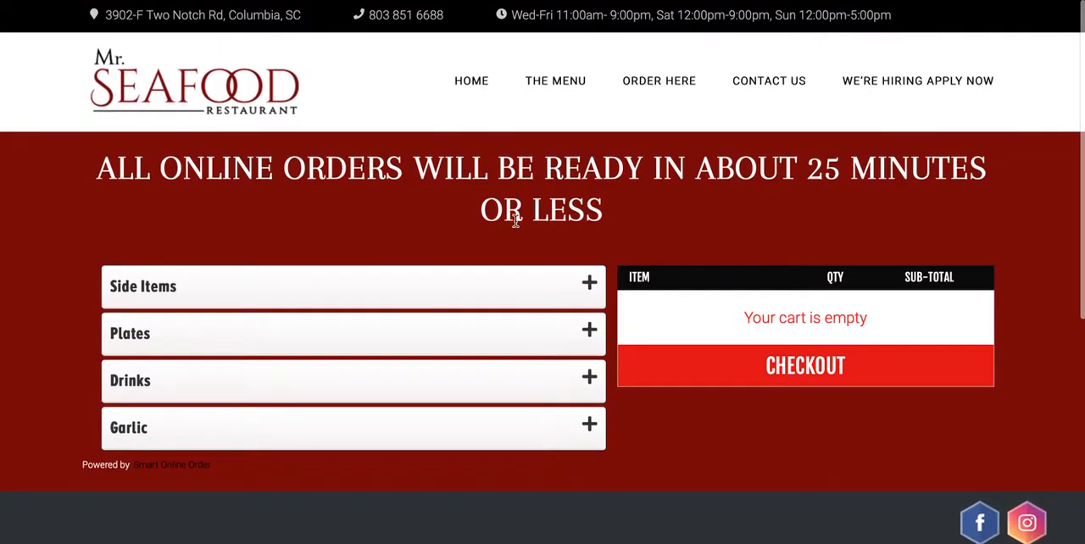
pyautogui.moveTo(482, 213)
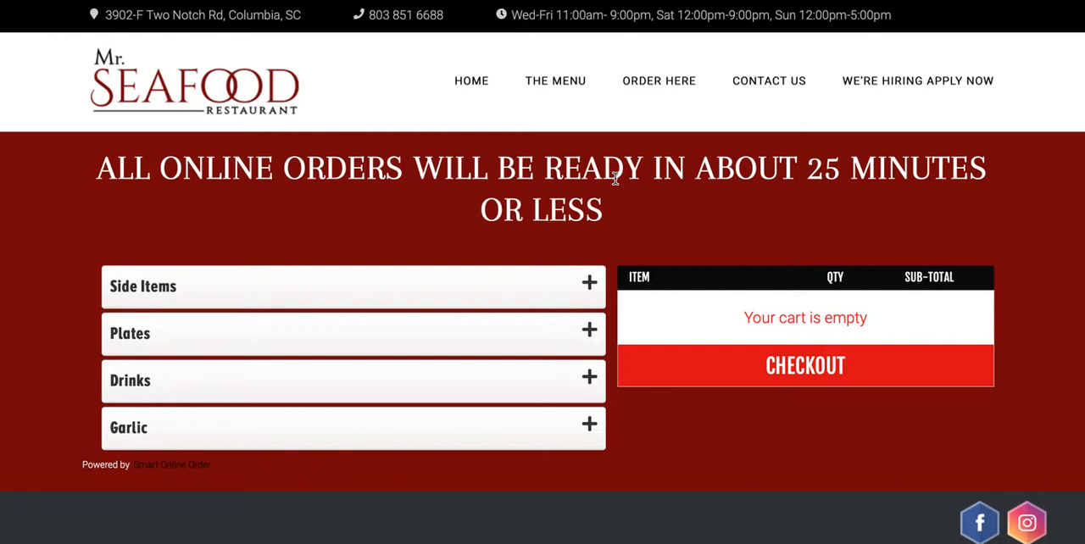
pyautogui.moveTo(640, 202)
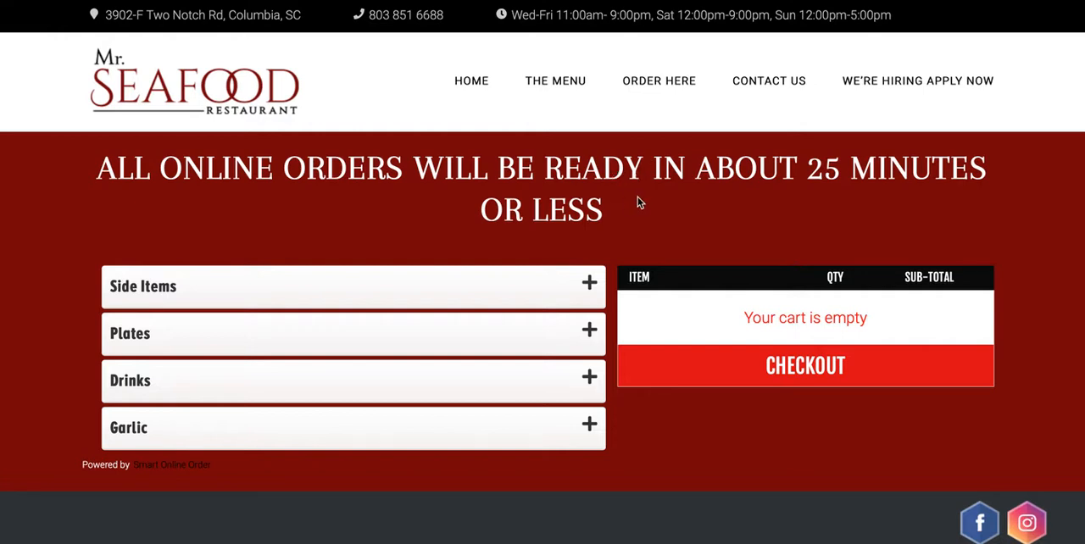
pyautogui.moveTo(621, 212)
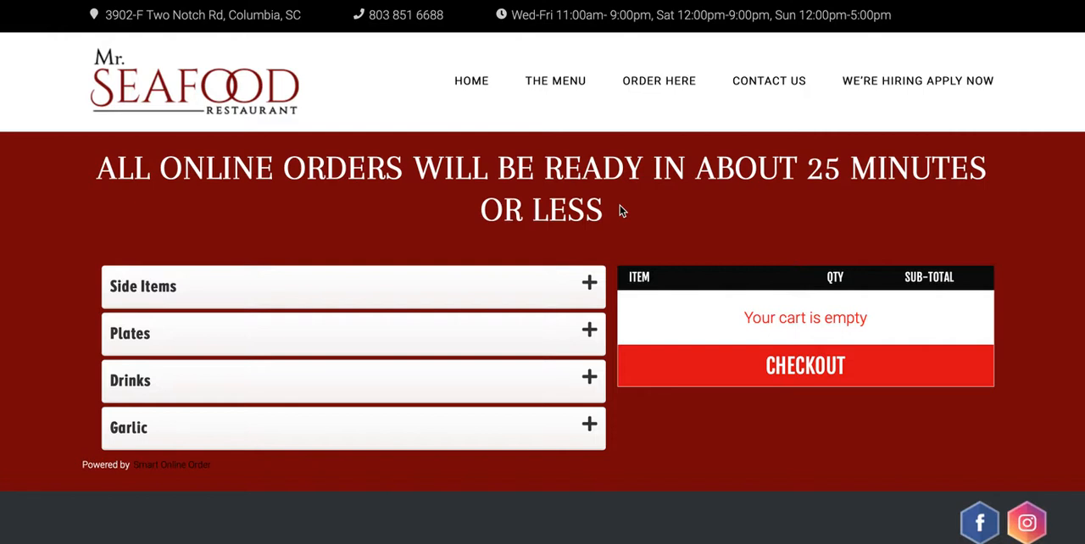
pyautogui.moveTo(653, 198)
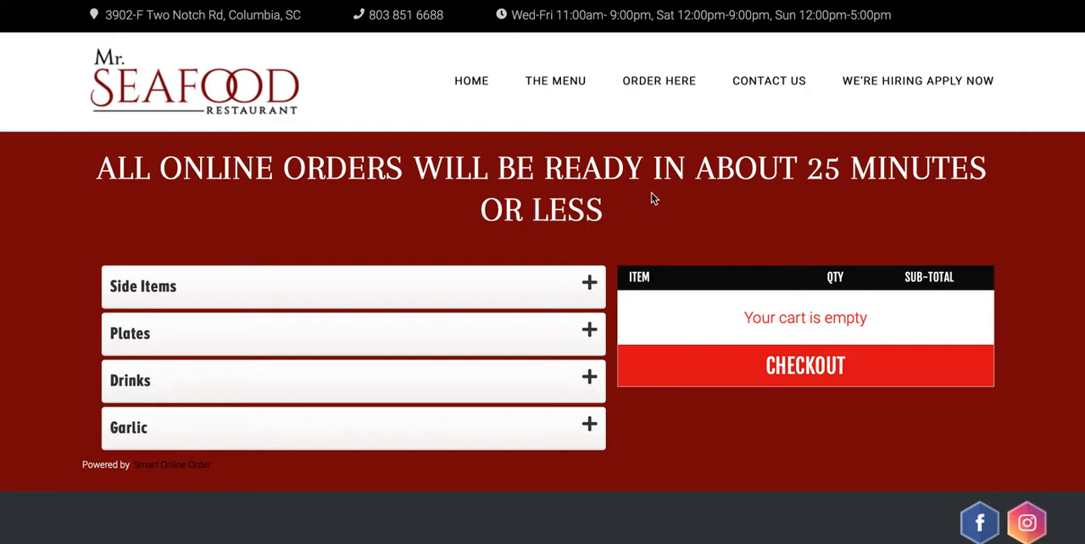
pyautogui.moveTo(699, 181)
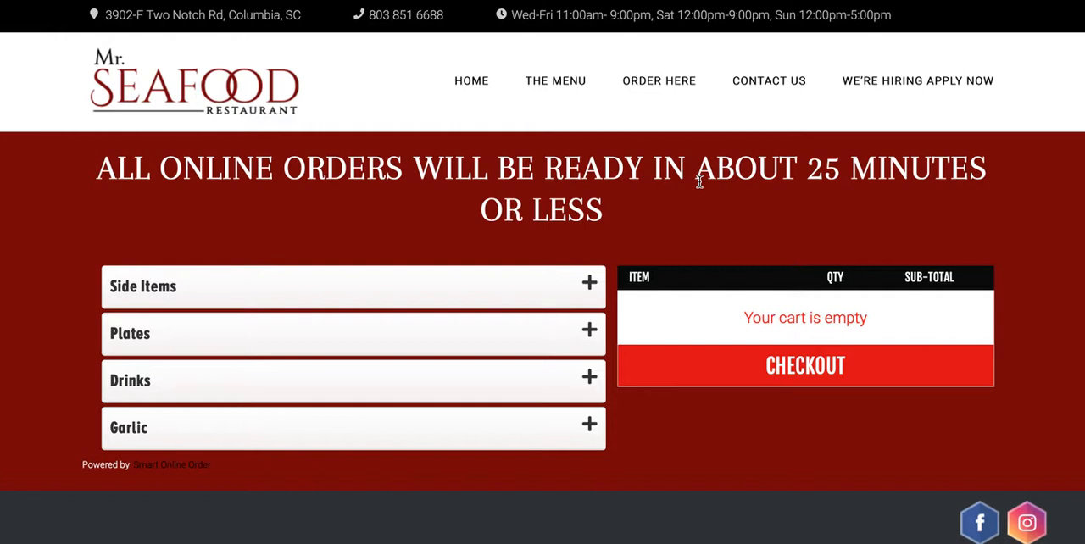
pyautogui.moveTo(861, 129)
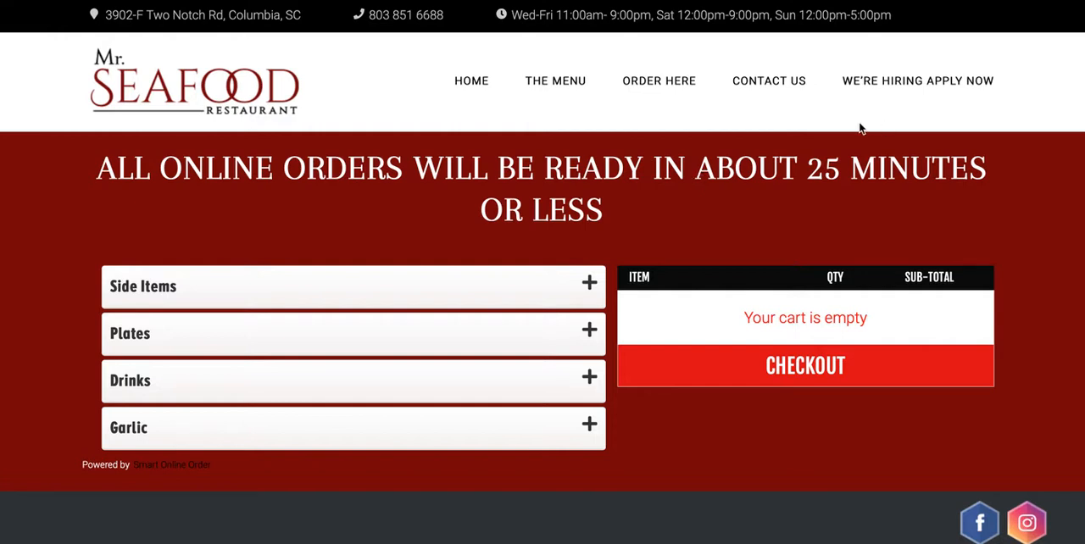
pyautogui.moveTo(841, 132)
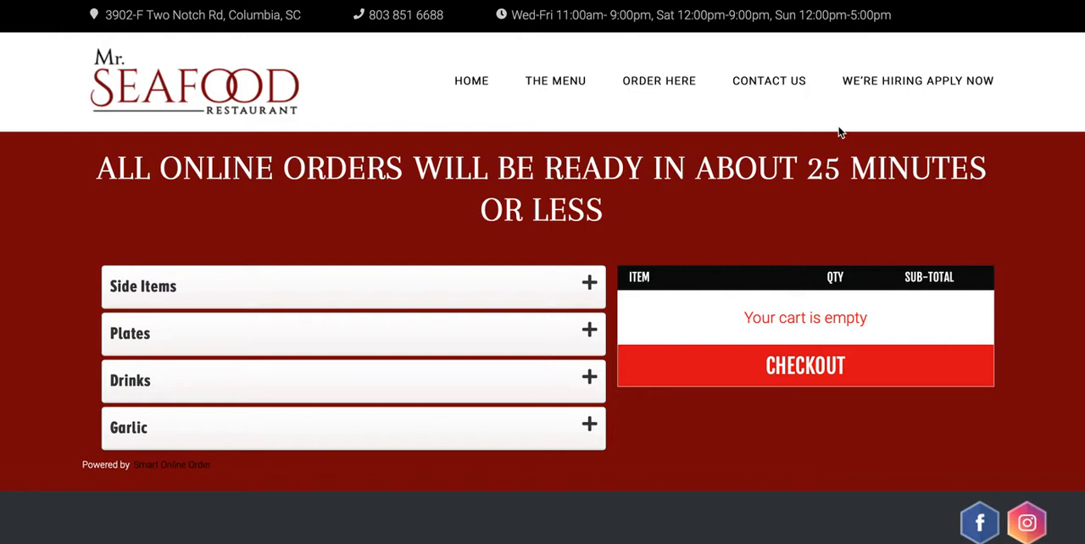
pyautogui.moveTo(863, 153)
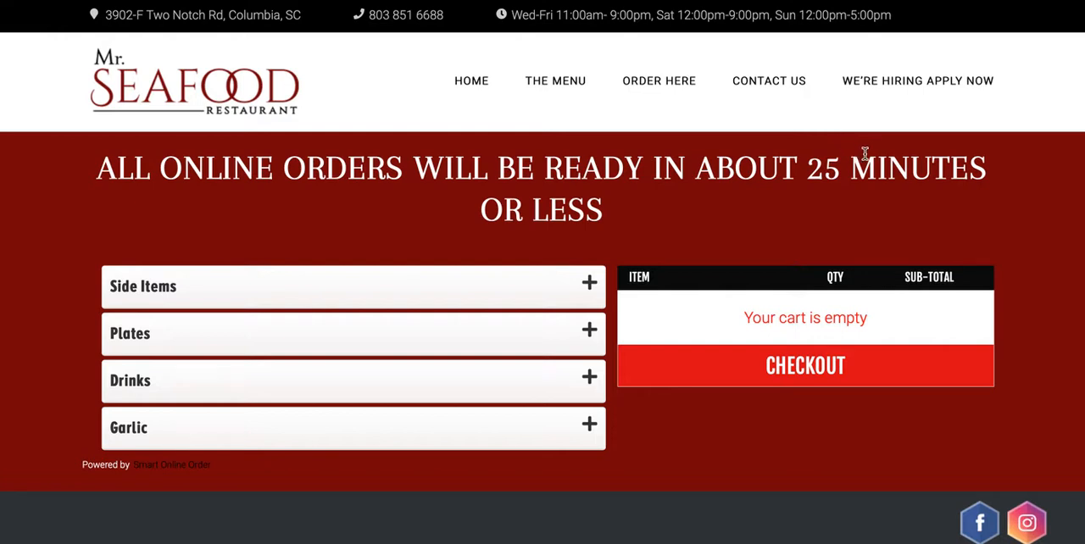
pyautogui.moveTo(600, 210)
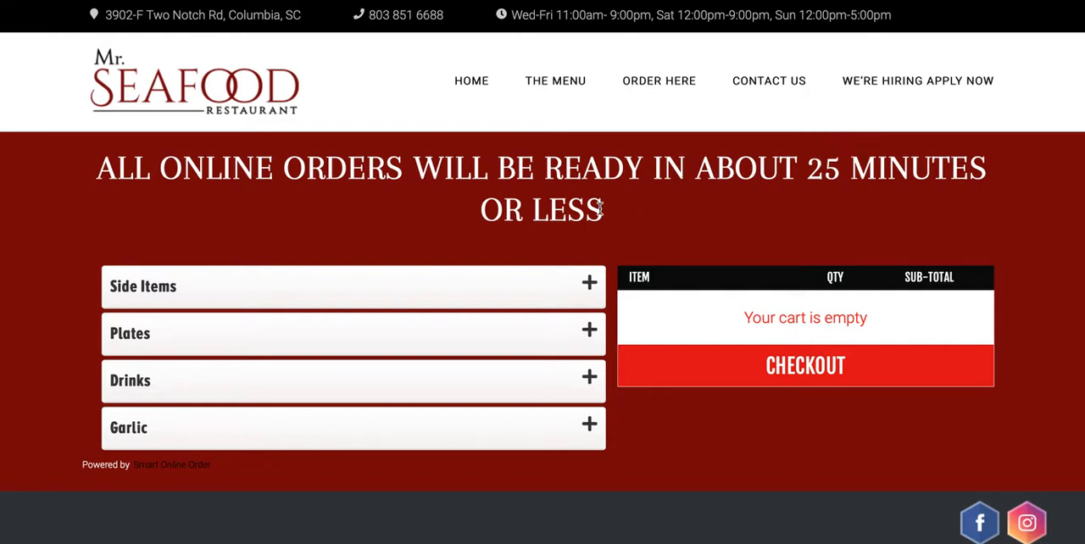
pyautogui.moveTo(607, 210)
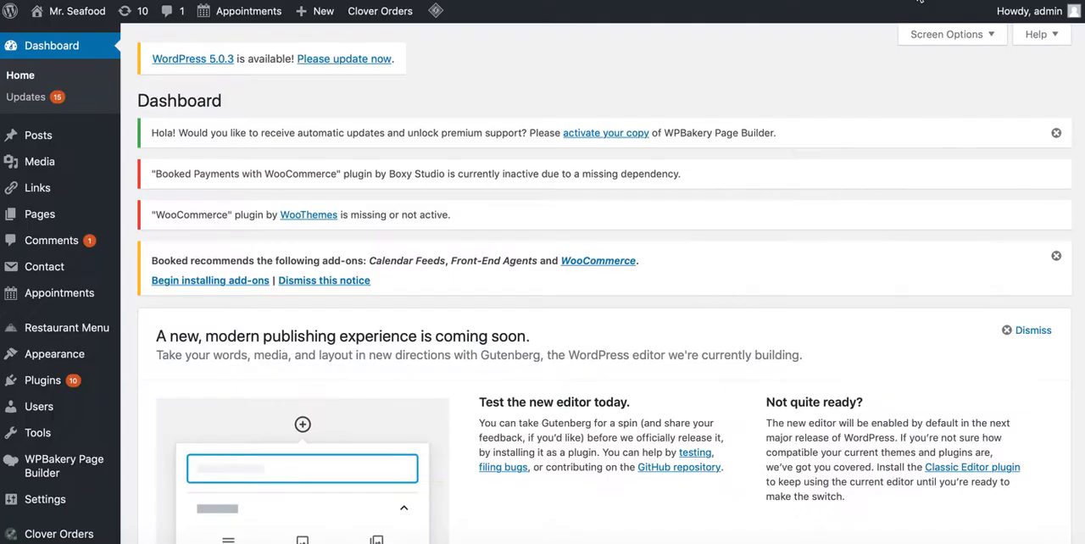
# Step: Open Clover Orders settings from the admin sidebar and view the Key settings with its valid API key
pyautogui.scroll(-3)
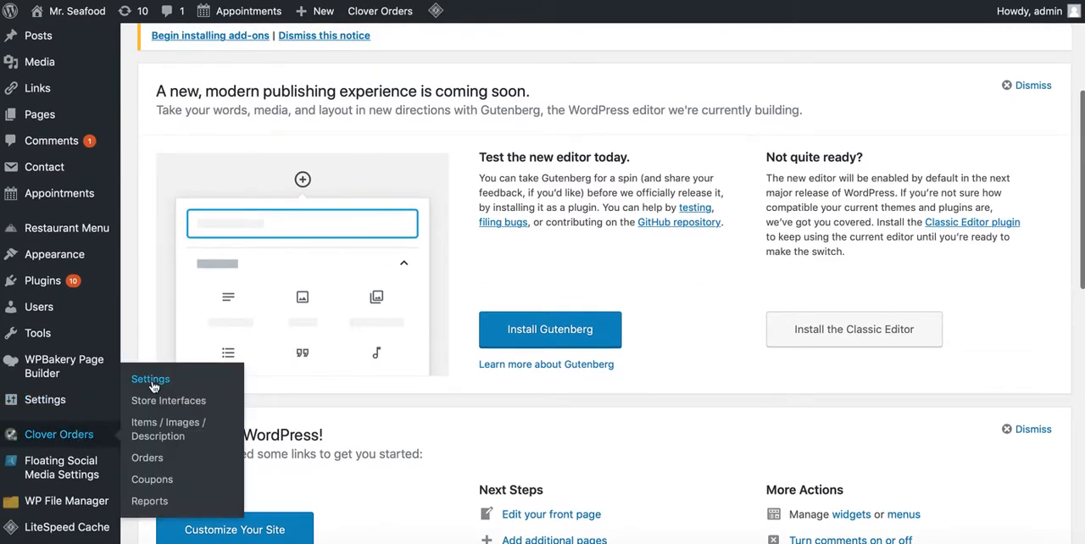
pyautogui.moveTo(398, 288)
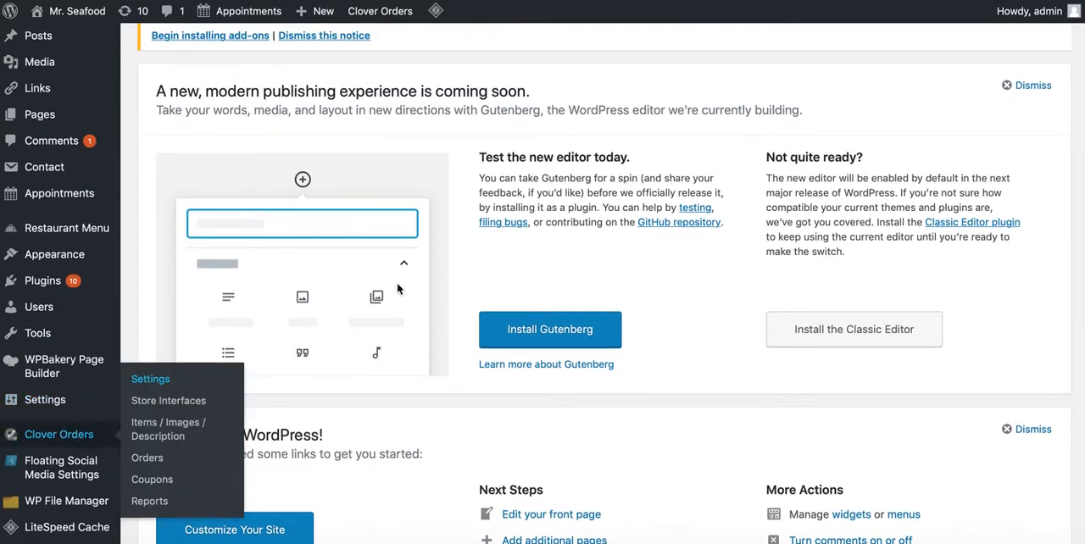
pyautogui.moveTo(390, 371)
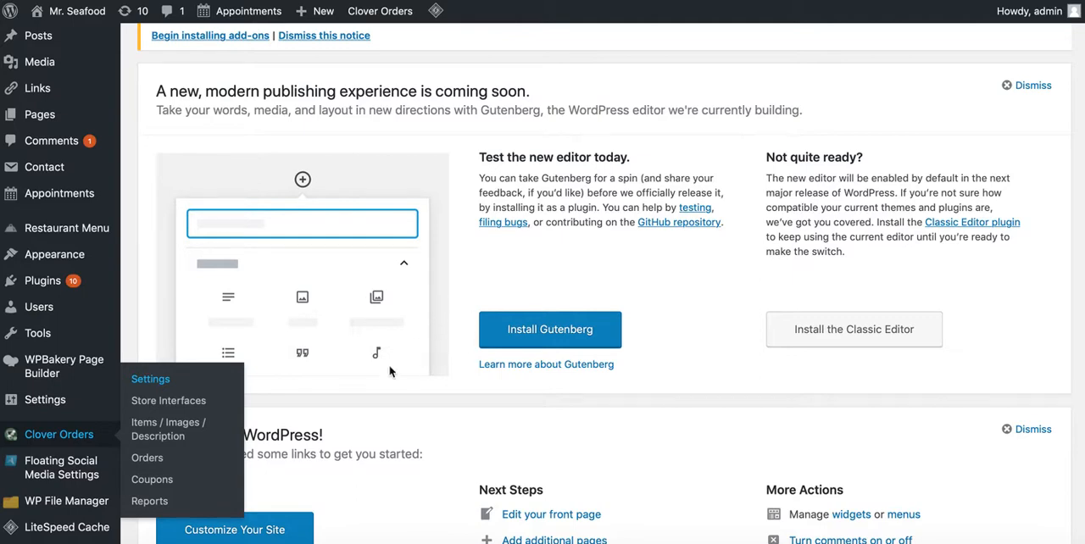
pyautogui.click(149, 380)
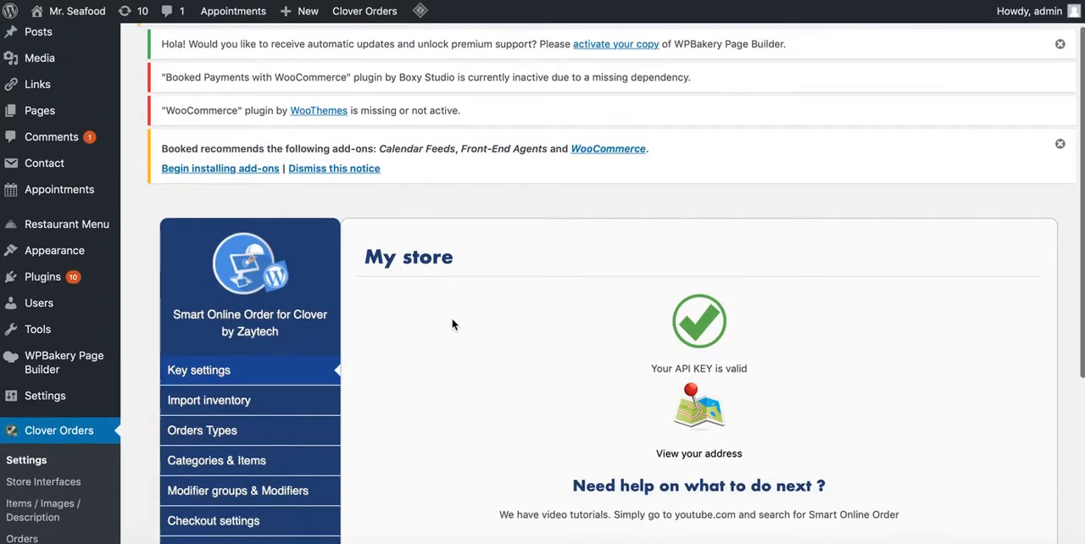
pyautogui.scroll(-3)
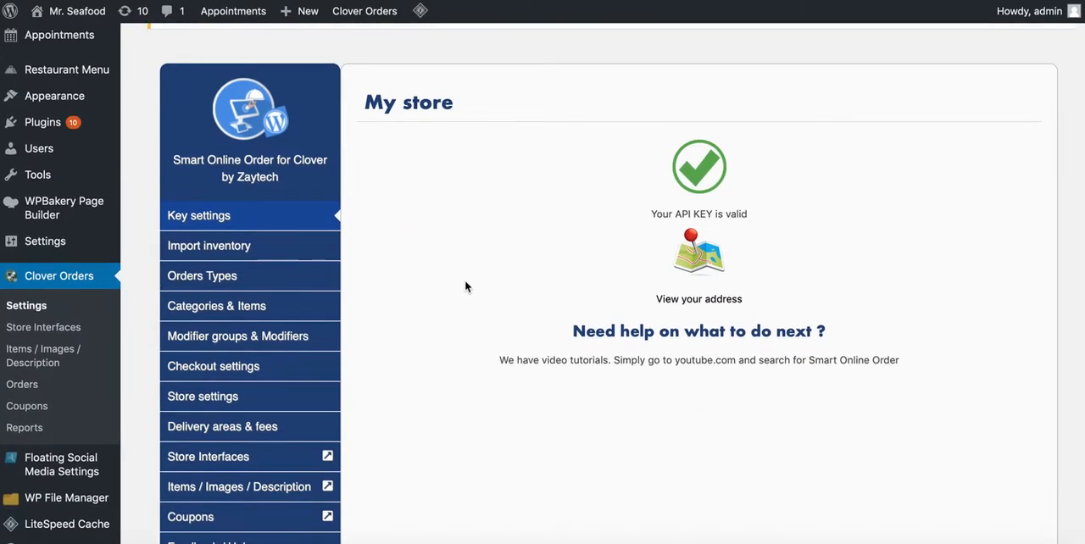
pyautogui.moveTo(584, 255)
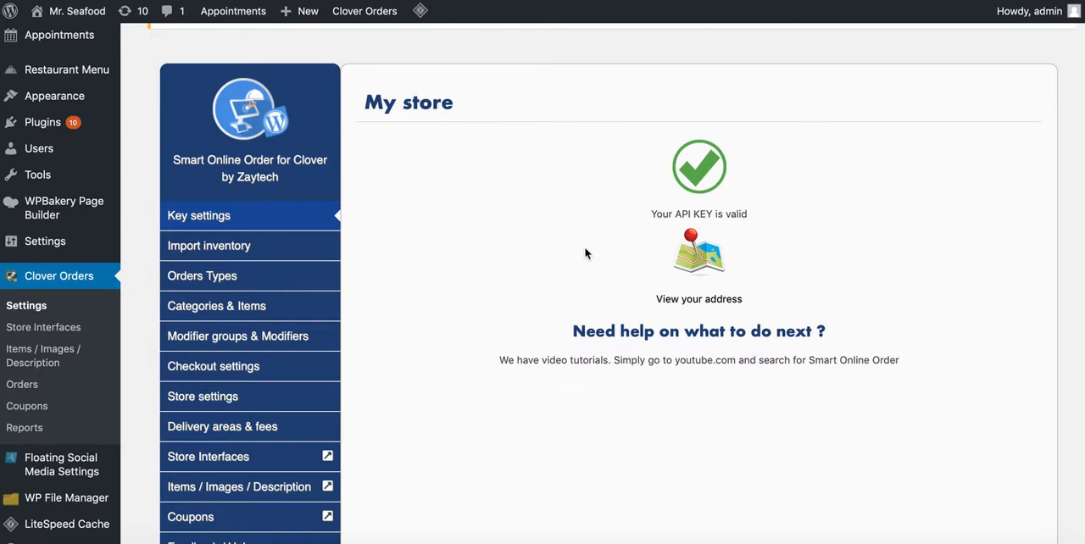
pyautogui.scroll(-3)
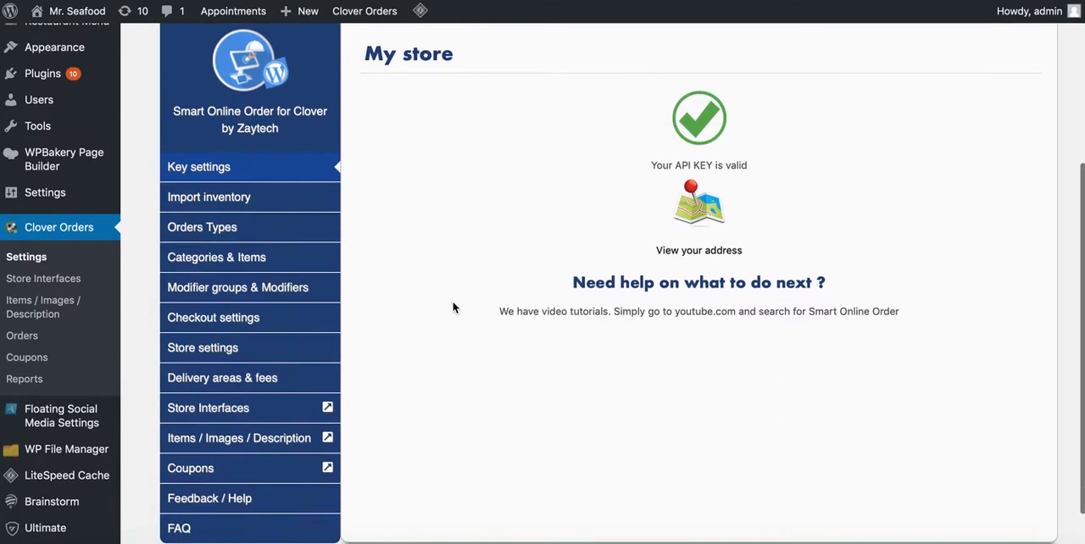
pyautogui.click(211, 196)
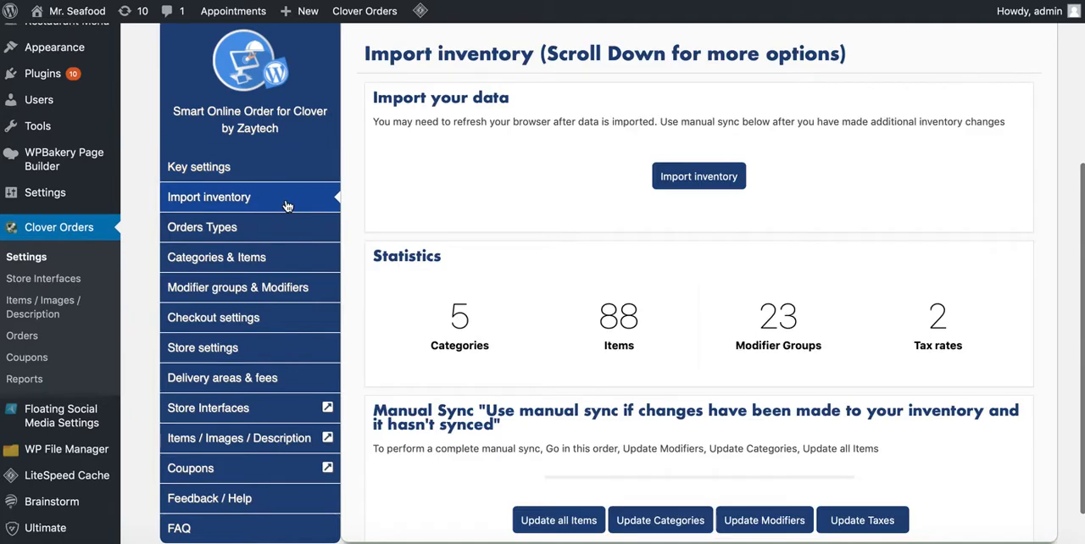
pyautogui.scroll(3)
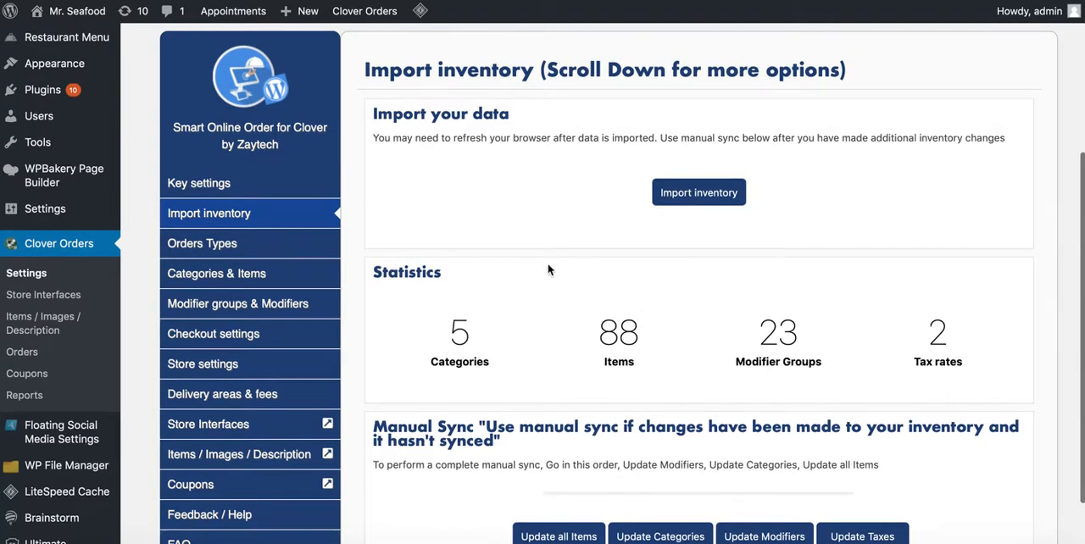
pyautogui.scroll(-3)
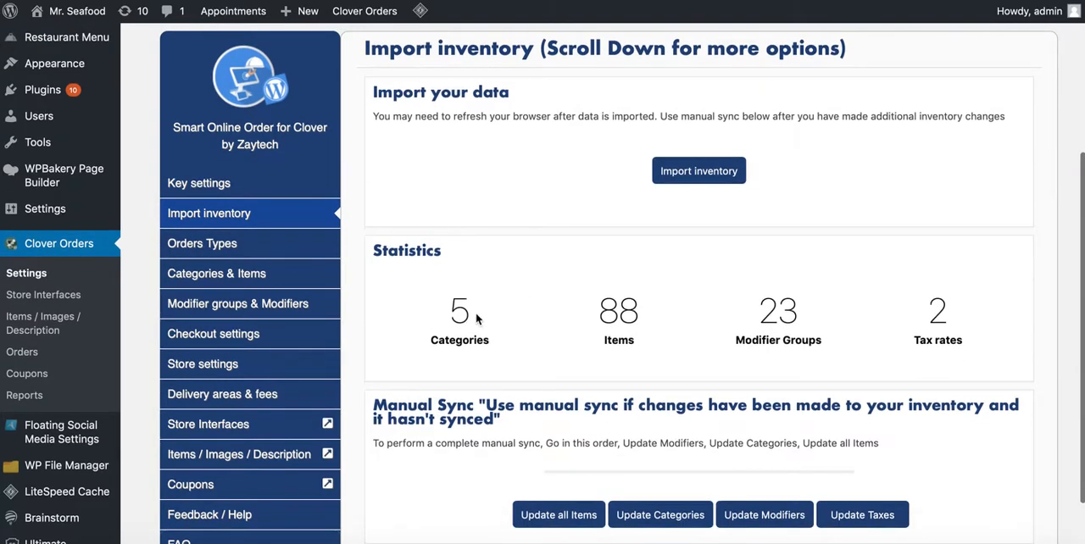
pyautogui.moveTo(795, 326)
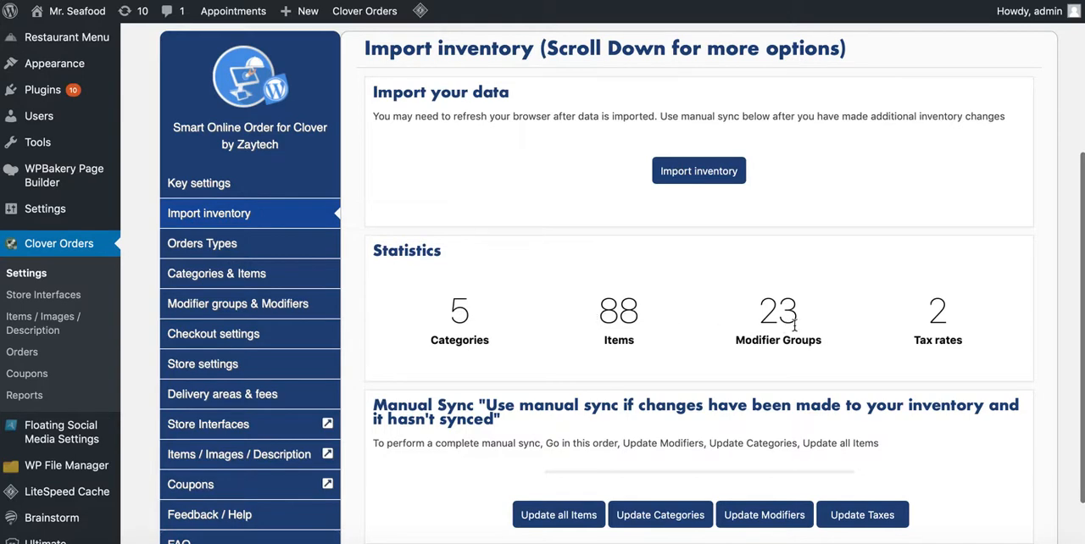
pyautogui.scroll(-3)
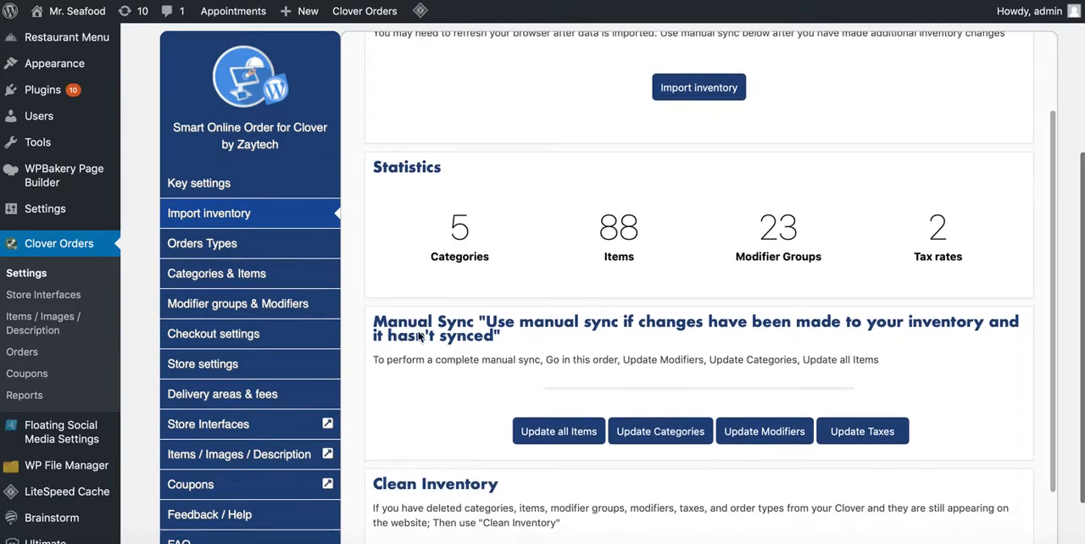
pyautogui.scroll(-3)
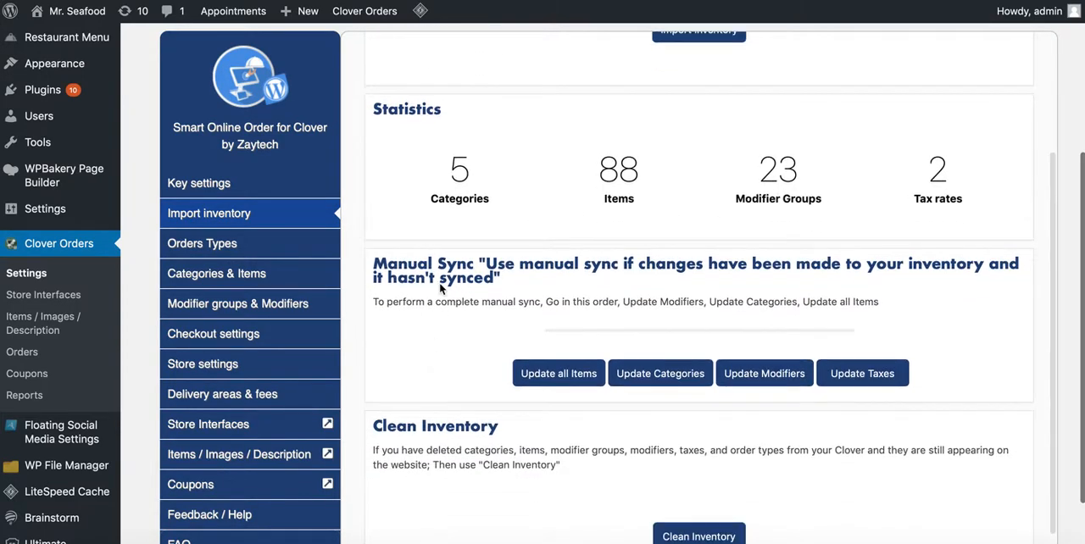
pyautogui.moveTo(653, 290)
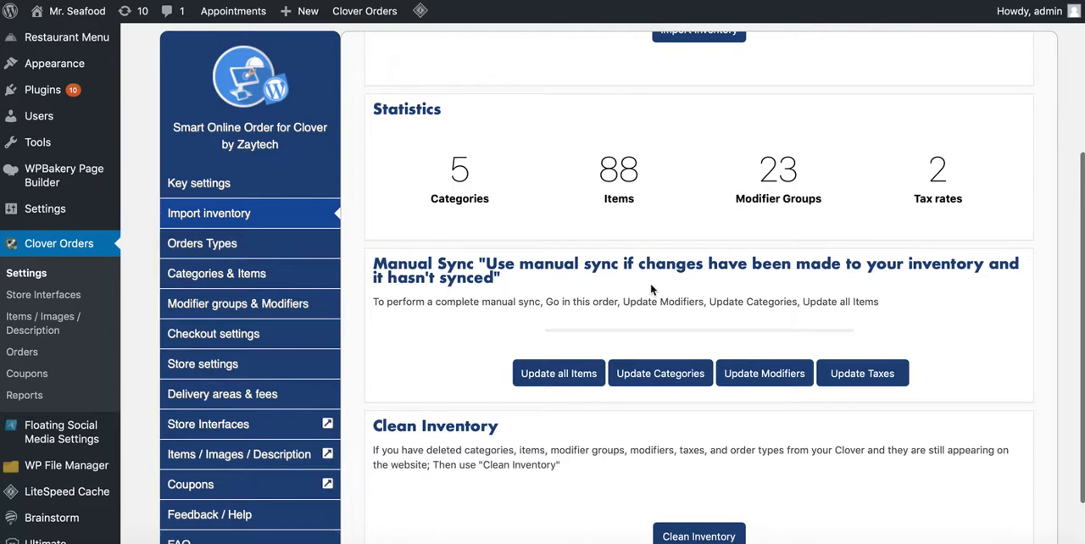
pyautogui.moveTo(702, 315)
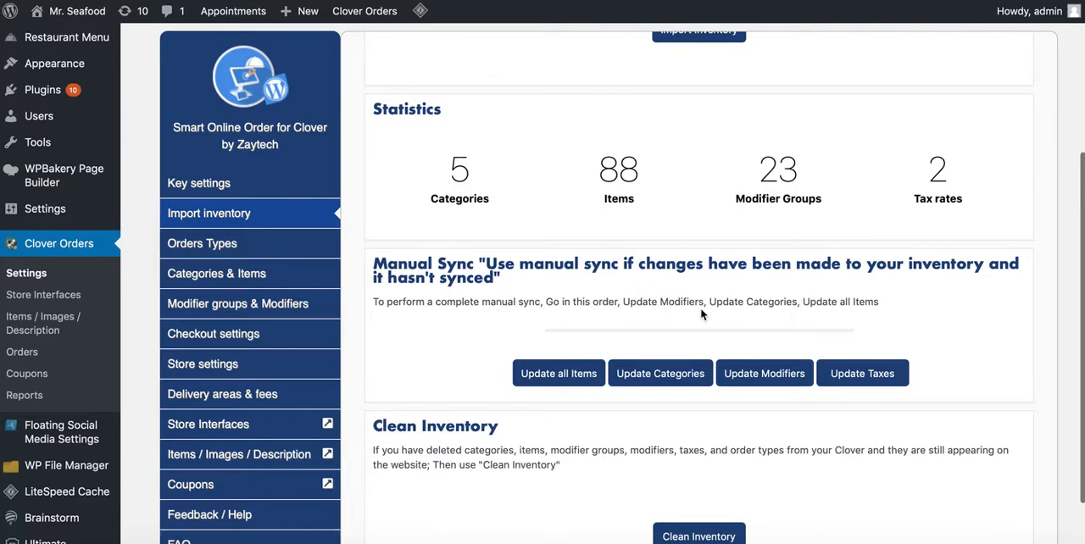
pyautogui.moveTo(861, 372)
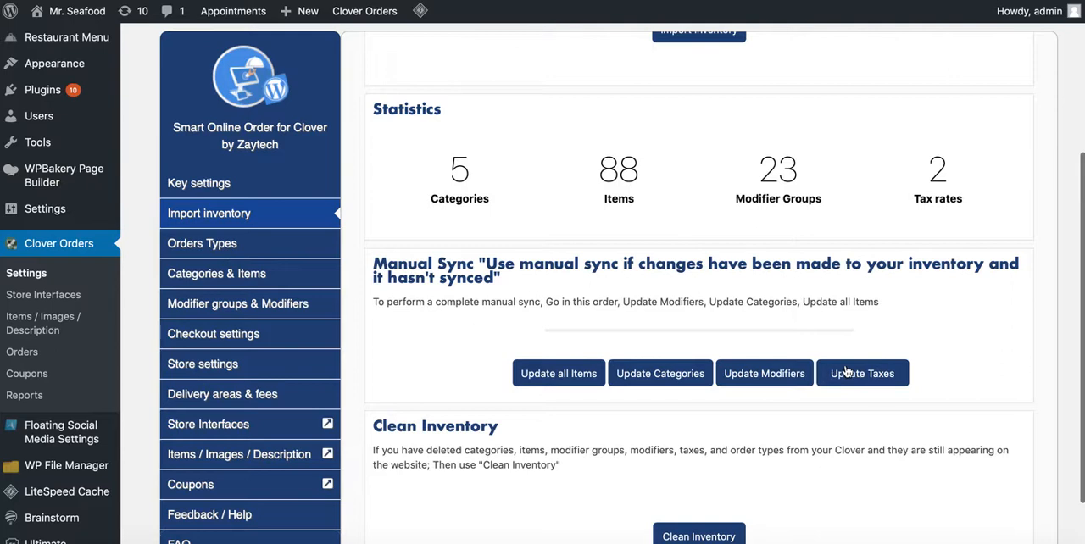
pyautogui.moveTo(749, 333)
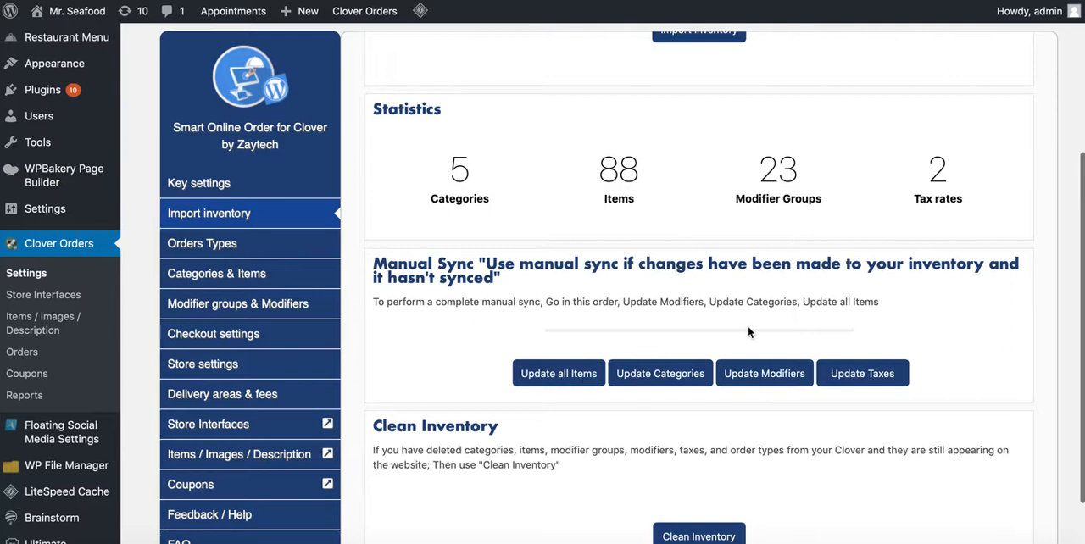
pyautogui.moveTo(771, 373)
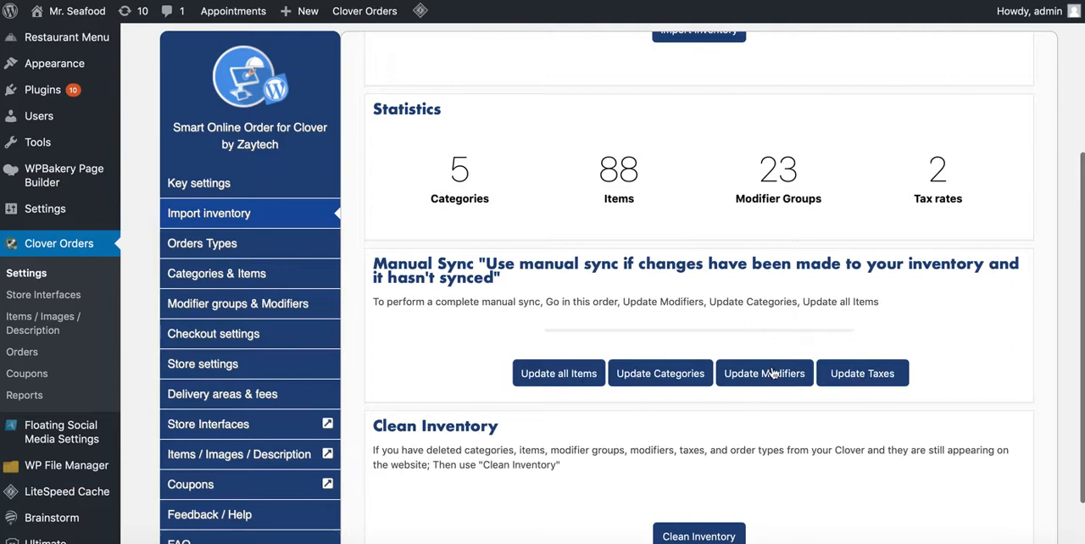
pyautogui.moveTo(736, 349)
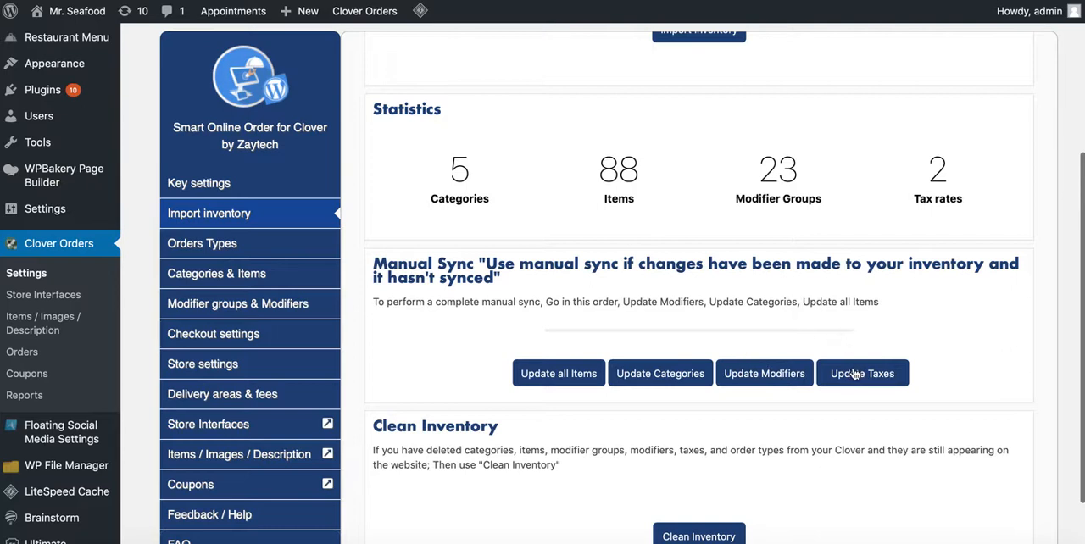
pyautogui.moveTo(627, 318)
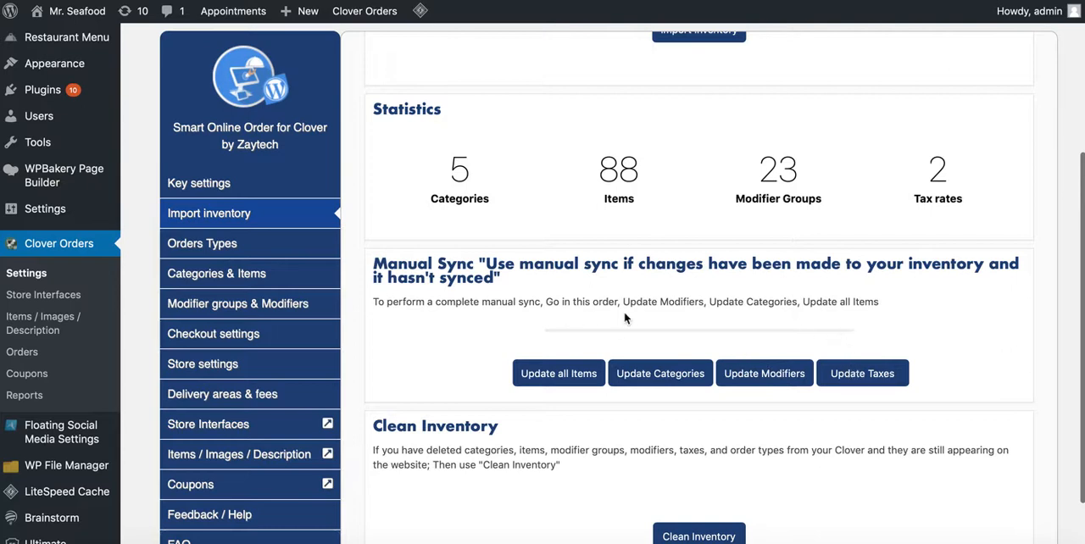
pyautogui.moveTo(596, 391)
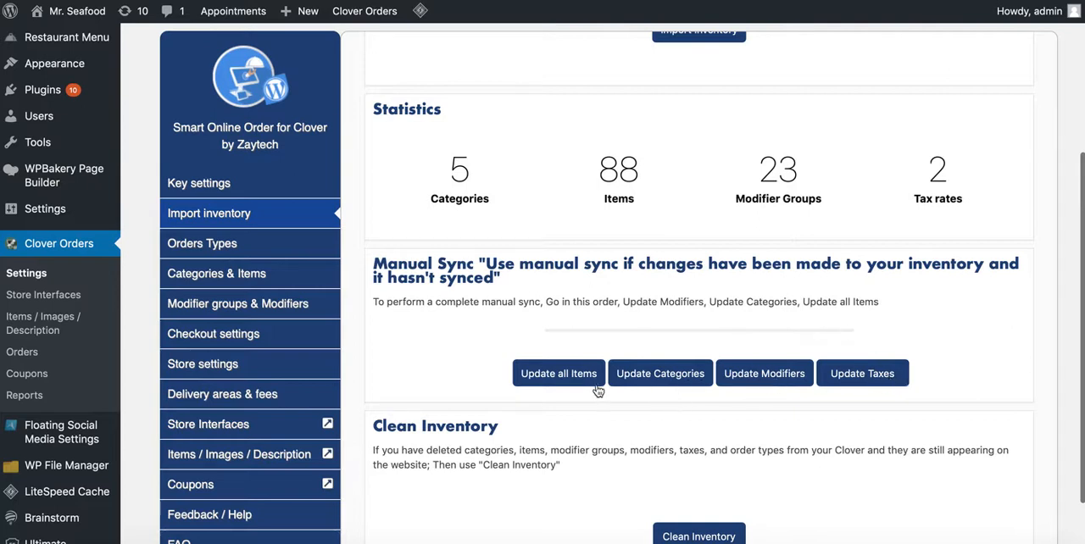
pyautogui.moveTo(572, 325)
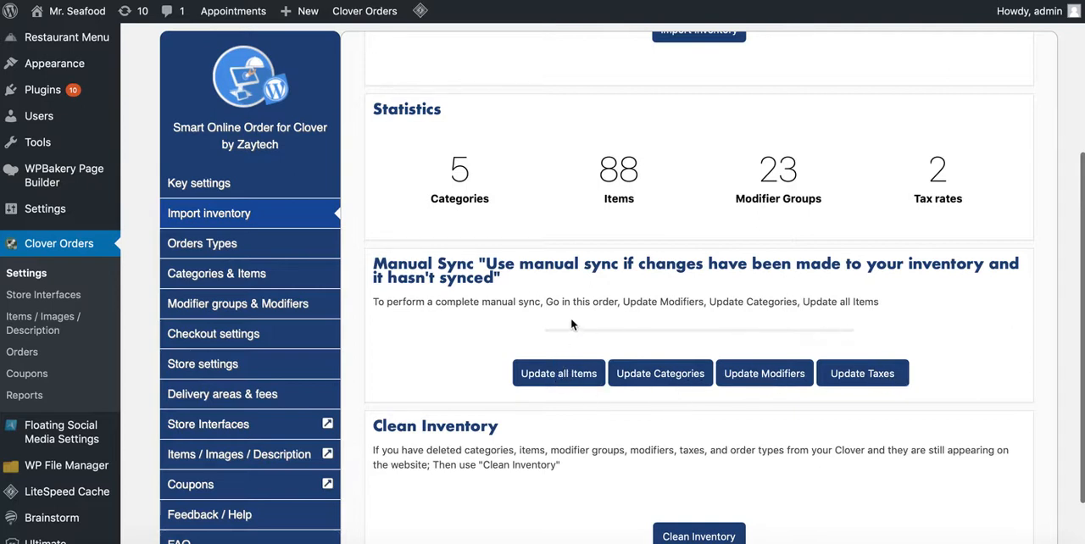
pyautogui.moveTo(837, 349)
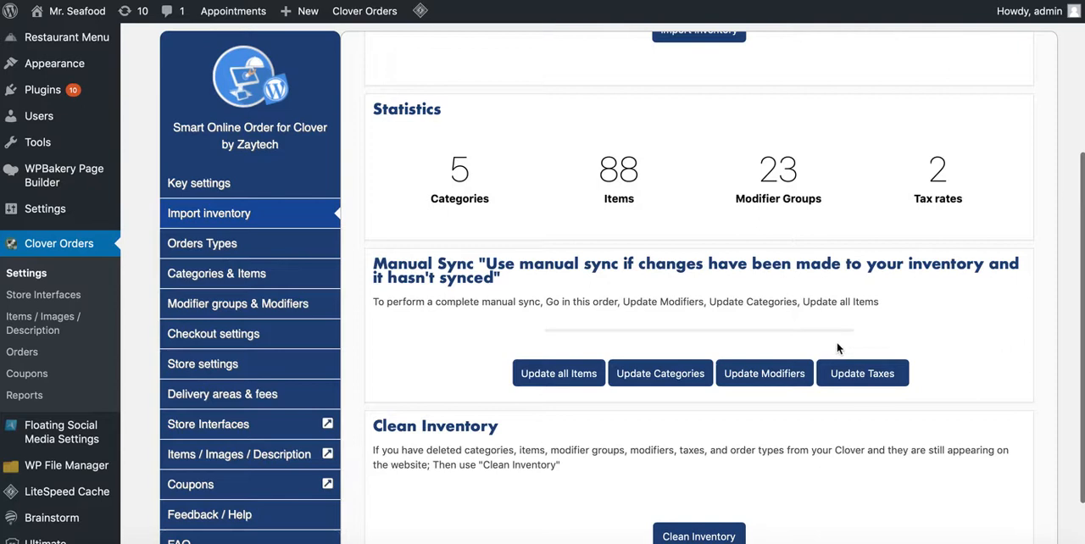
pyautogui.moveTo(772, 342)
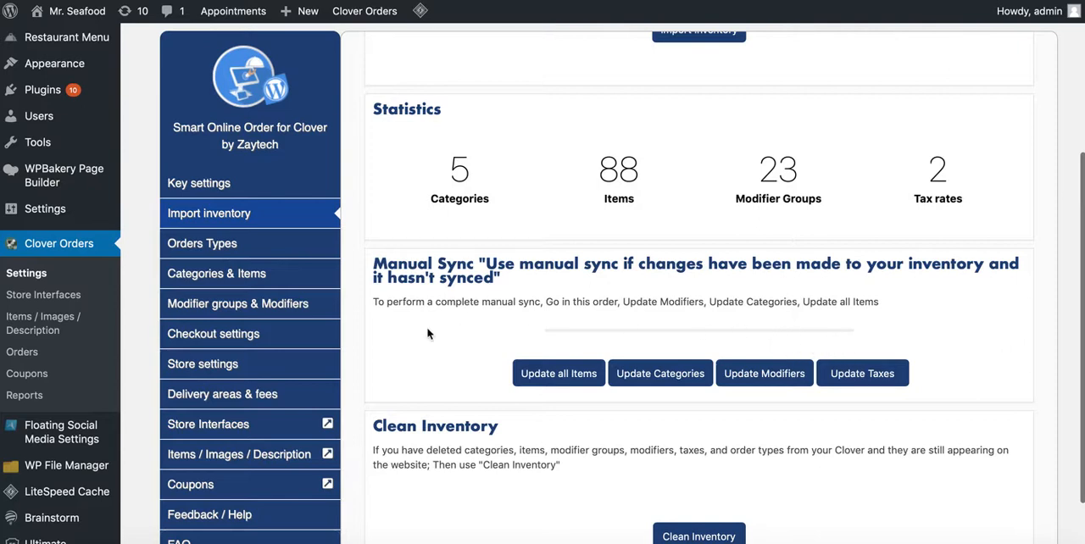
pyautogui.scroll(-3)
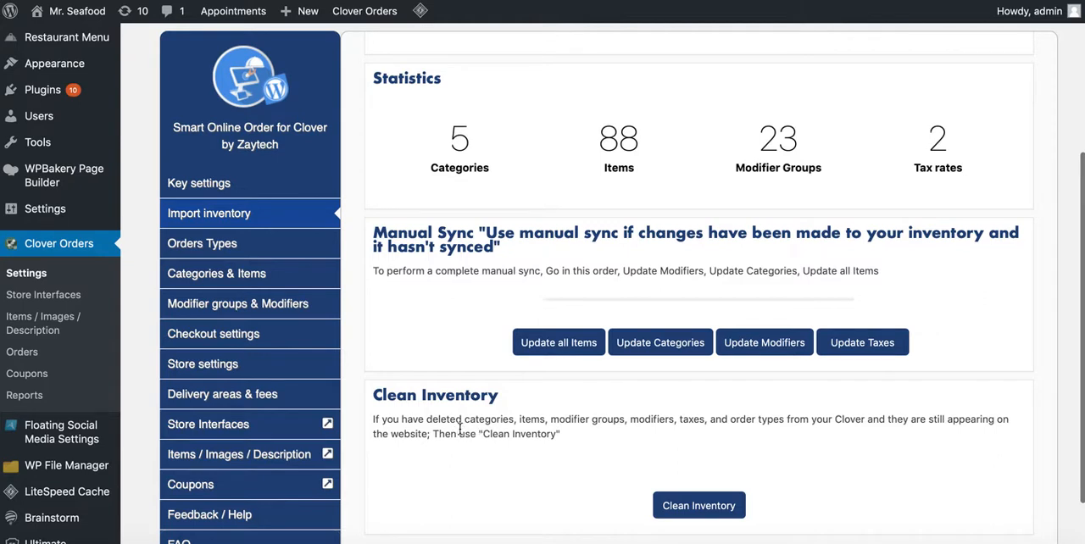
pyautogui.moveTo(553, 449)
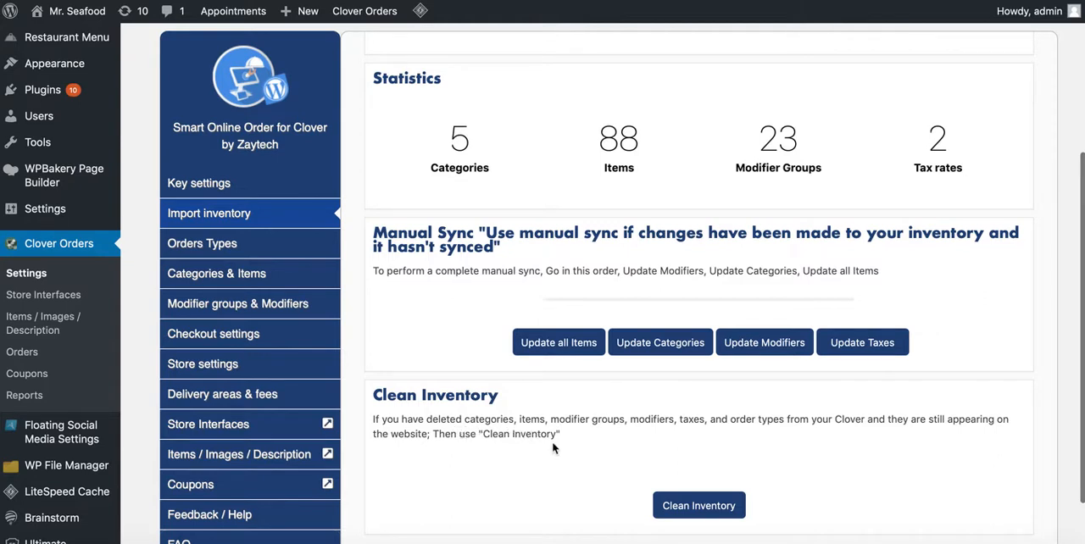
pyautogui.moveTo(603, 461)
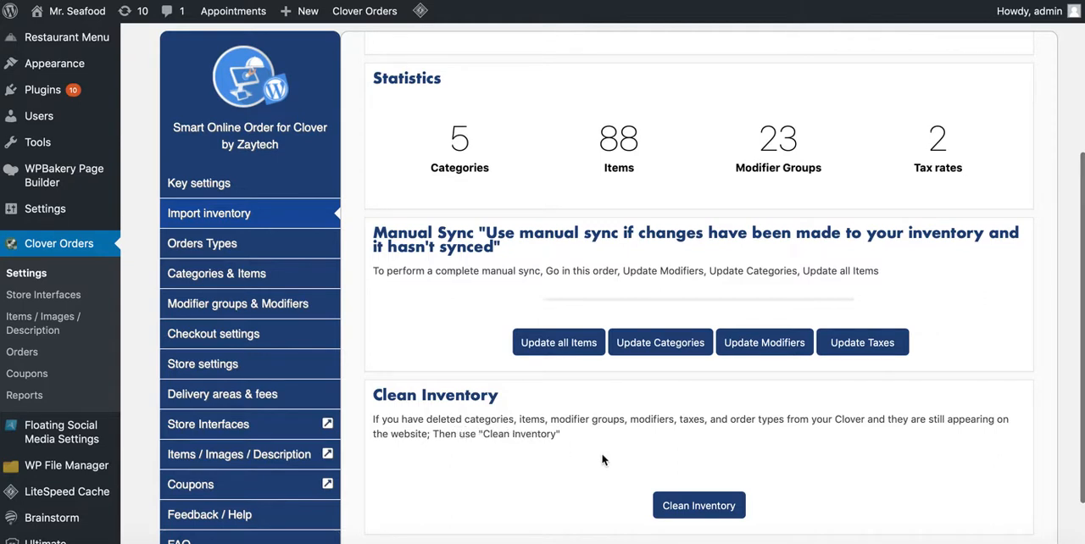
pyautogui.moveTo(576, 444)
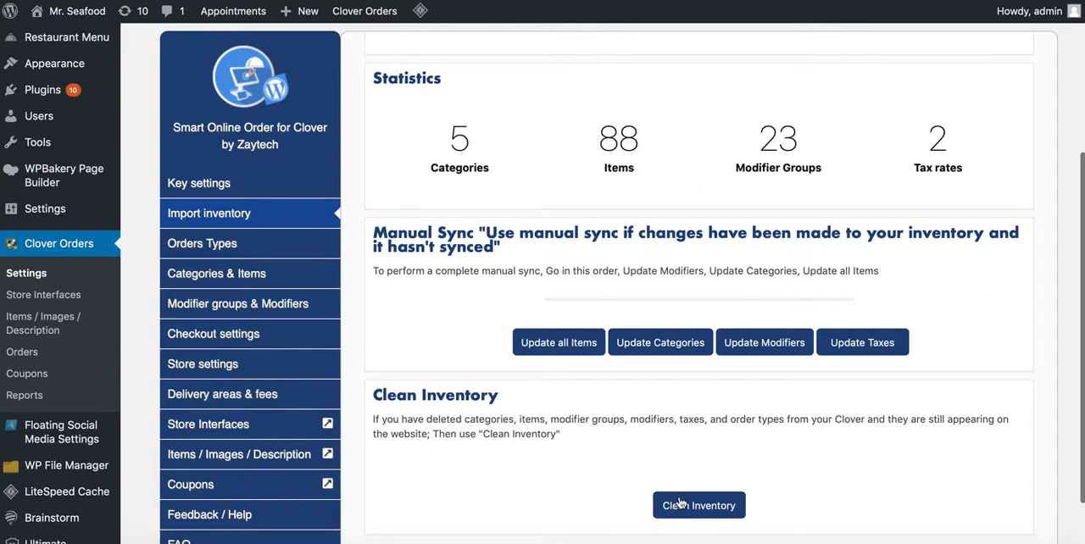
pyautogui.moveTo(549, 454)
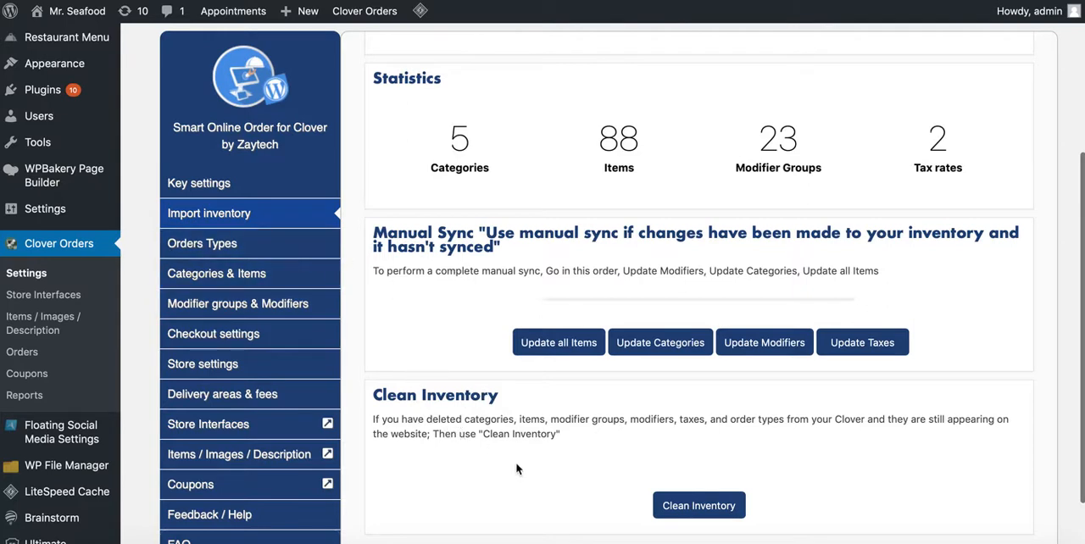
pyautogui.scroll(-3)
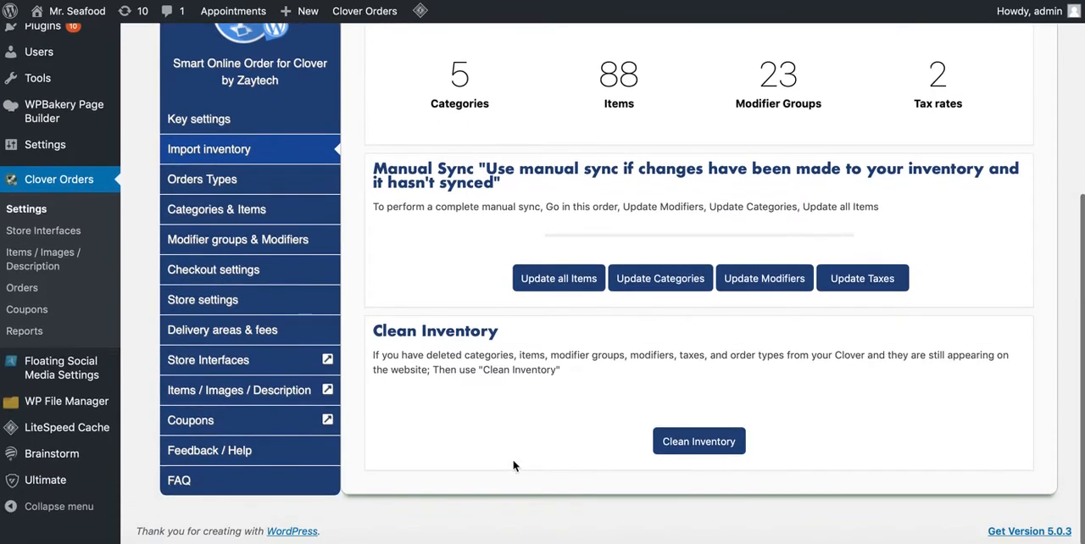
# Step: Show the Orders Types page listing Delivery, Pickup (Web) and Pick Up
pyautogui.click(202, 179)
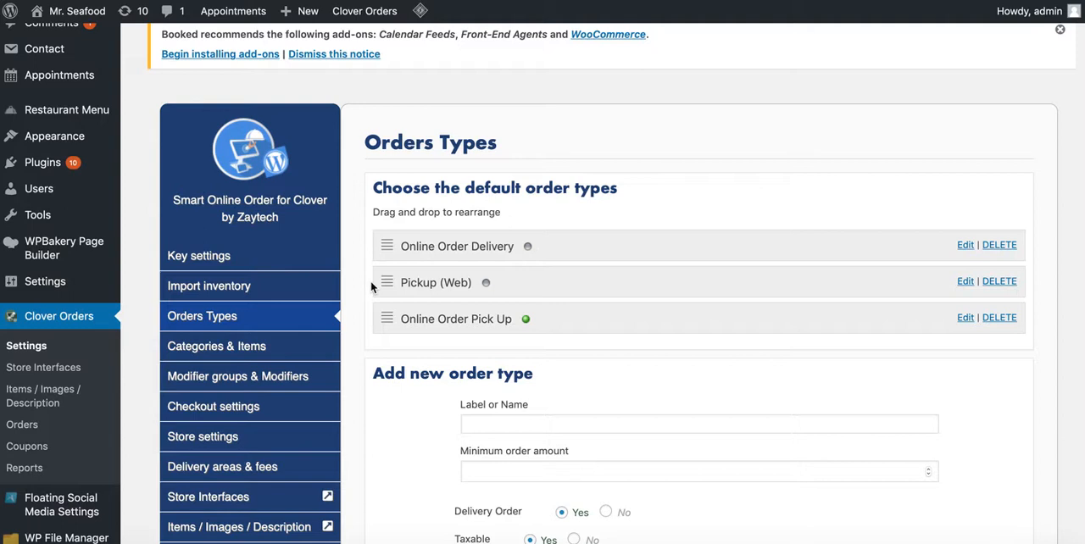
pyautogui.moveTo(620, 271)
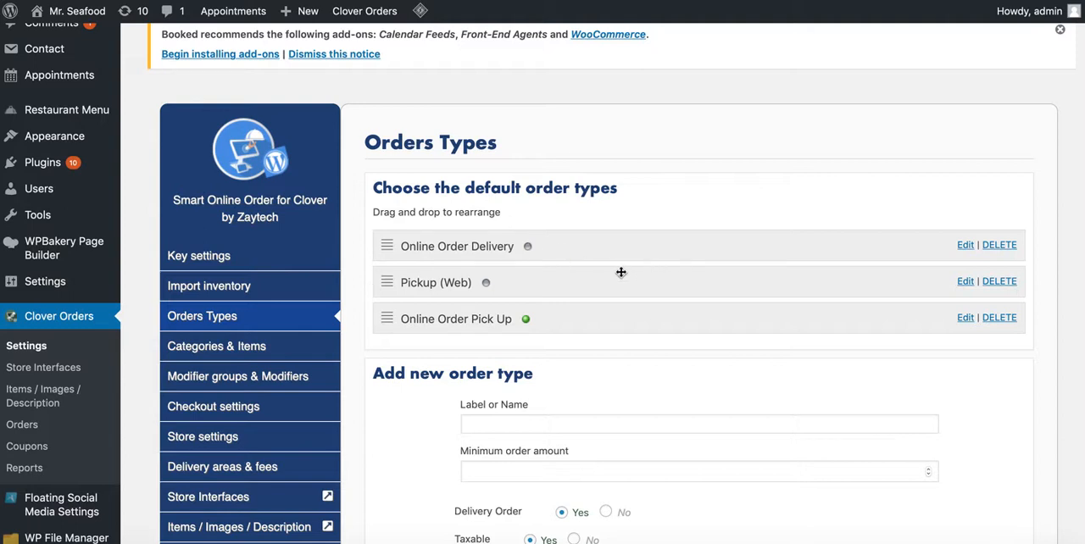
pyautogui.moveTo(888, 257)
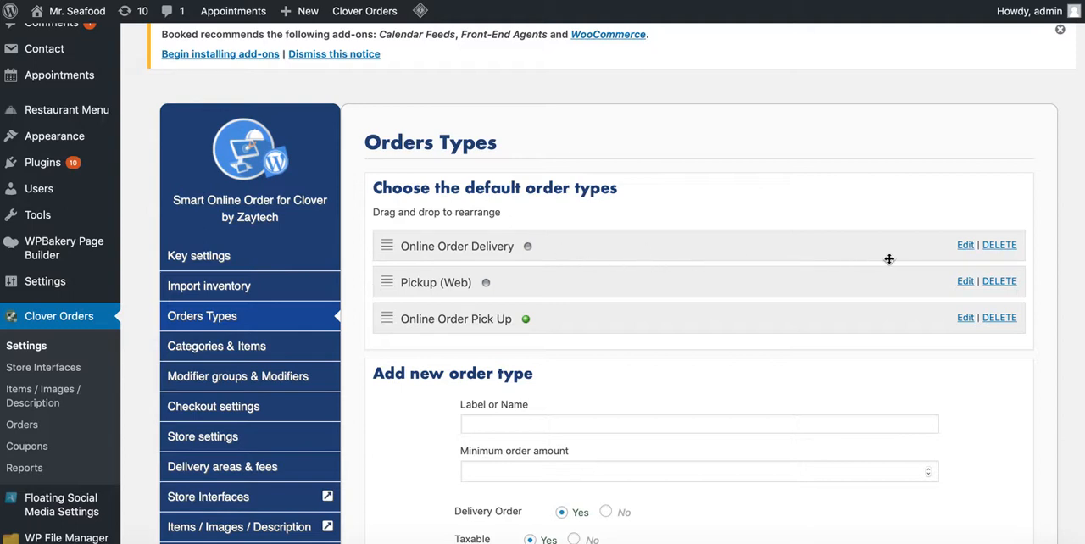
pyautogui.click(964, 244)
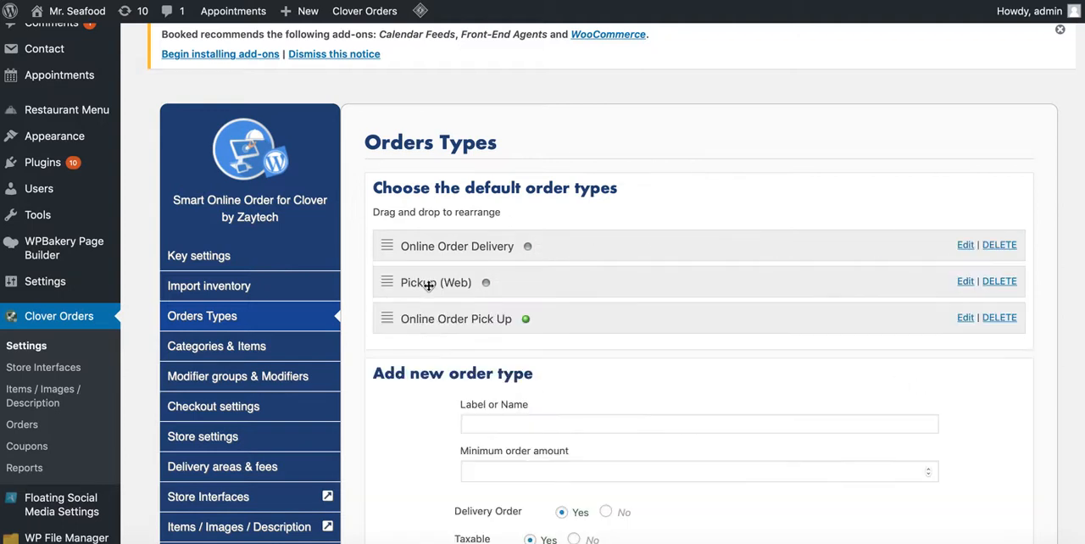
pyautogui.scroll(-3)
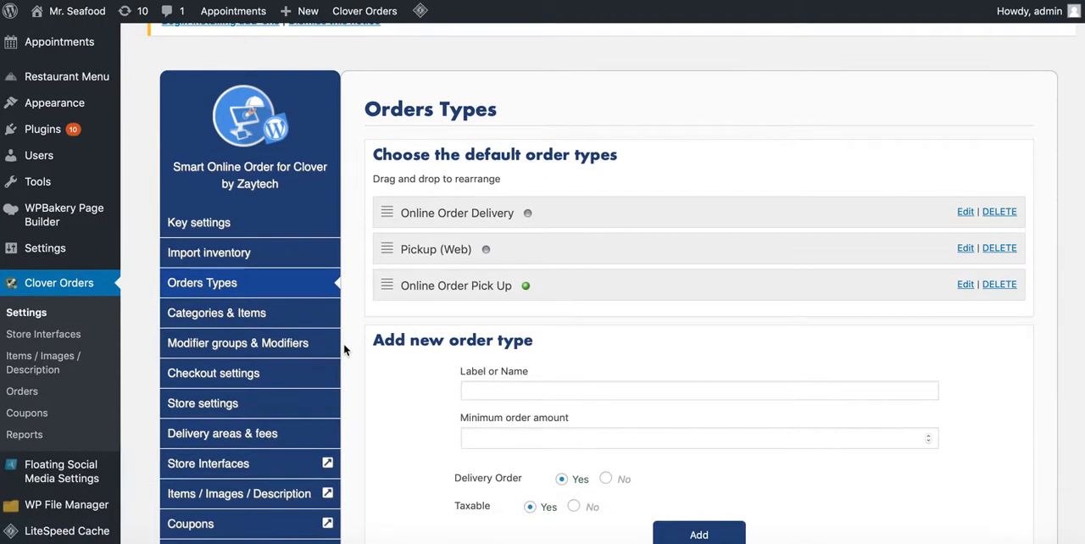
pyautogui.moveTo(535, 308)
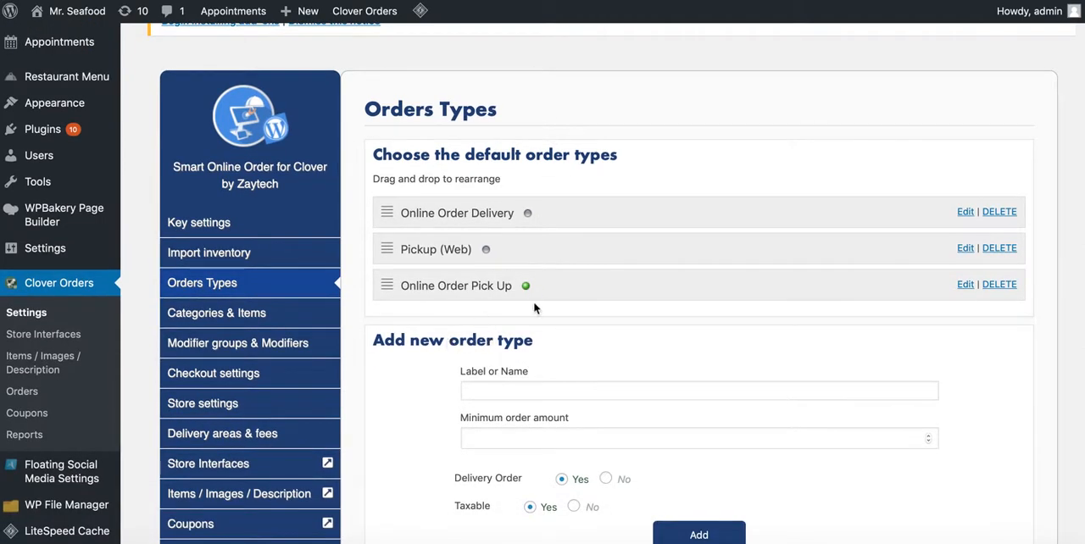
pyautogui.scroll(-3)
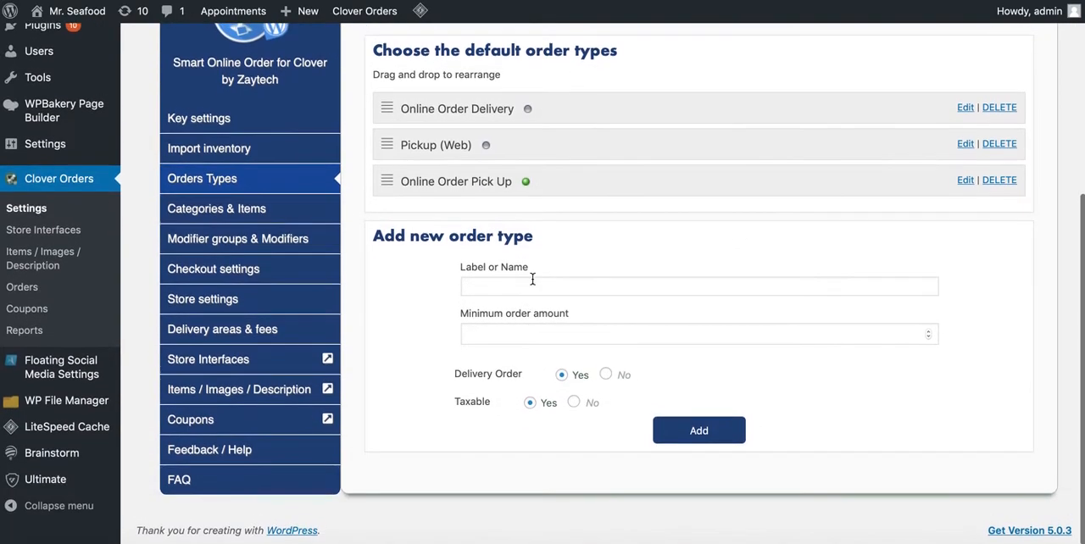
# Step: Start a new order type named 'Online Order Curb s' in the Label or Name field
pyautogui.click(699, 286)
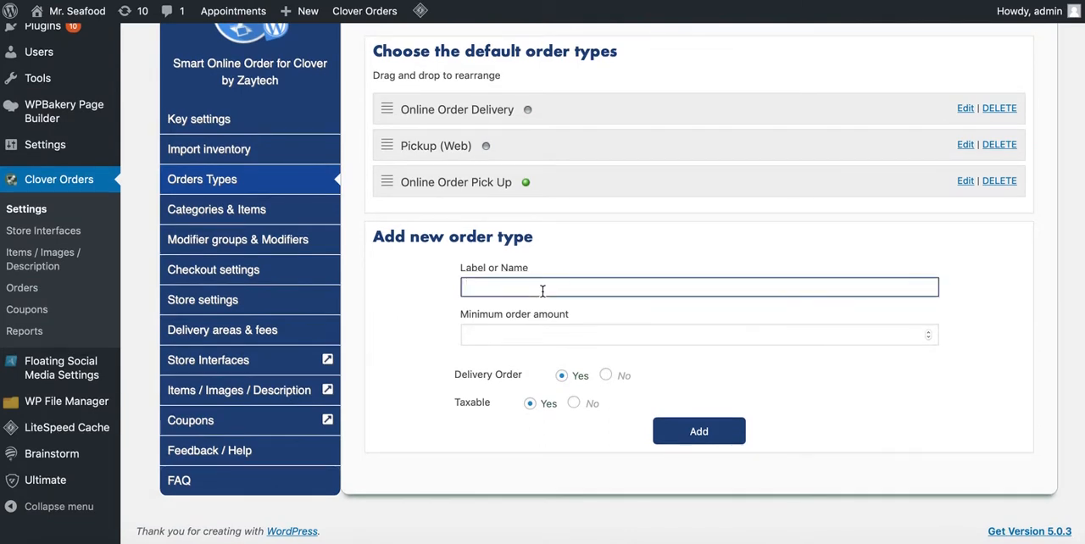
pyautogui.write('Online O')
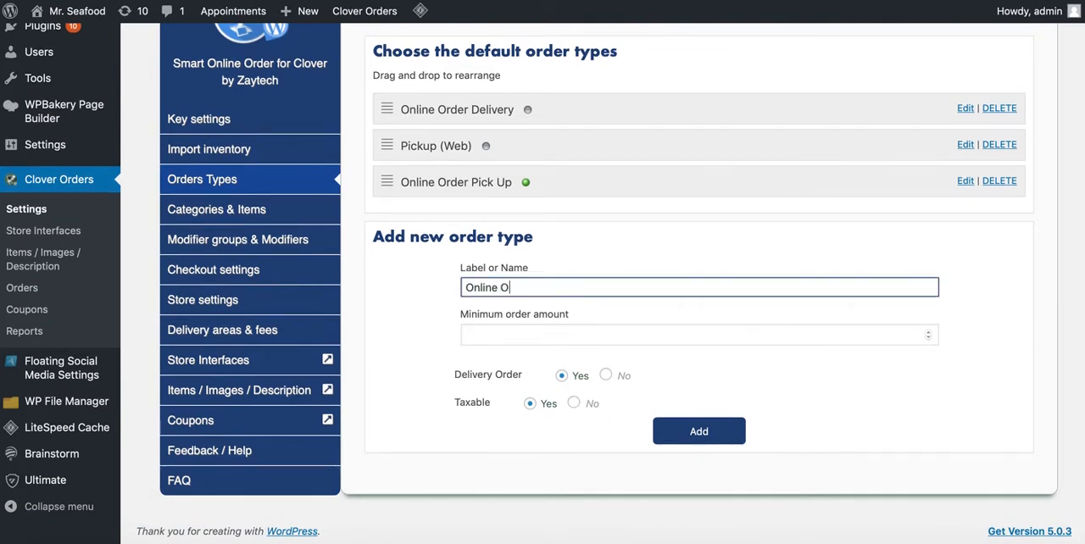
pyautogui.write('rder Curb s')
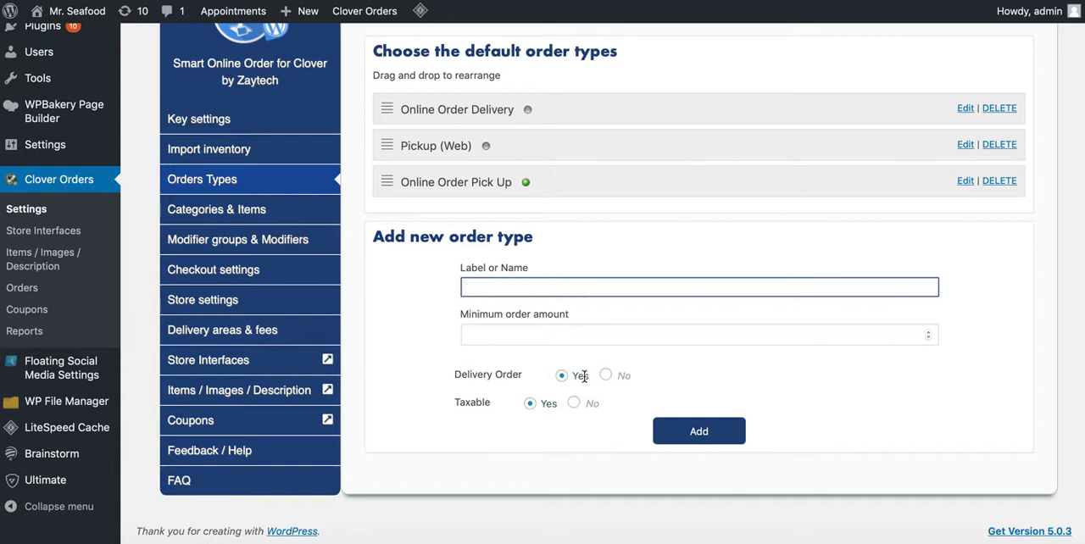
pyautogui.moveTo(573, 322)
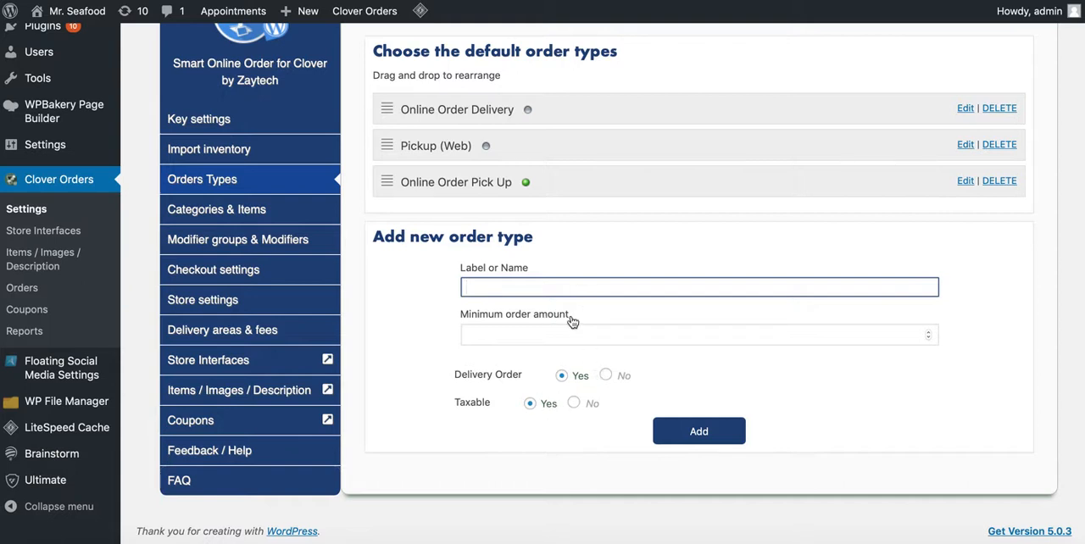
pyautogui.moveTo(558, 393)
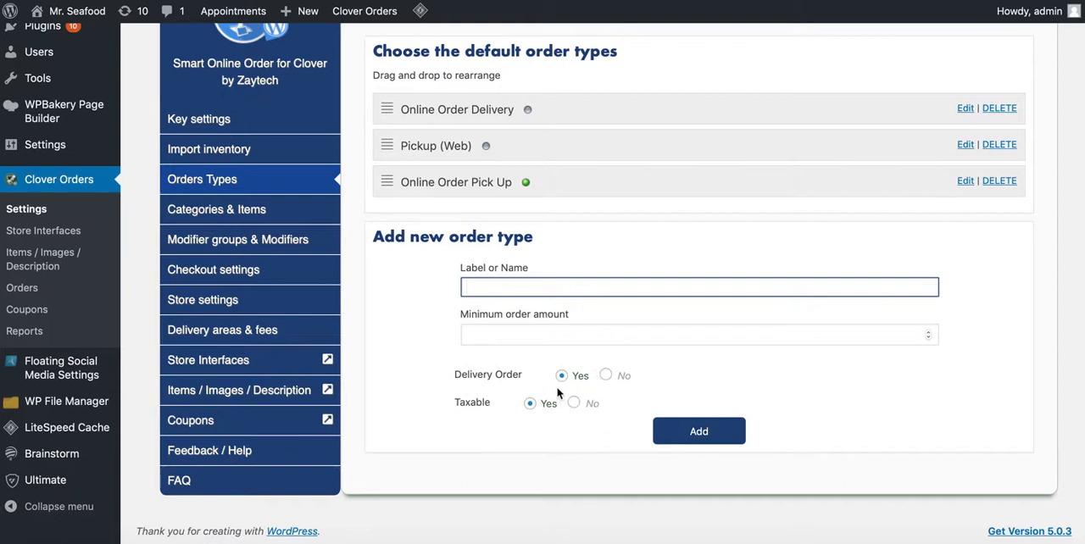
pyautogui.moveTo(615, 247)
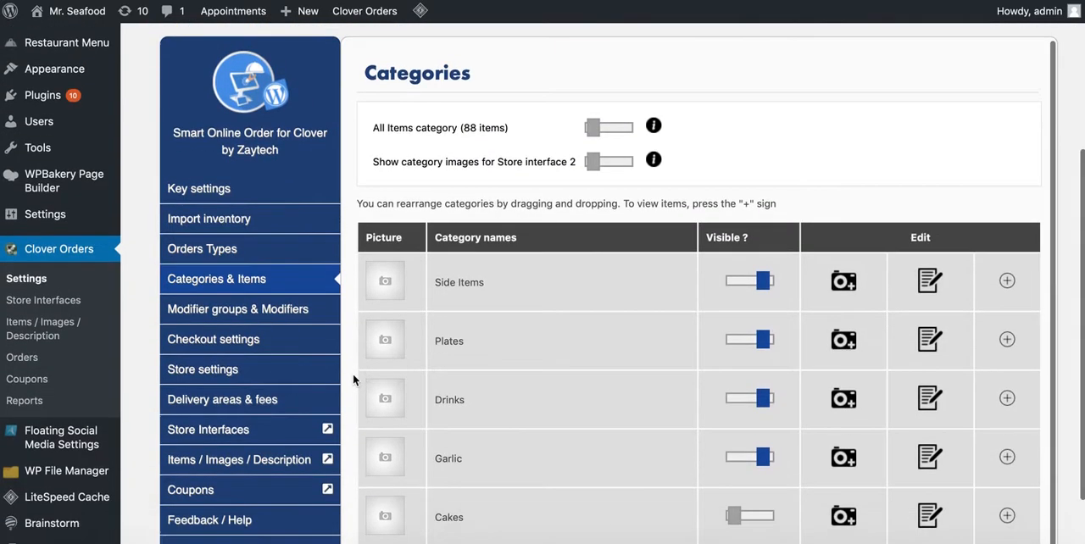
# Step: Show the Categories & Items list with Side Items, Plates, Drinks, Garlic and Cakes
pyautogui.scroll(-3)
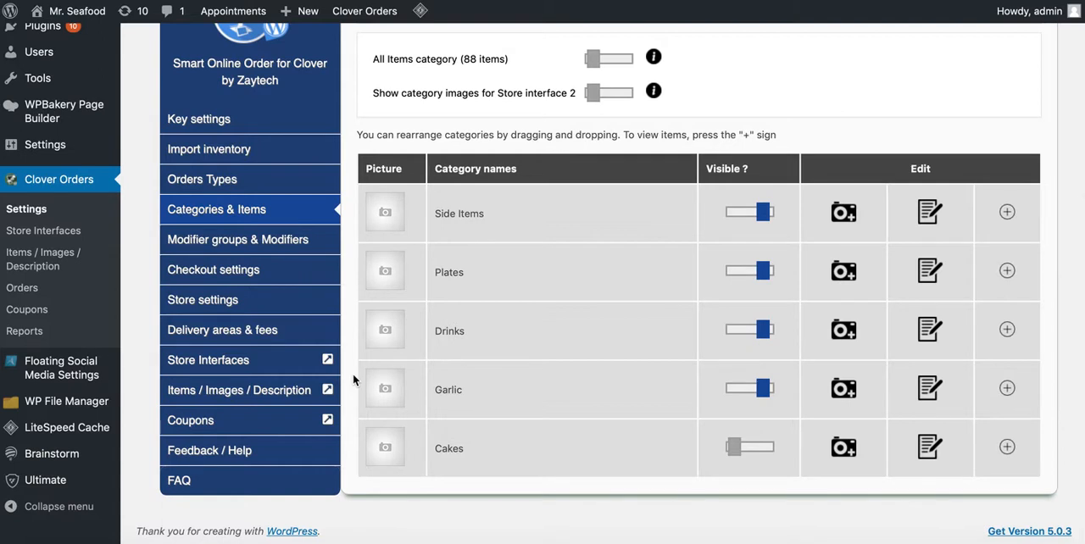
pyautogui.moveTo(595, 396)
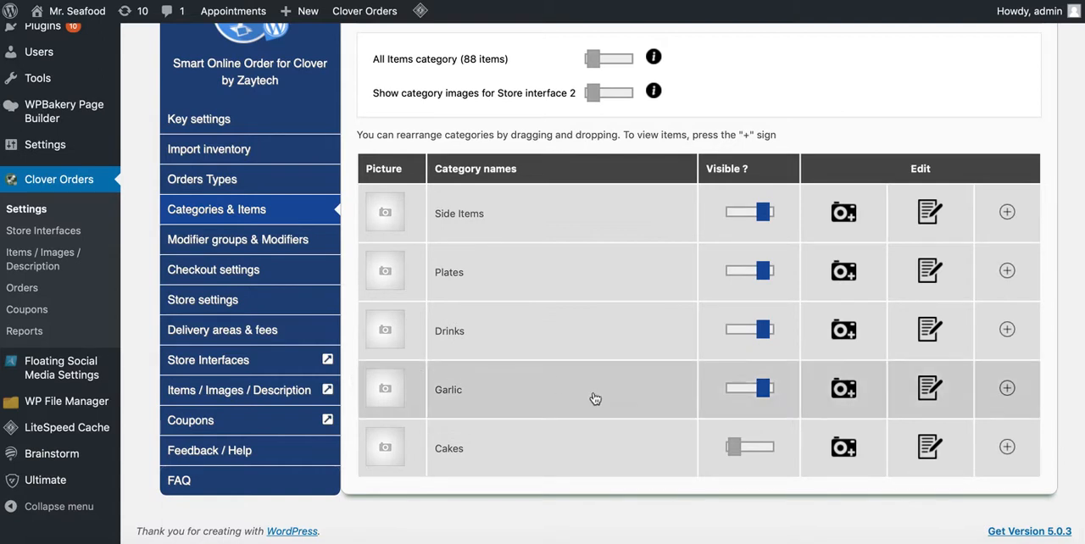
pyautogui.moveTo(601, 414)
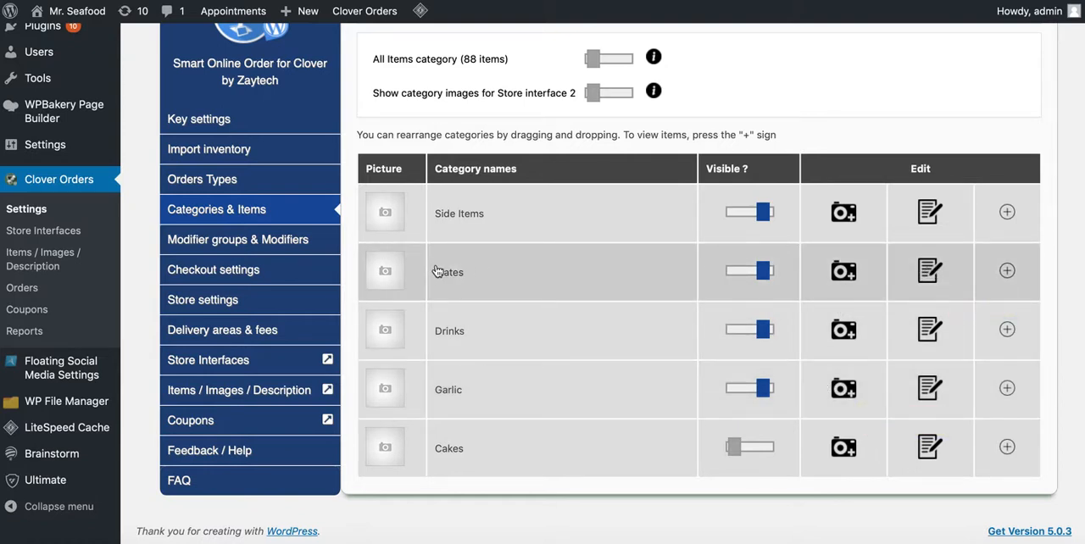
pyautogui.moveTo(928, 271)
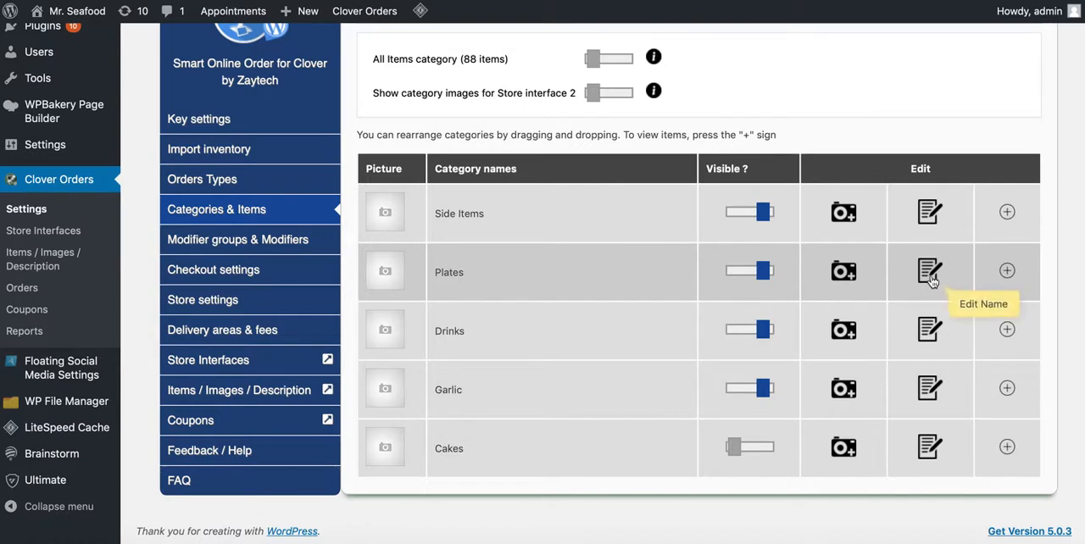
pyautogui.moveTo(583, 298)
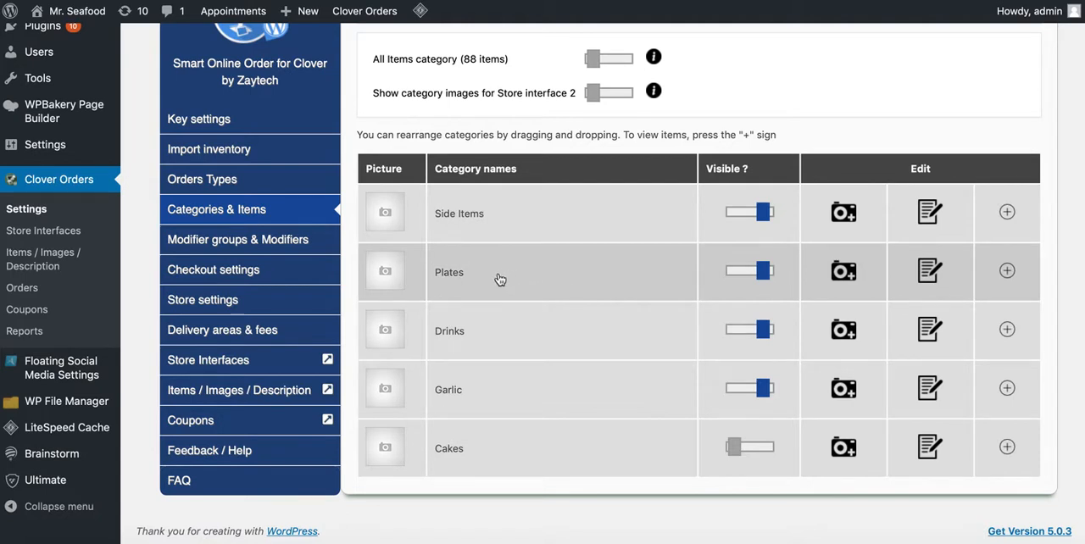
pyautogui.moveTo(500, 271); pyautogui.dragTo(529, 217)
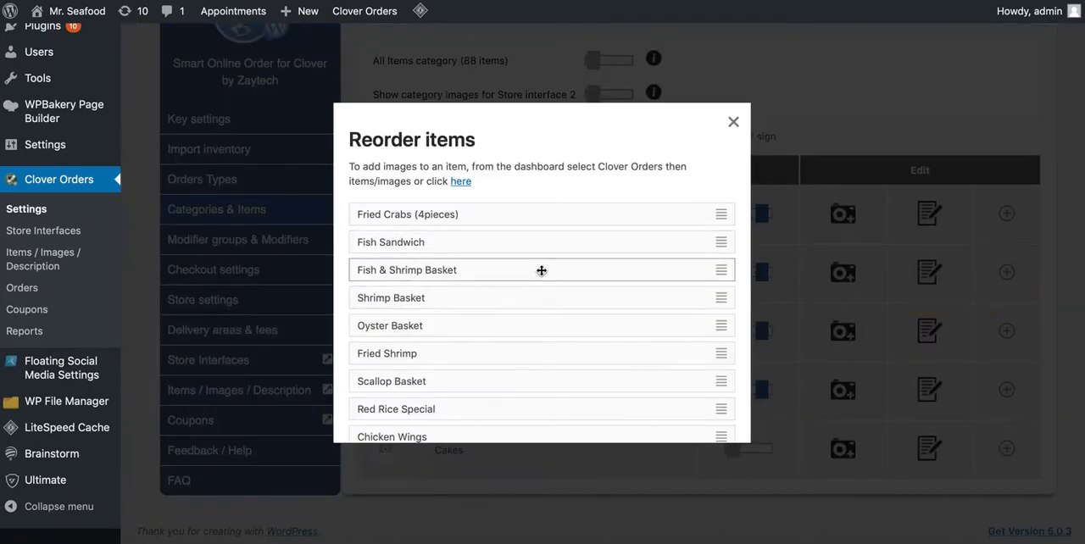
pyautogui.moveTo(525, 335)
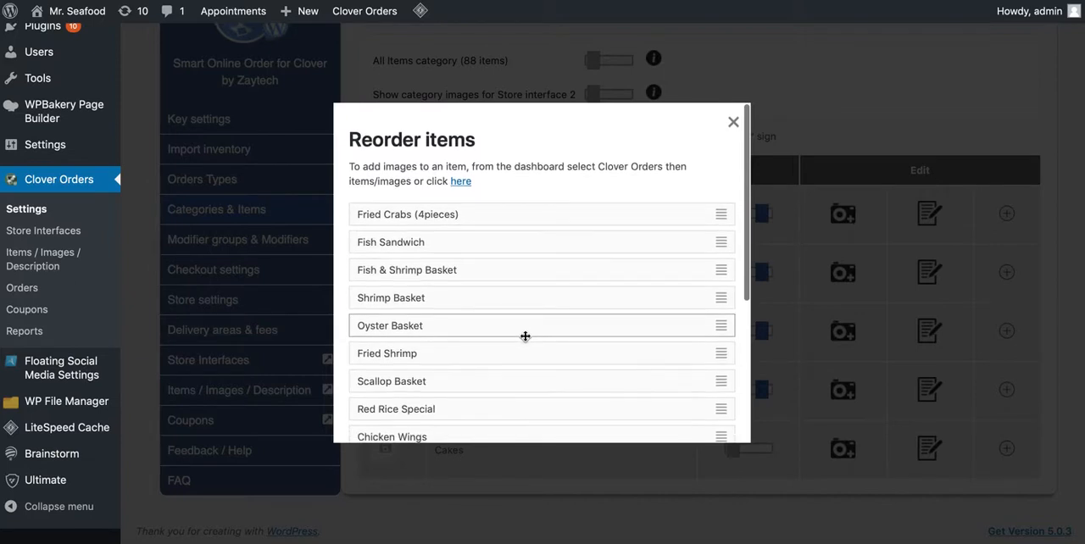
pyautogui.moveTo(554, 305)
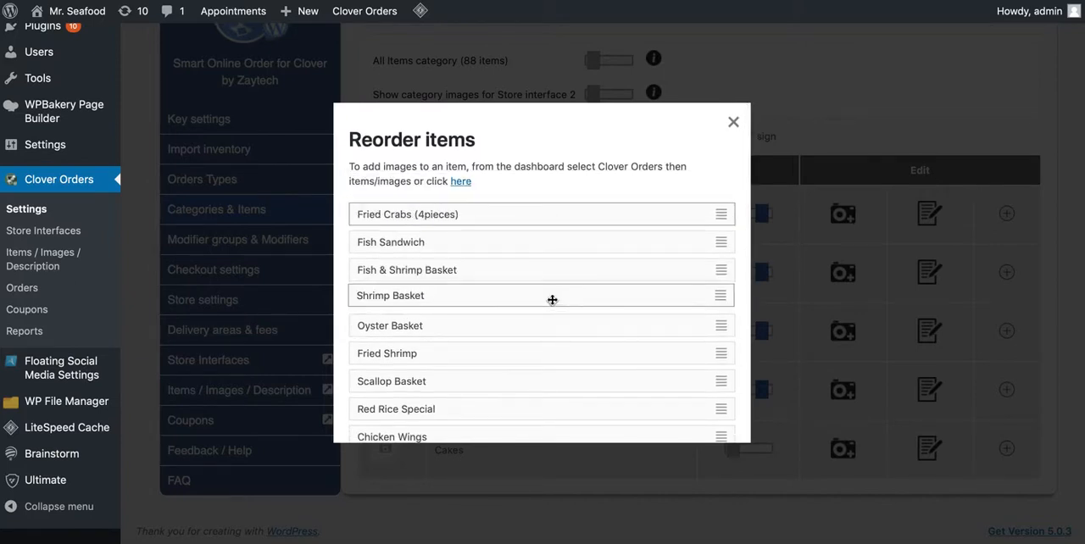
pyautogui.moveTo(734, 122)
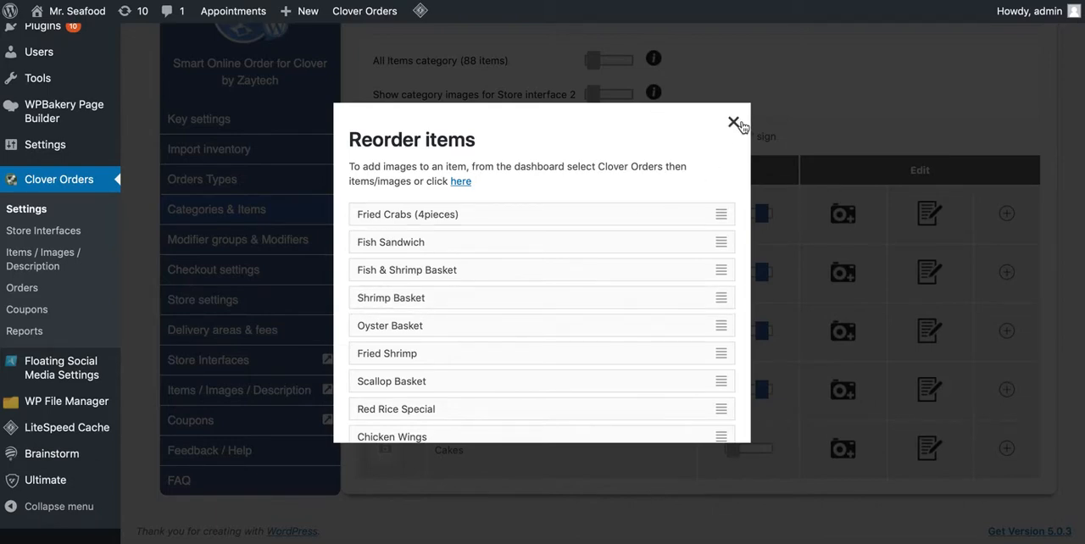
pyautogui.click(734, 122)
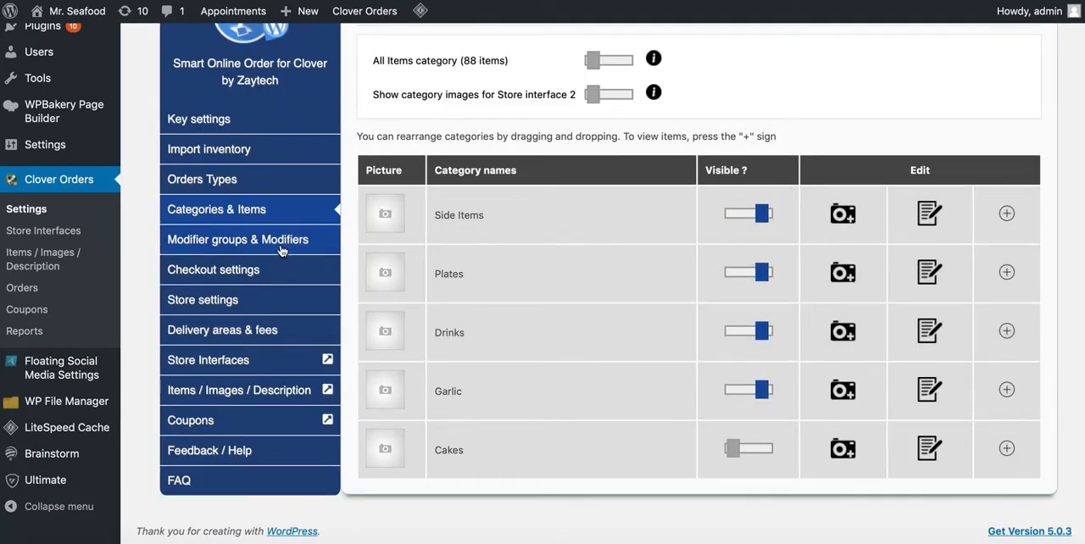
# Step: Show the modifier groups, expanding Drink Flavor and Fries to view their modifiers, then collapsing Fries
pyautogui.click(238, 239)
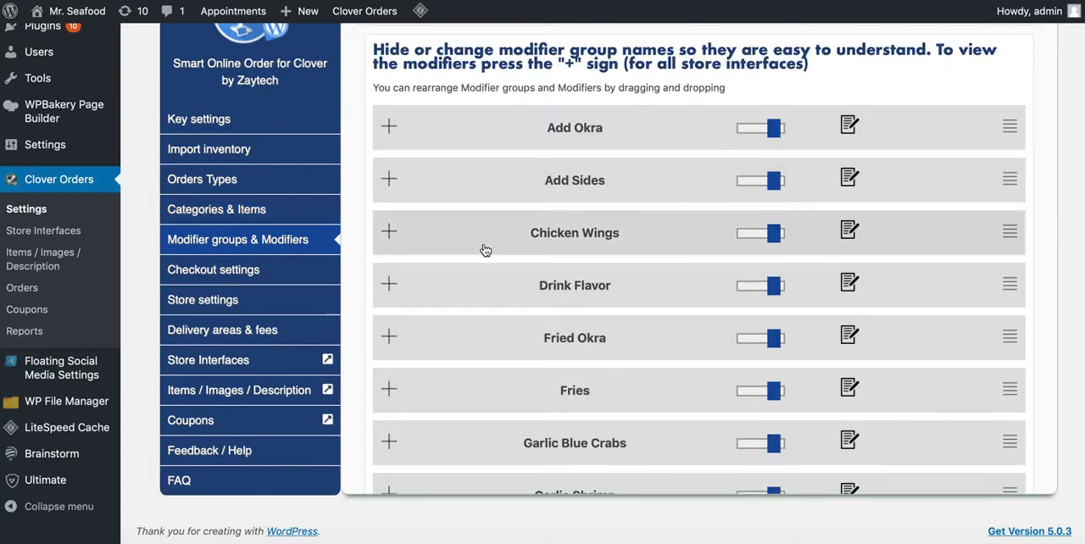
pyautogui.moveTo(451, 248)
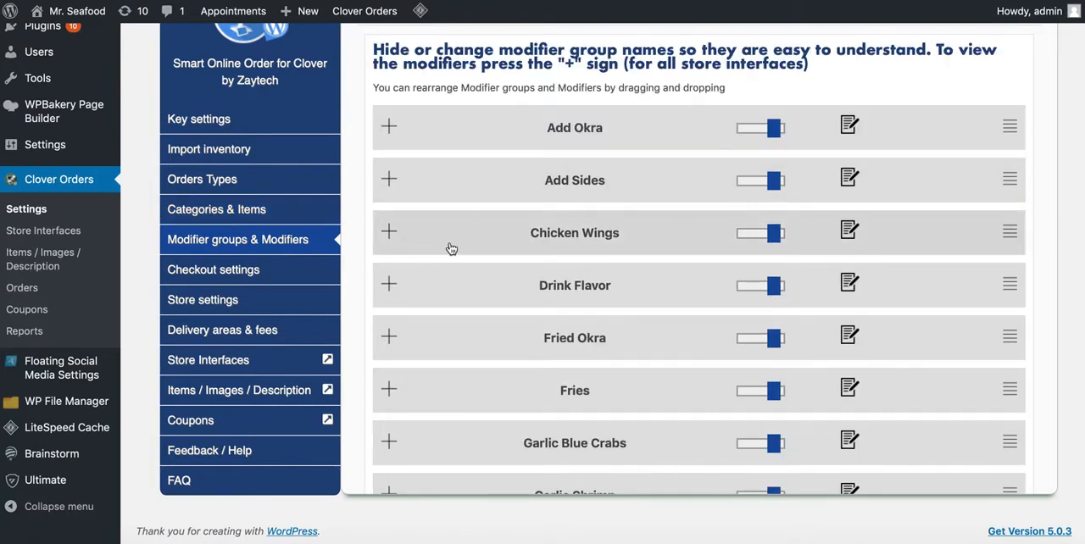
pyautogui.moveTo(498, 241)
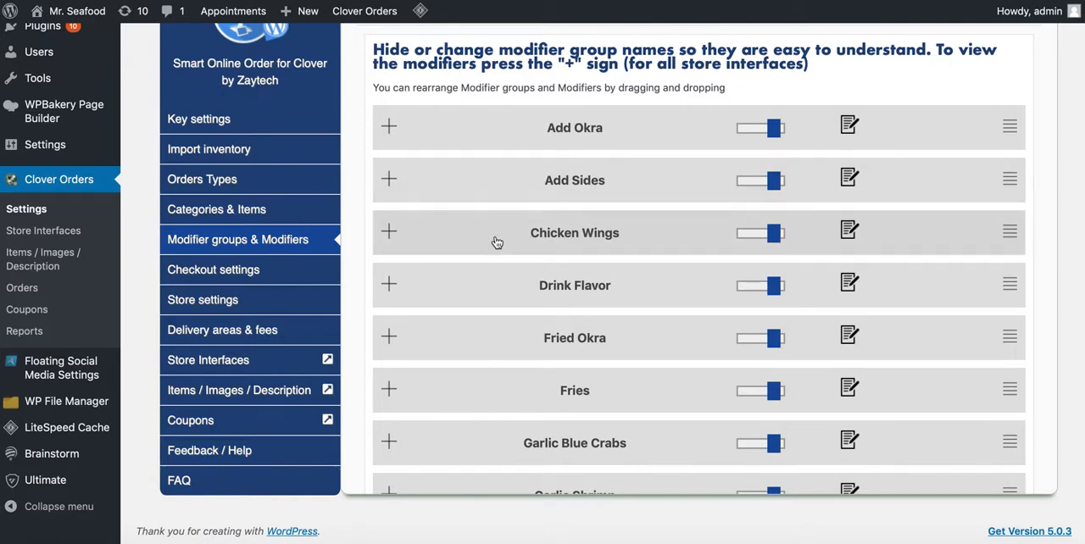
pyautogui.moveTo(487, 246)
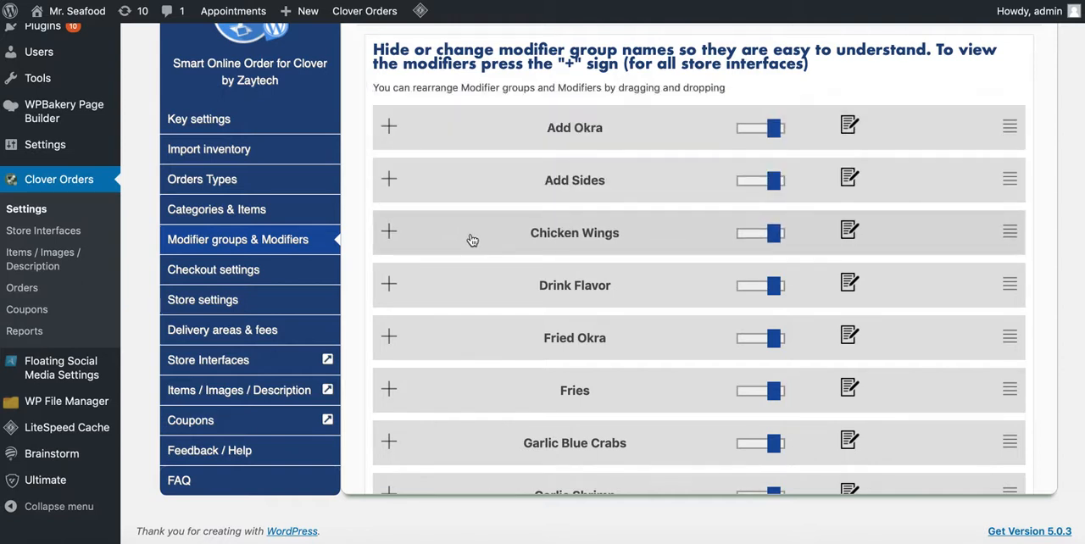
pyautogui.moveTo(389, 236)
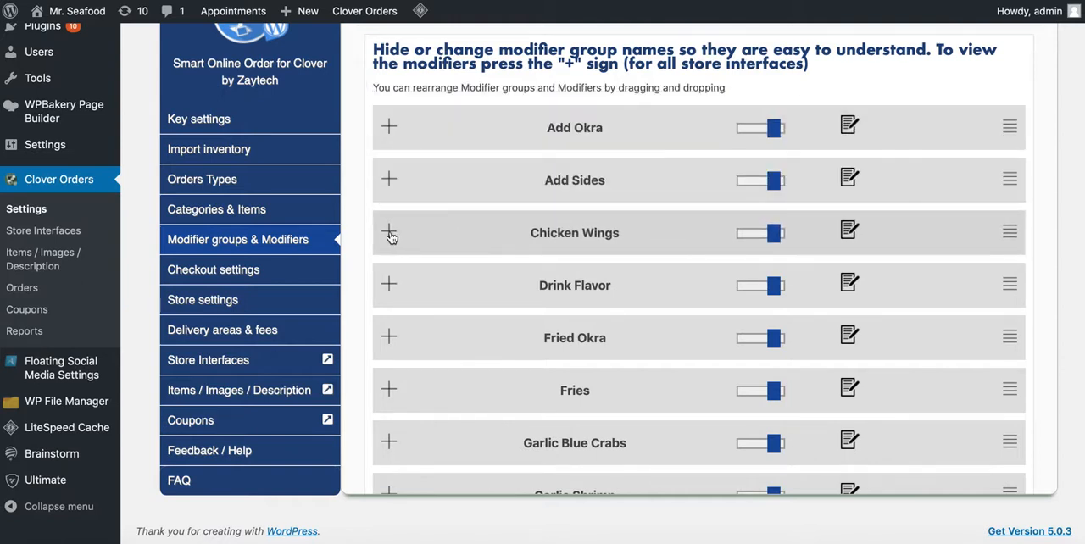
pyautogui.click(390, 233)
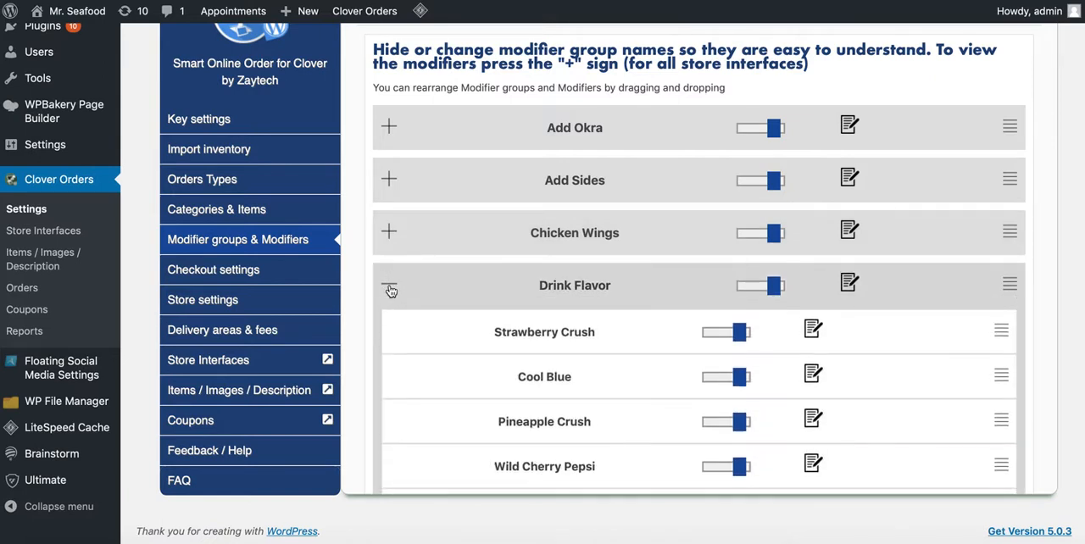
pyautogui.scroll(-3)
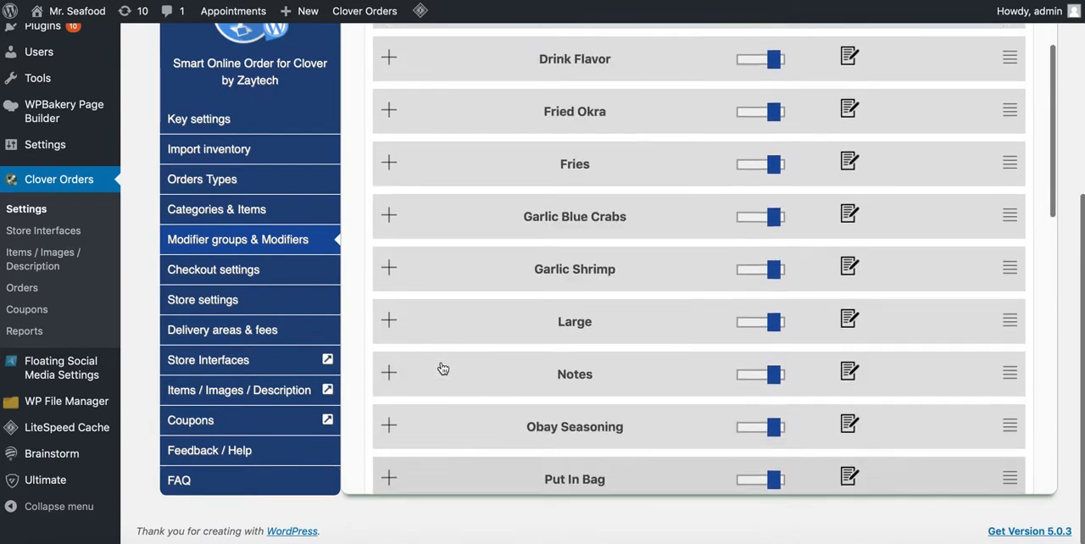
pyautogui.scroll(3)
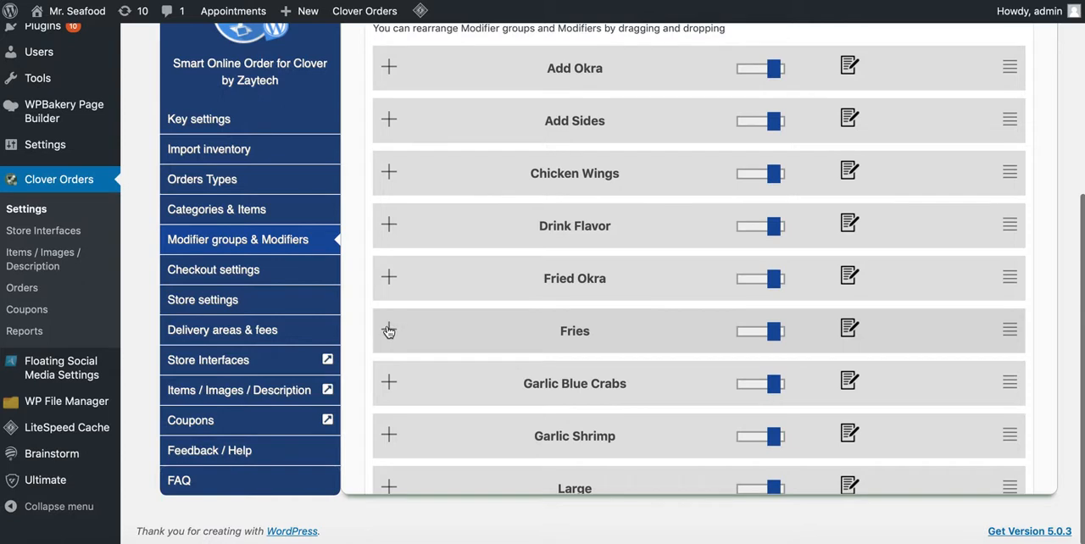
pyautogui.click(390, 330)
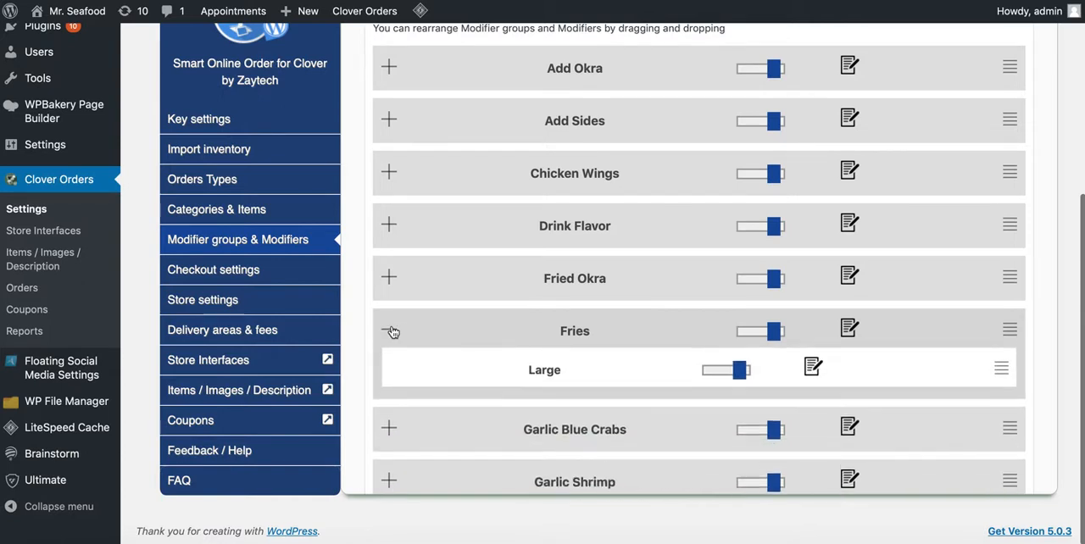
pyautogui.click(390, 330)
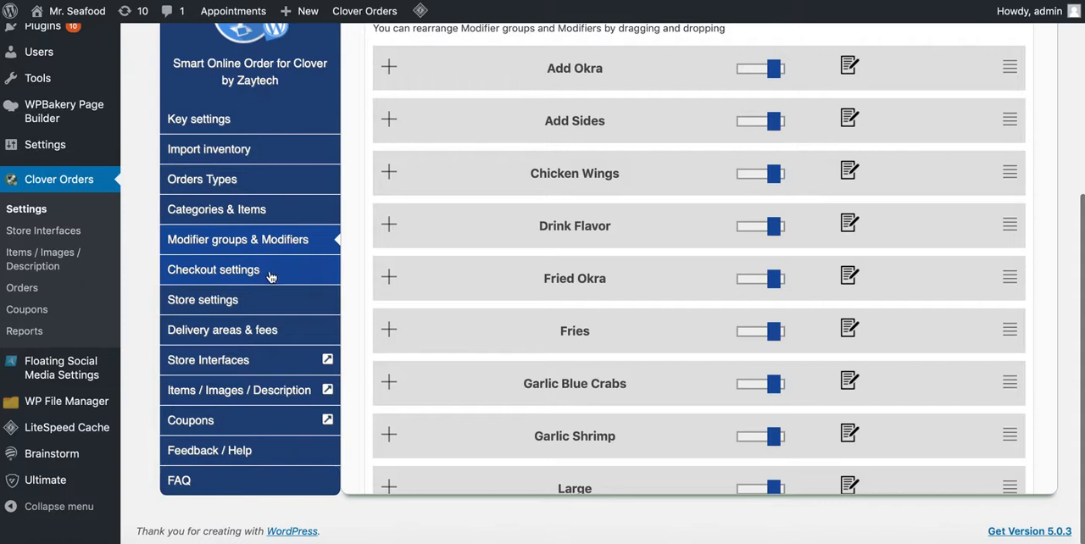
# Step: In Checkout settings, try Pay at location but leave Pay Online as the only enabled payment option
pyautogui.click(214, 270)
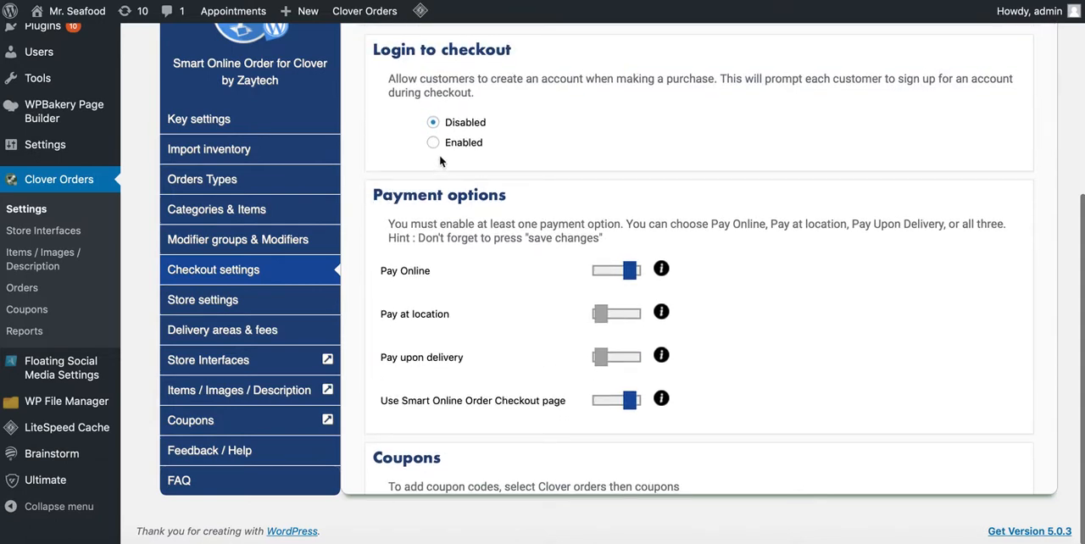
pyautogui.moveTo(434, 146)
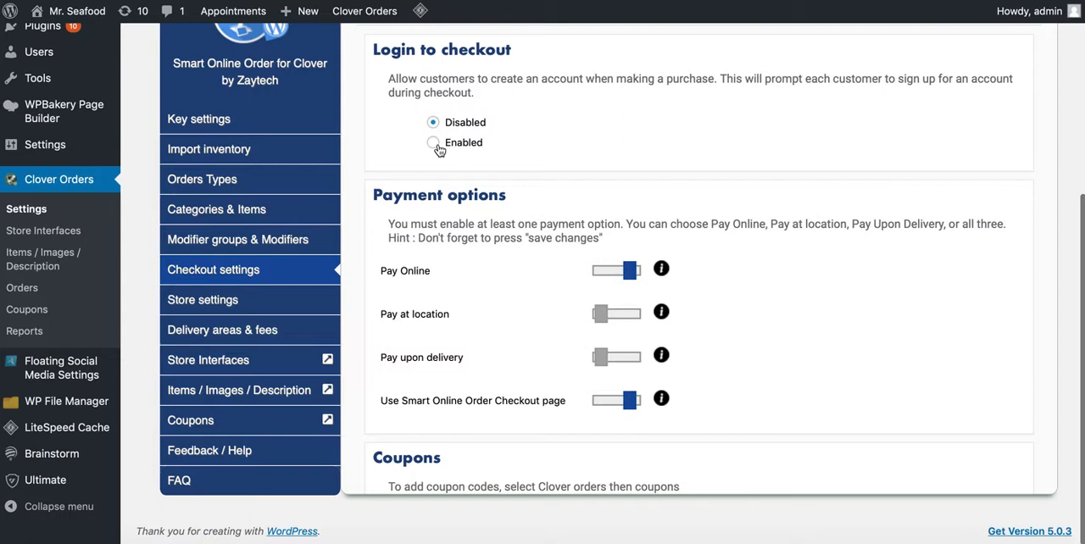
pyautogui.moveTo(440, 166)
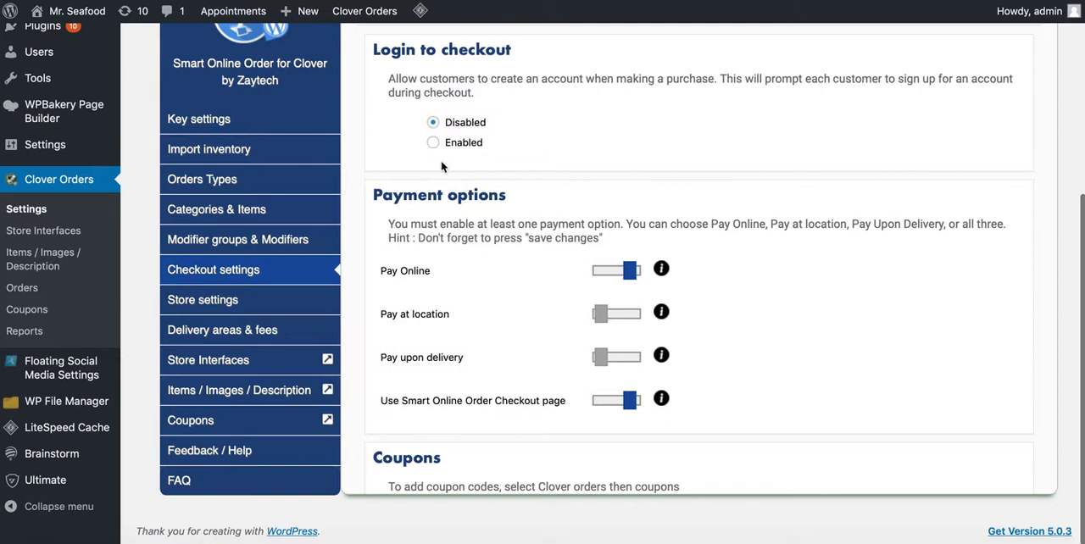
pyautogui.scroll(-3)
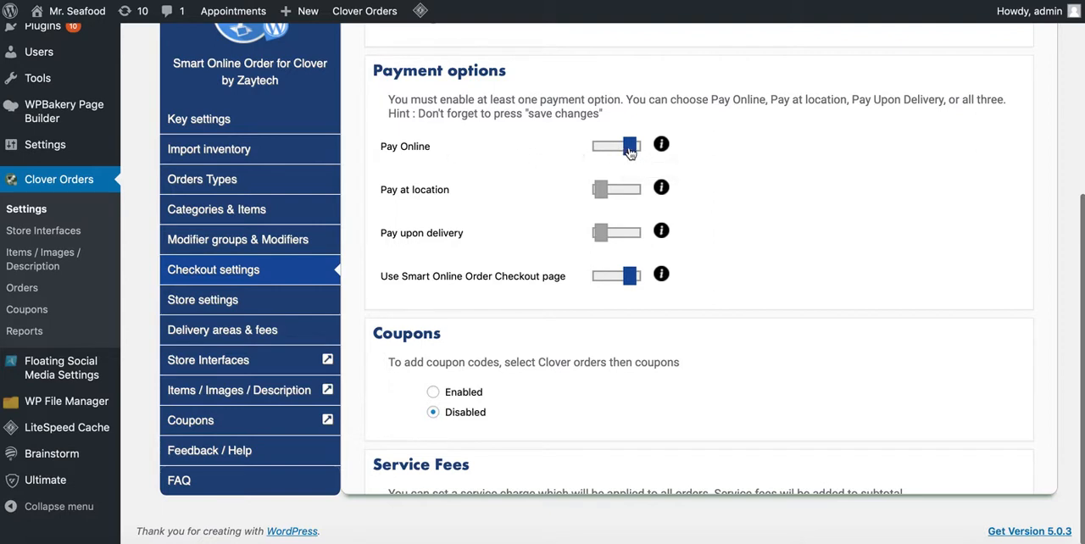
pyautogui.moveTo(617, 146)
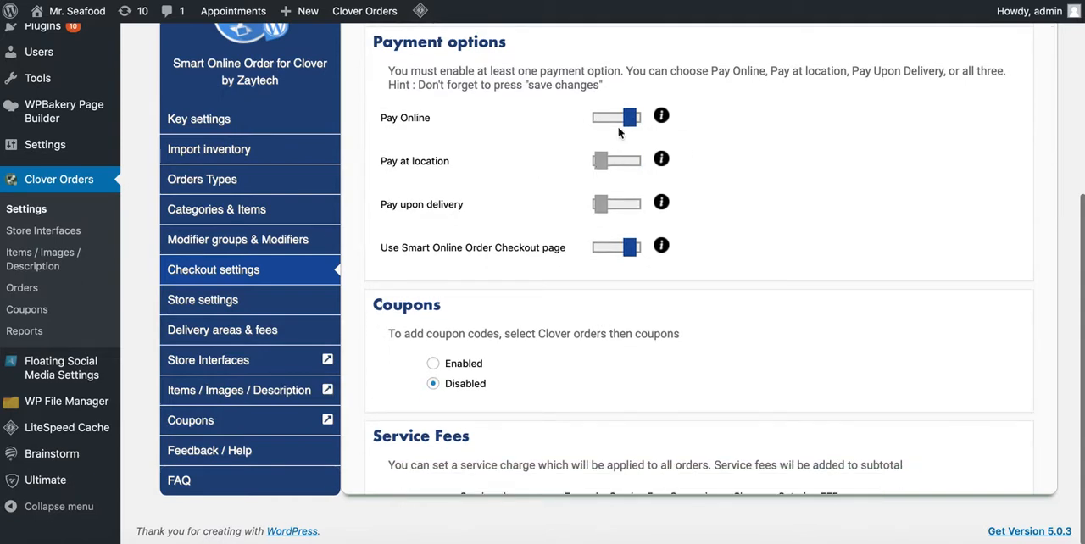
pyautogui.click(617, 117)
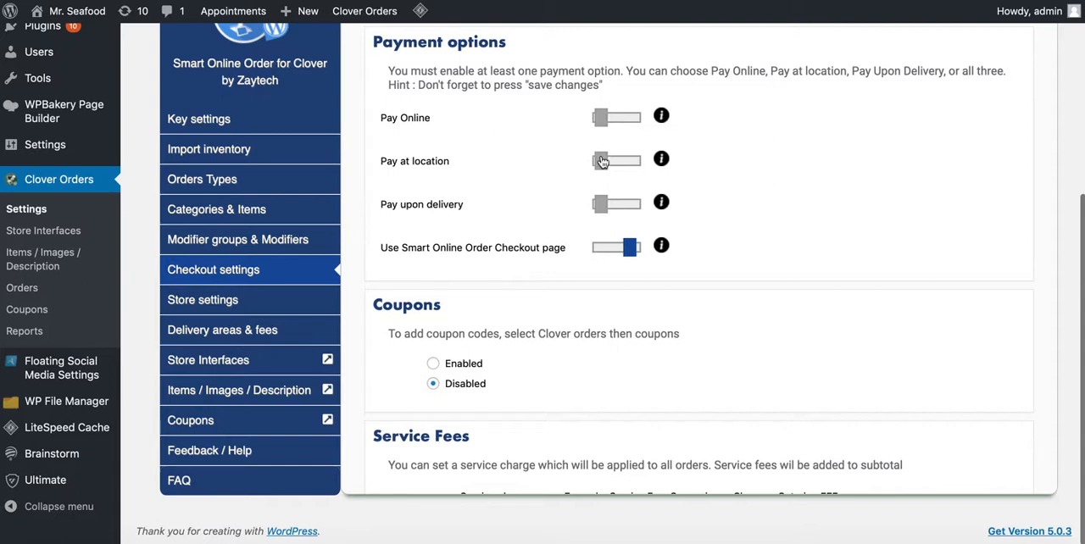
pyautogui.click(617, 160)
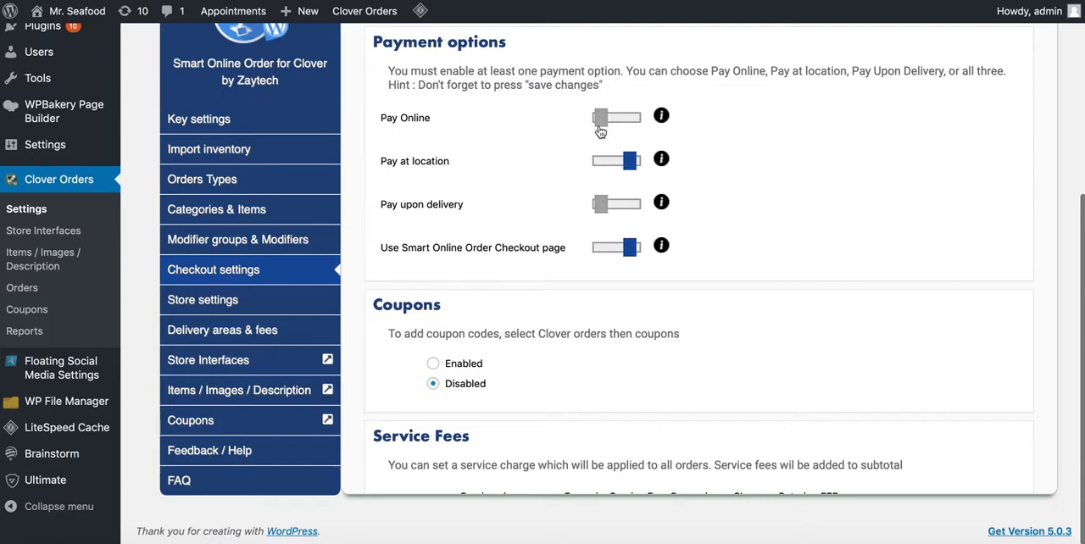
pyautogui.click(617, 159)
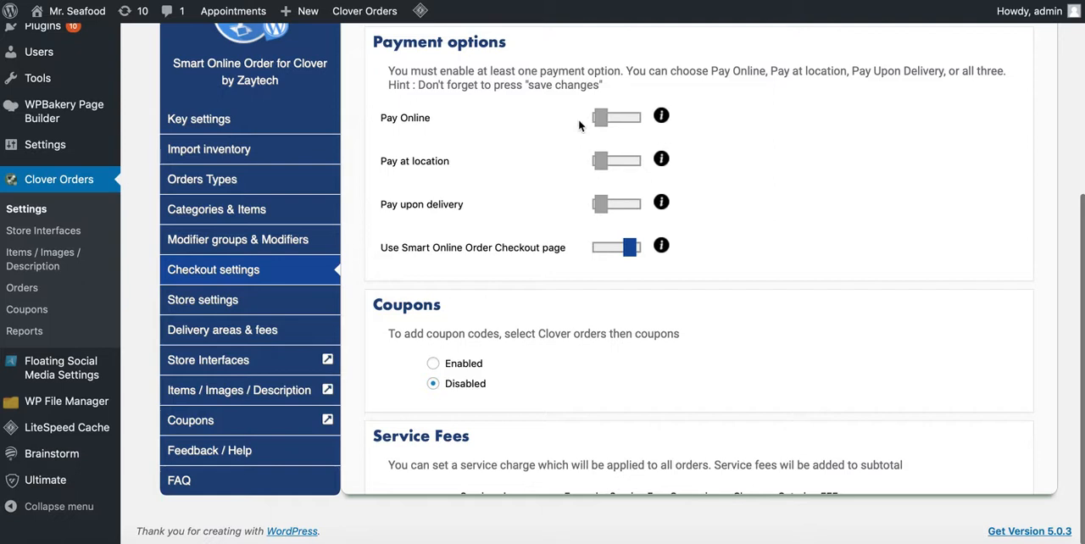
pyautogui.click(617, 117)
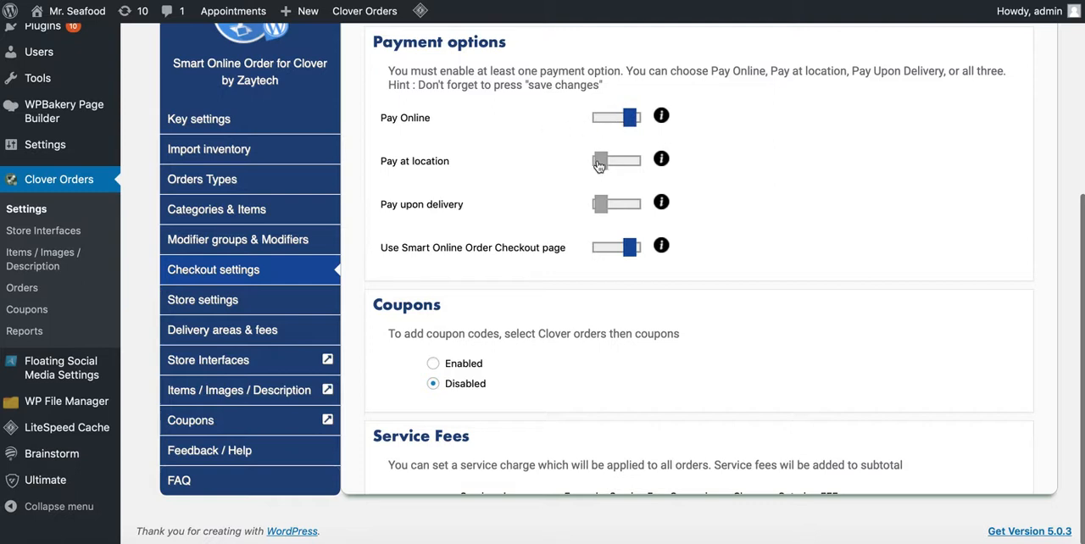
pyautogui.moveTo(425, 176)
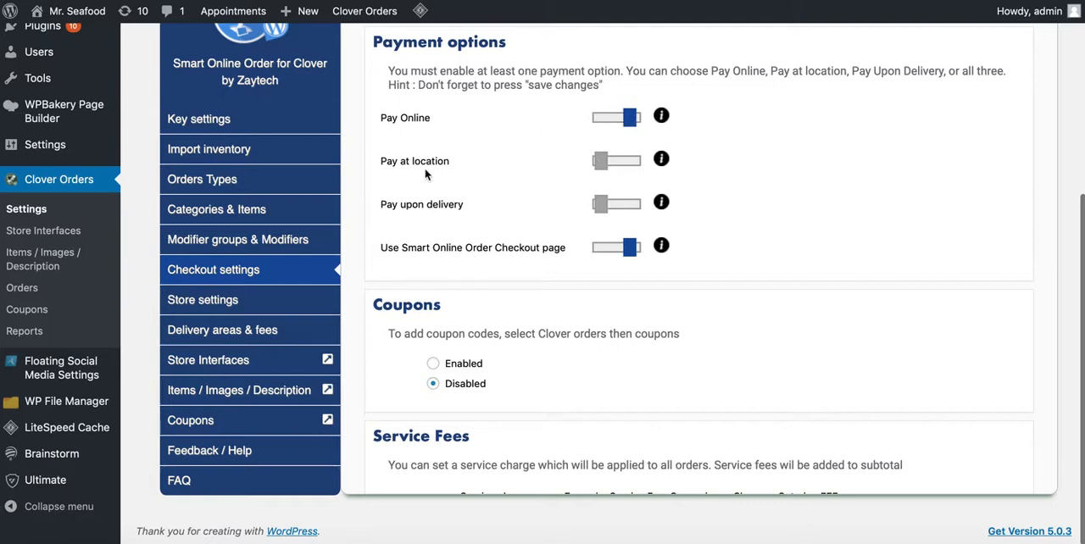
pyautogui.moveTo(474, 169)
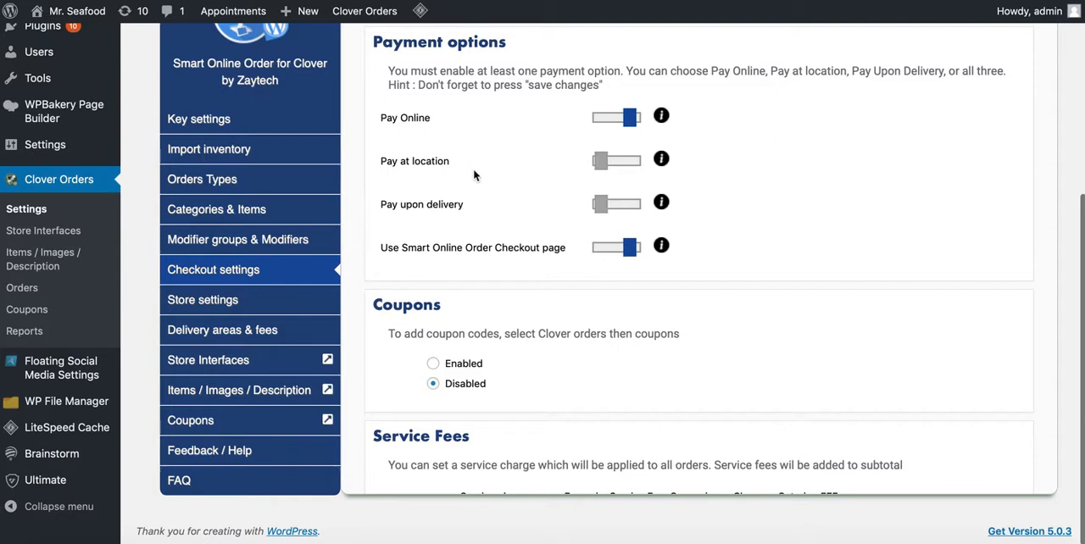
pyautogui.moveTo(438, 178)
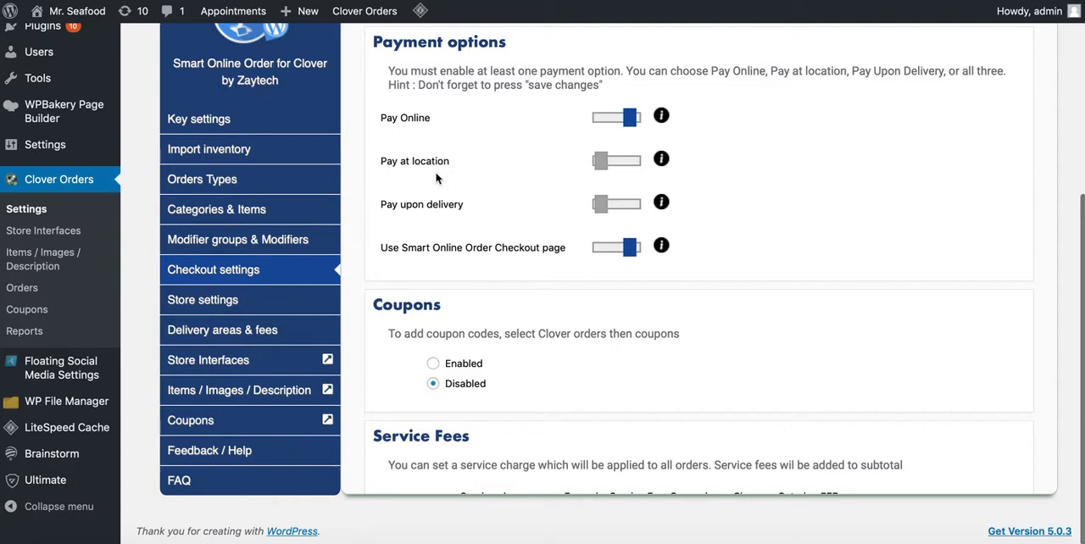
pyautogui.moveTo(475, 201)
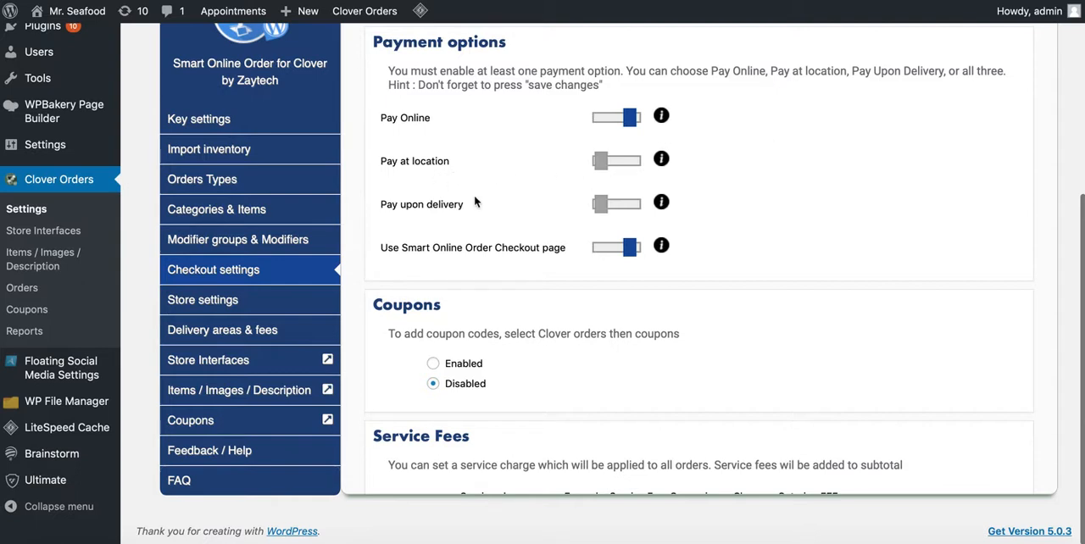
pyautogui.scroll(-3)
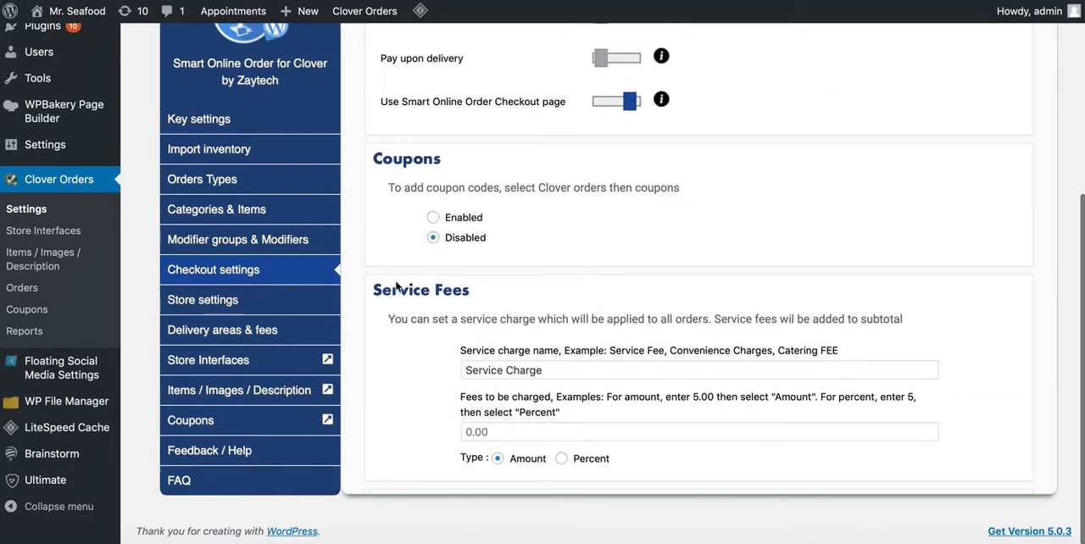
pyautogui.scroll(-3)
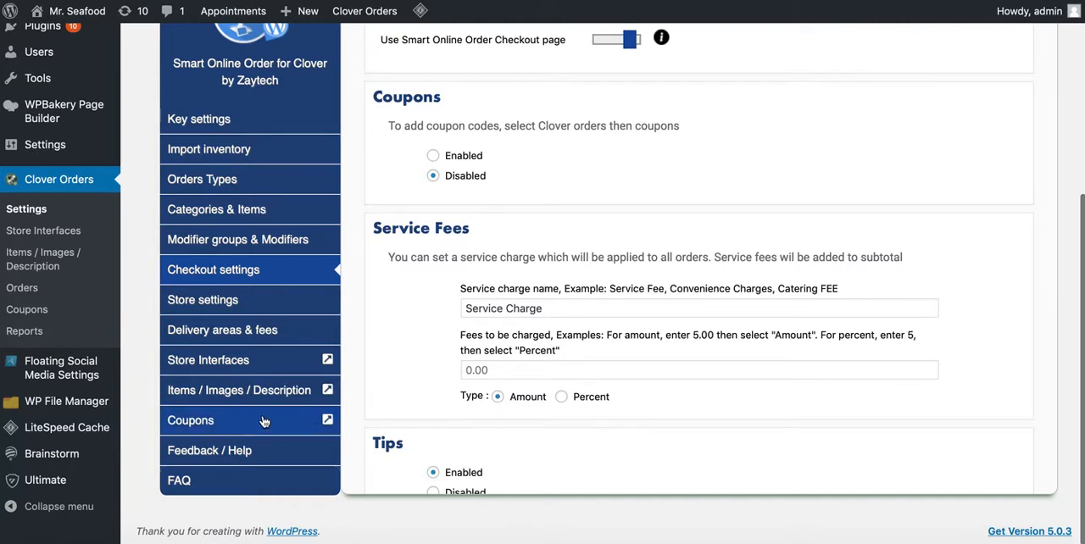
pyautogui.scroll(-3)
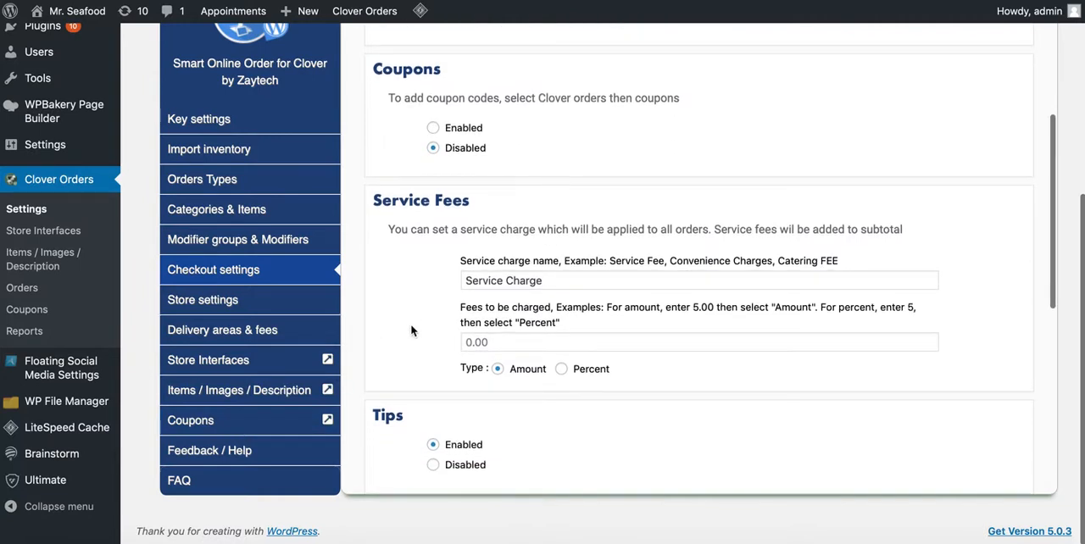
pyautogui.scroll(-3)
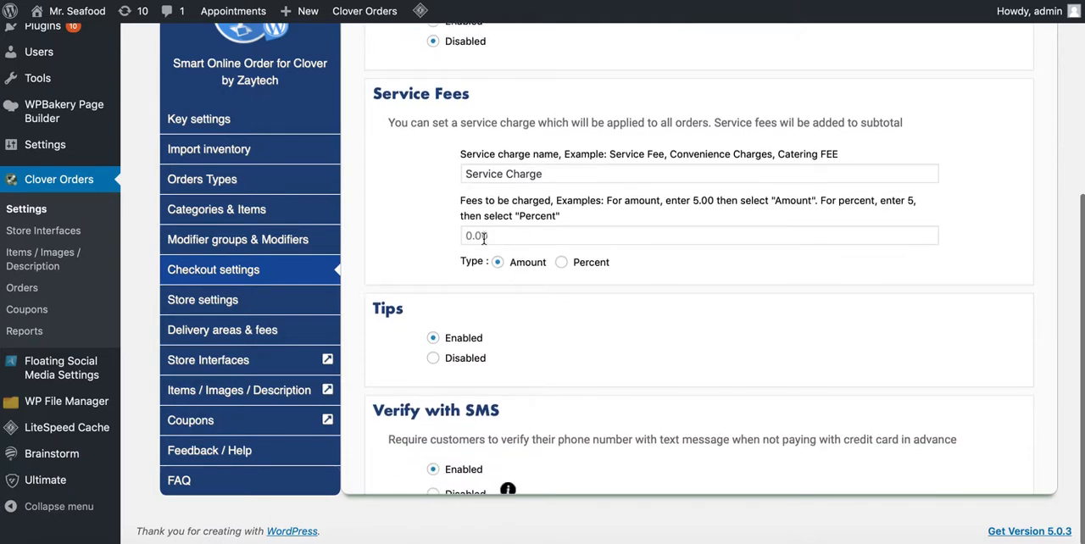
pyautogui.moveTo(438, 246)
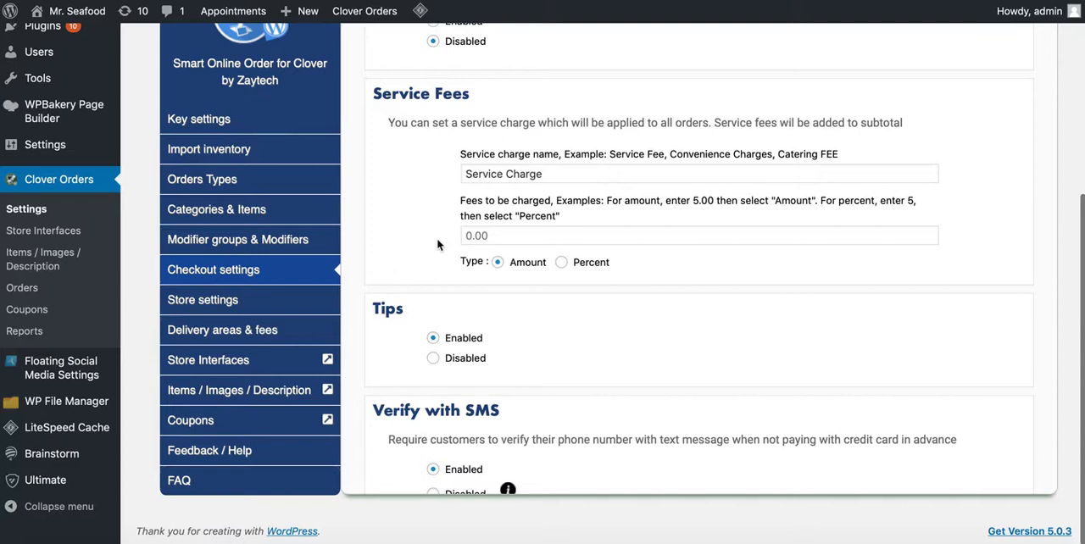
pyautogui.moveTo(393, 247)
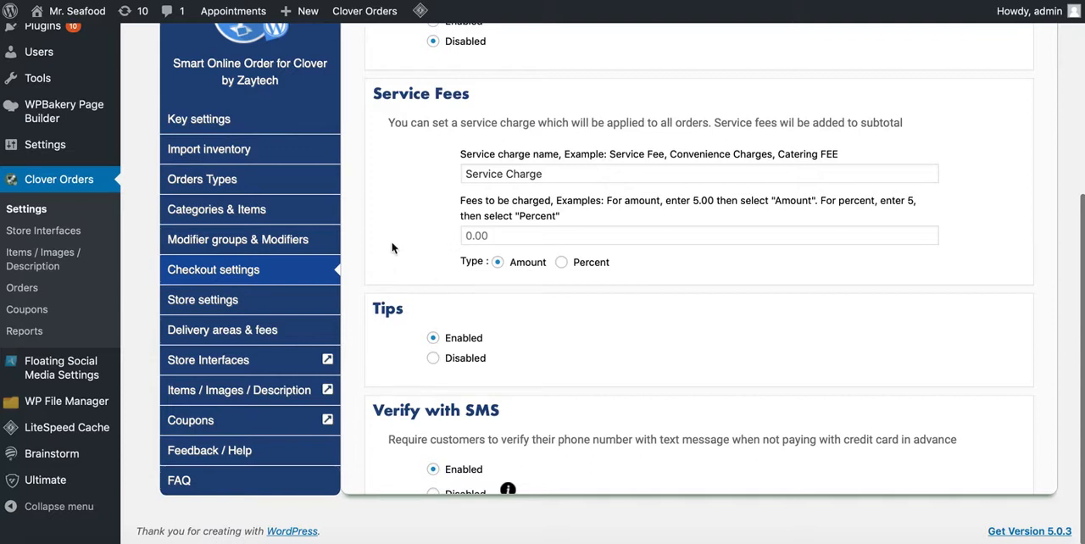
pyautogui.click(494, 236)
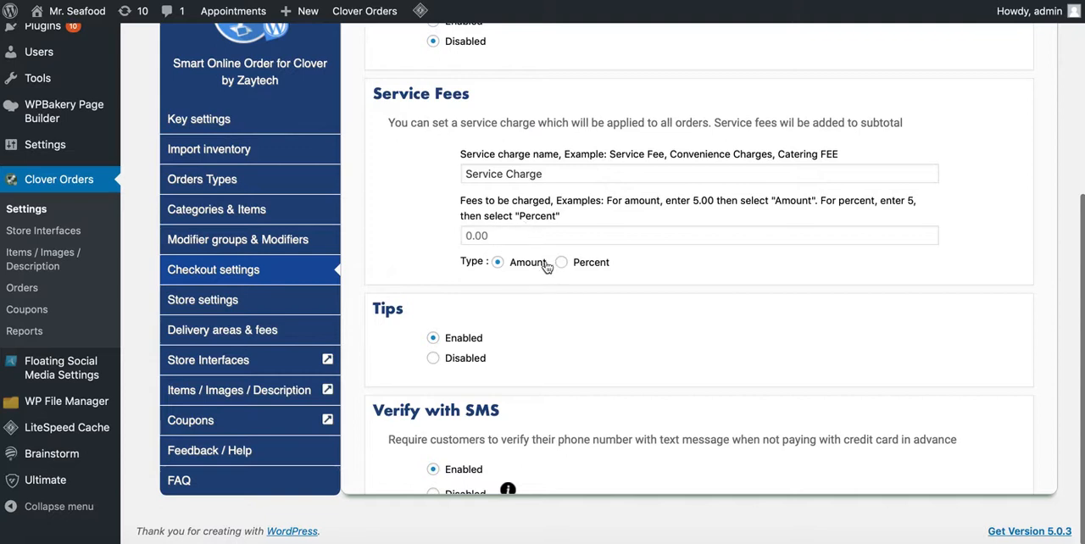
pyautogui.moveTo(563, 264)
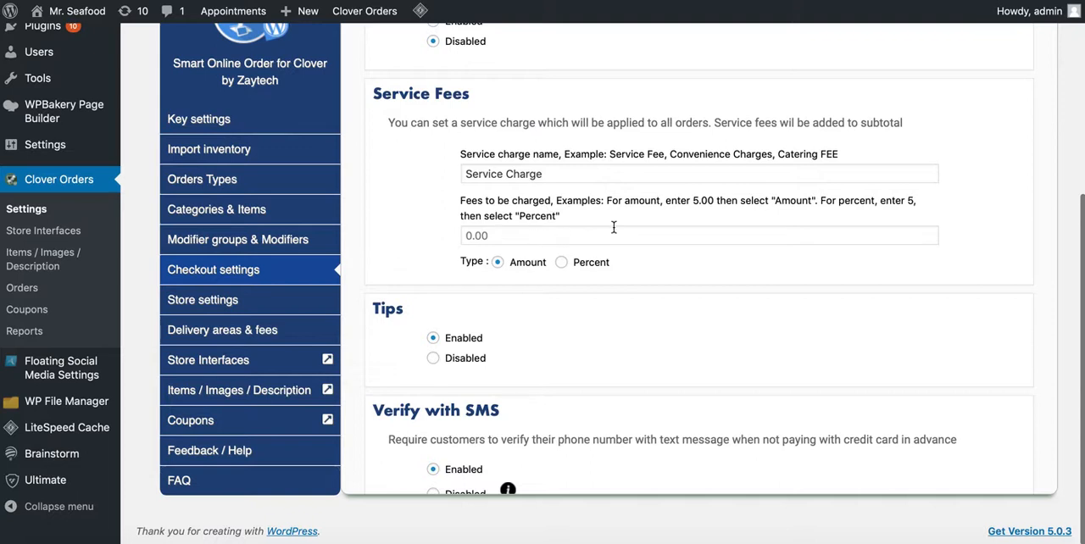
pyautogui.scroll(-3)
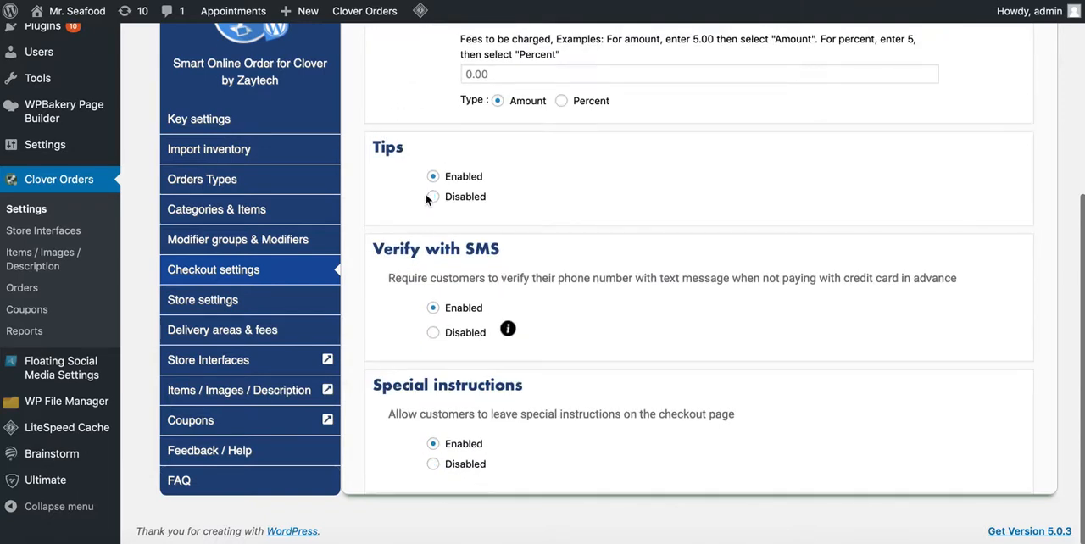
pyautogui.scroll(-3)
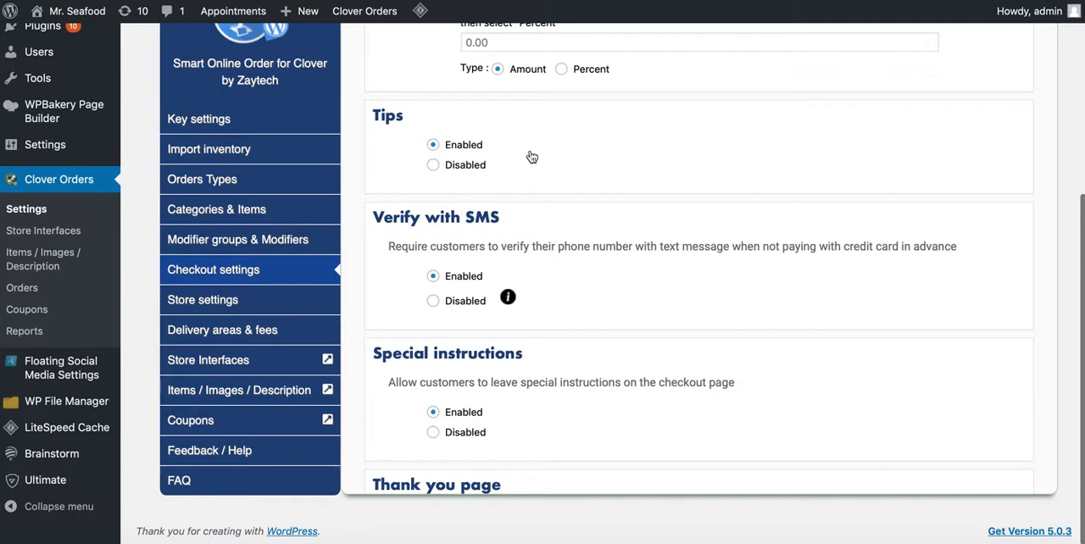
pyautogui.moveTo(449, 159)
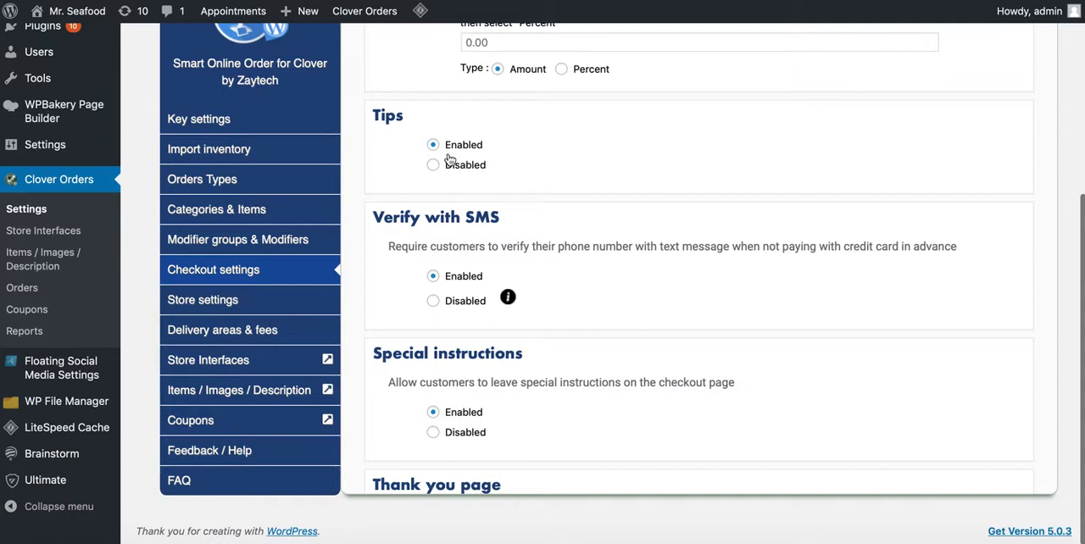
pyautogui.scroll(-3)
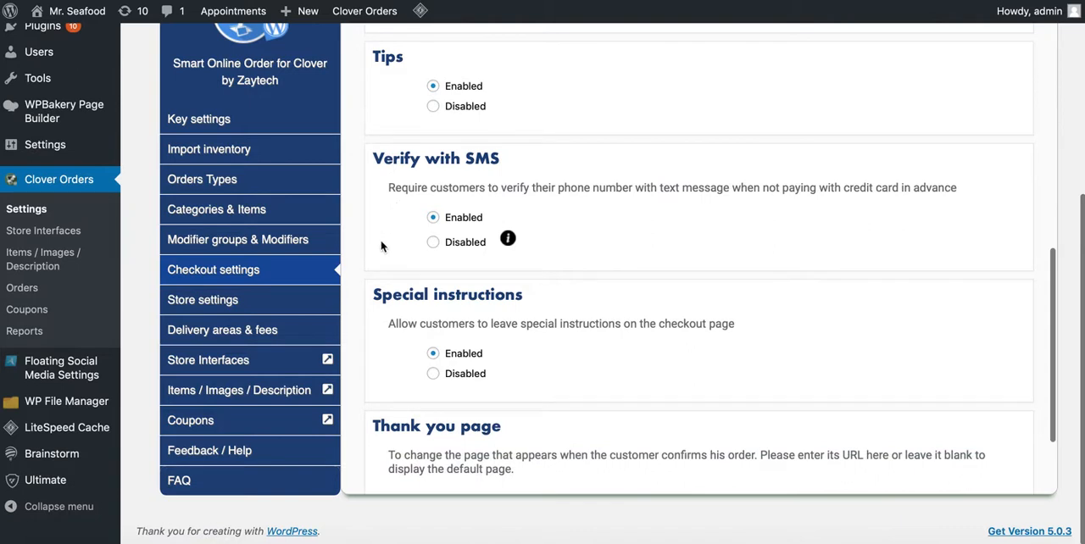
pyautogui.scroll(-3)
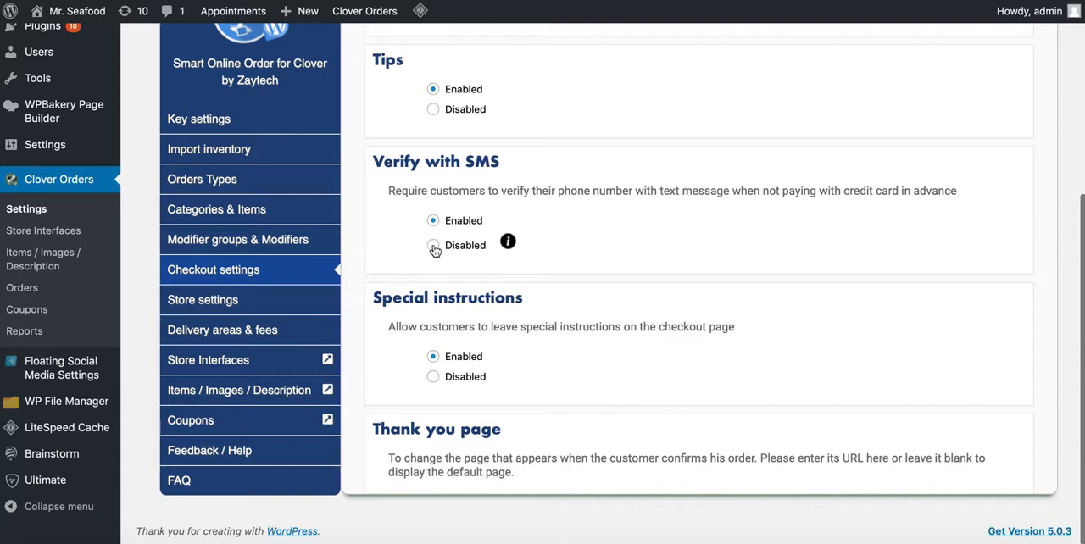
pyautogui.moveTo(508, 244)
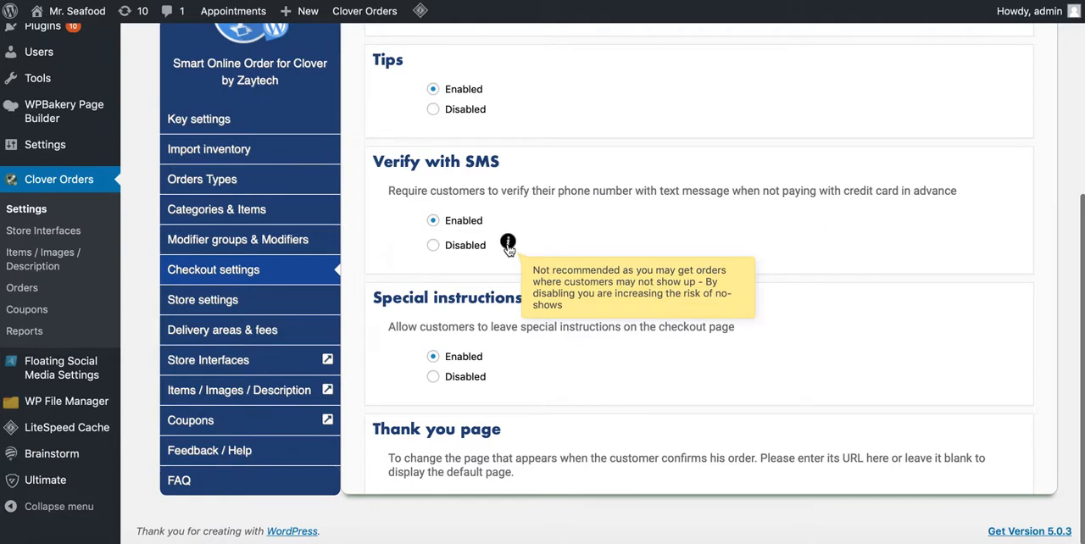
pyautogui.moveTo(407, 252)
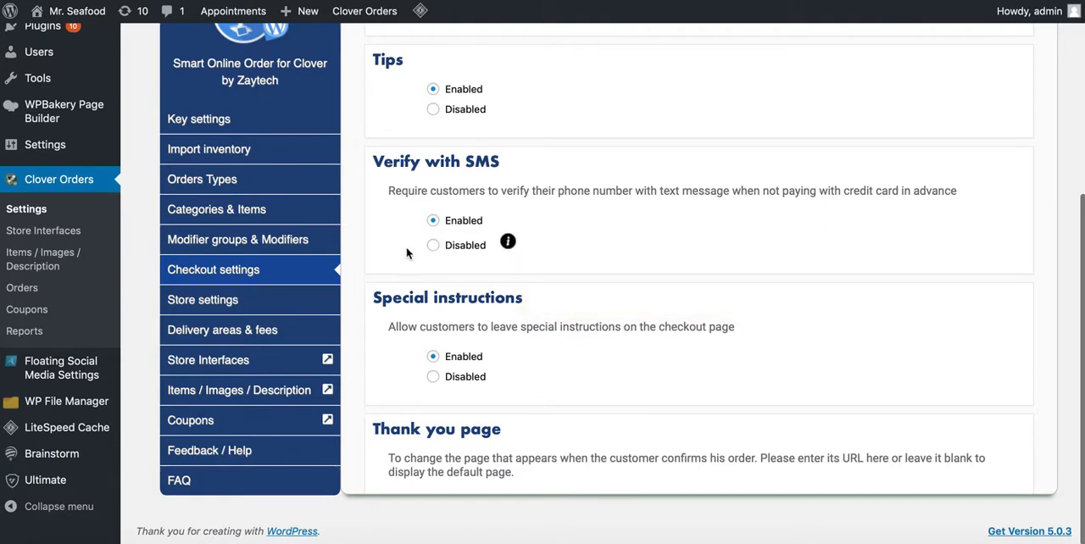
pyautogui.moveTo(361, 271)
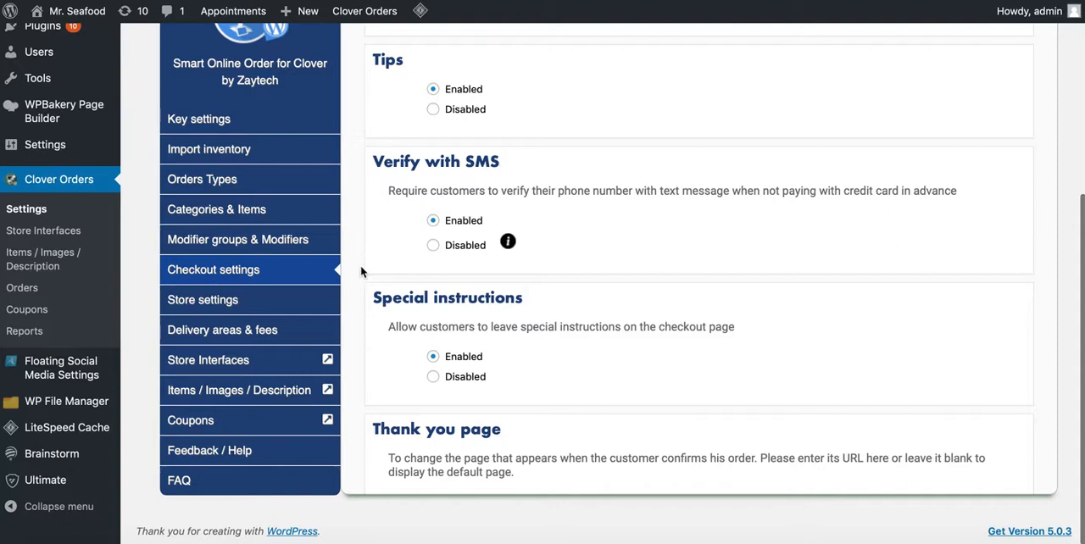
pyautogui.moveTo(454, 268)
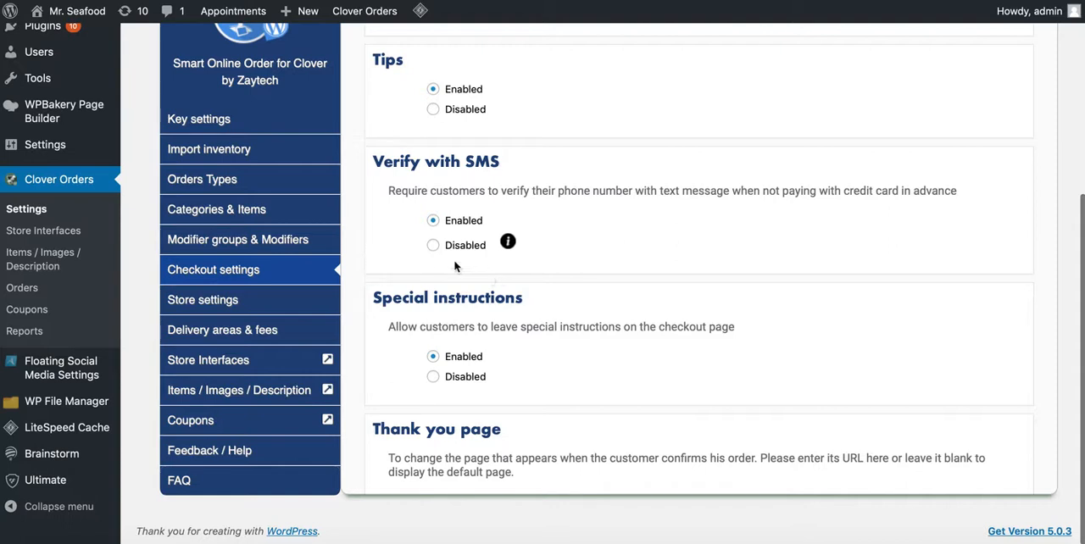
pyautogui.moveTo(457, 234)
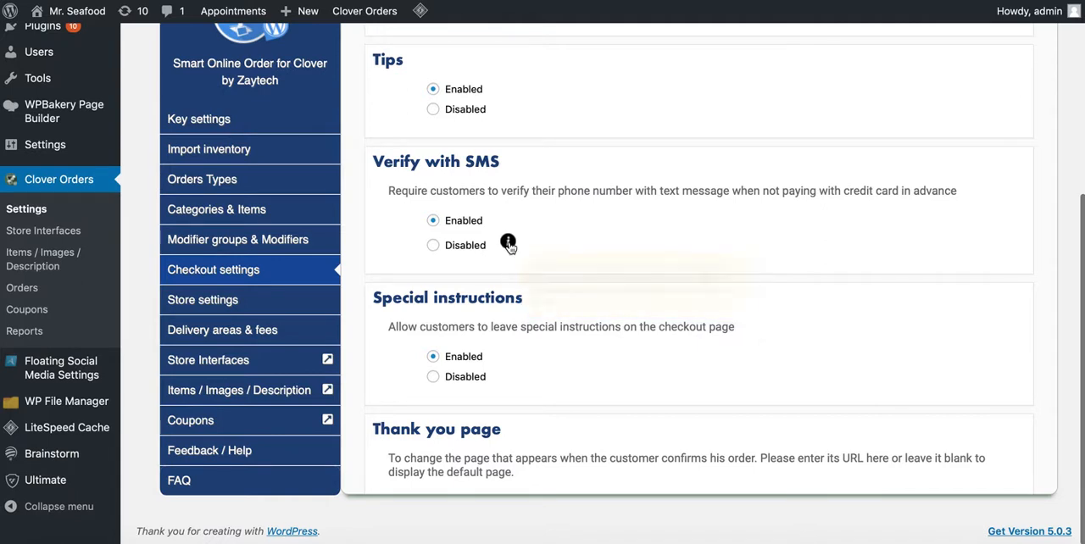
pyautogui.scroll(-3)
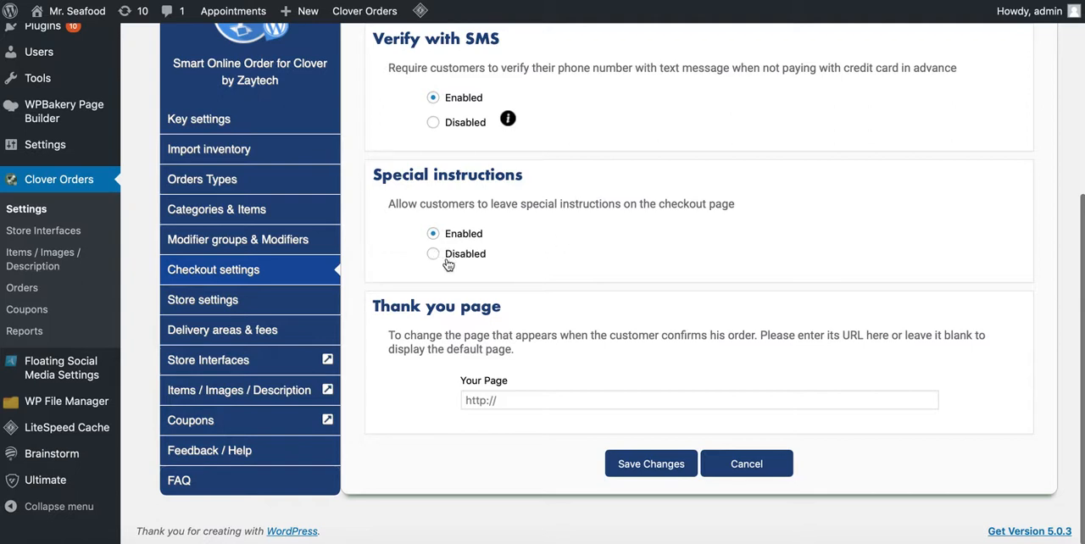
pyautogui.moveTo(413, 267)
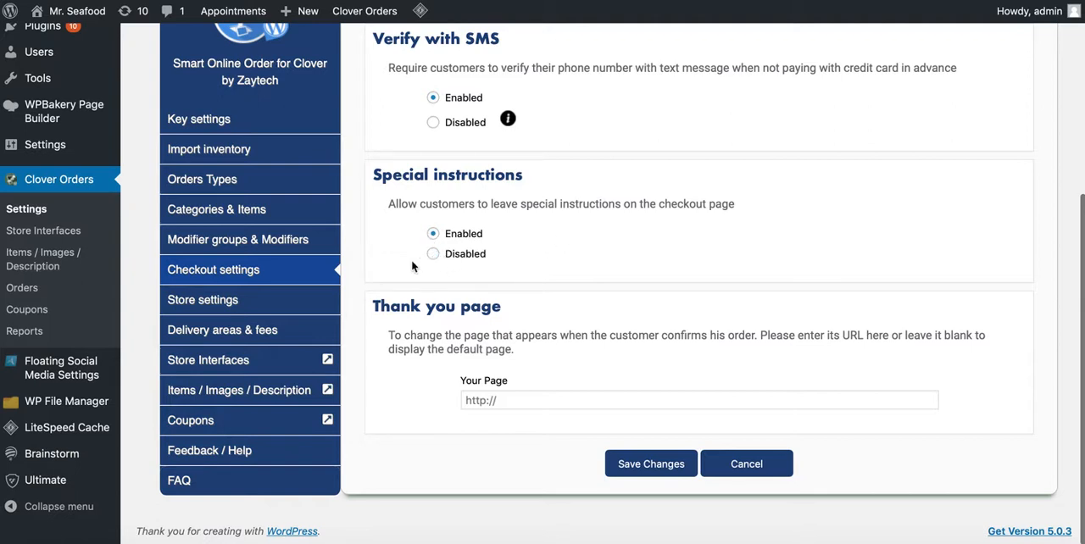
pyautogui.moveTo(387, 276)
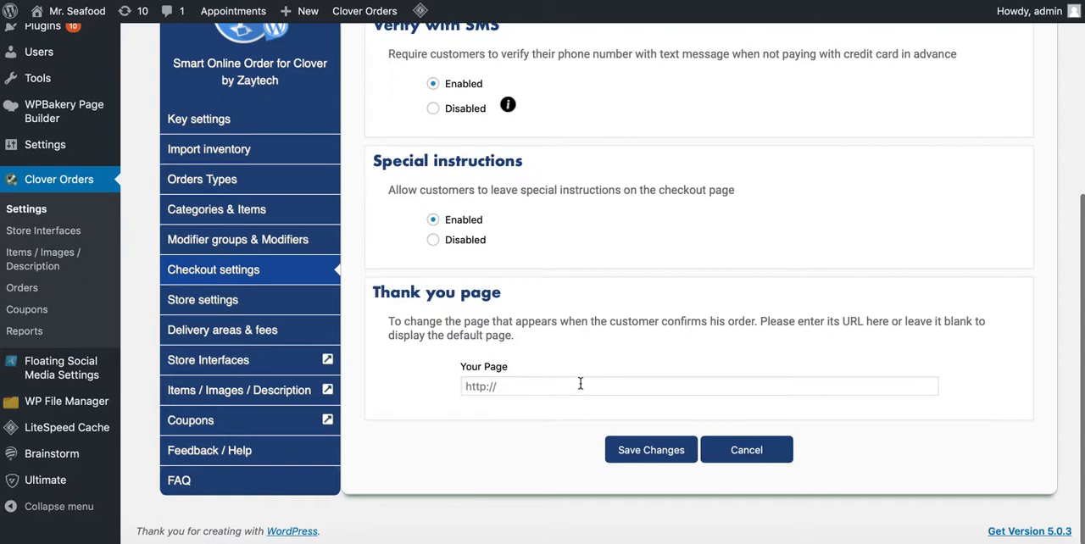
pyautogui.moveTo(454, 349)
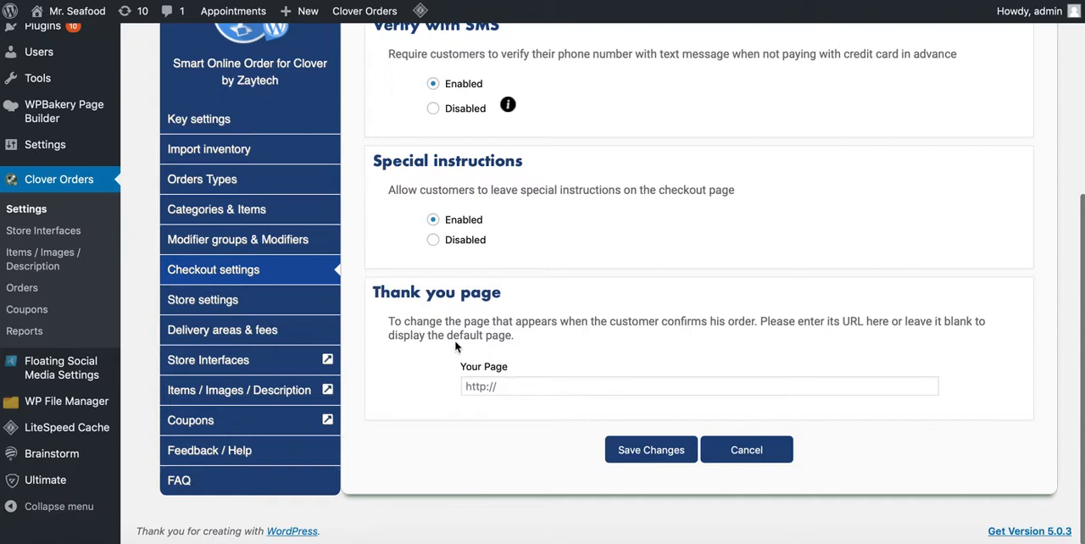
pyautogui.moveTo(432, 376)
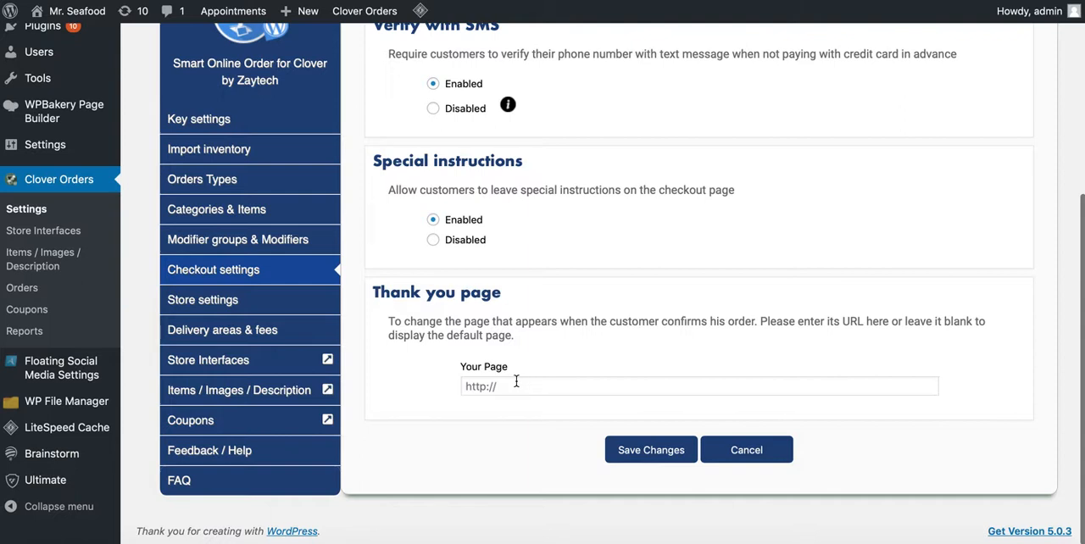
pyautogui.moveTo(416, 386)
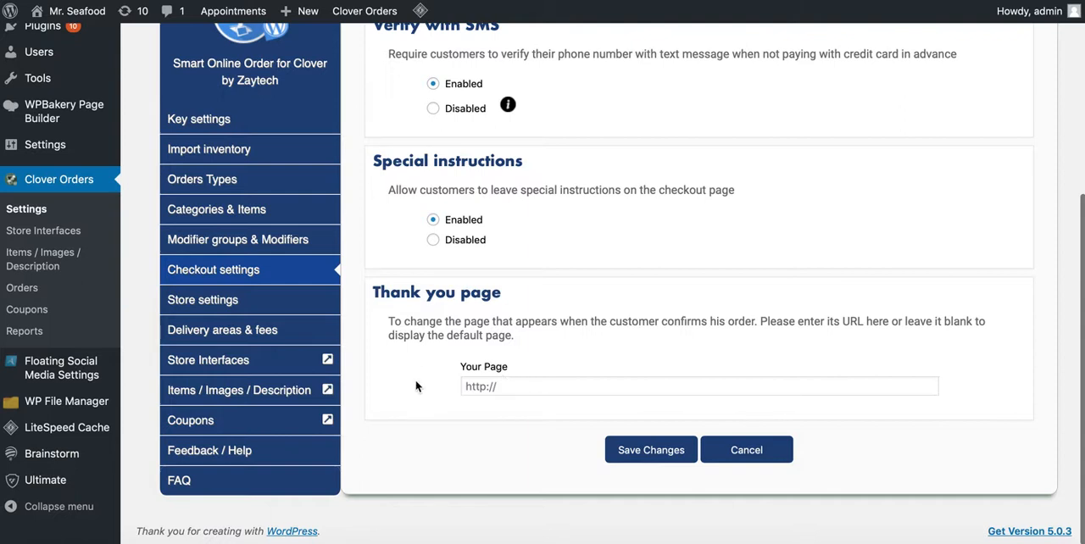
pyautogui.moveTo(308, 329)
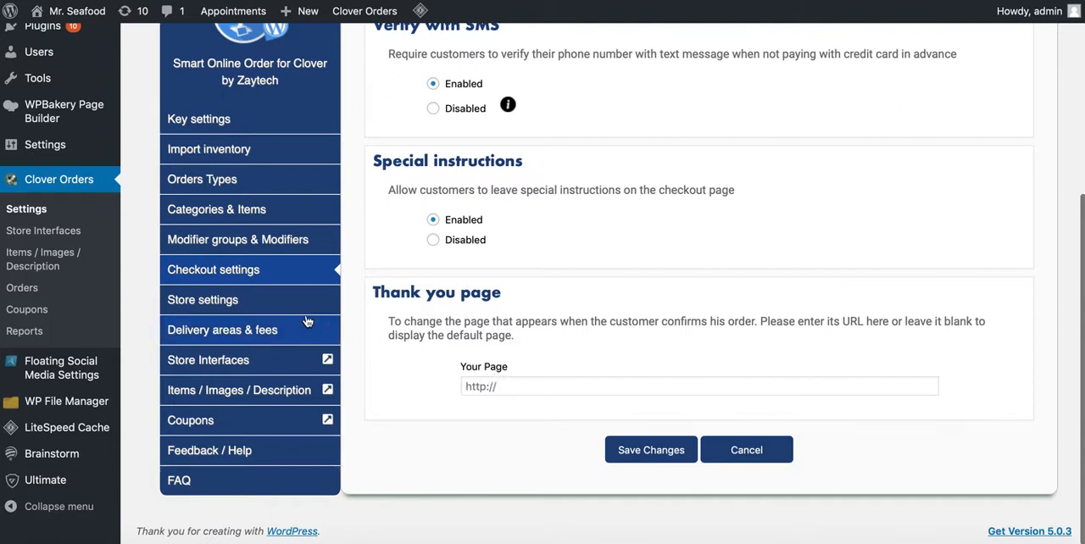
pyautogui.click(203, 299)
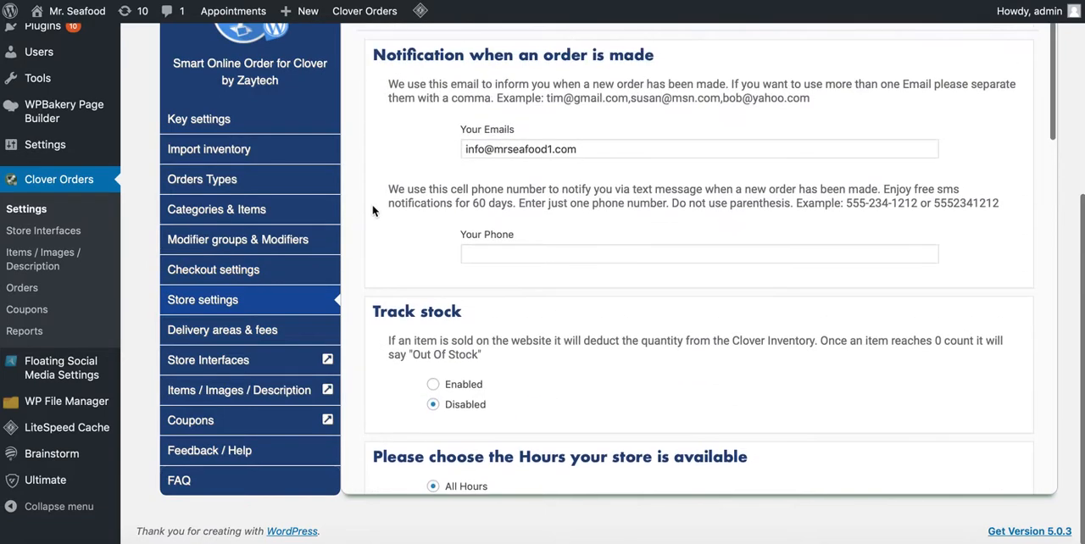
pyautogui.scroll(-3)
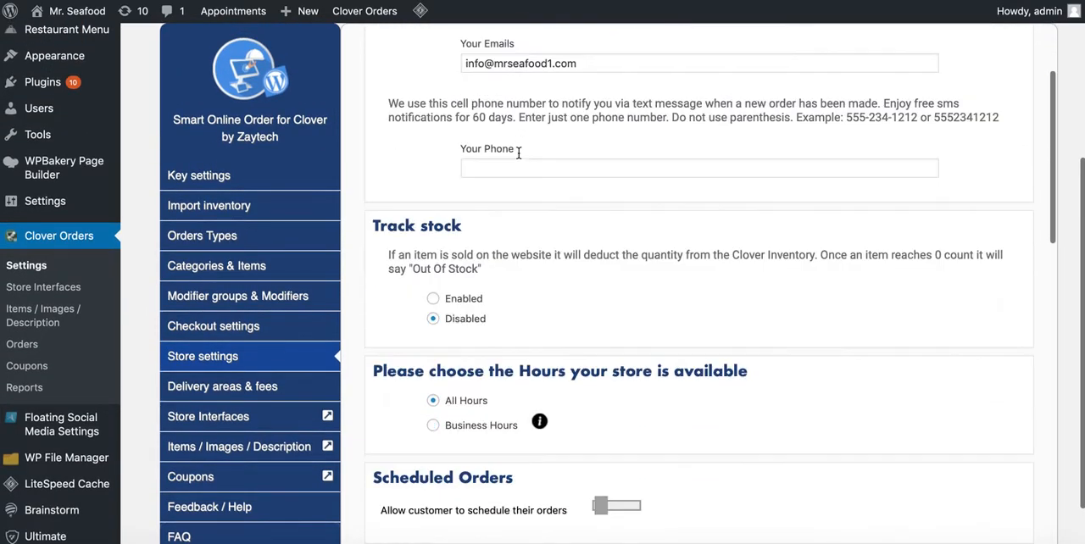
pyautogui.scroll(3)
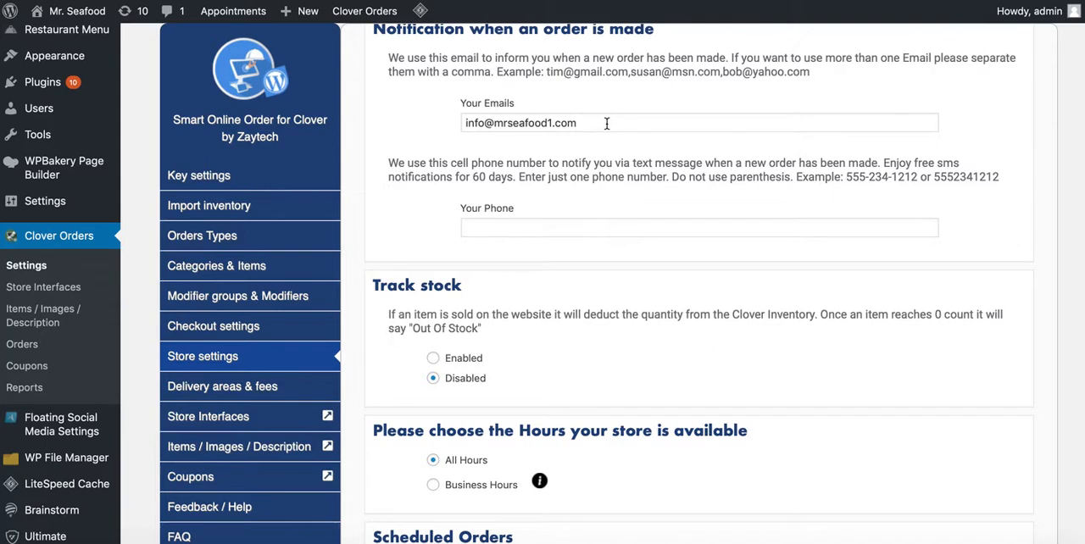
pyautogui.moveTo(556, 147)
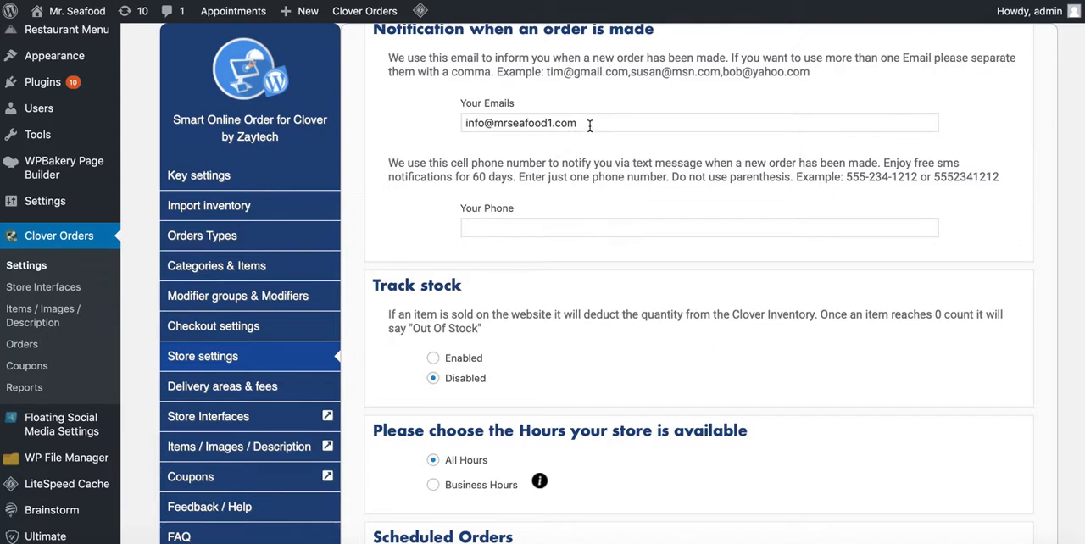
pyautogui.click(698, 122)
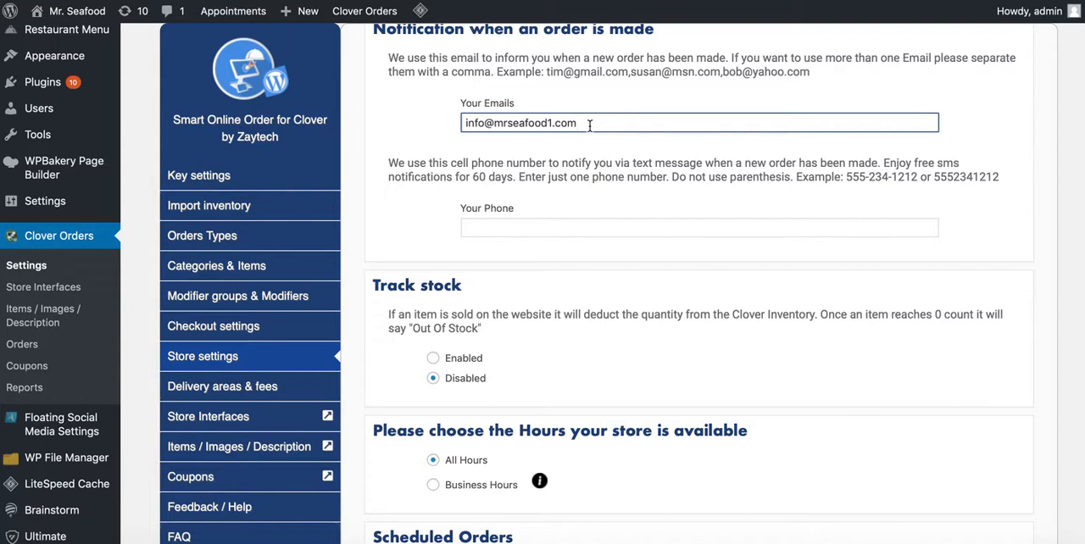
pyautogui.moveTo(668, 110)
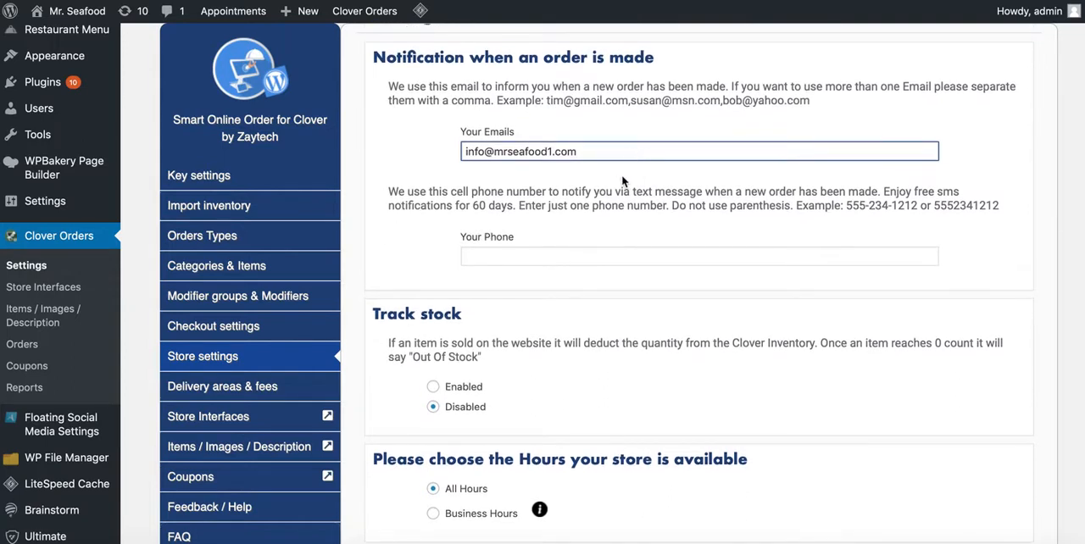
pyautogui.scroll(-3)
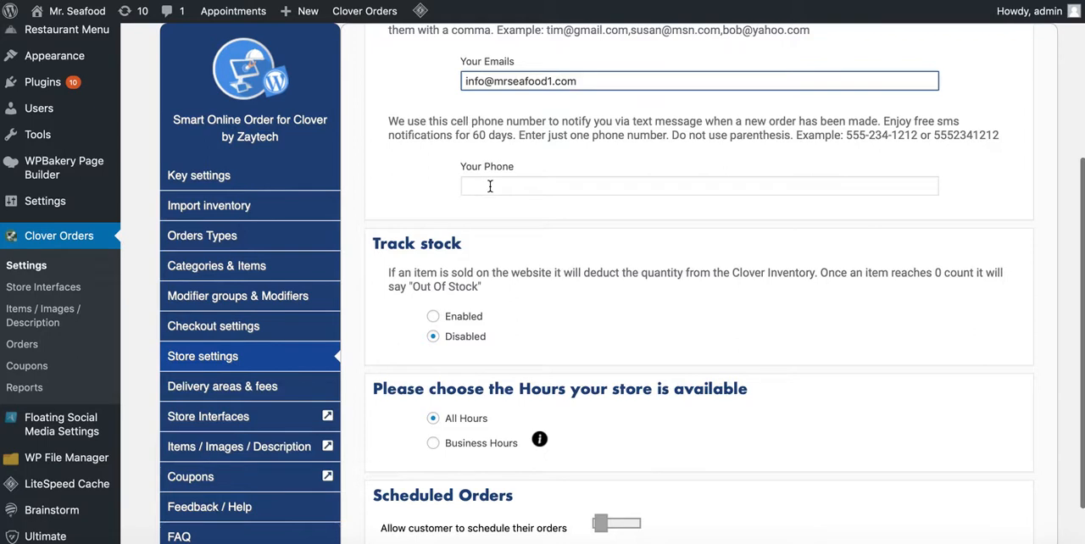
pyautogui.moveTo(372, 244)
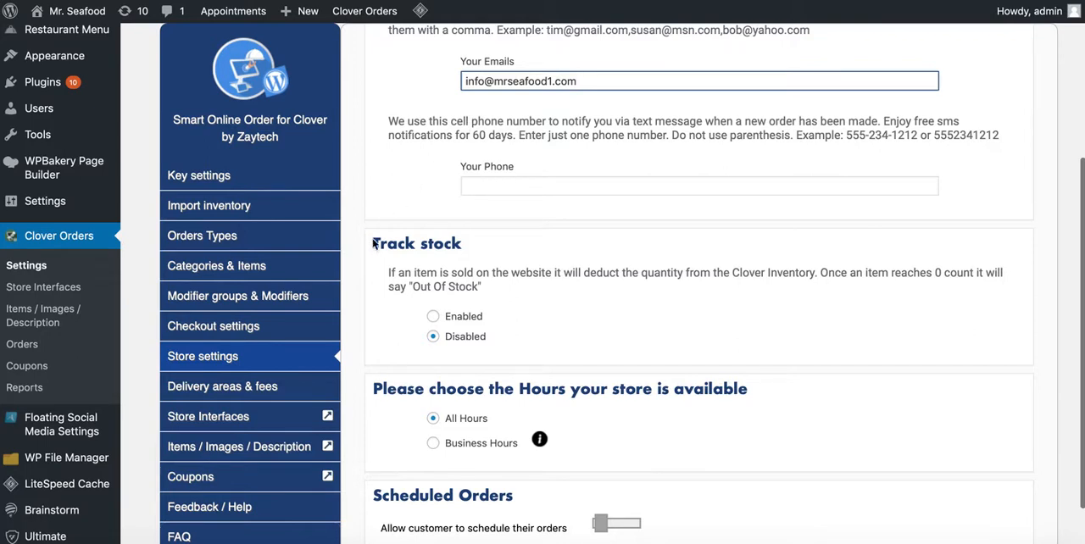
pyautogui.scroll(-3)
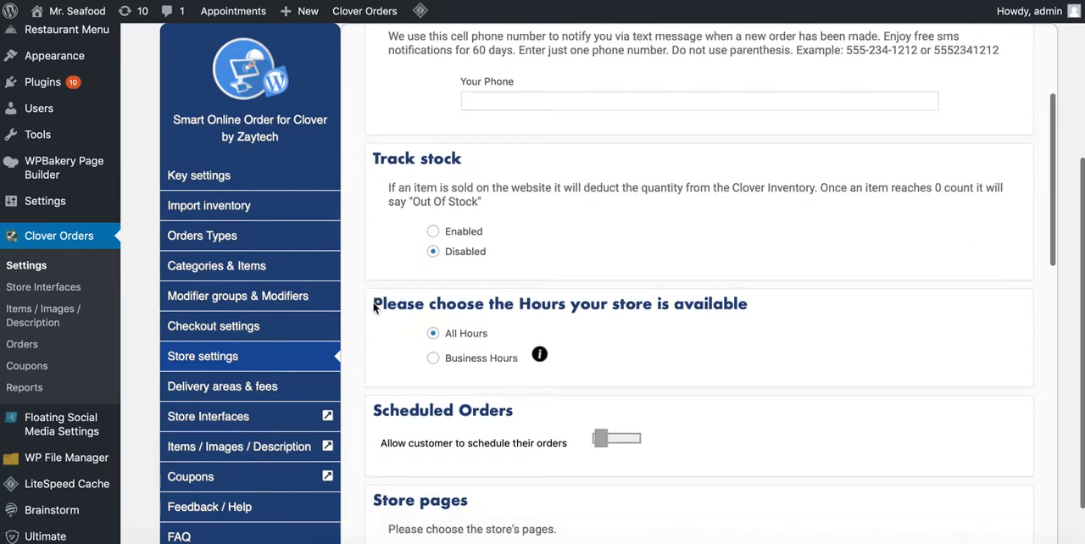
pyautogui.scroll(-3)
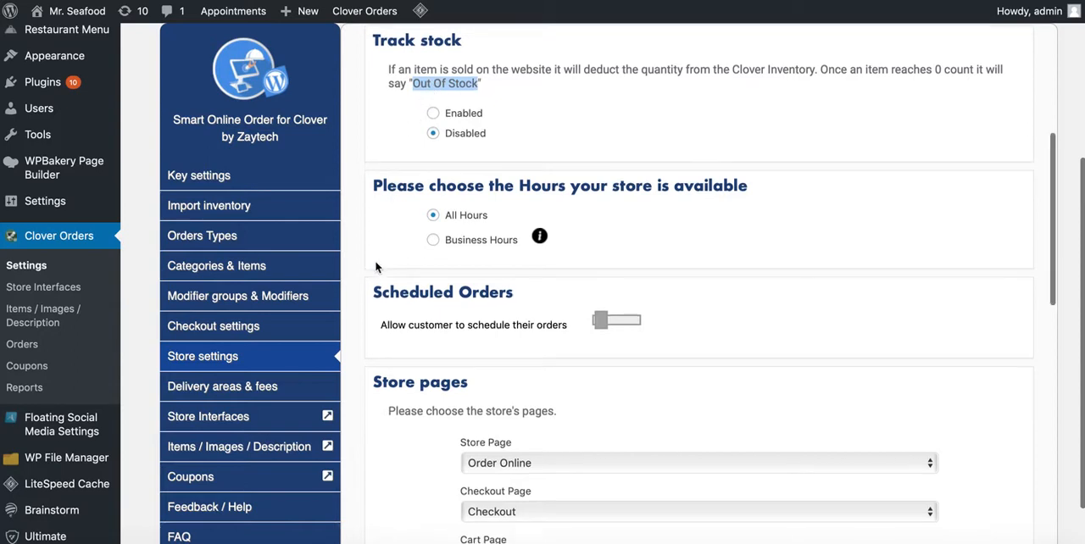
pyautogui.scroll(-3)
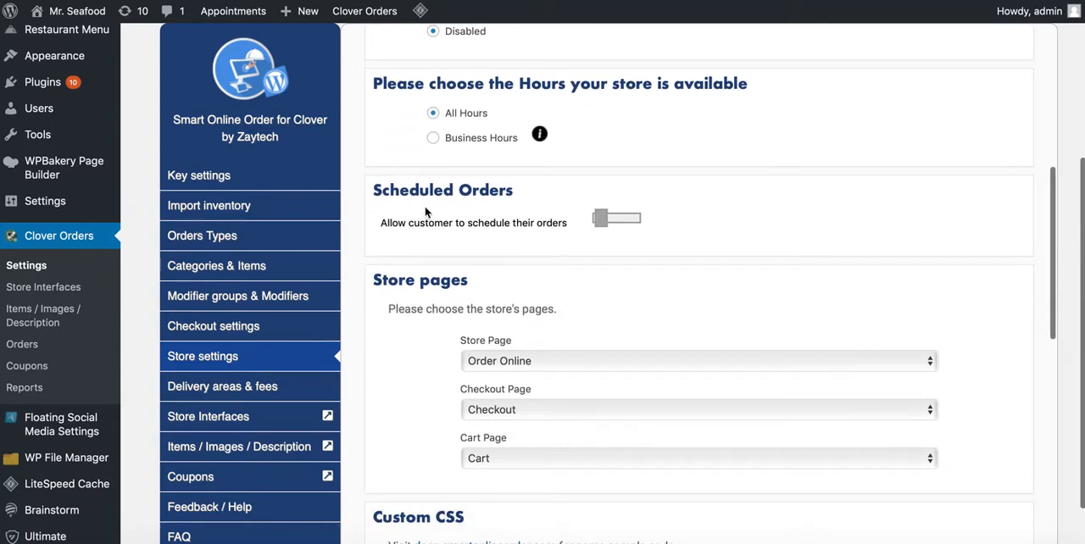
pyautogui.moveTo(732, 112)
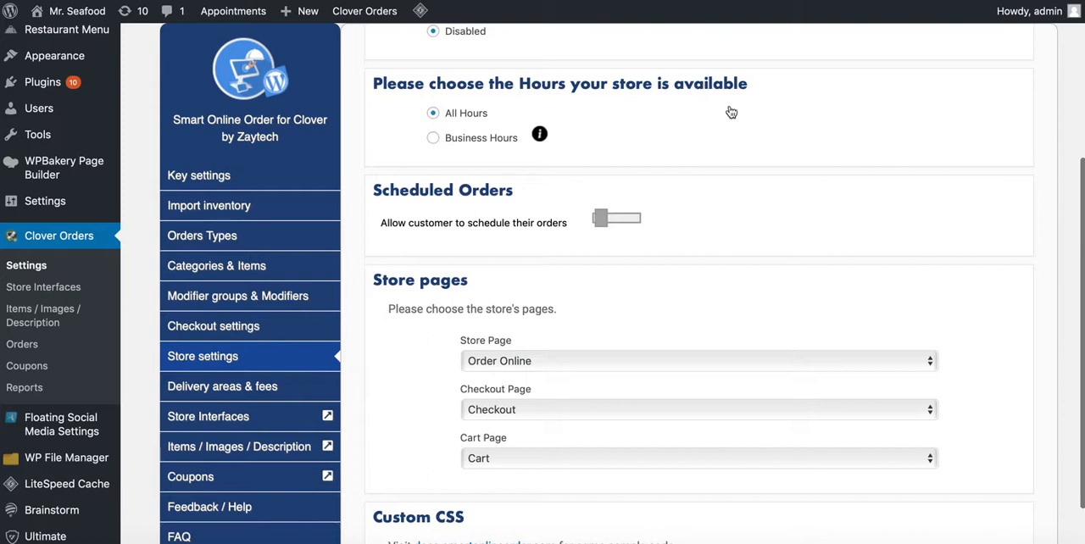
pyautogui.moveTo(590, 101)
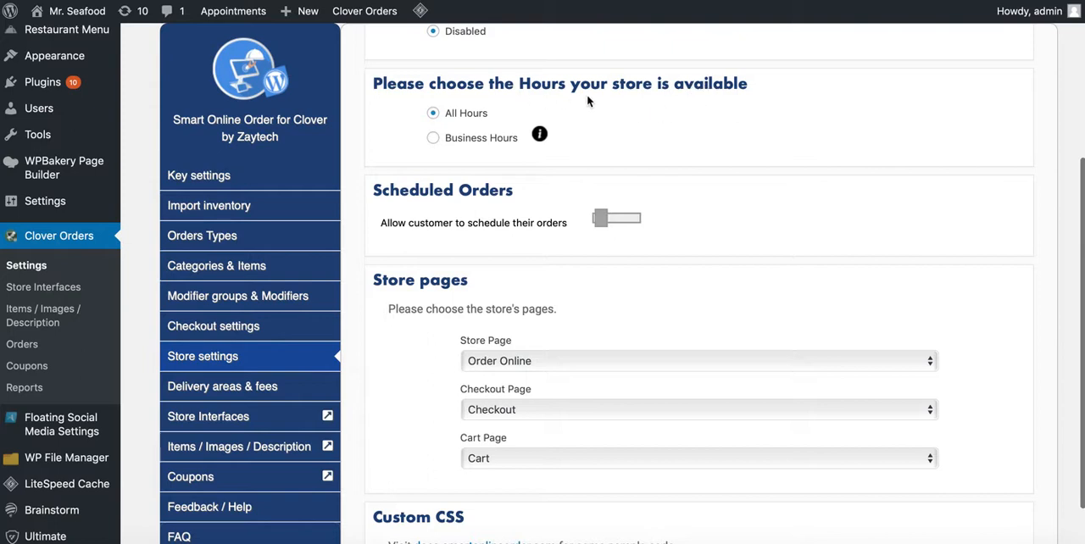
pyautogui.moveTo(539, 134)
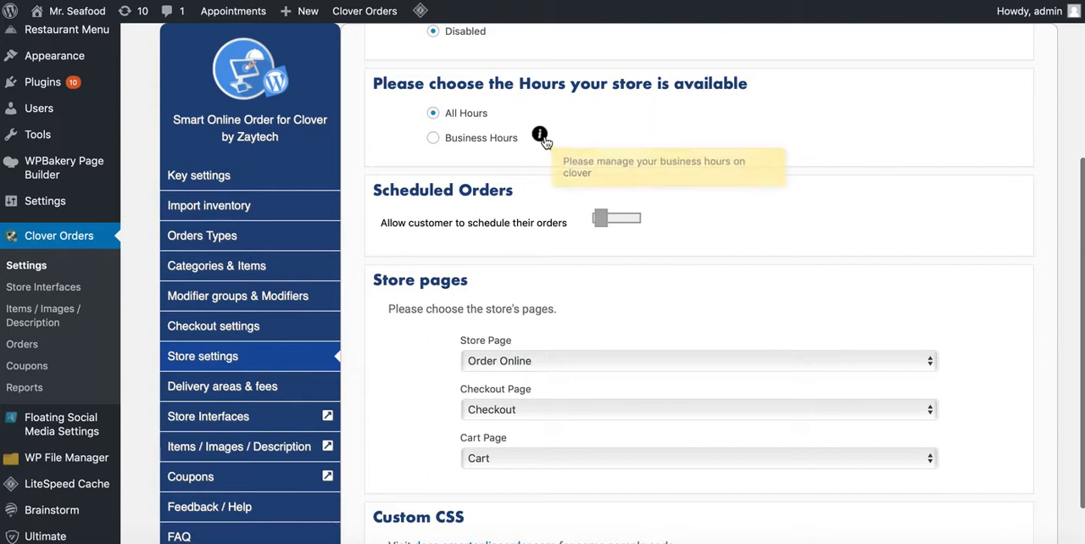
pyautogui.moveTo(438, 147)
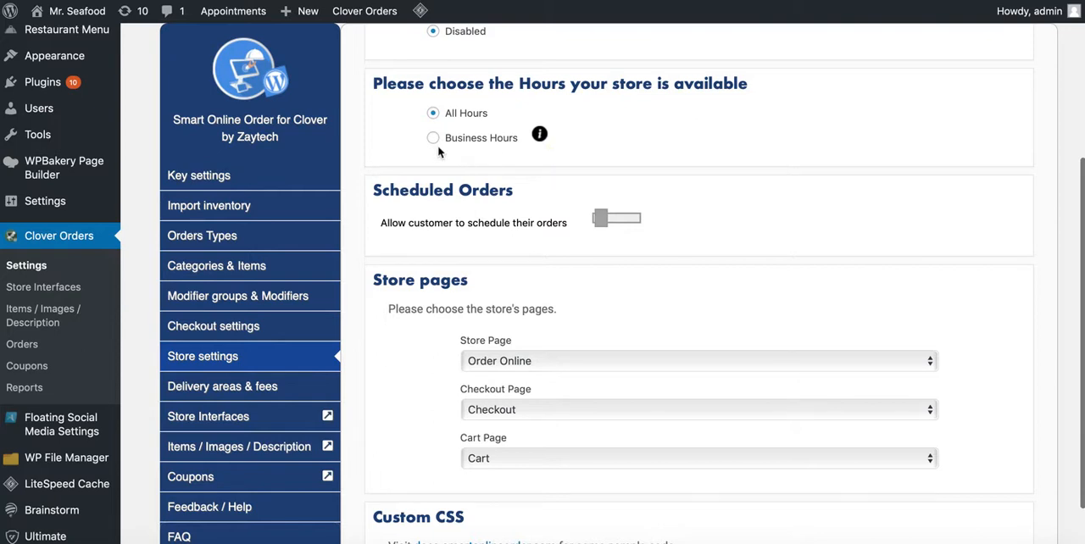
# Step: Set store availability to Business Hours and try the scheduled-order toggles, then revert to all hours
pyautogui.click(434, 137)
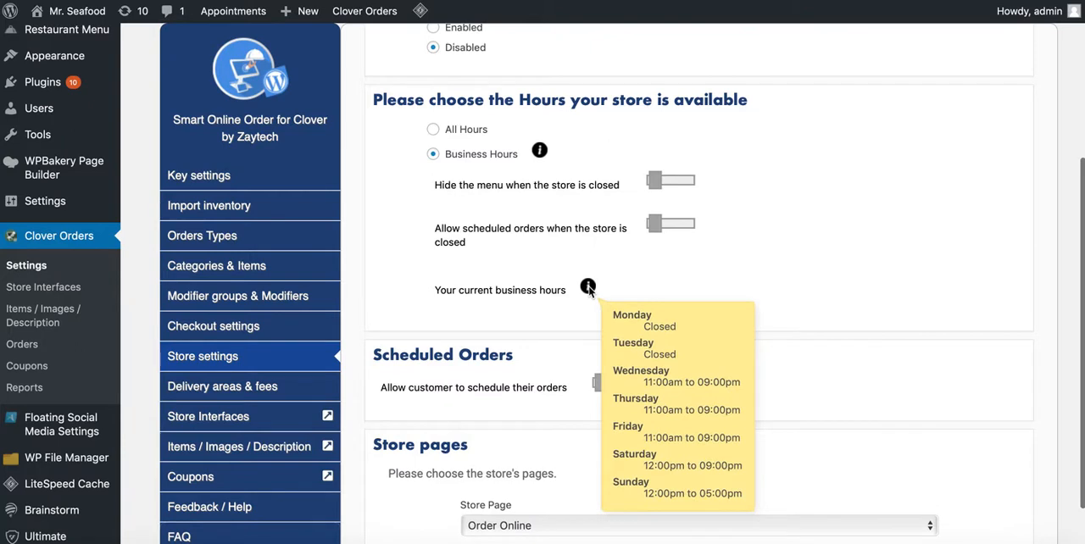
pyautogui.moveTo(600, 298)
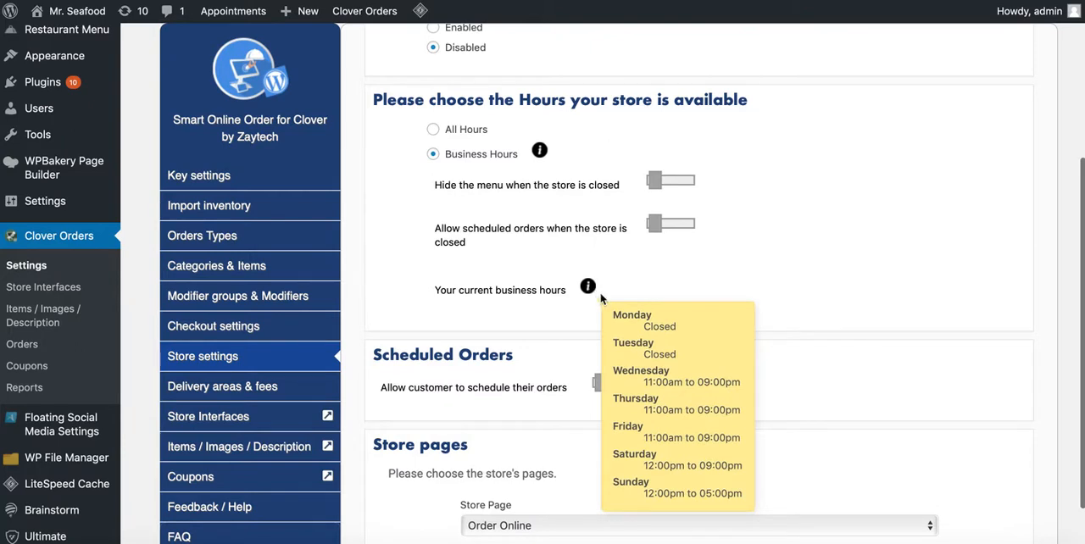
pyautogui.moveTo(588, 291)
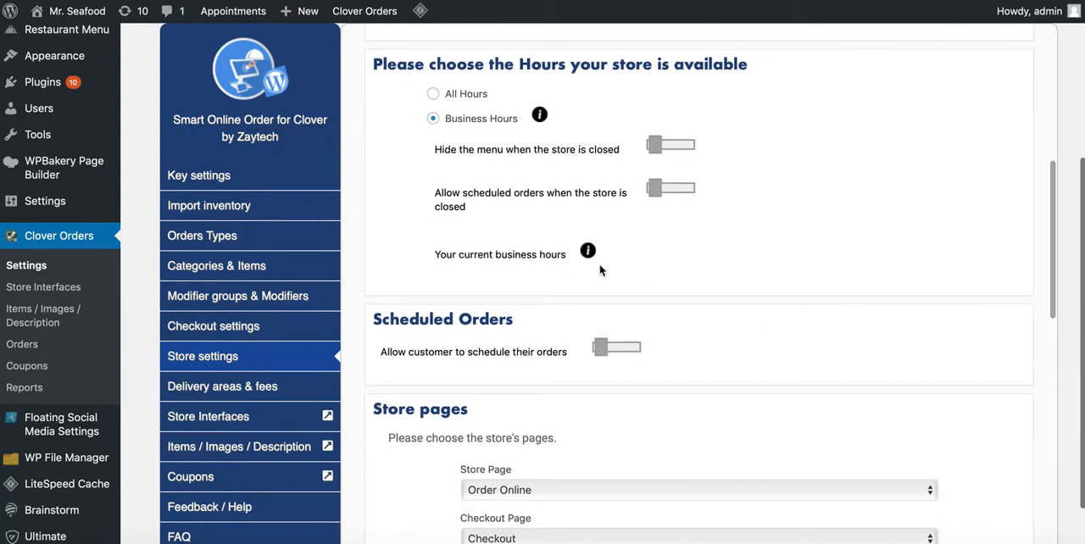
pyautogui.moveTo(671, 214)
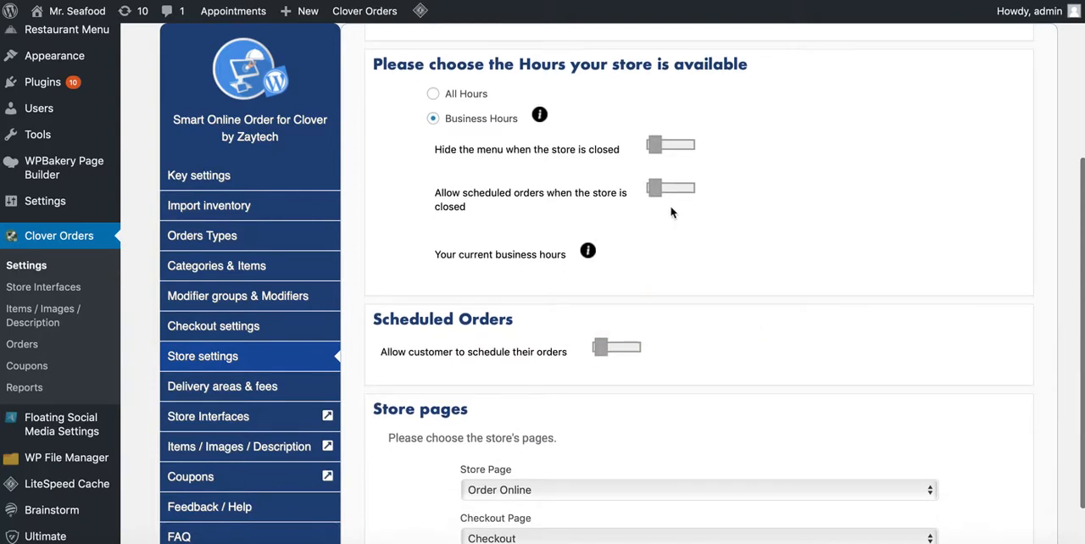
pyautogui.click(669, 187)
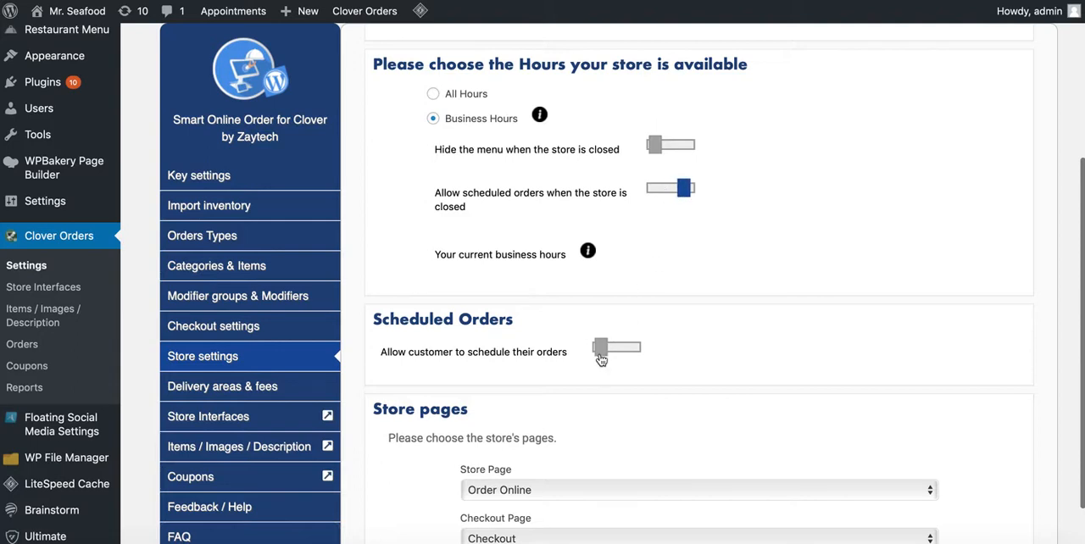
pyautogui.click(617, 352)
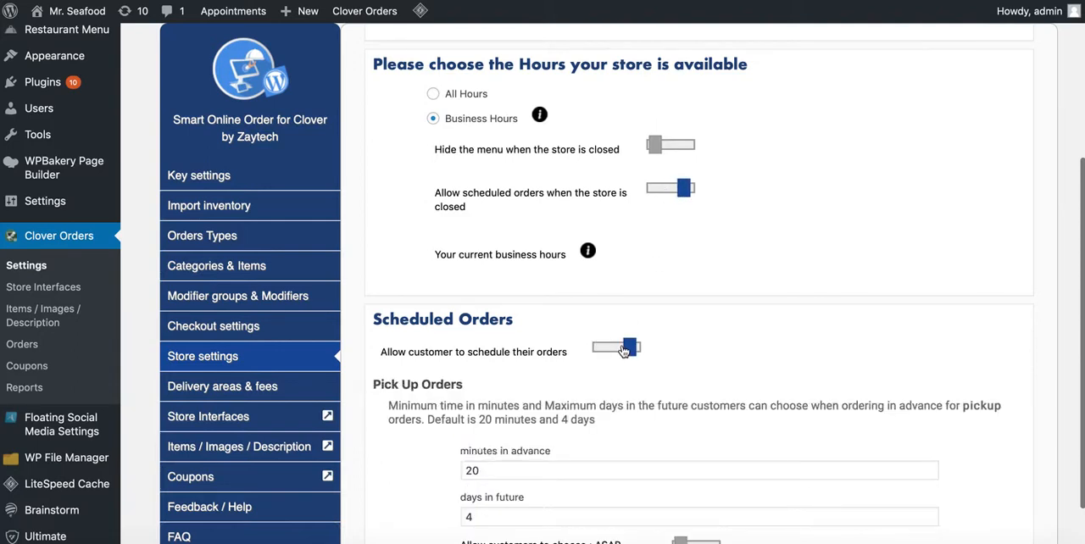
pyautogui.moveTo(617, 347)
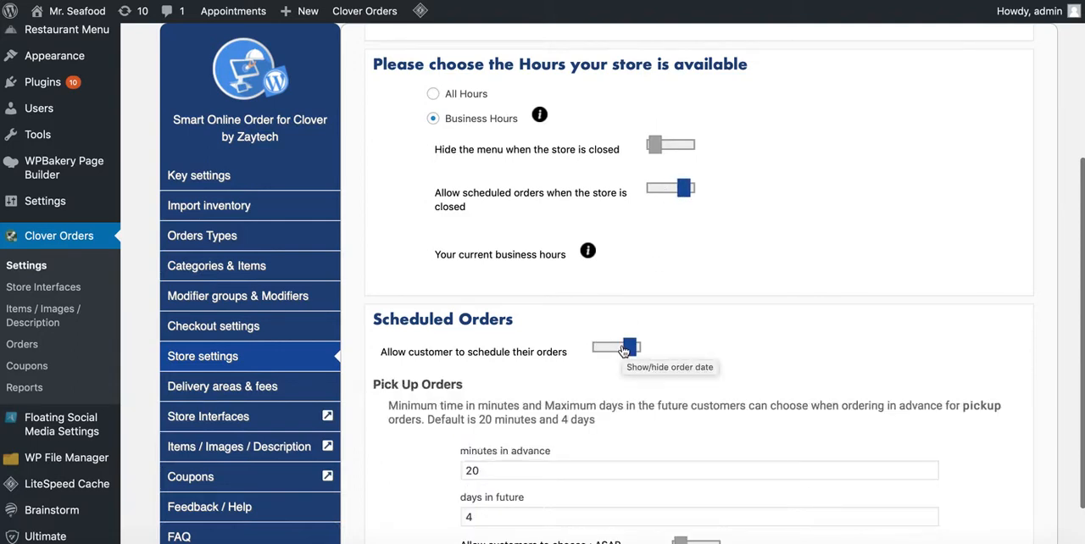
pyautogui.moveTo(562, 265)
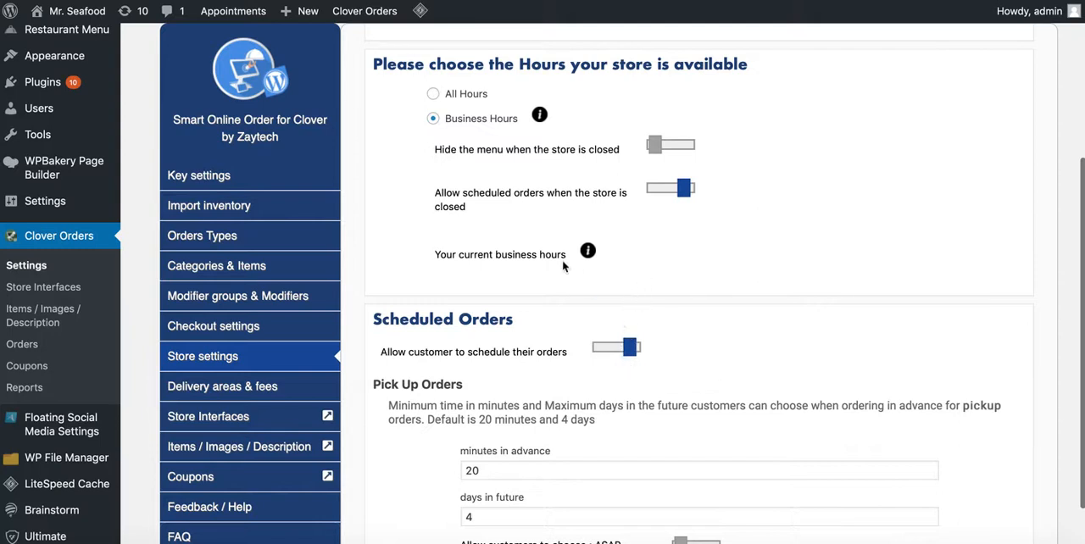
pyautogui.click(433, 94)
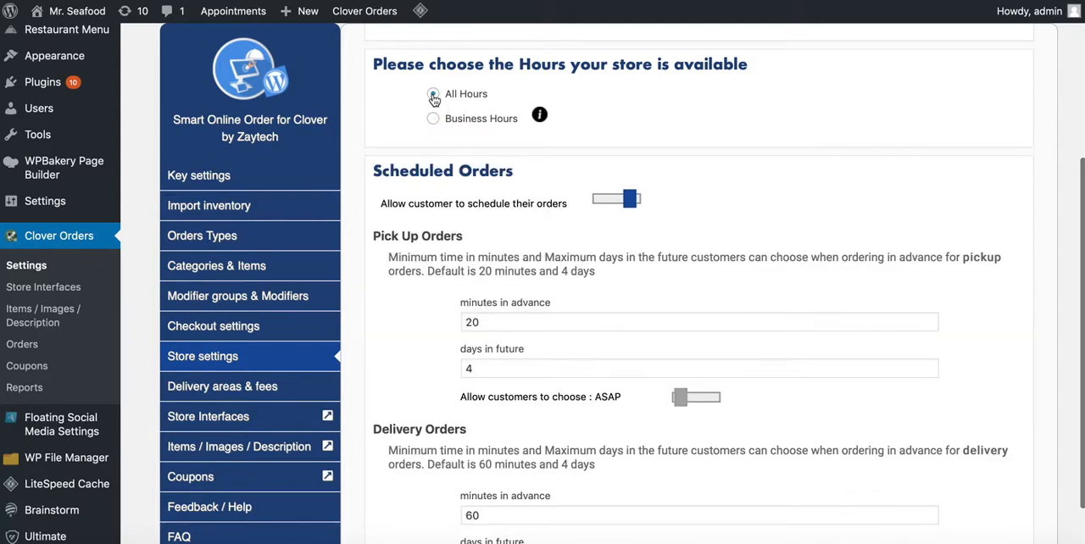
pyautogui.click(434, 94)
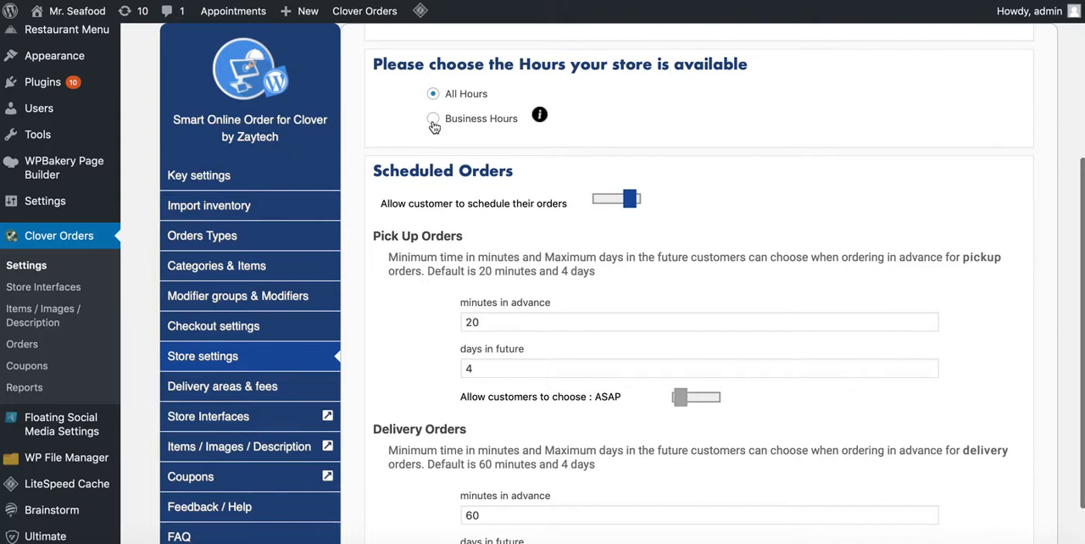
# Step: Select Business Hours again with customer order scheduling switched off
pyautogui.click(433, 118)
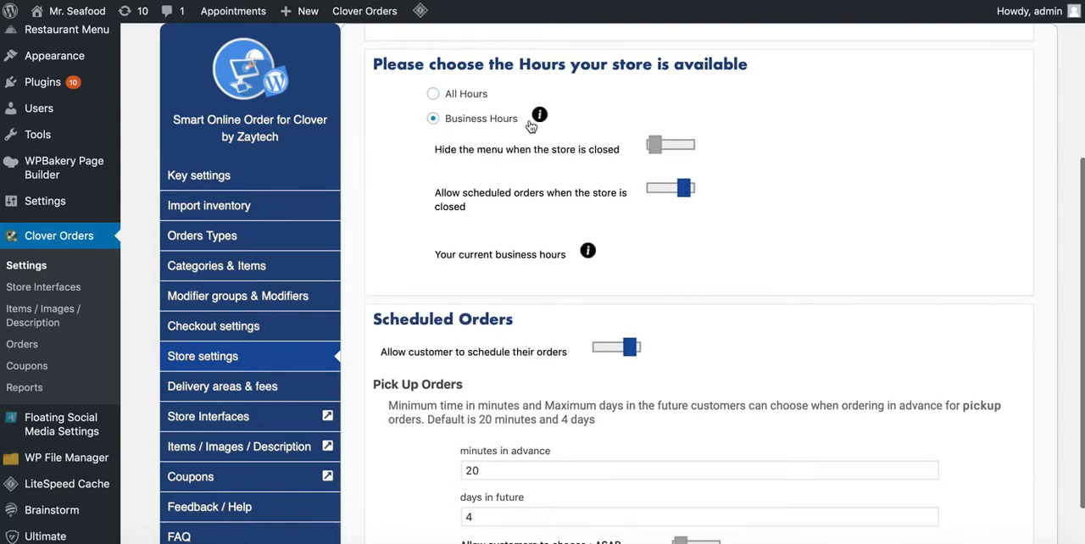
pyautogui.click(670, 186)
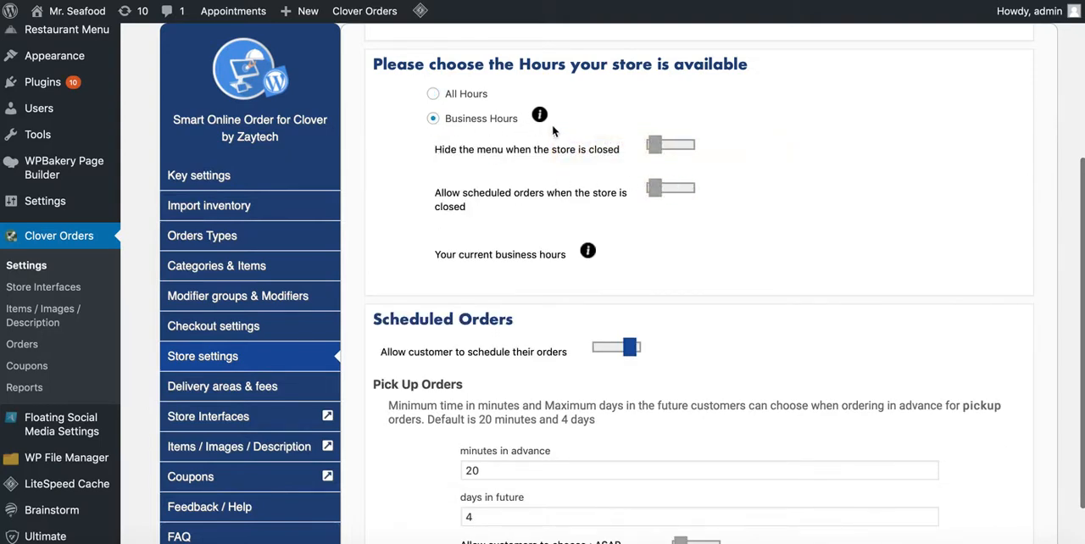
pyautogui.moveTo(549, 176)
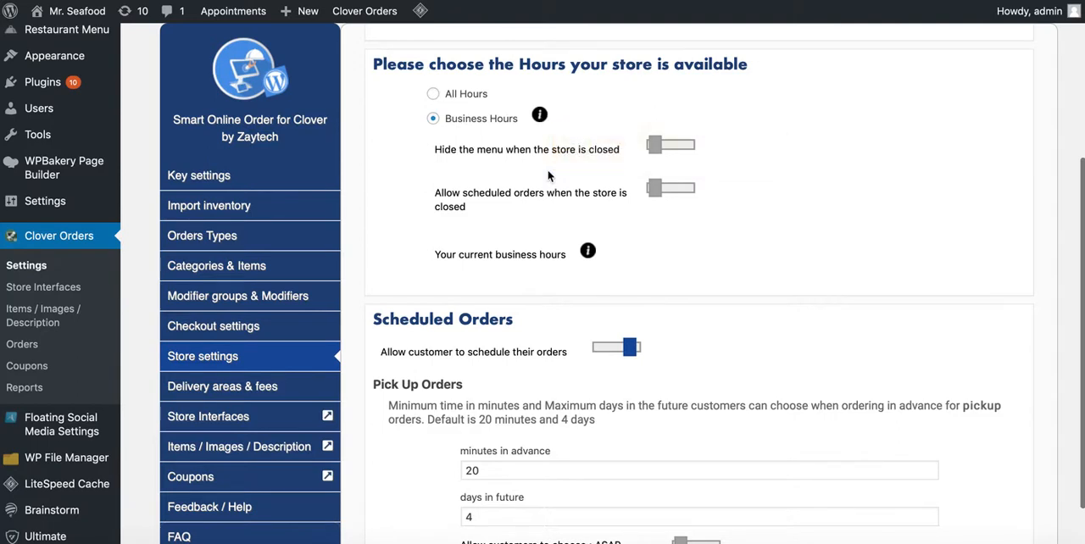
pyautogui.moveTo(427, 224)
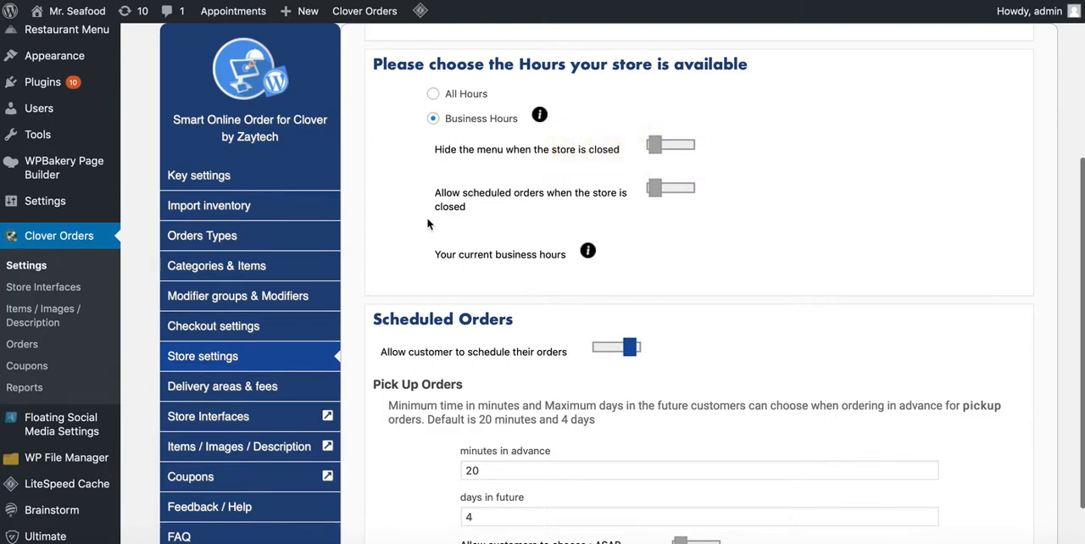
pyautogui.scroll(-3)
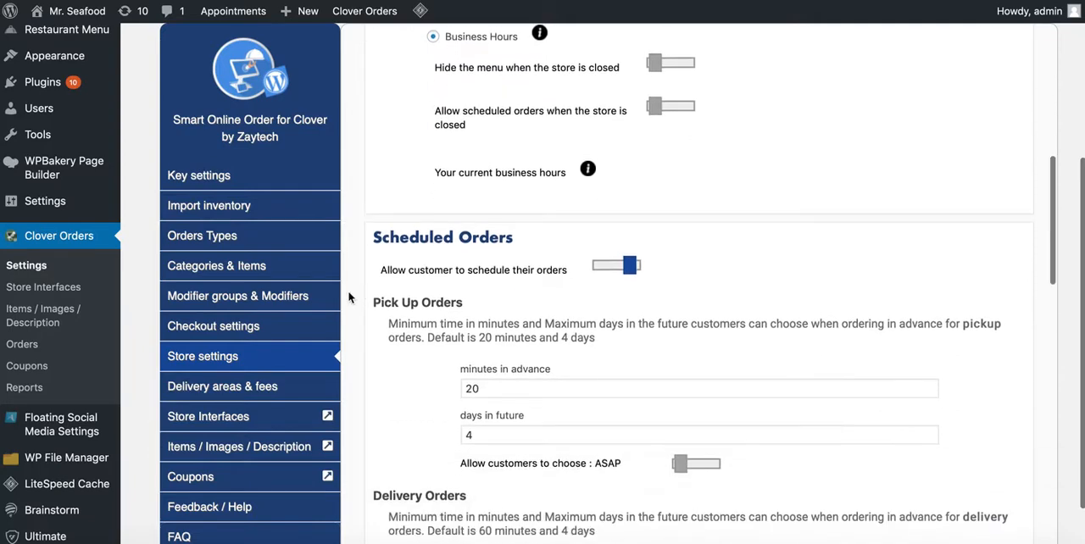
pyautogui.scroll(3)
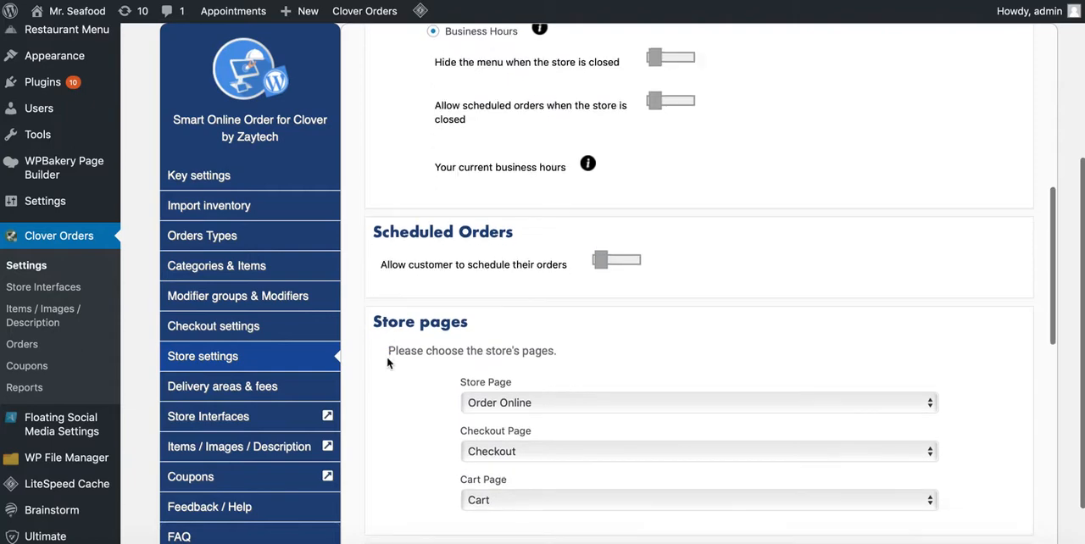
# Step: Show the Delivery areas & fees page with the map for drawing delivery zones
pyautogui.scroll(-3)
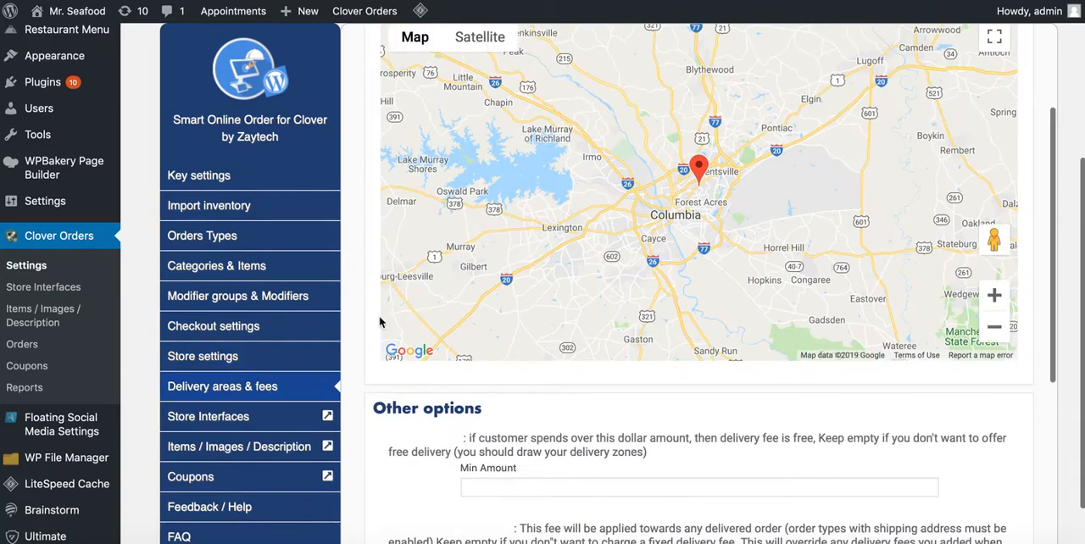
pyautogui.scroll(3)
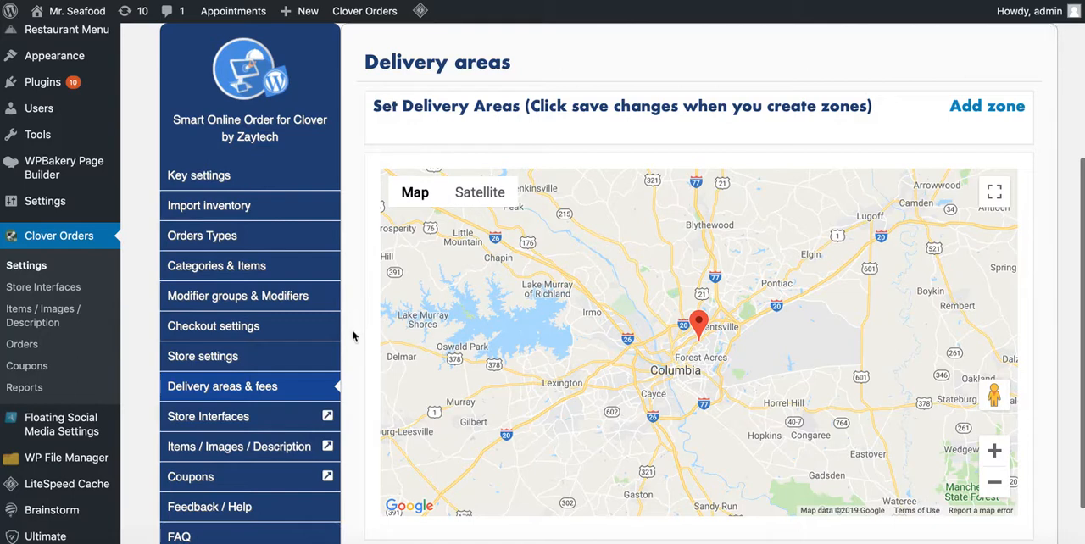
pyautogui.moveTo(331, 387)
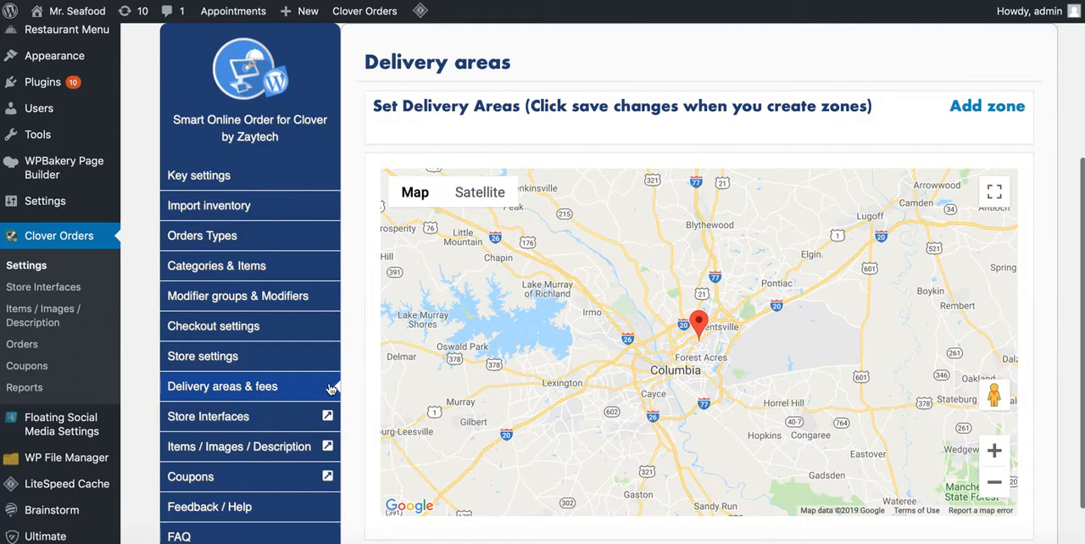
pyautogui.moveTo(363, 383)
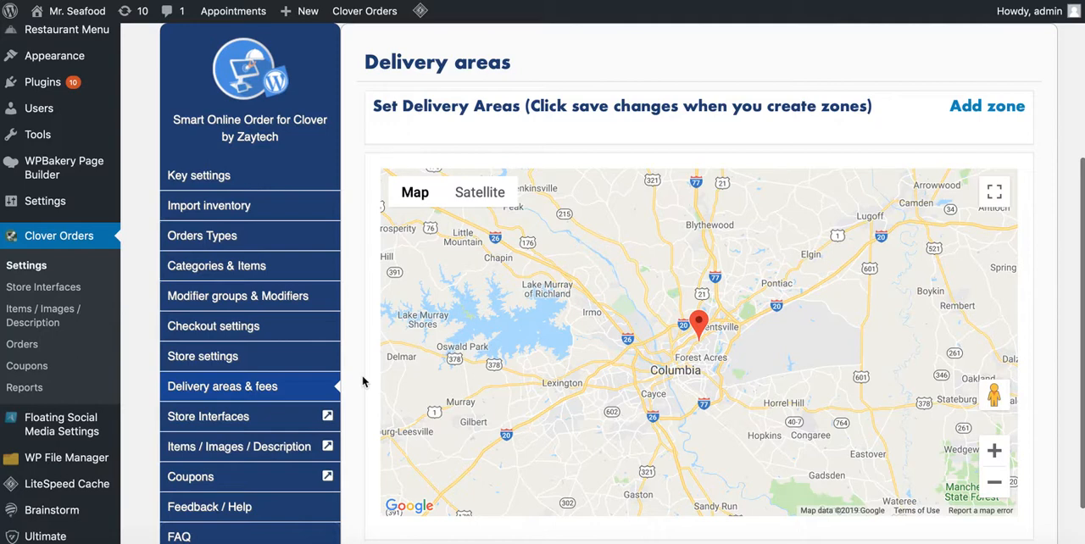
pyautogui.moveTo(694, 339)
pyautogui.write('Z')
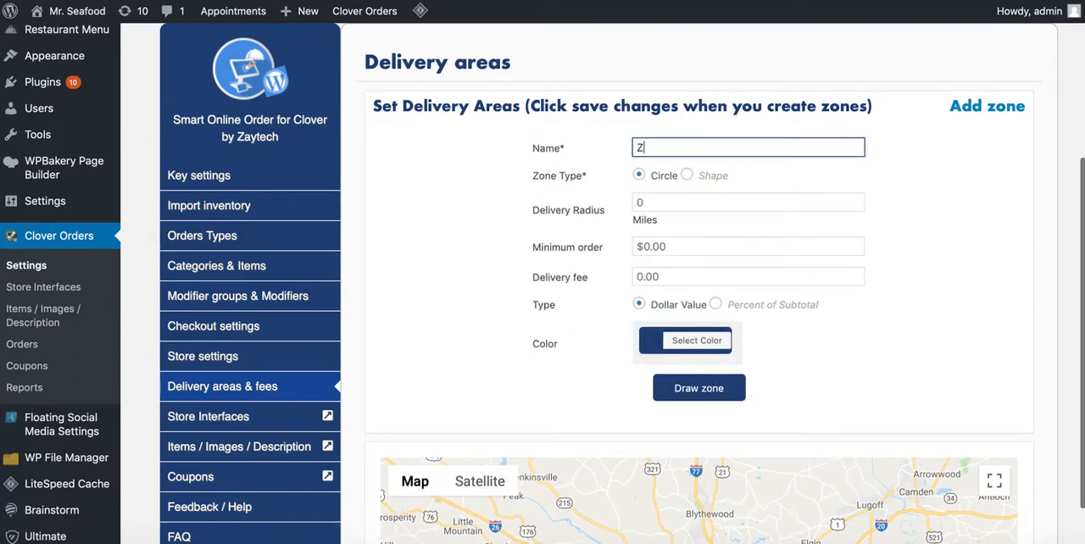
# Step: Name the 5-mile Columbia delivery area 'Zone 1' and view the Other options below the map
pyautogui.write('one 1')
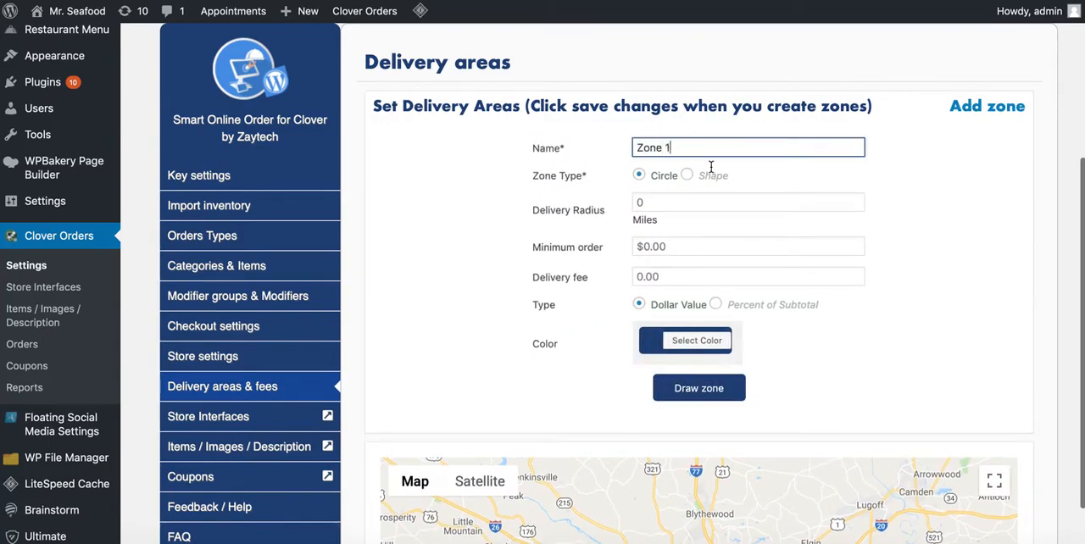
pyautogui.scroll(-3)
pyautogui.write('2')
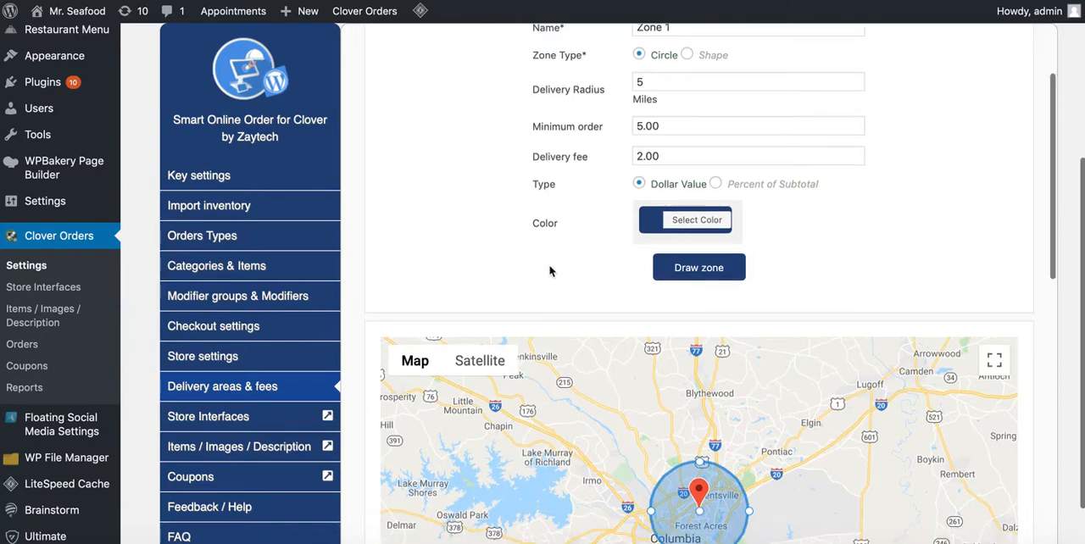
pyautogui.scroll(-3)
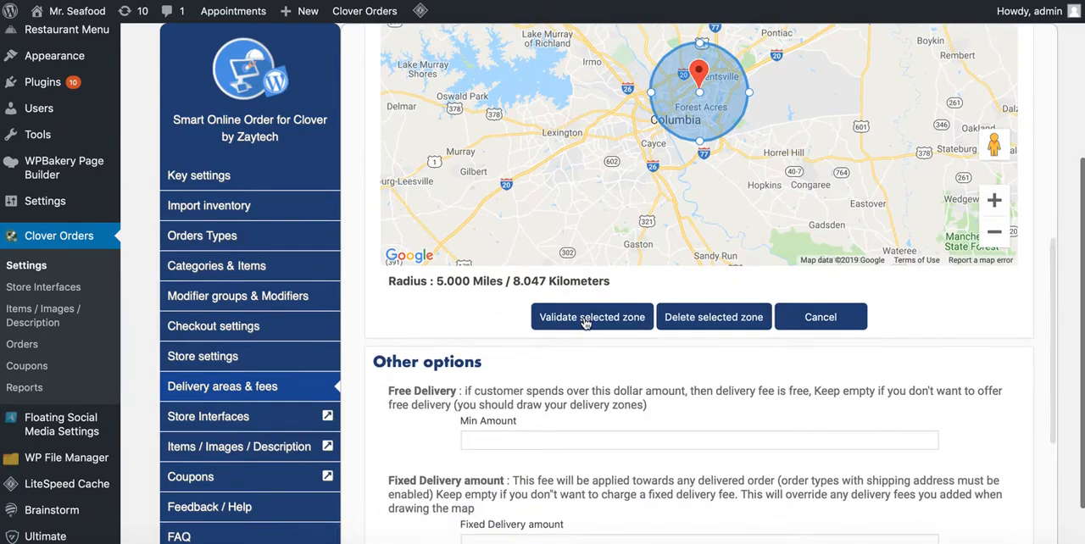
pyautogui.scroll(-3)
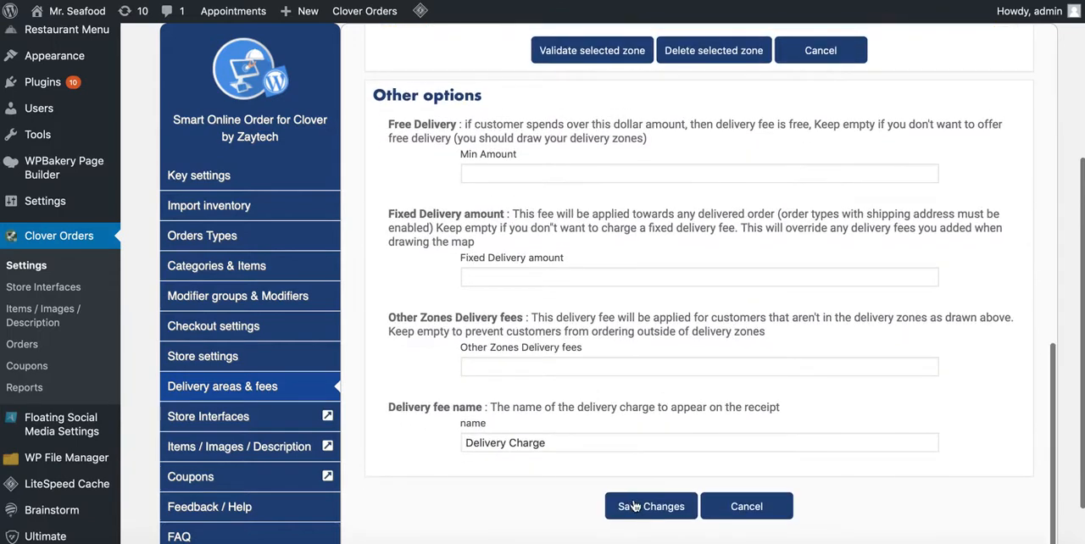
pyautogui.moveTo(525, 118)
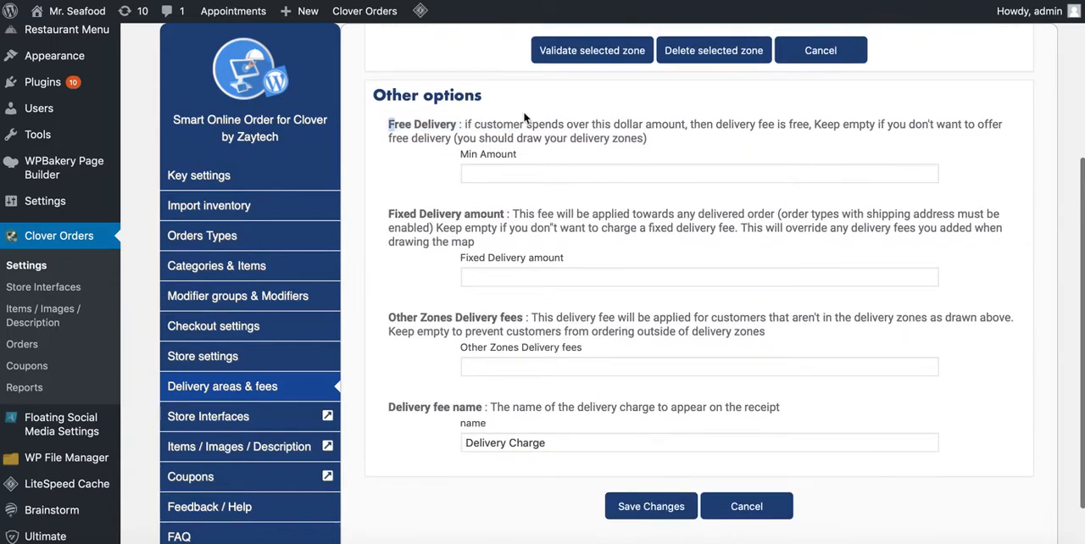
pyautogui.moveTo(425, 205)
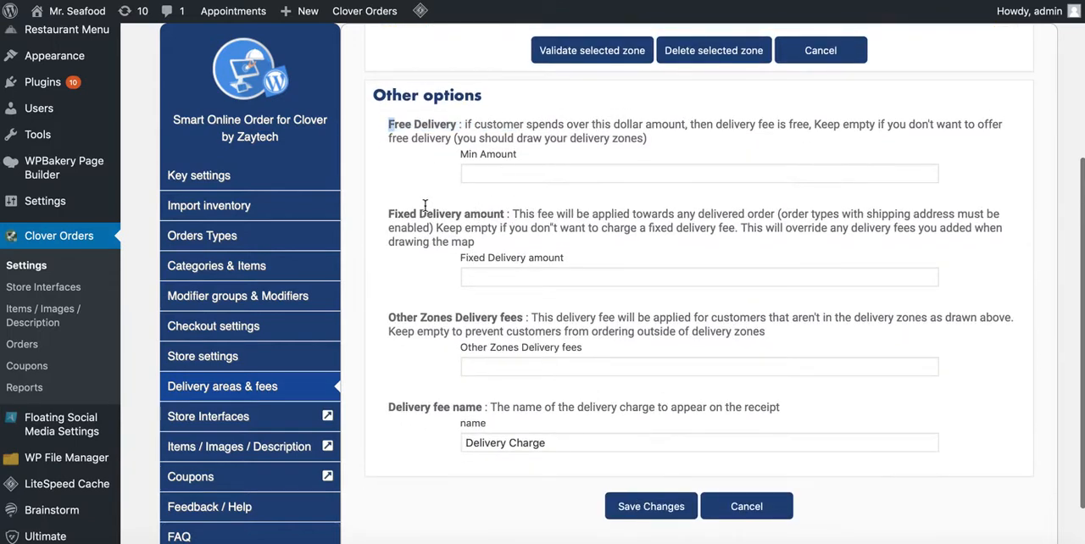
pyautogui.moveTo(647, 139)
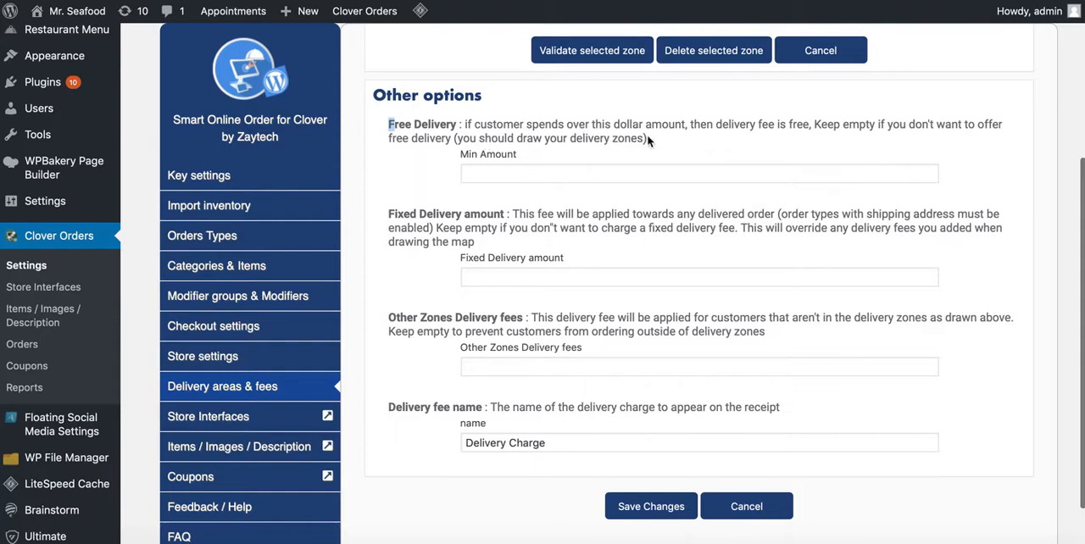
pyautogui.scroll(3)
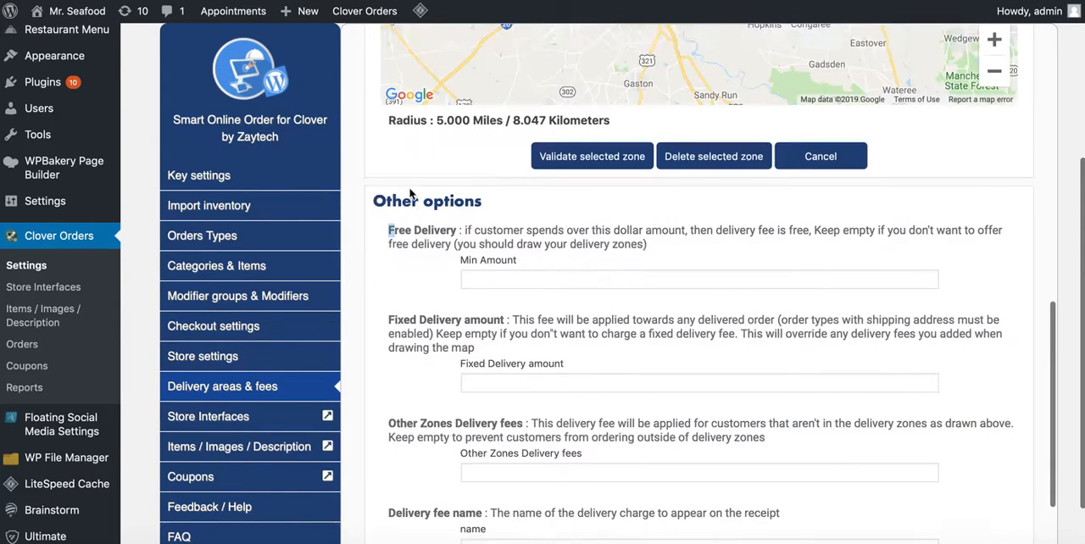
pyautogui.scroll(3)
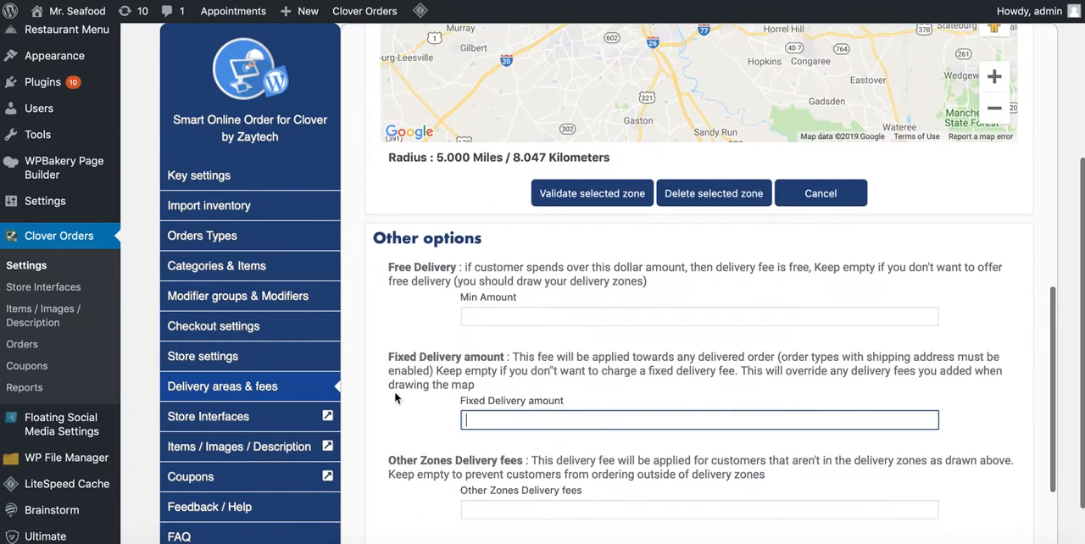
pyautogui.scroll(3)
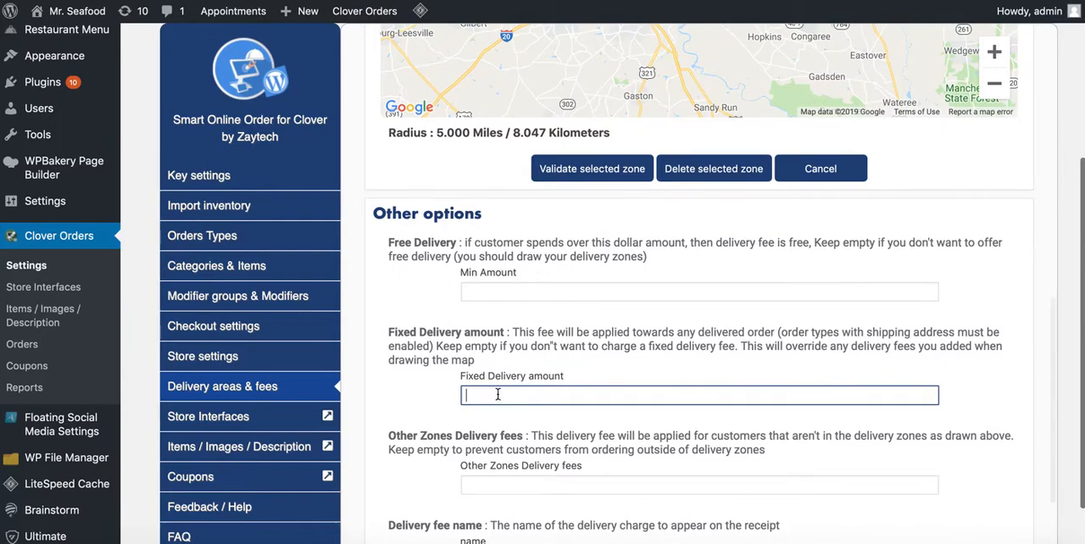
pyautogui.scroll(3)
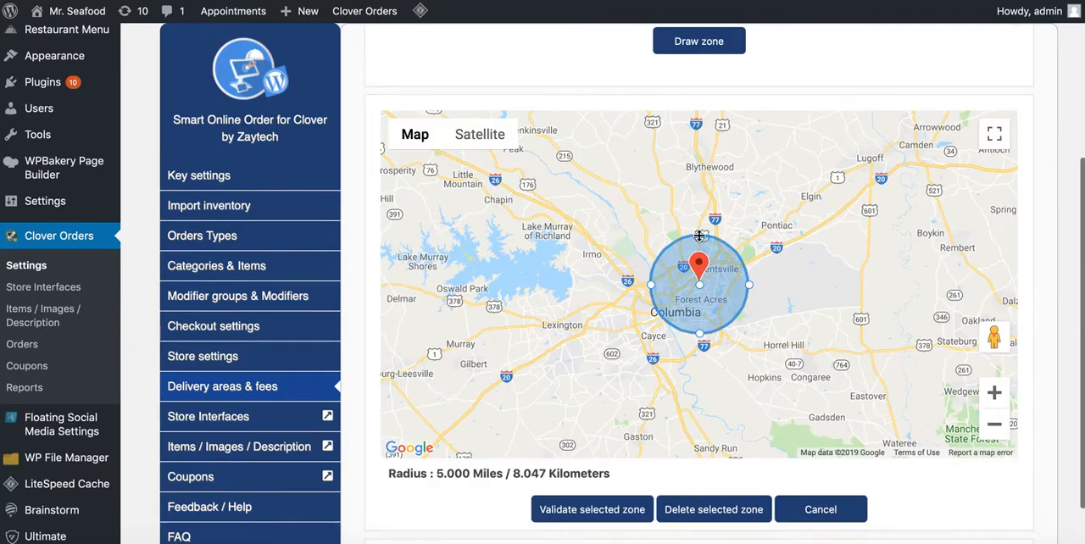
pyautogui.scroll(3)
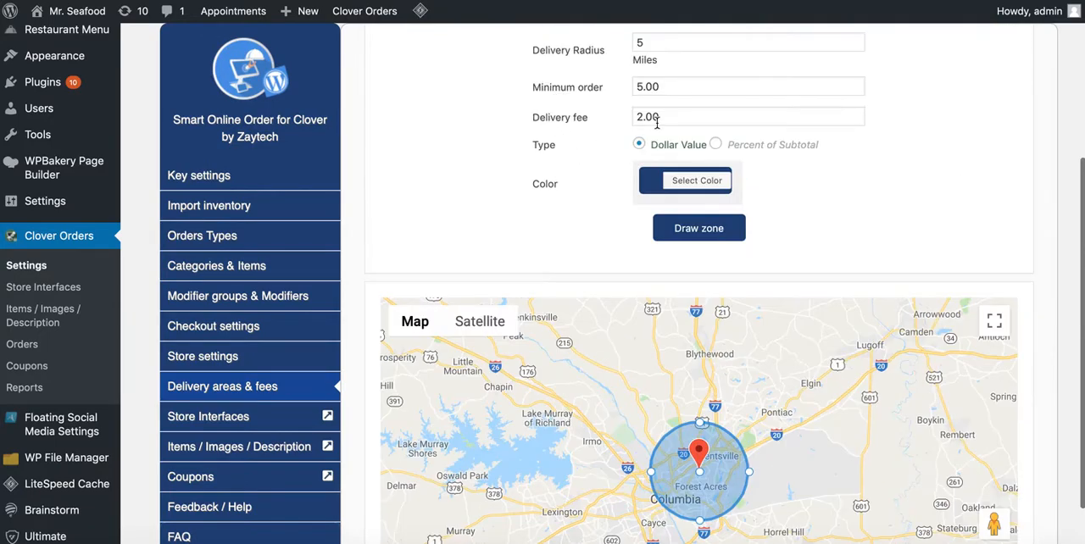
pyautogui.scroll(-3)
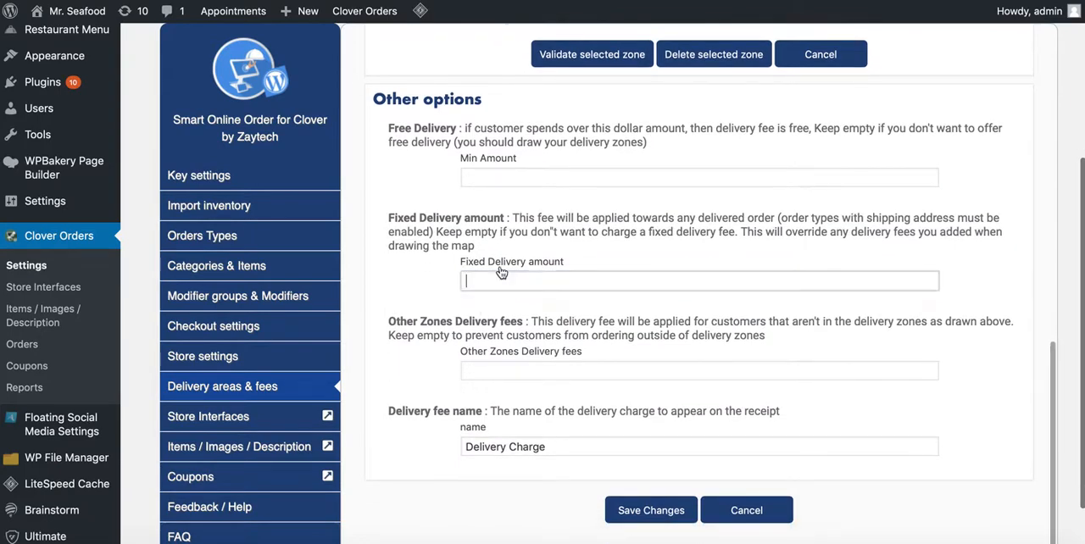
pyautogui.write('4.00')
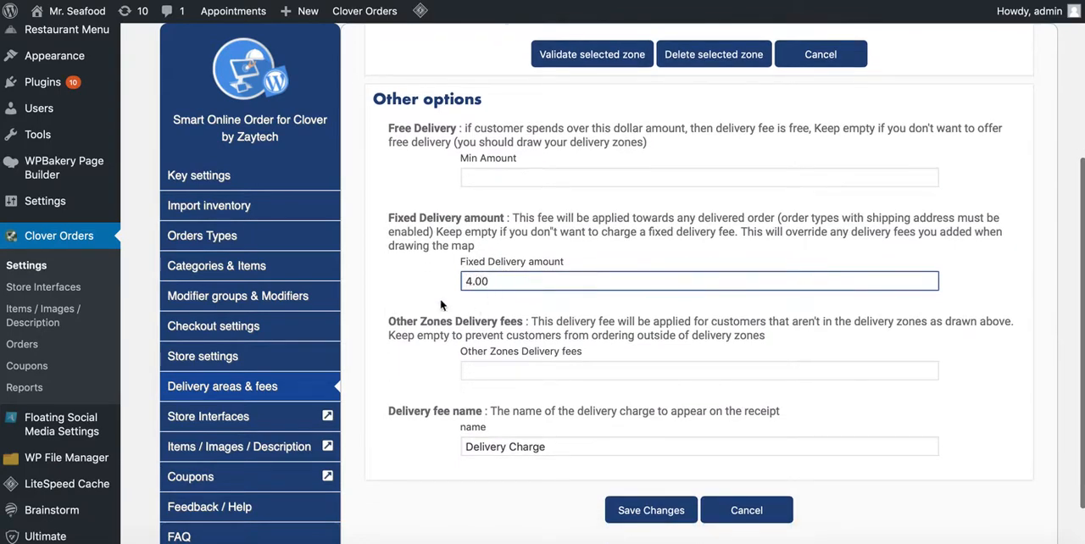
pyautogui.scroll(3)
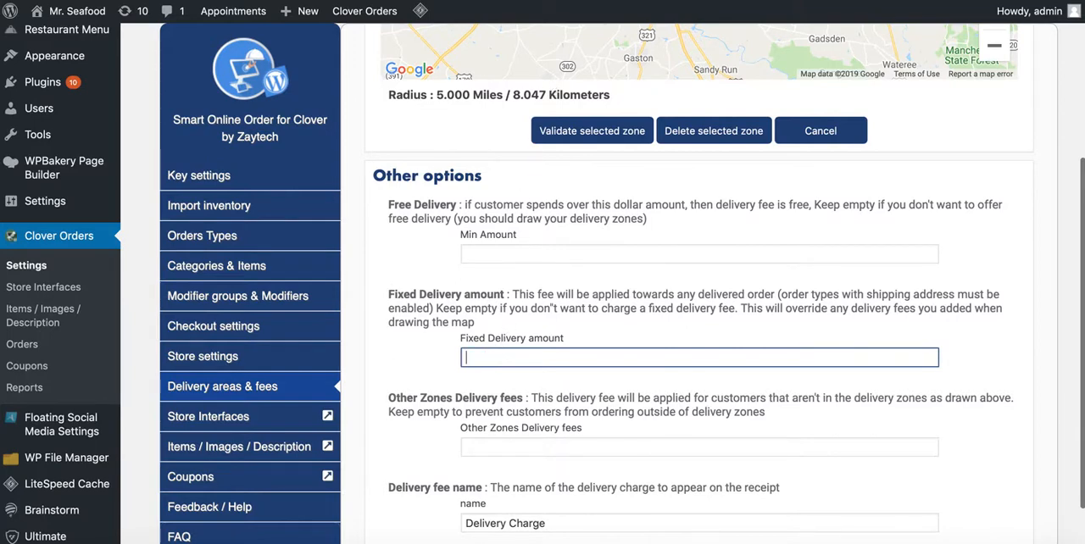
pyautogui.scroll(3)
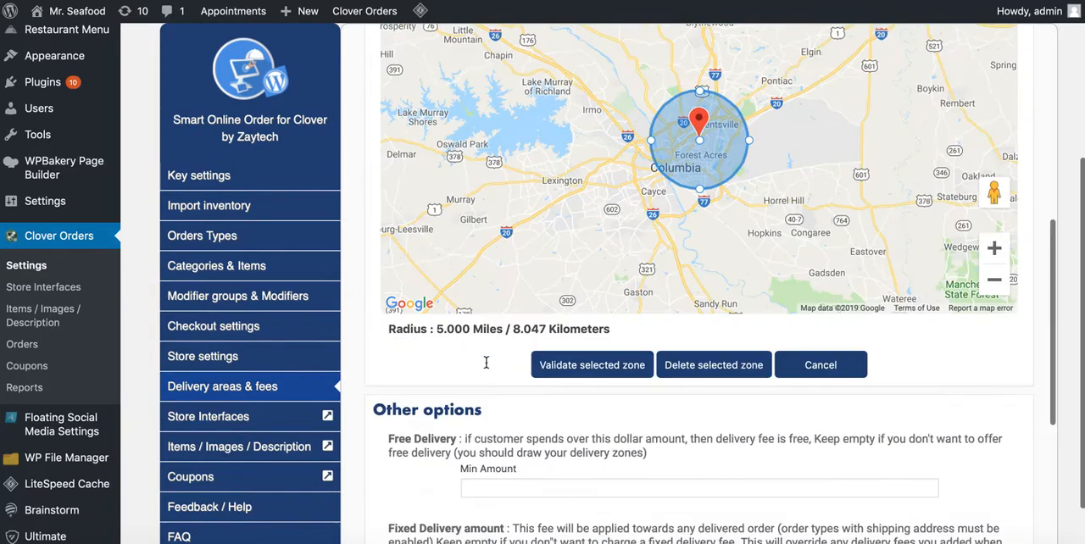
pyautogui.scroll(3)
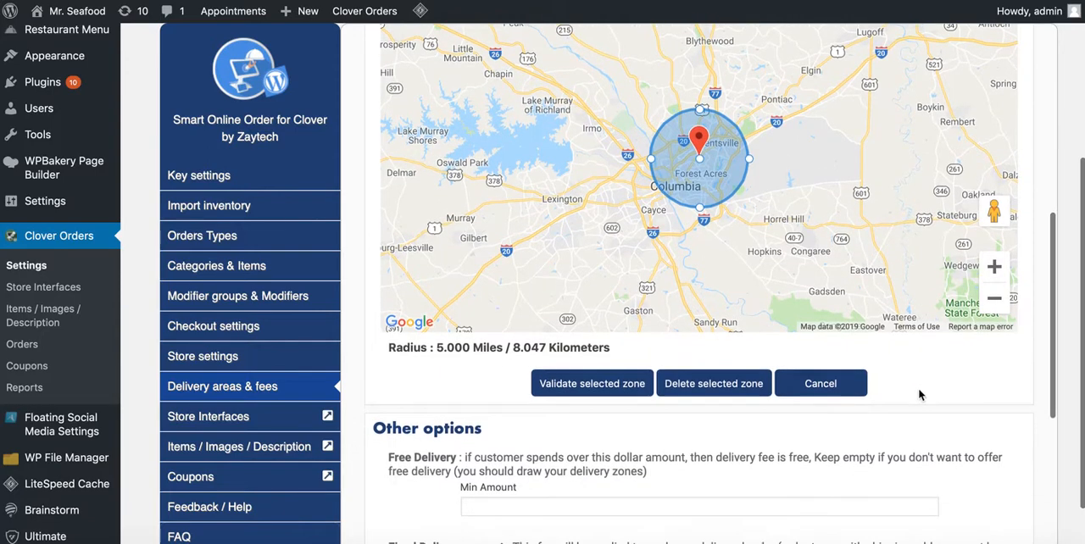
pyautogui.moveTo(867, 81)
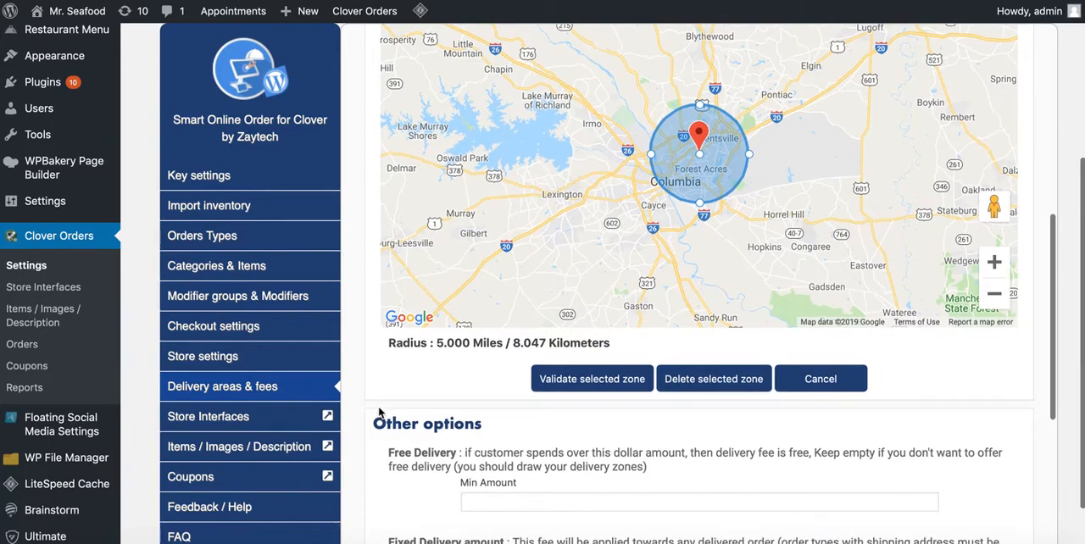
pyautogui.scroll(-3)
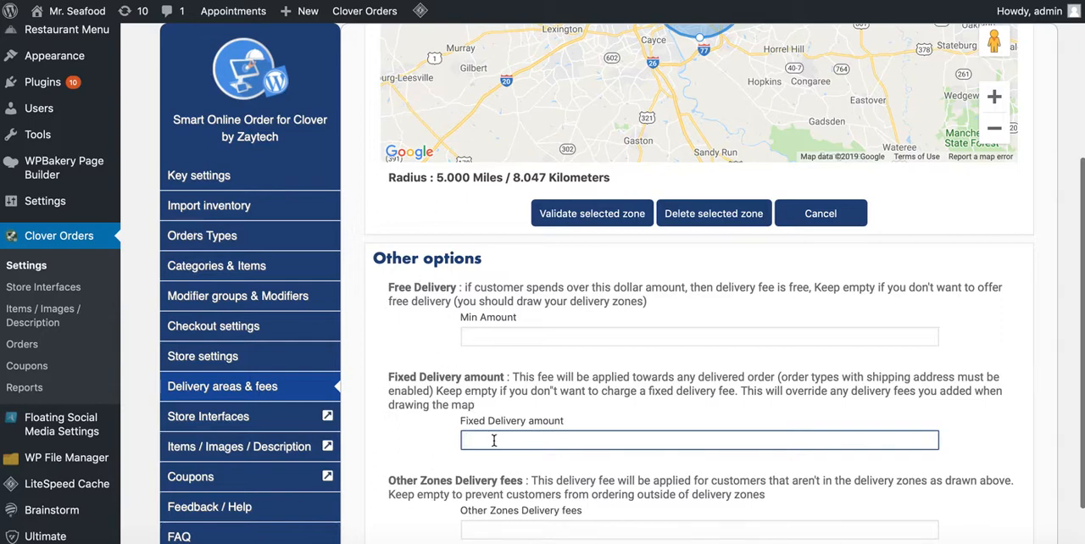
pyautogui.scroll(-3)
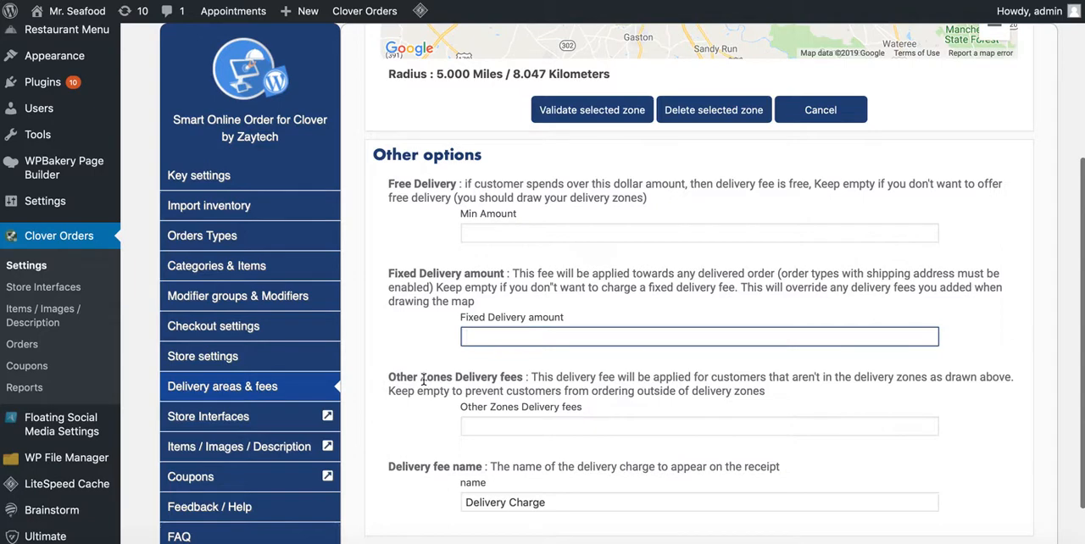
pyautogui.scroll(-3)
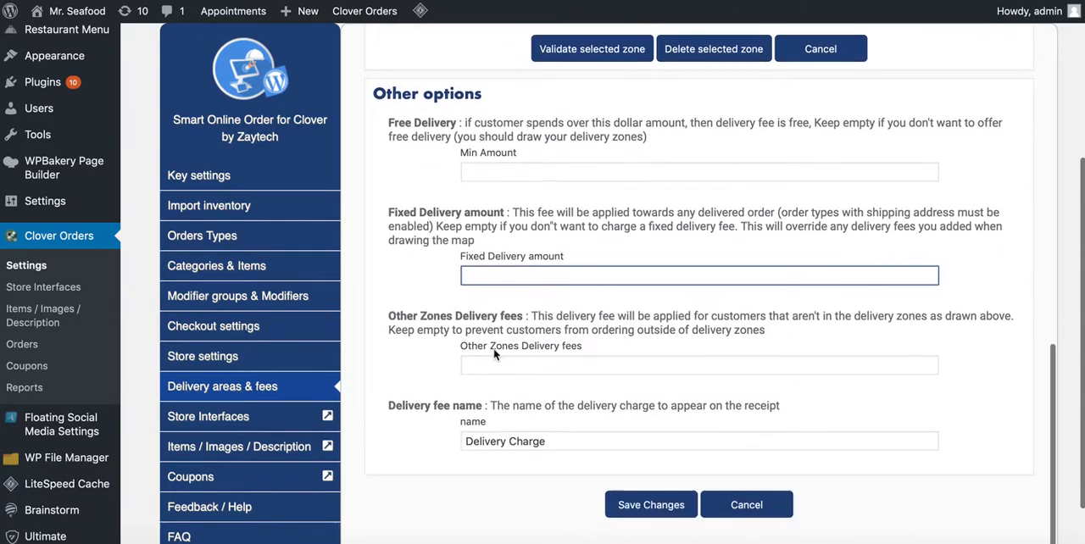
pyautogui.click(698, 366)
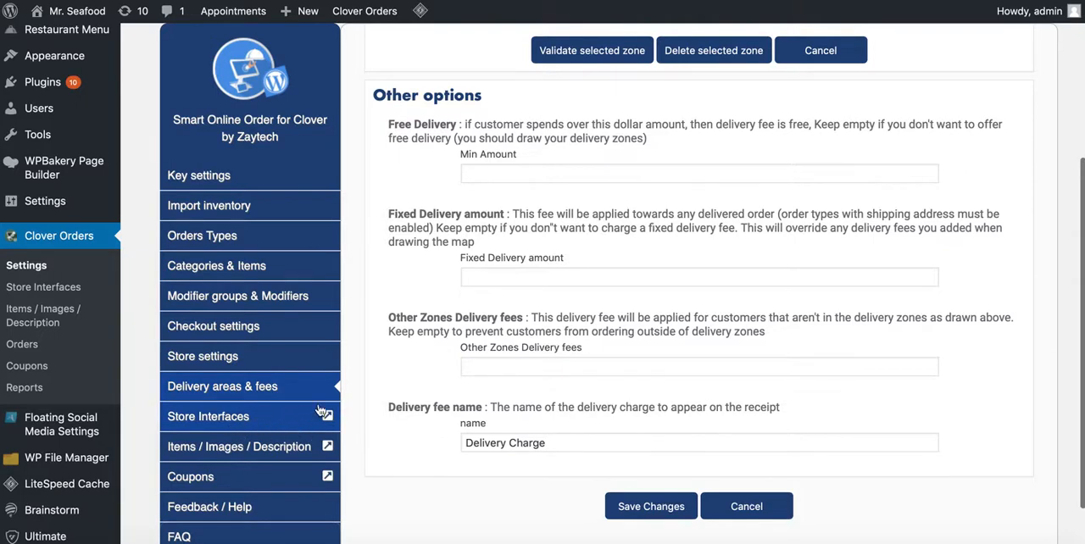
pyautogui.moveTo(383, 369)
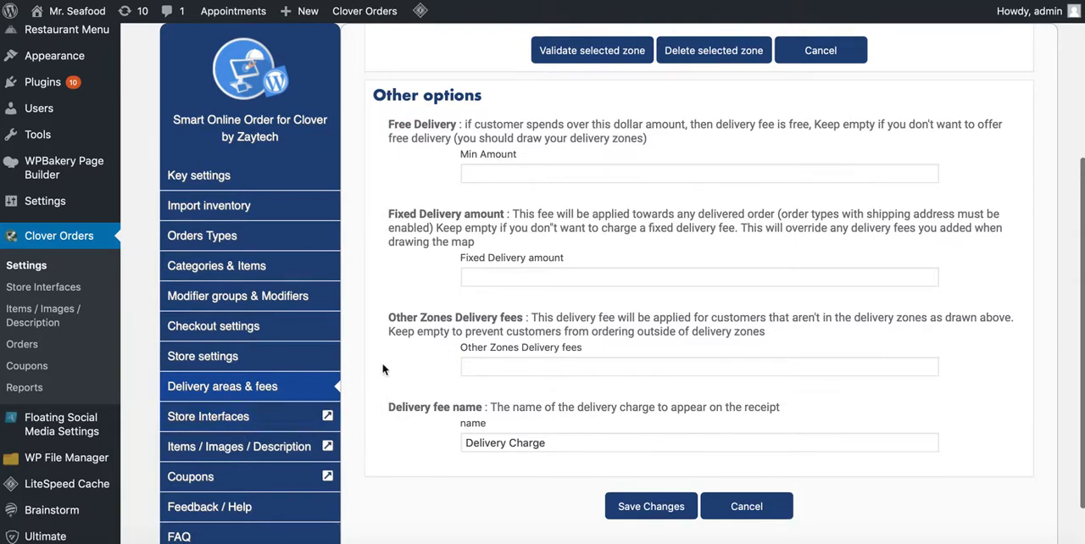
# Step: Scroll the Available Store Interfaces gallery showing Interface 3 activated beside Interfaces 4 and 5
pyautogui.scroll(3)
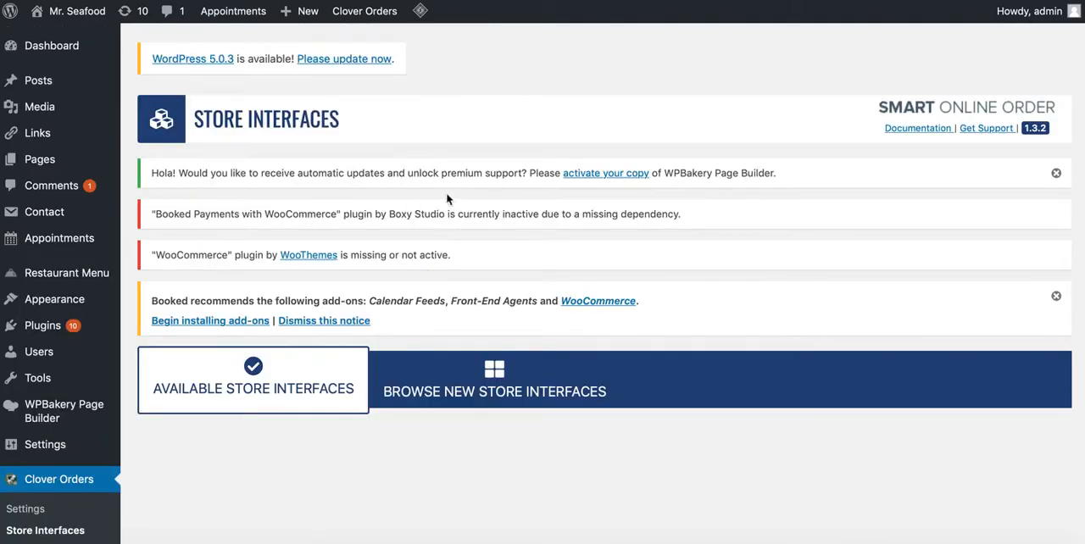
pyautogui.scroll(-3)
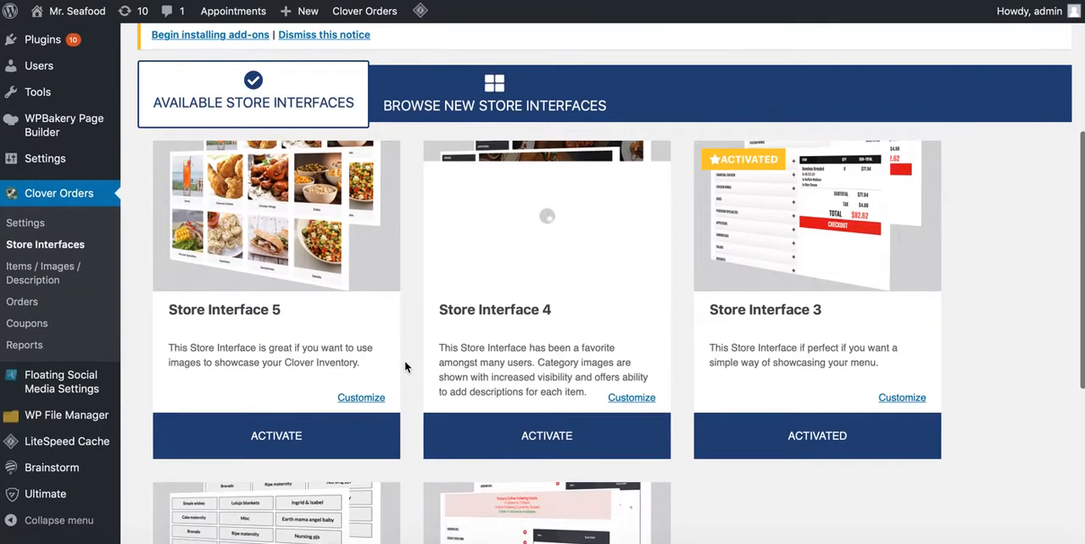
pyautogui.scroll(-3)
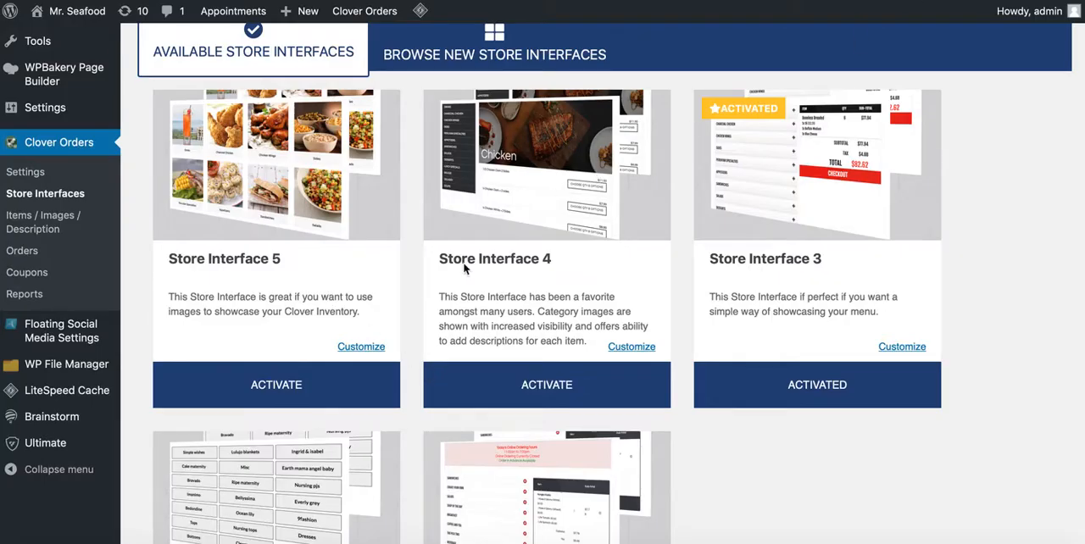
pyautogui.scroll(3)
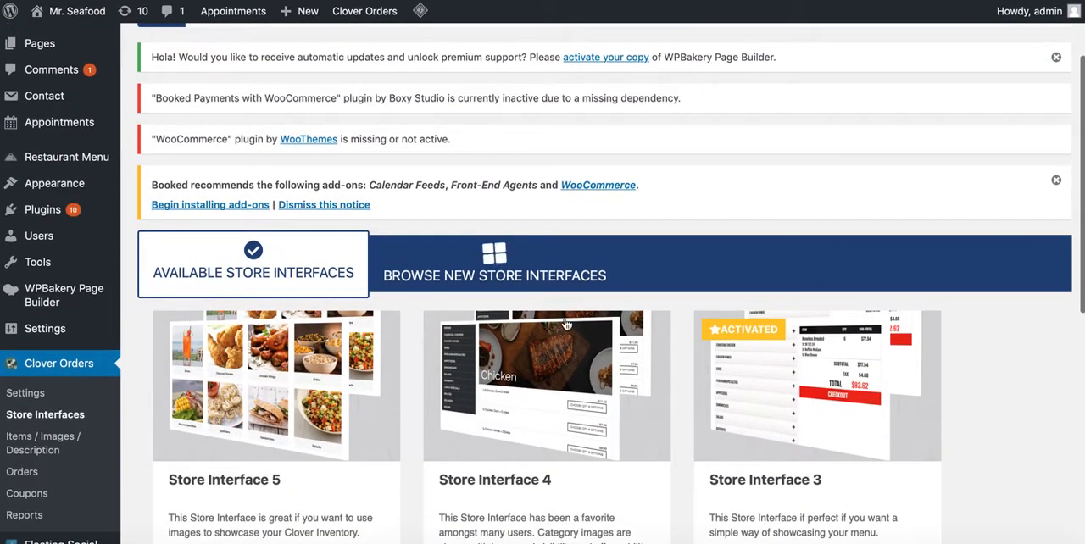
pyautogui.scroll(-3)
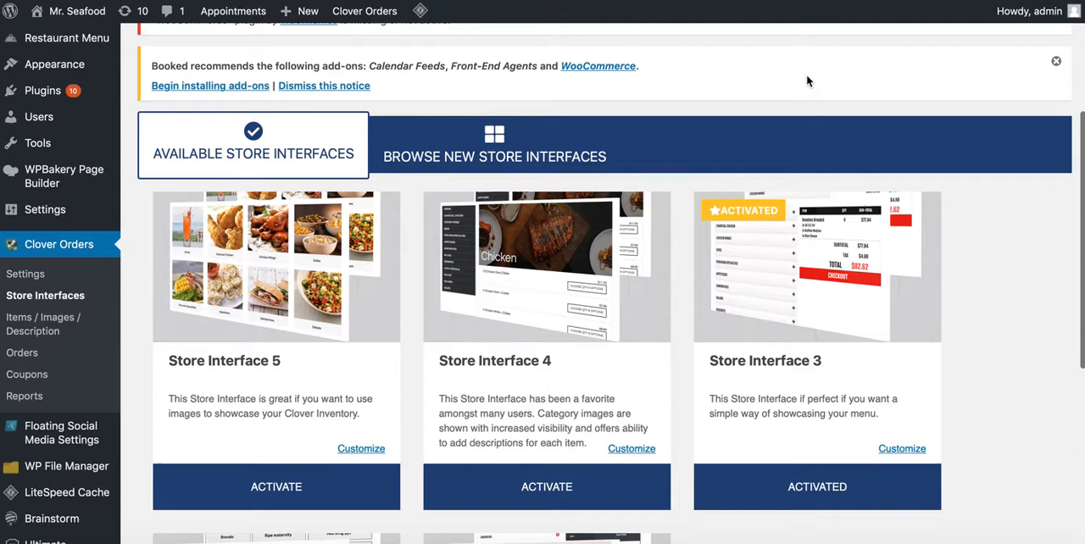
pyautogui.moveTo(850, 6)
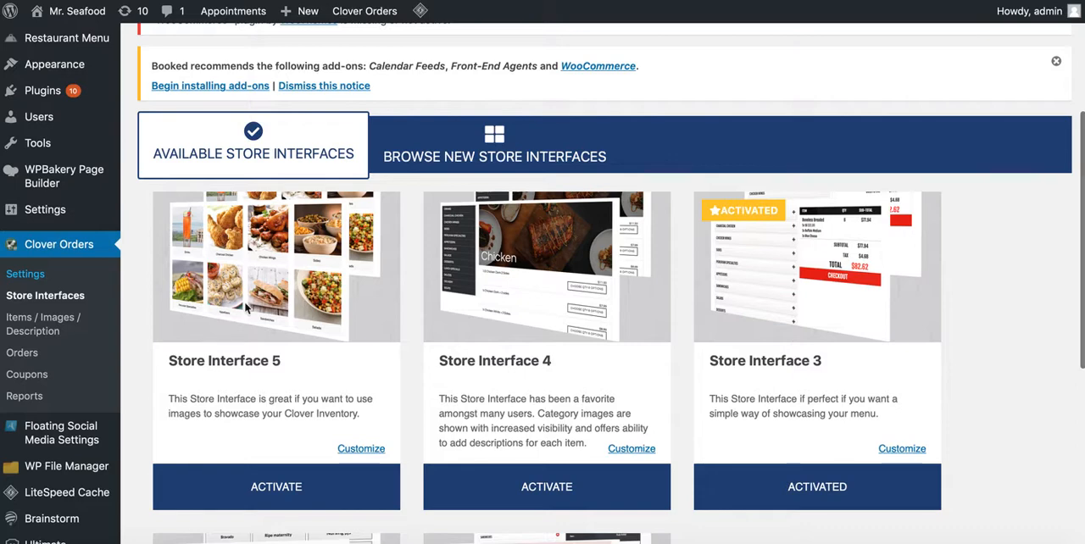
pyautogui.moveTo(368, 356)
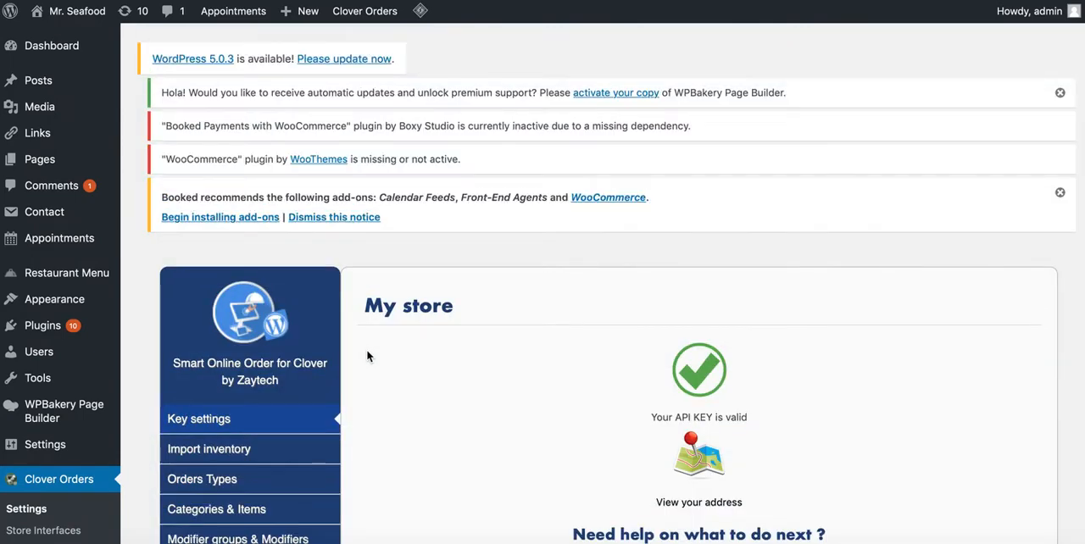
# Step: Scroll down the main settings page showing the valid API key
pyautogui.scroll(-3)
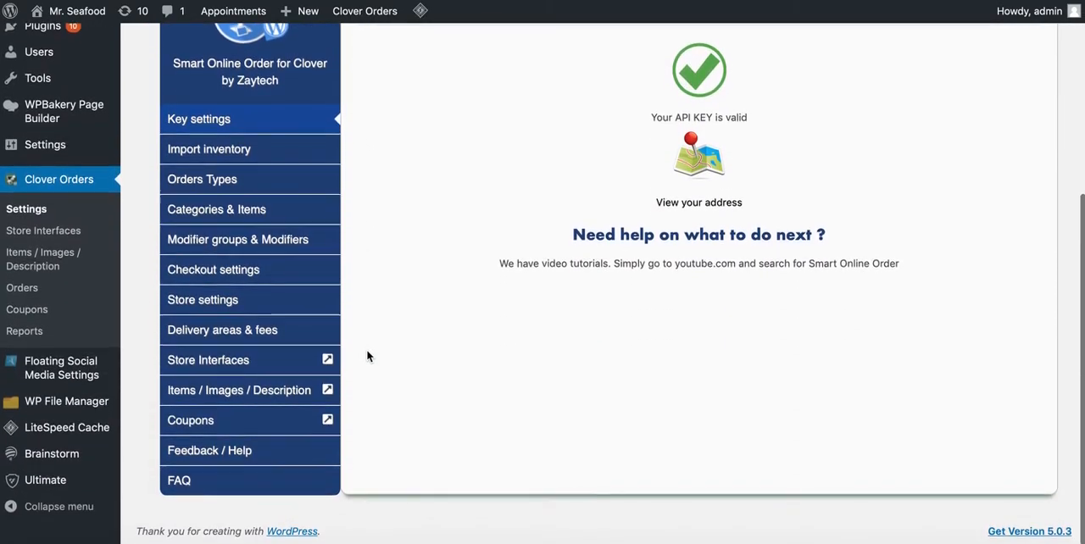
pyautogui.moveTo(240, 366)
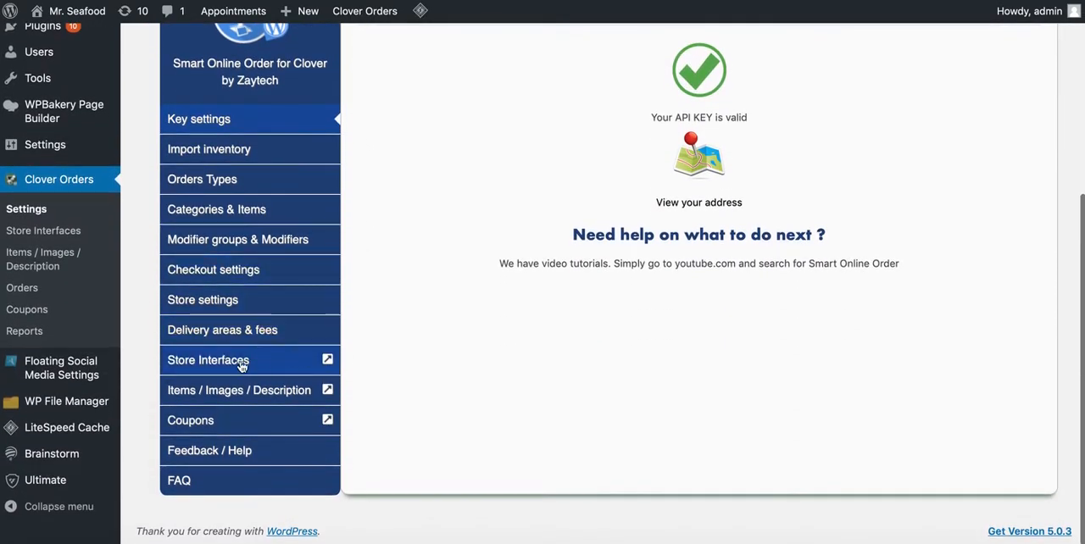
pyautogui.moveTo(240, 389)
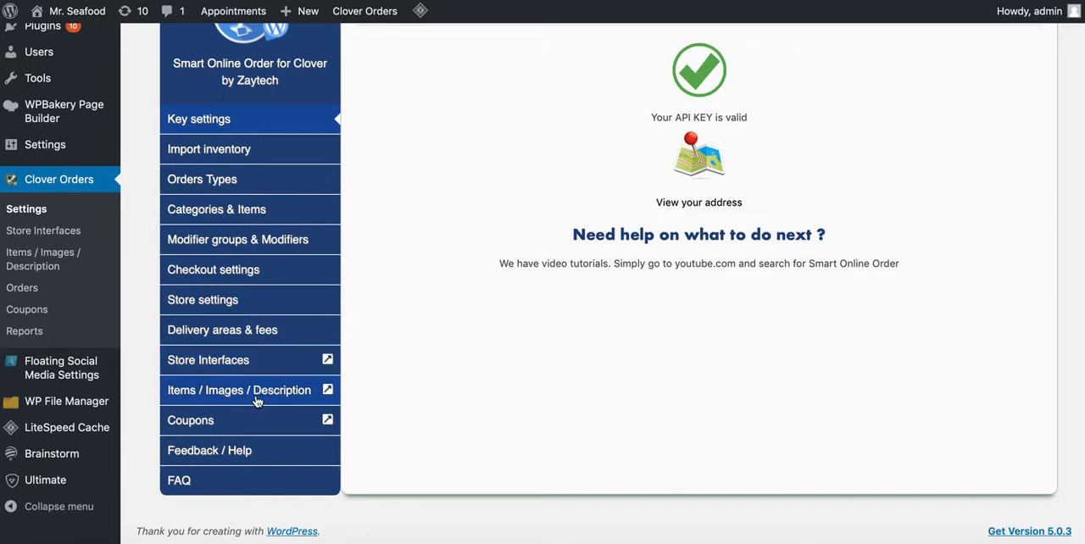
pyautogui.click(239, 390)
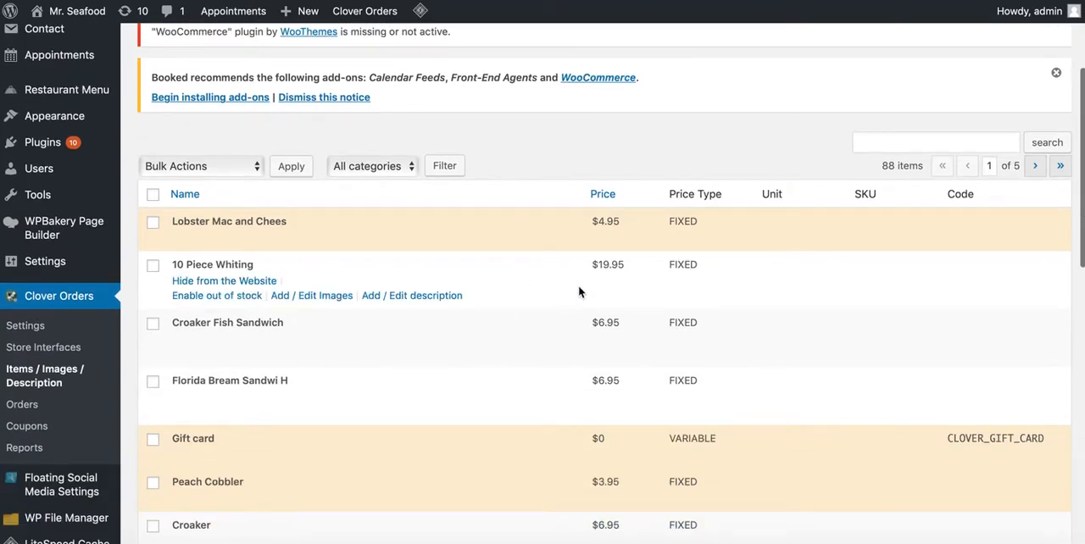
pyautogui.scroll(-3)
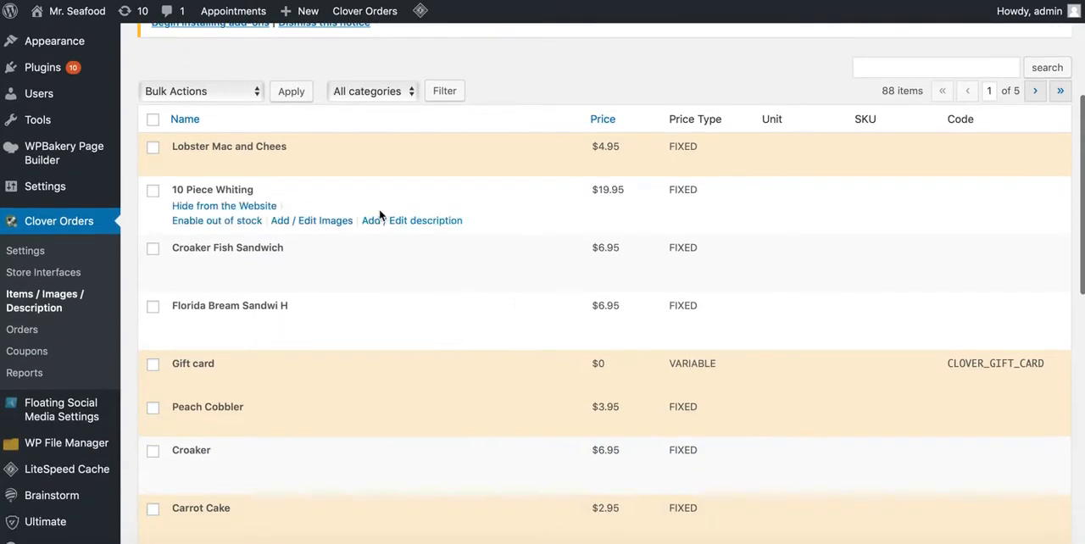
pyautogui.moveTo(238, 258)
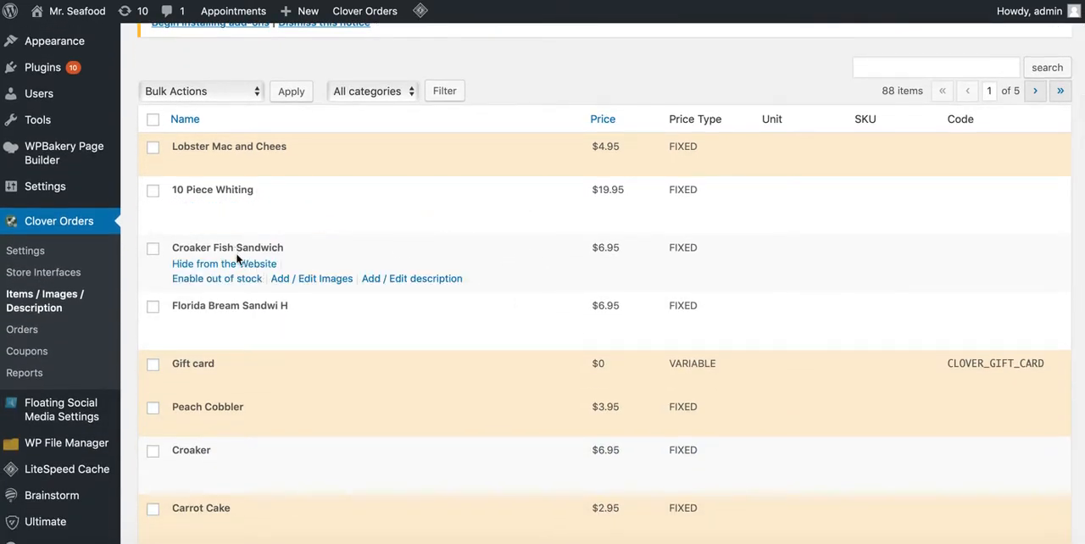
pyautogui.moveTo(330, 313)
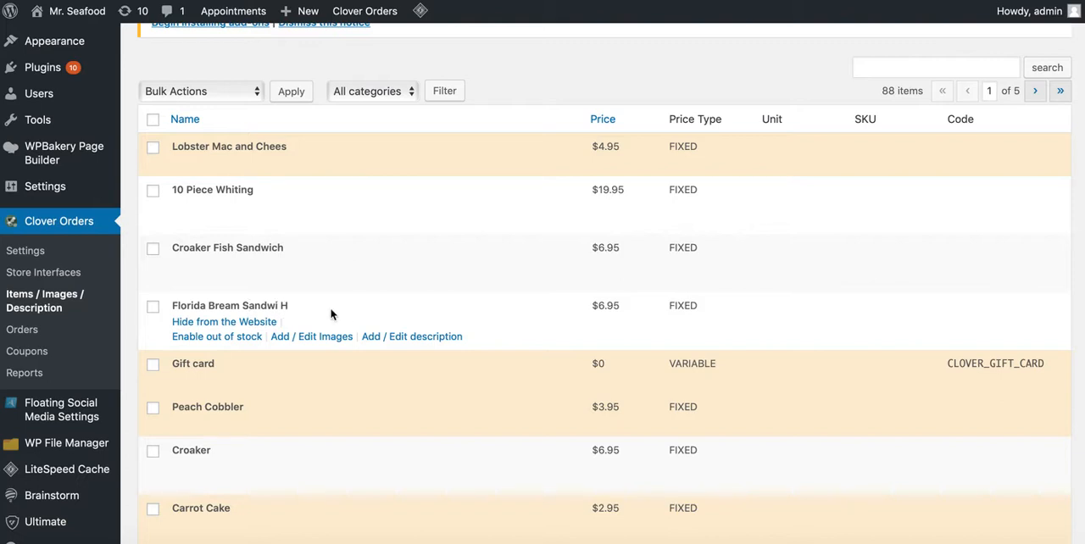
pyautogui.moveTo(399, 330)
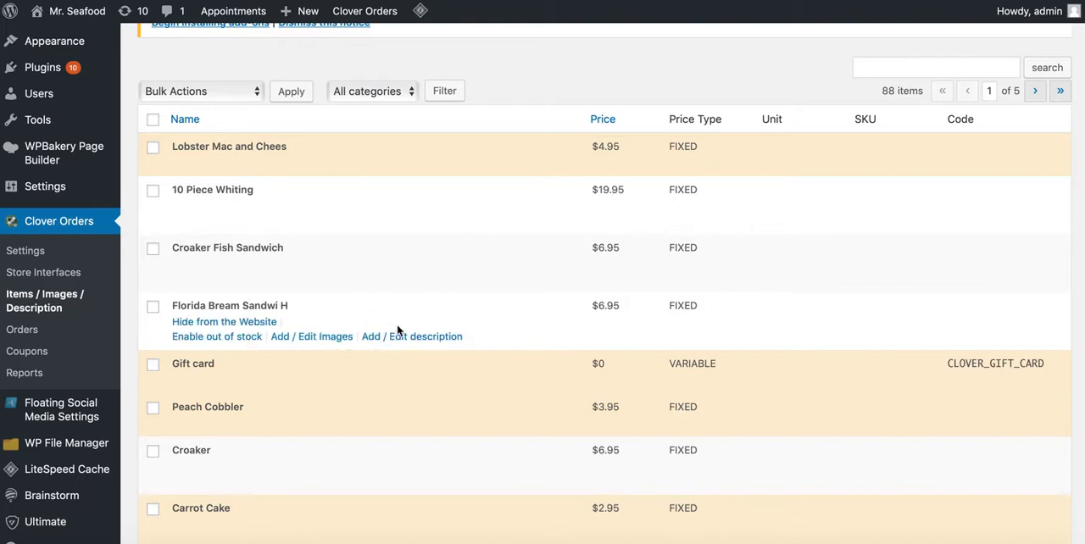
pyautogui.click(426, 336)
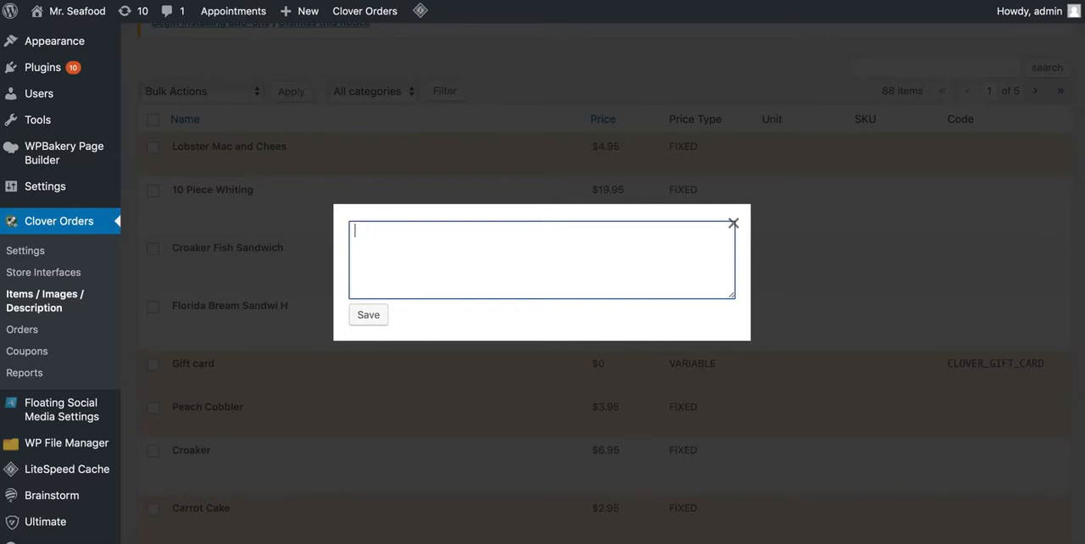
pyautogui.click(732, 224)
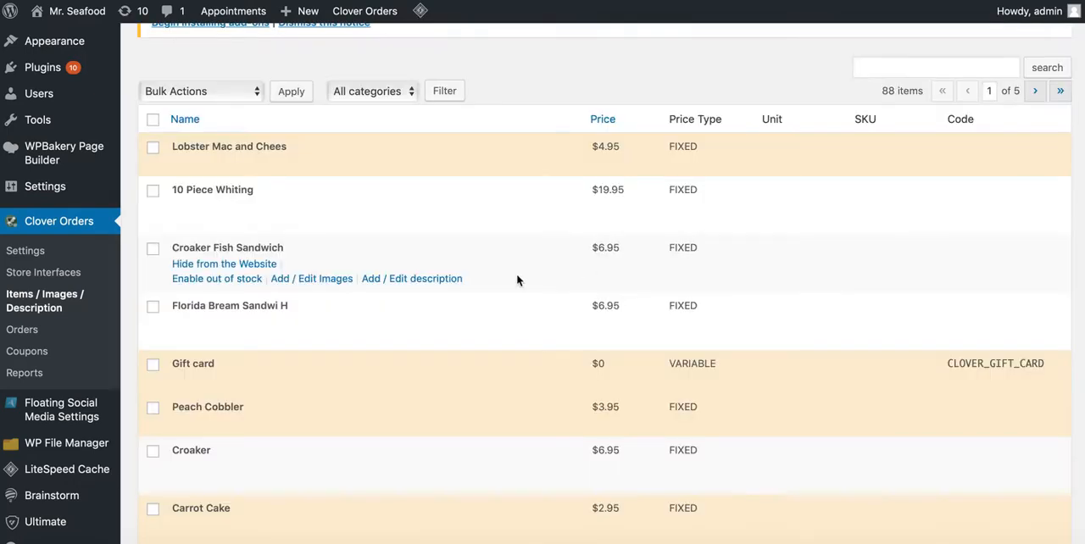
pyautogui.moveTo(376, 248)
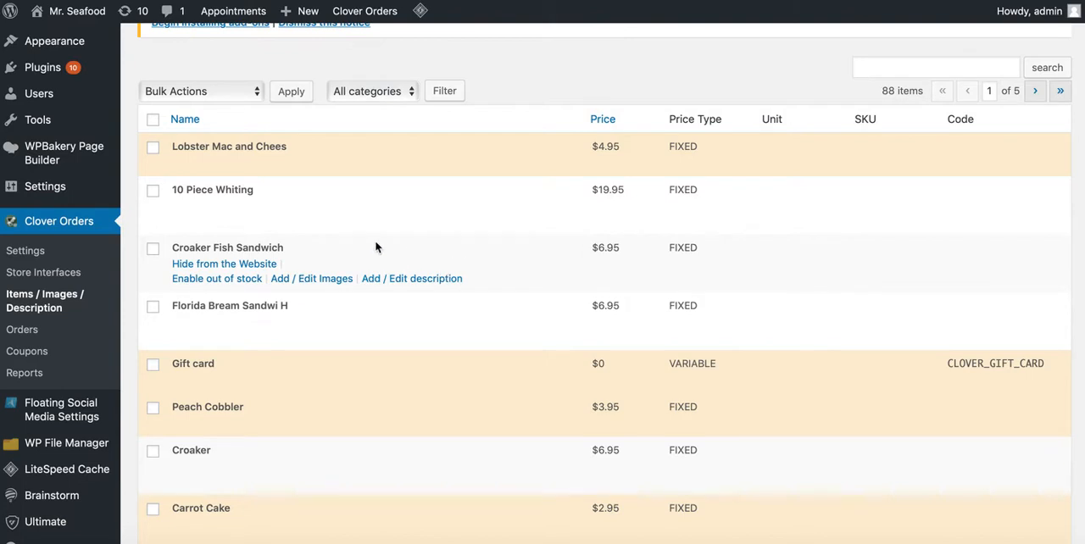
pyautogui.moveTo(274, 271)
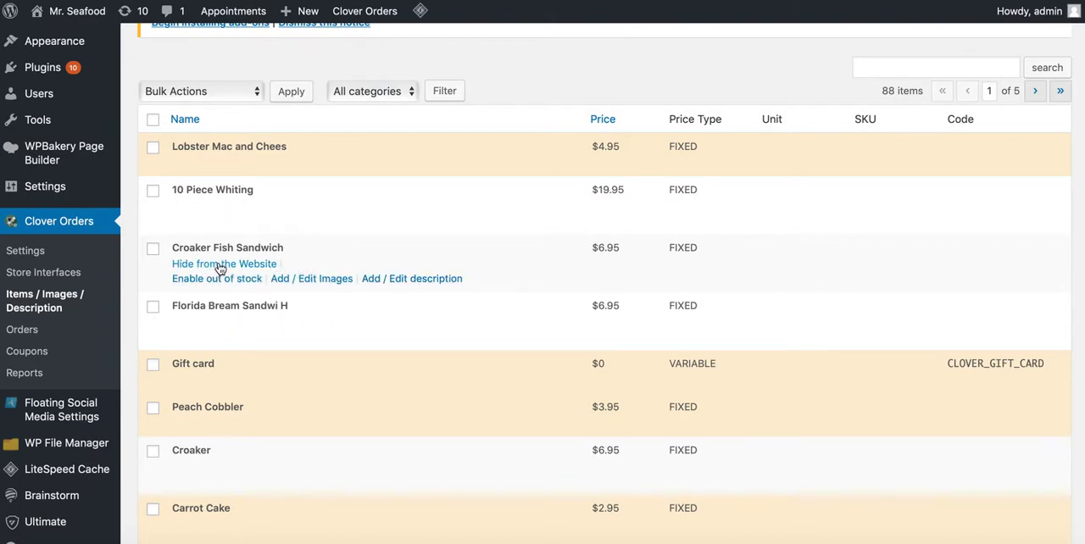
pyautogui.moveTo(344, 249)
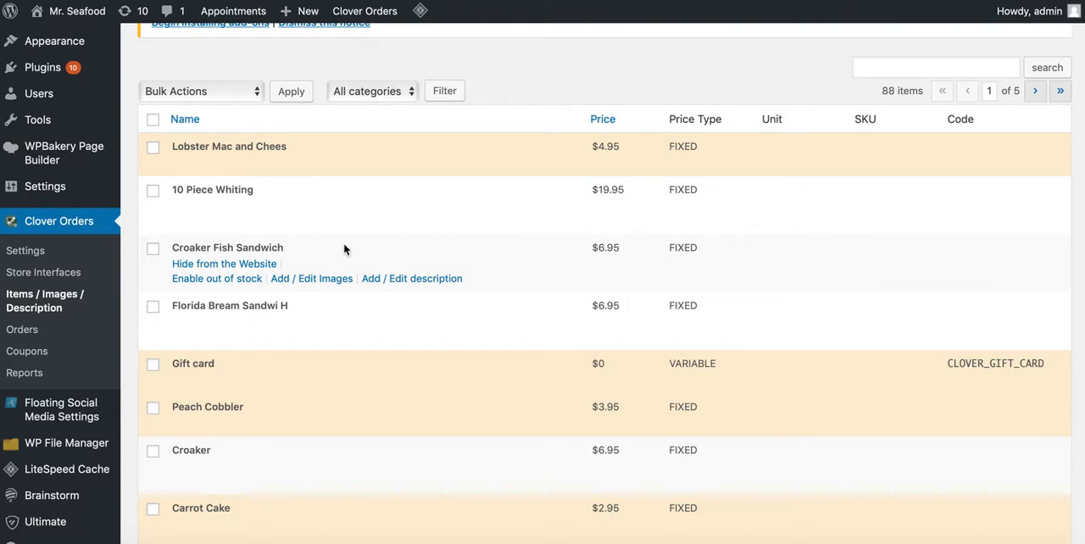
pyautogui.moveTo(213, 288)
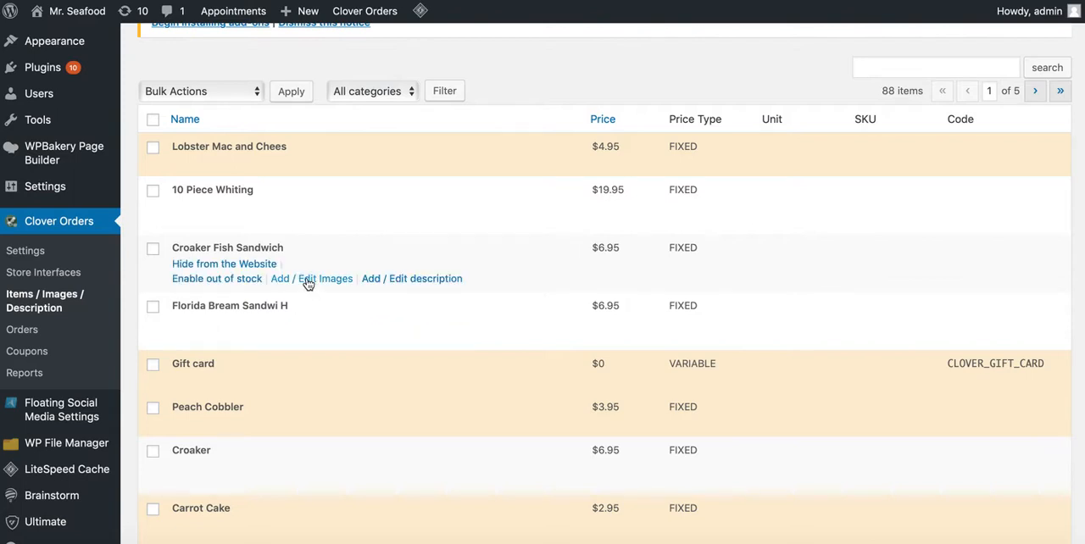
pyautogui.moveTo(326, 288)
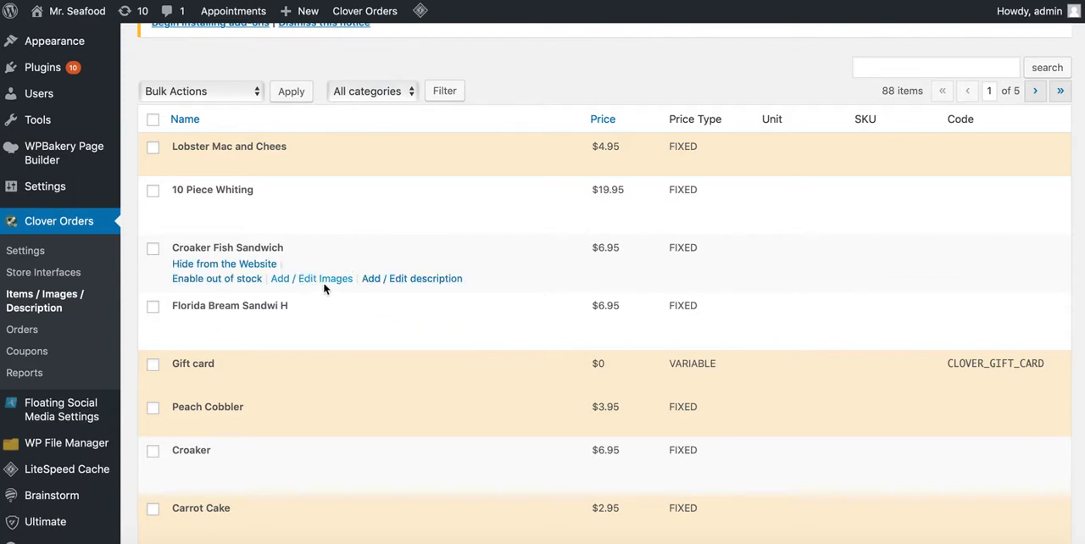
# Step: Open Croaker Fish Sandwich ($6.95) for editing its images and description
pyautogui.click(325, 278)
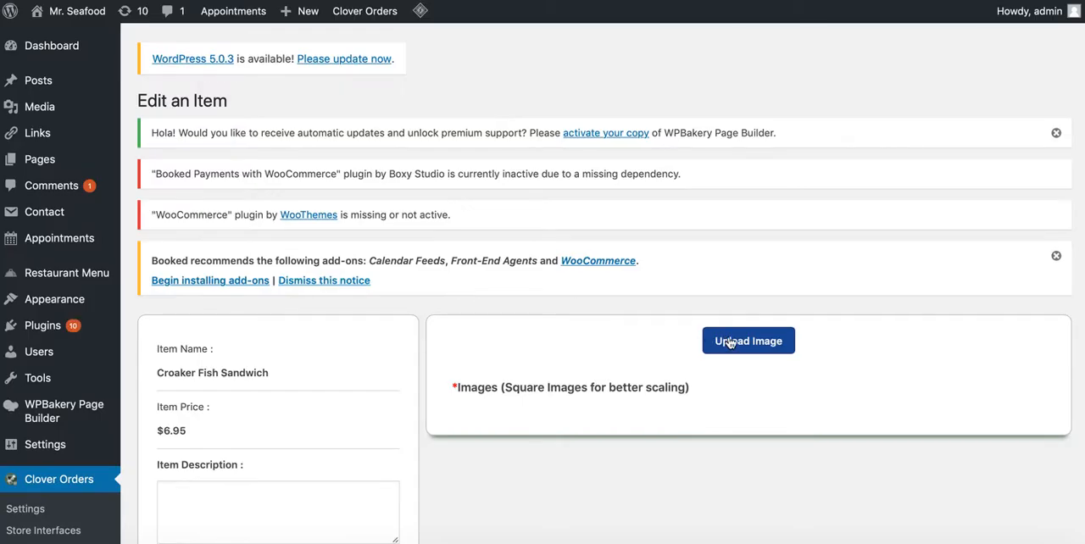
pyautogui.scroll(-3)
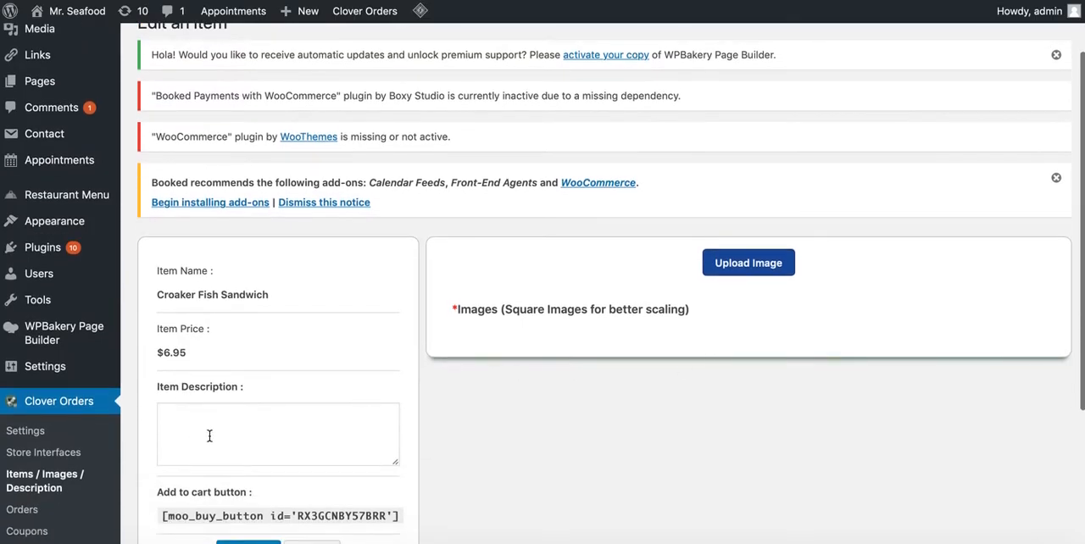
pyautogui.scroll(-3)
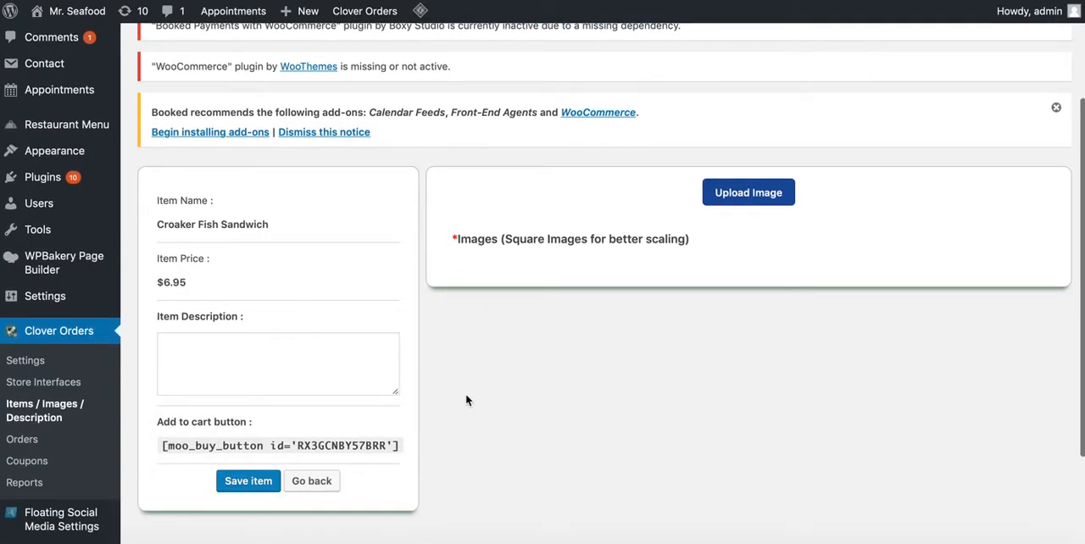
pyautogui.moveTo(383, 424)
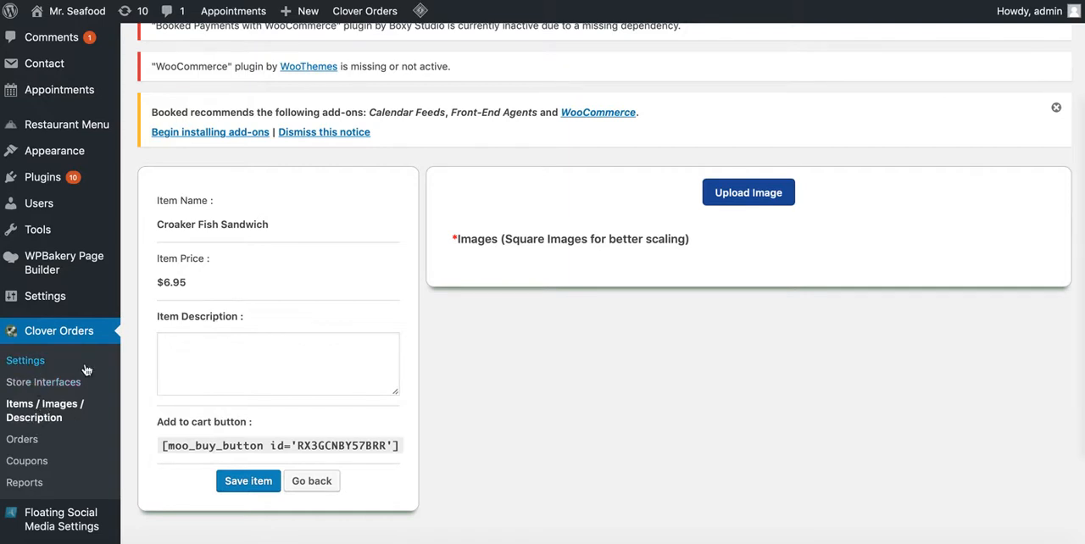
# Step: Go from the plugin's settings page to the empty Coupons list
pyautogui.click(247, 481)
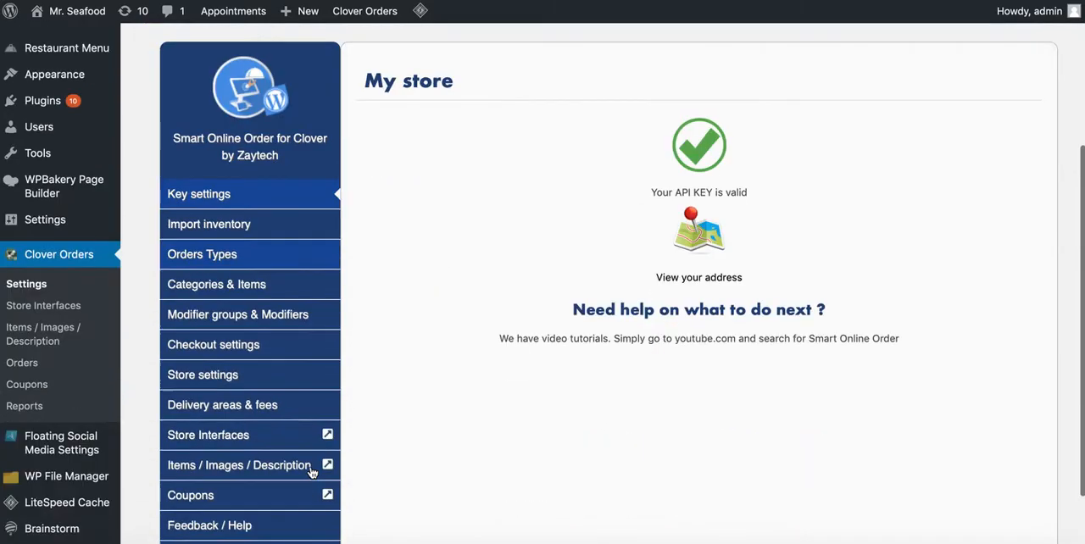
pyautogui.scroll(-3)
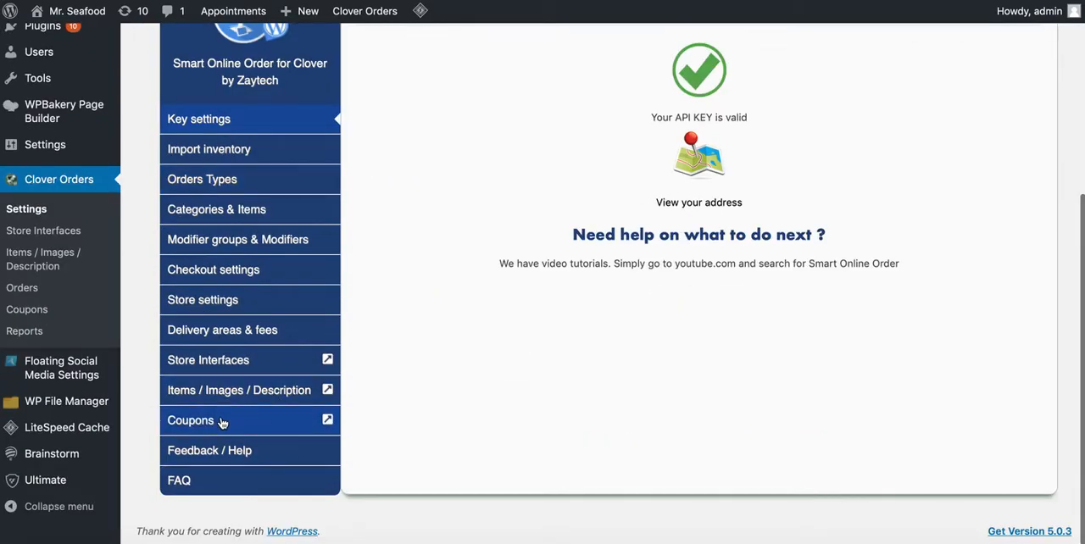
pyautogui.moveTo(231, 427)
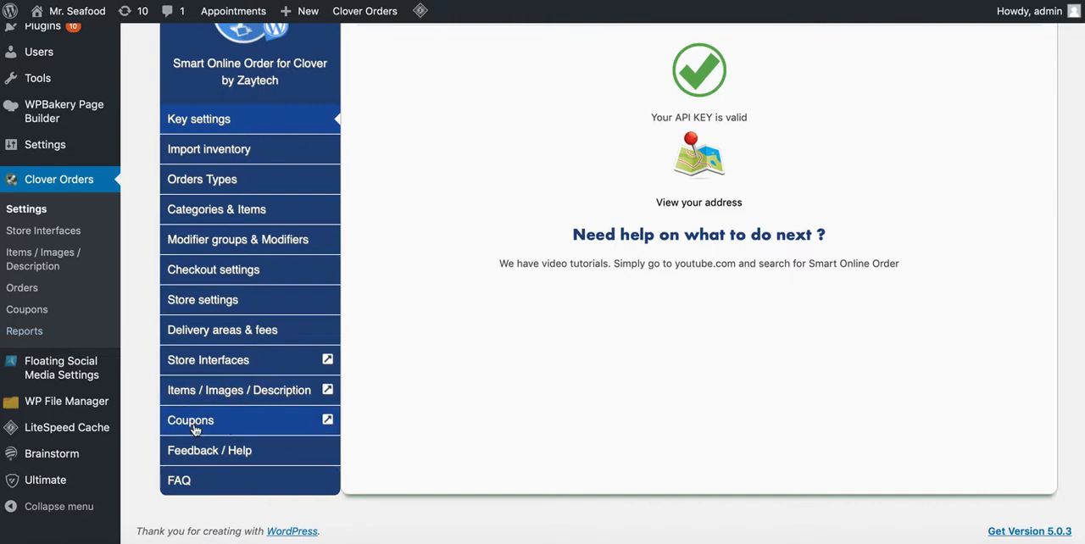
pyautogui.moveTo(251, 407)
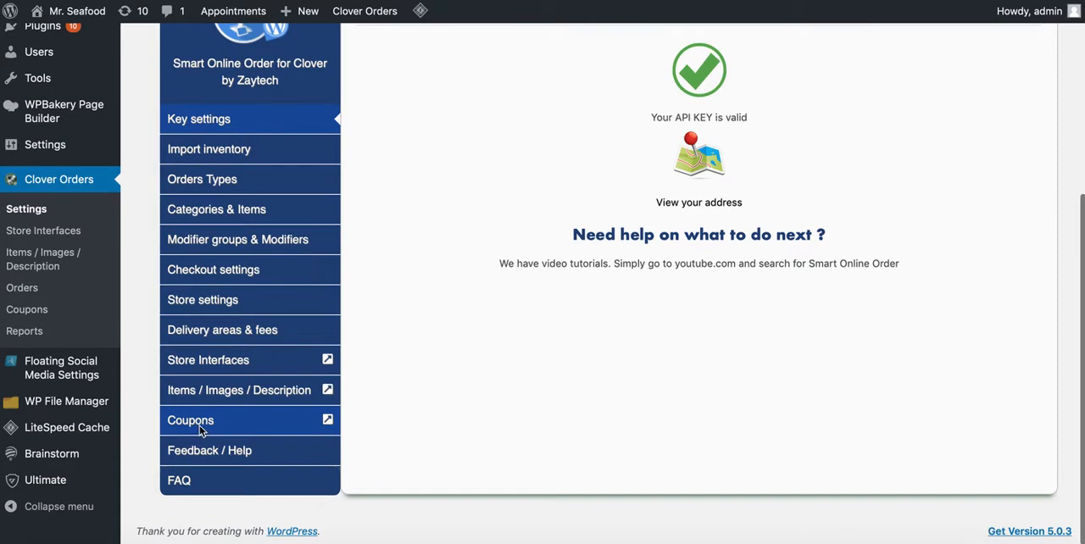
pyautogui.click(190, 420)
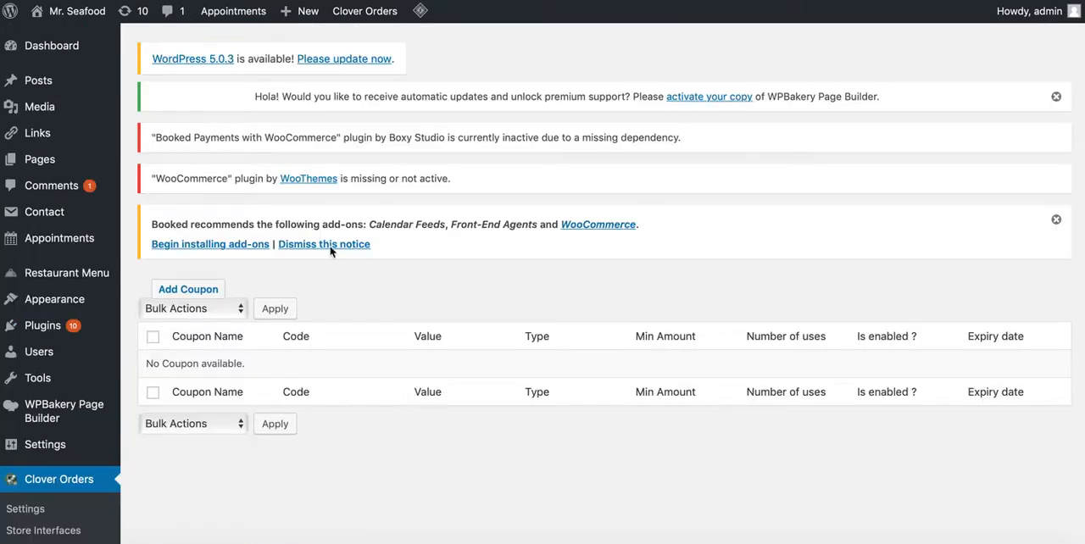
pyautogui.scroll(-3)
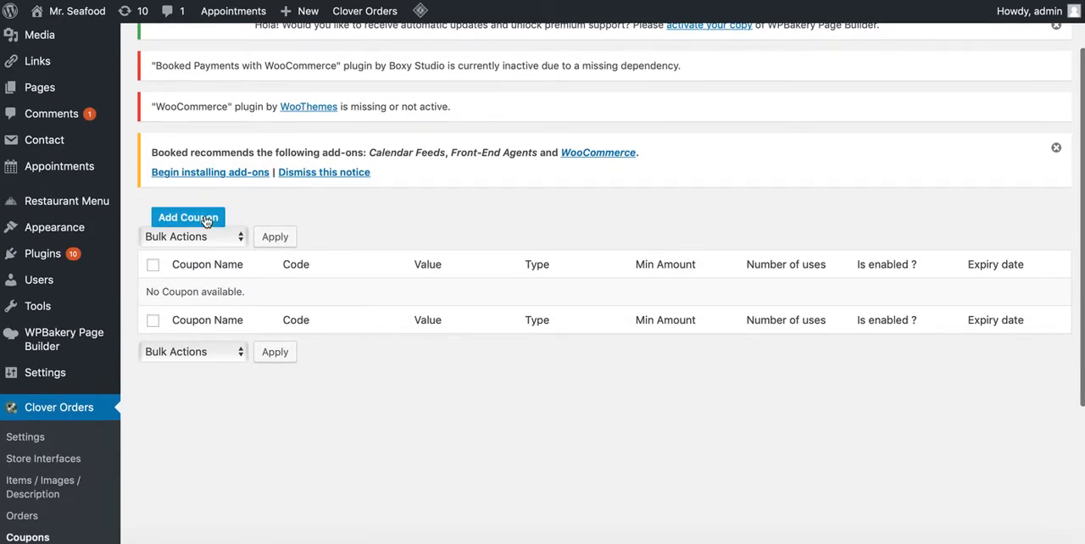
# Step: Start a new coupon named Online Special with code fall50
pyautogui.click(186, 217)
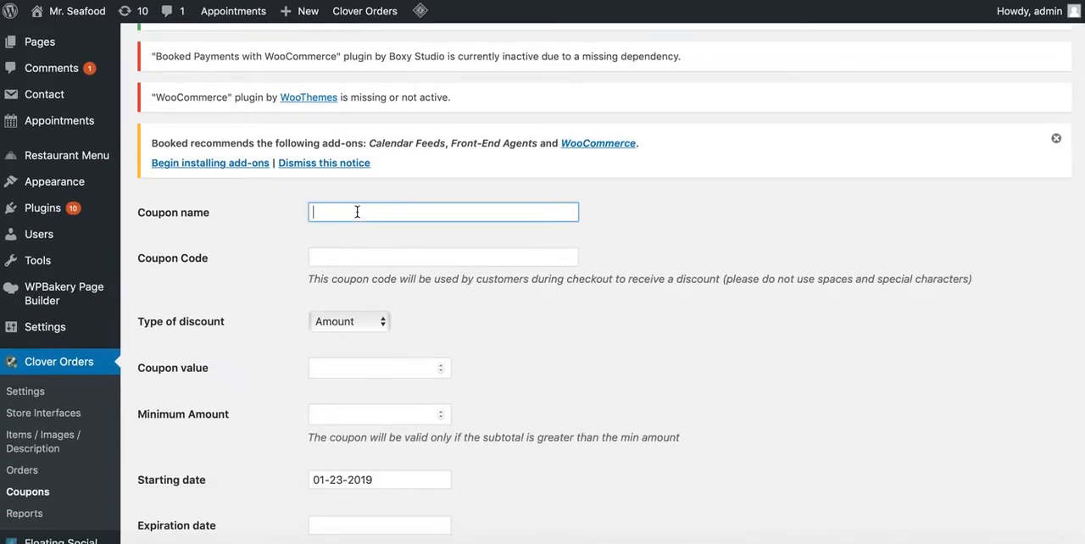
pyautogui.write('Online')
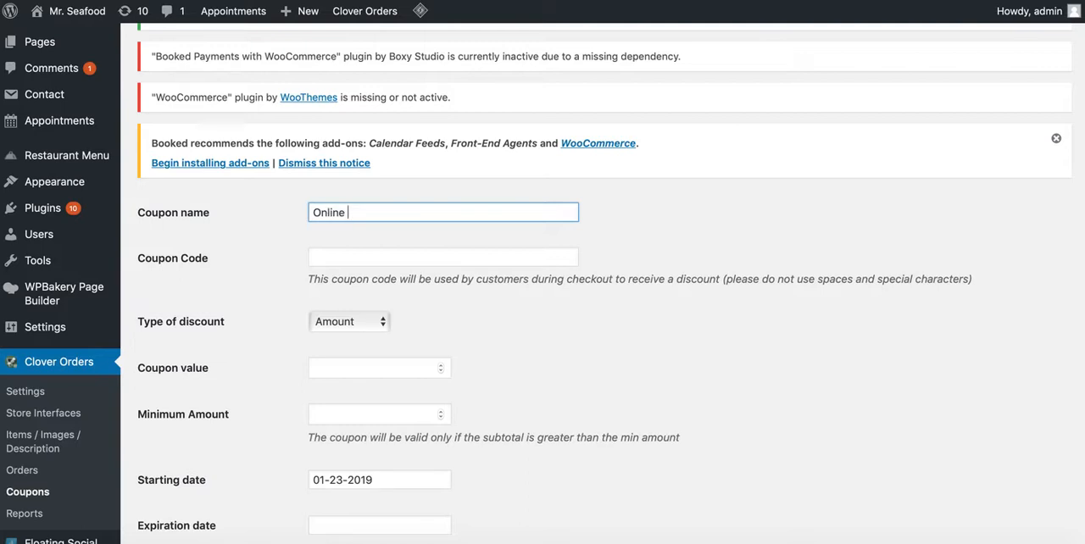
pyautogui.write('Special')
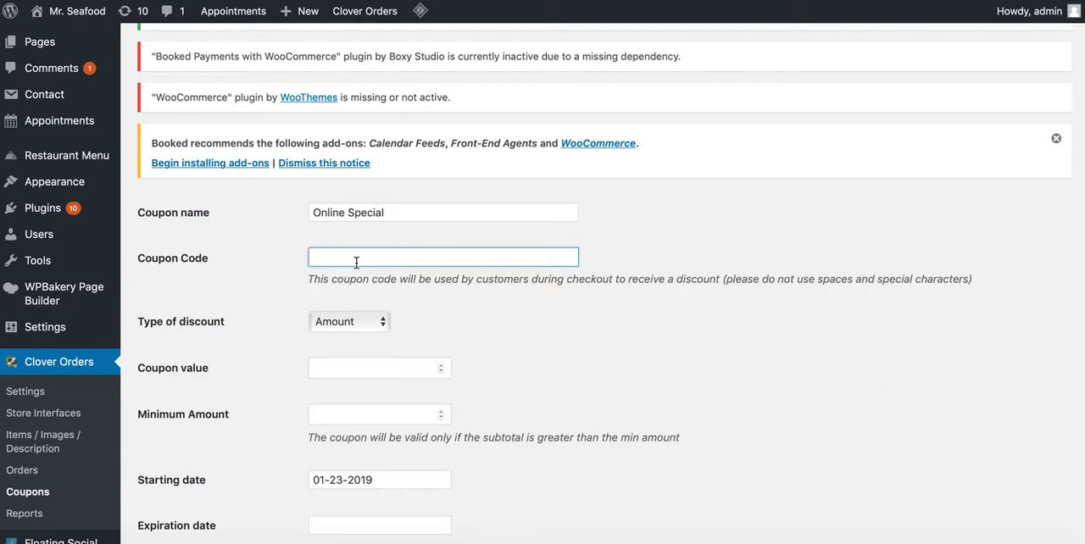
pyautogui.write('sum')
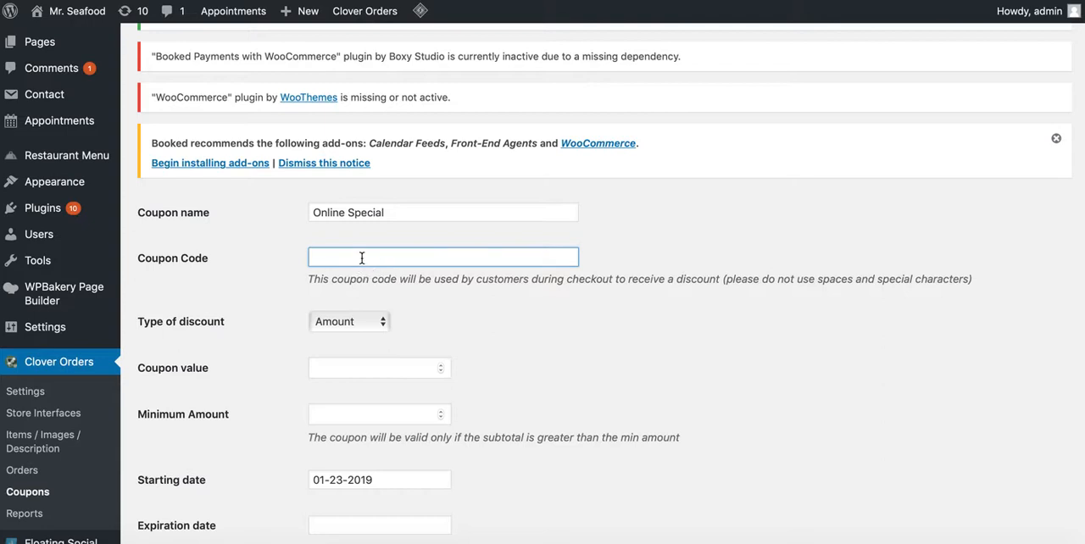
pyautogui.write('fall50')
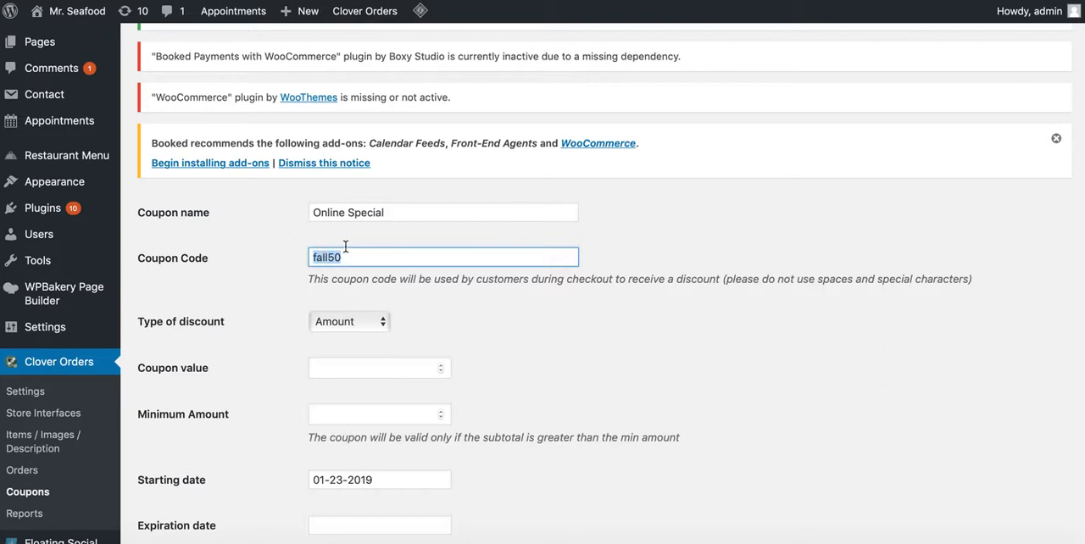
# Step: Make the discount a percentage of 5.00 and re-enter the code fall50
pyautogui.click(347, 322)
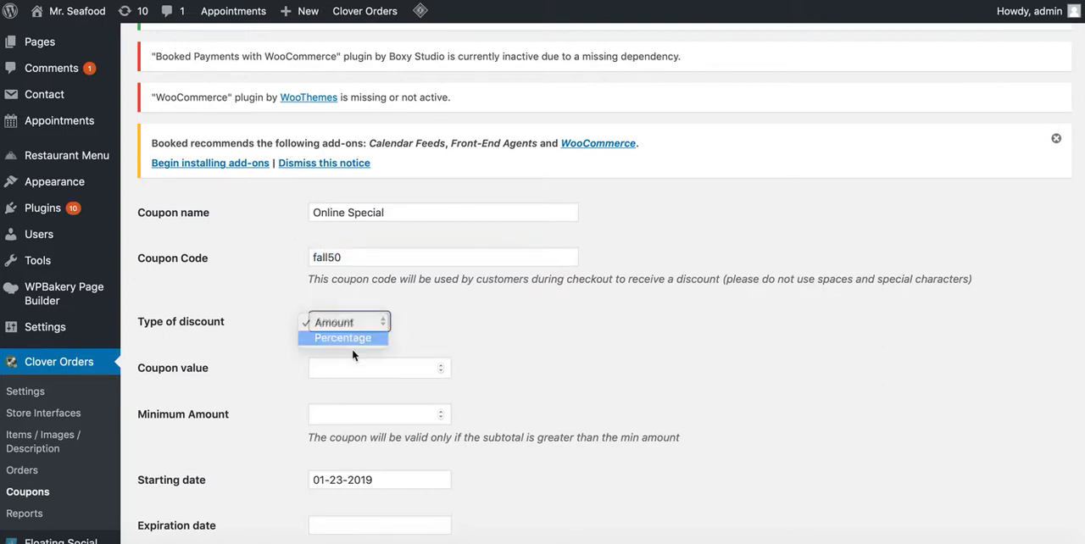
pyautogui.click(342, 337)
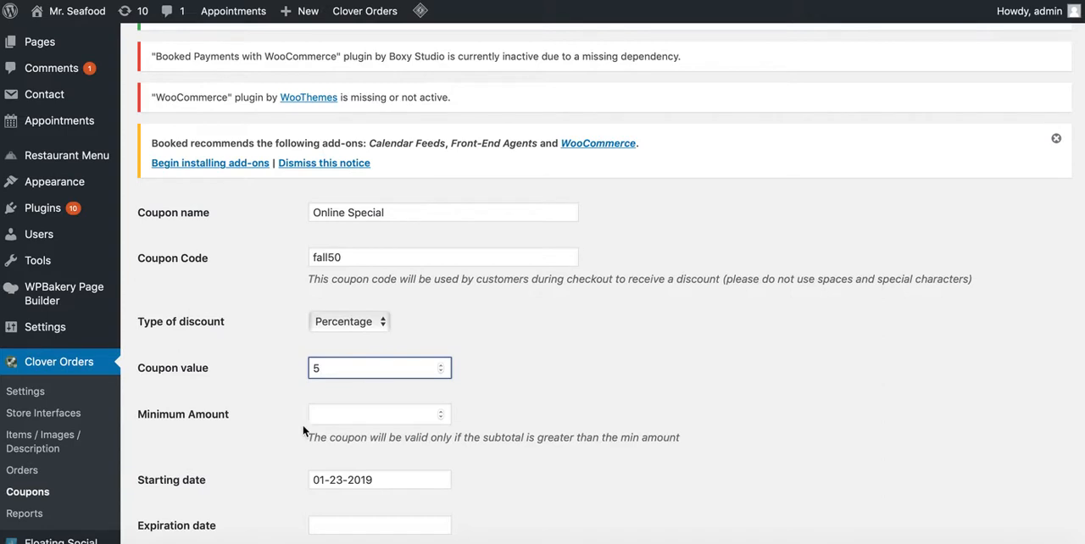
pyautogui.write('5.00')
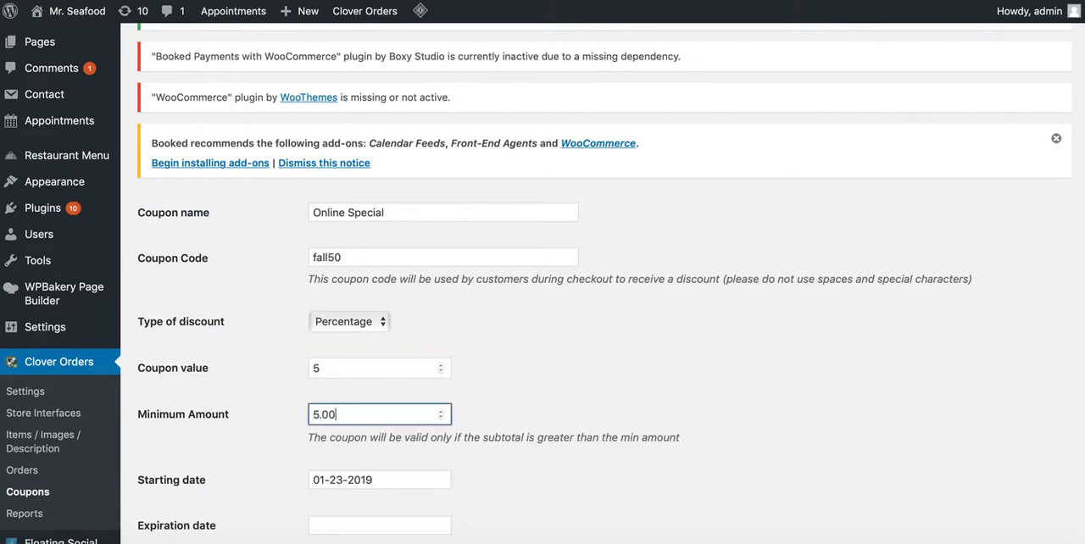
pyautogui.tripleClick(442, 258)
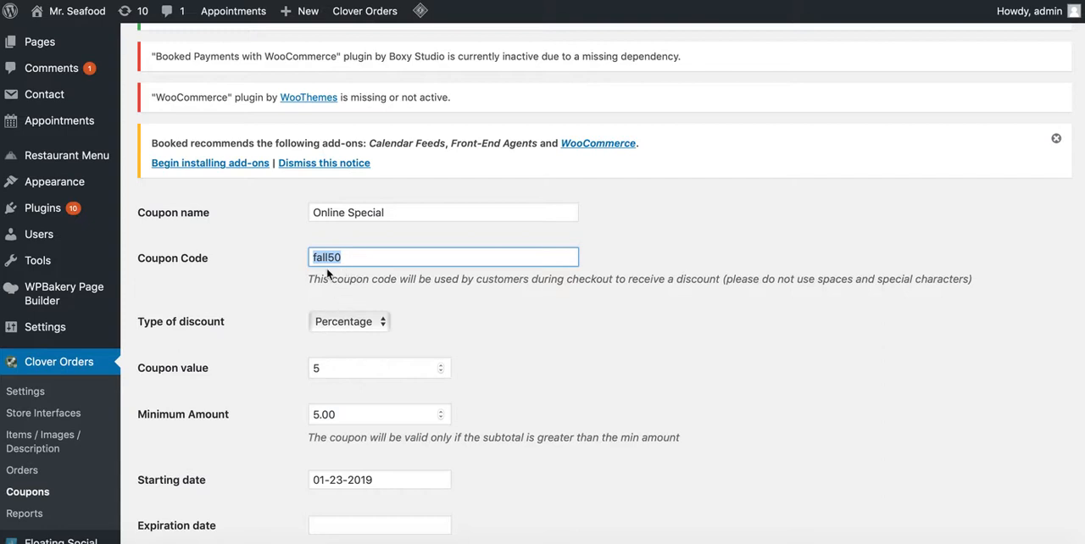
pyautogui.click(346, 255)
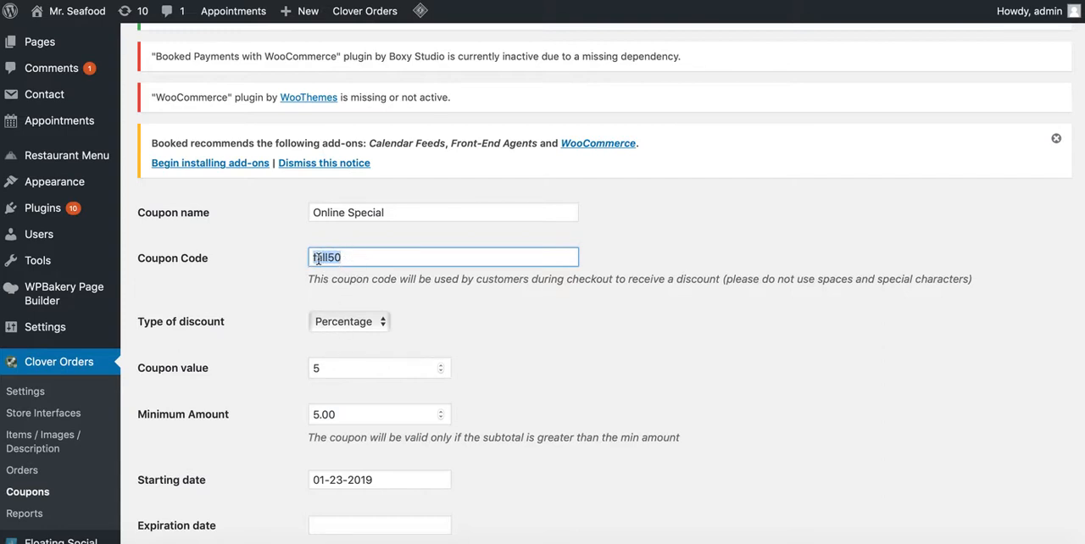
pyautogui.write('fall50')
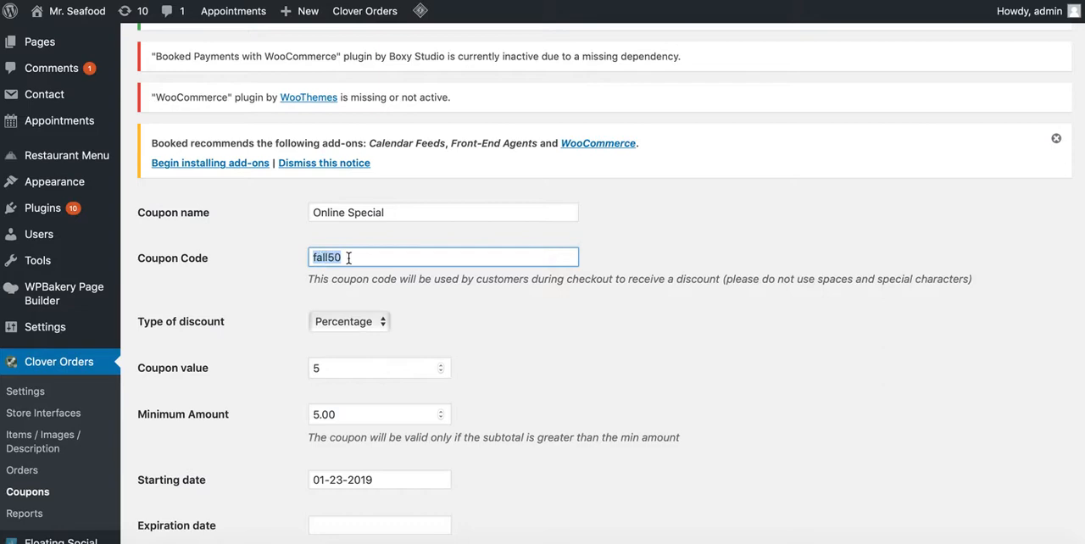
# Step: Set the coupon's starting date to 08-13-2019 in the date picker
pyautogui.scroll(-3)
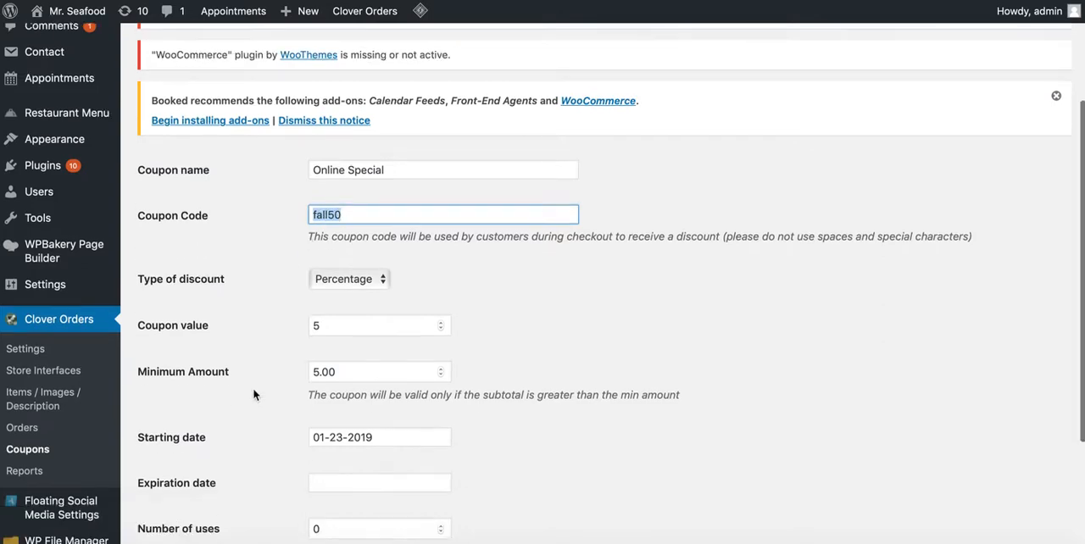
pyautogui.scroll(-3)
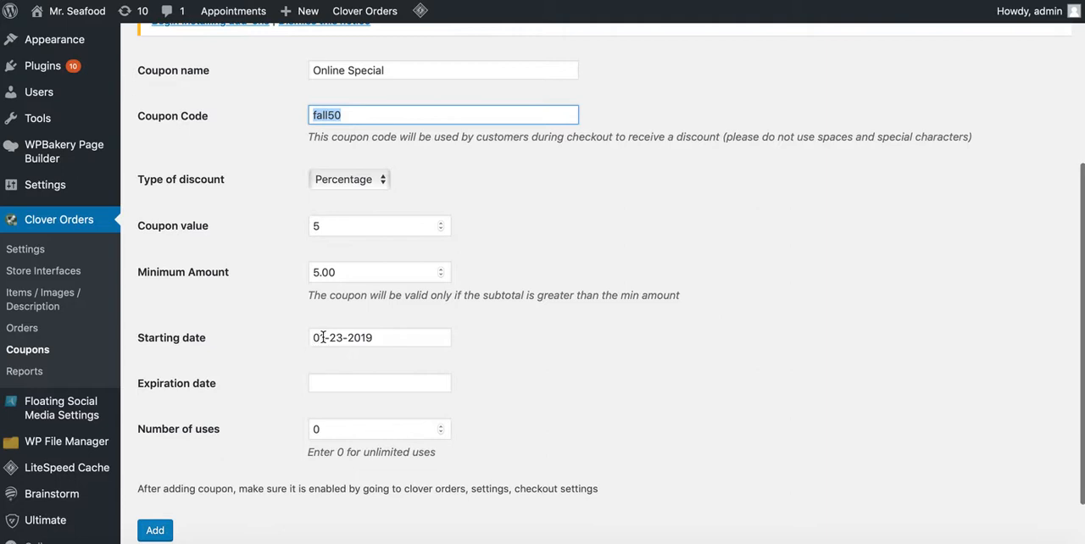
pyautogui.moveTo(268, 346)
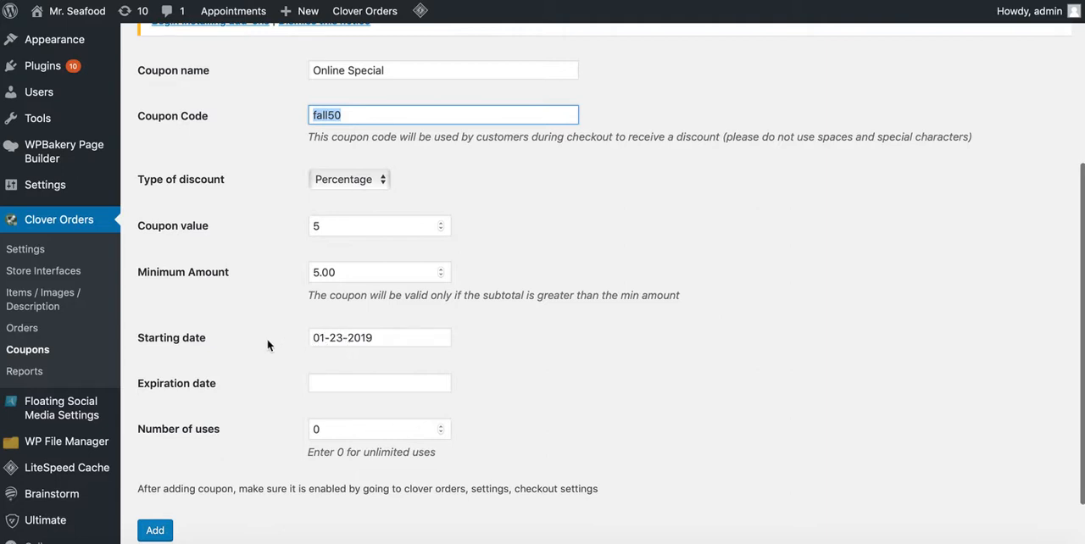
pyautogui.click(380, 337)
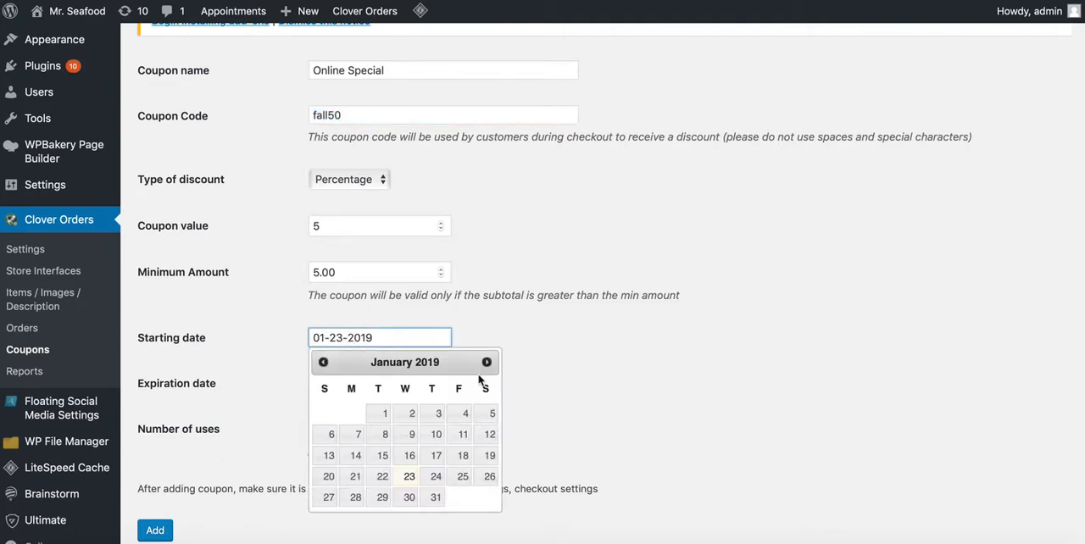
pyautogui.click(486, 363)
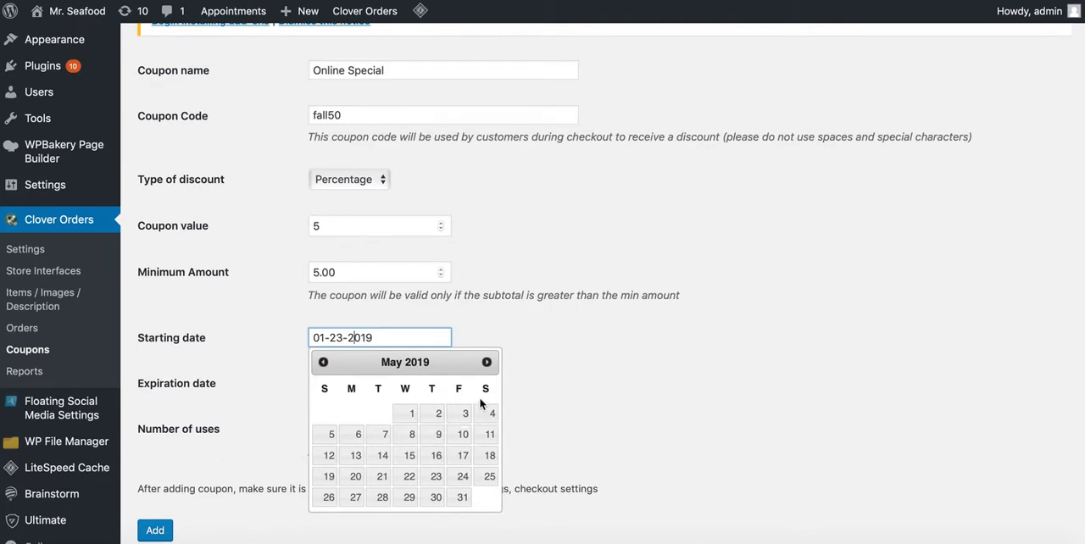
pyautogui.click(486, 363)
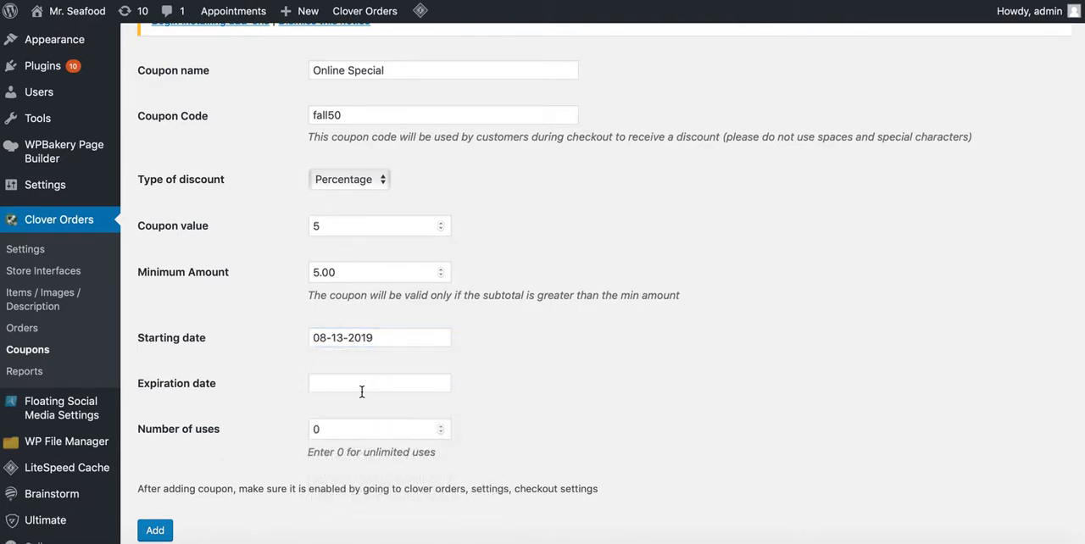
# Step: Set the coupon's expiration date to 01-25-2019
pyautogui.click(380, 383)
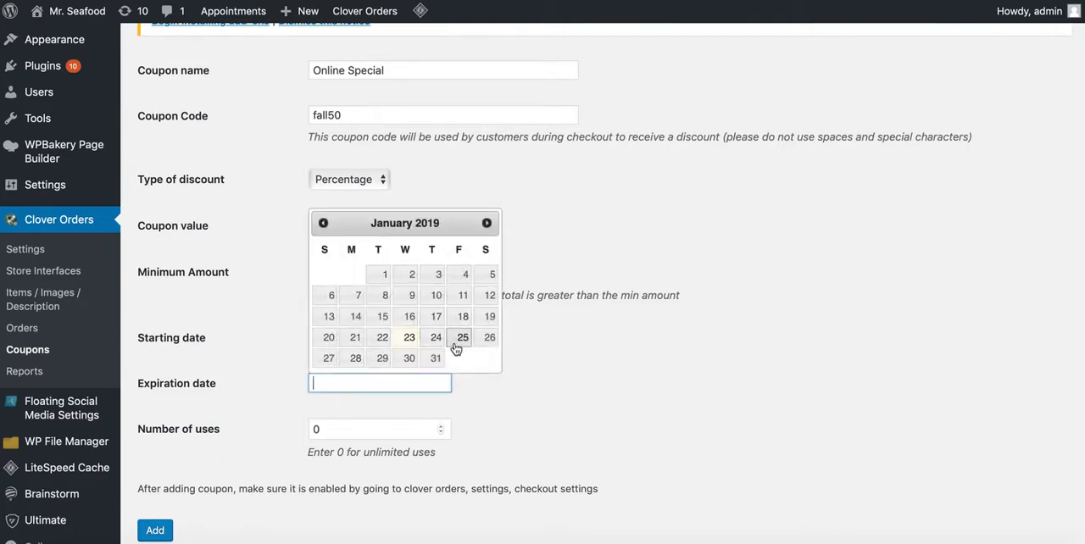
pyautogui.click(461, 336)
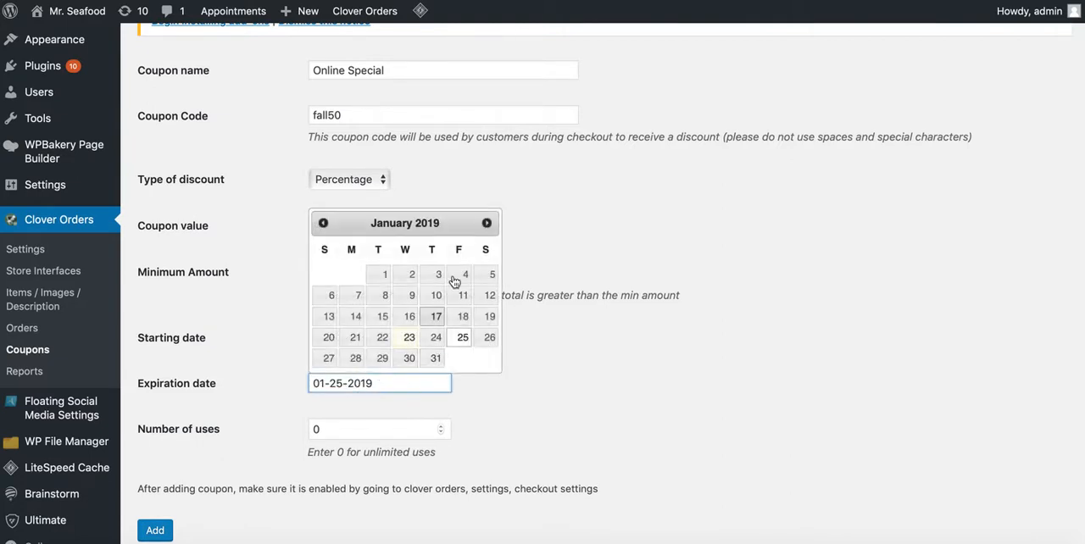
pyautogui.click(486, 223)
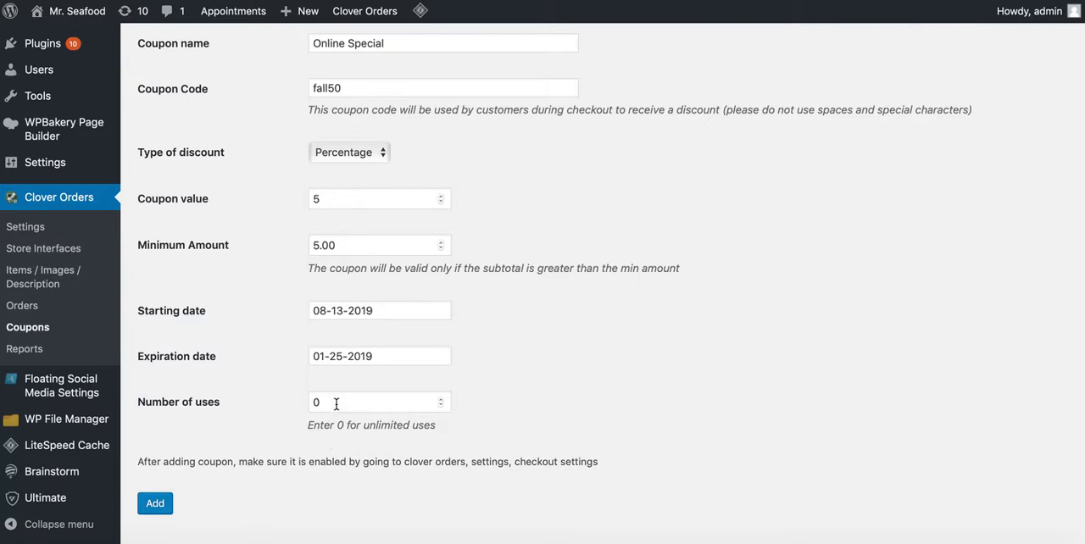
# Step: Limit the Online Special coupon to 100 uses
pyautogui.click(380, 402)
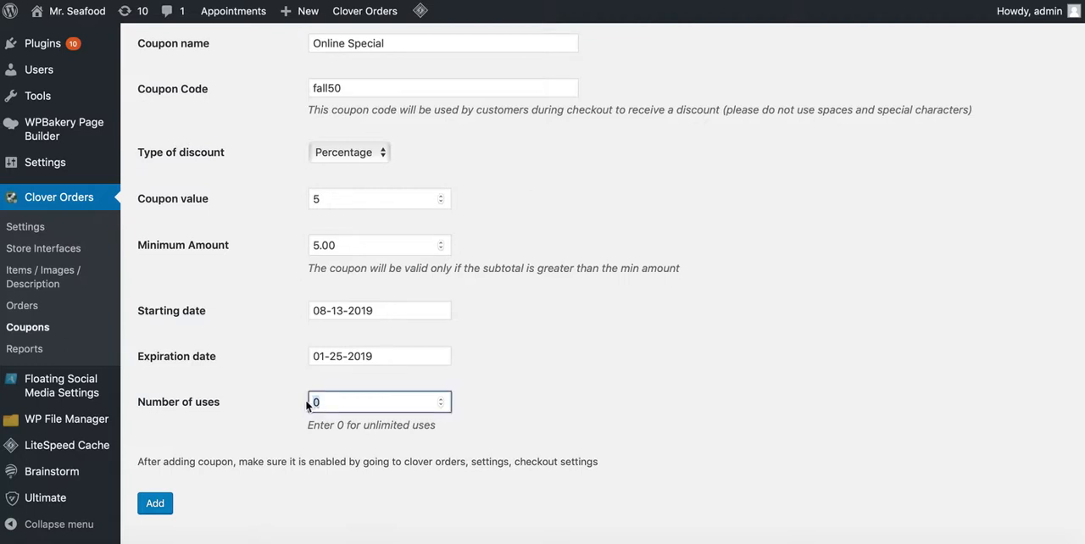
pyautogui.write('1')
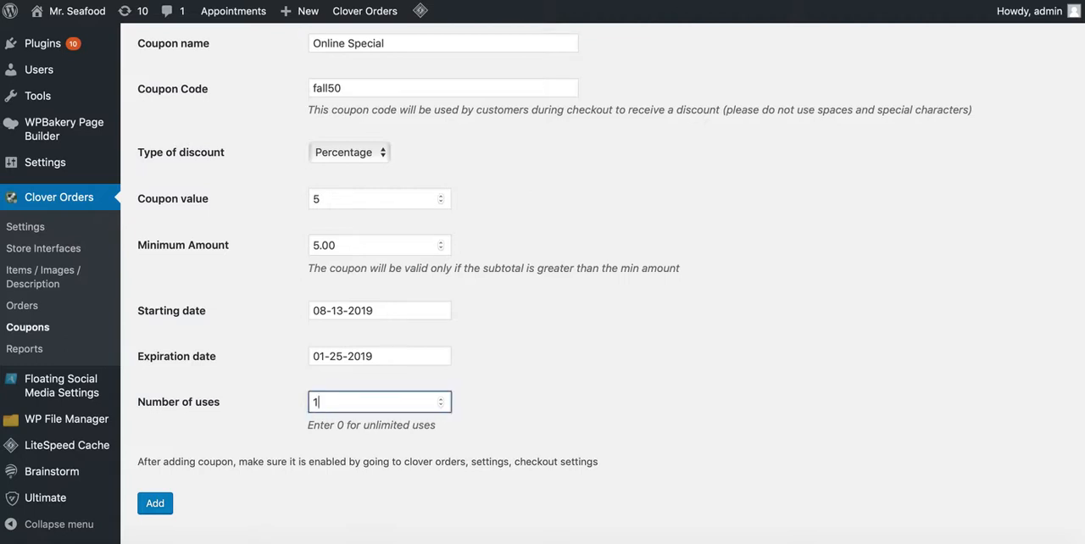
pyautogui.write('100')
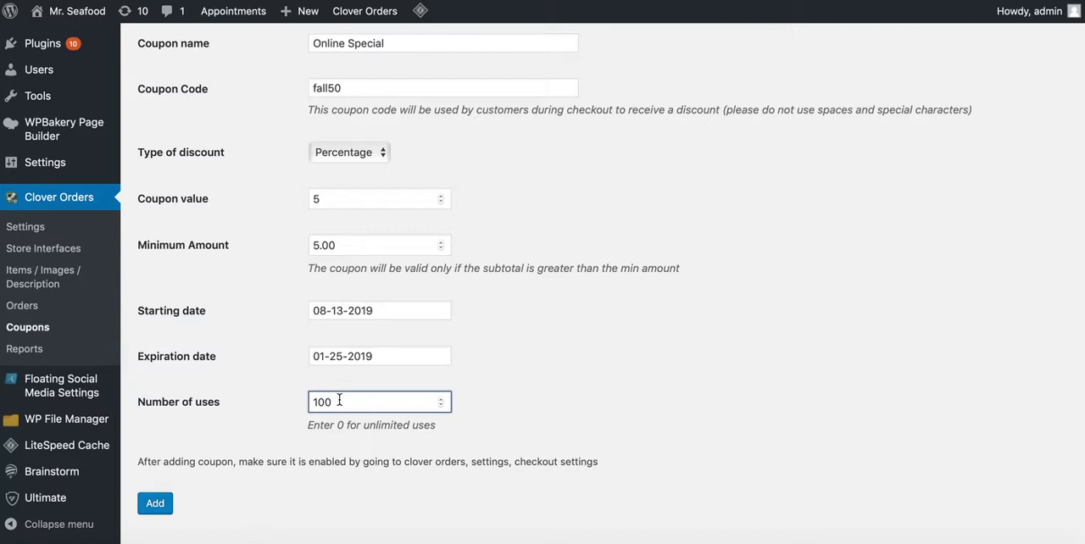
pyautogui.moveTo(457, 427)
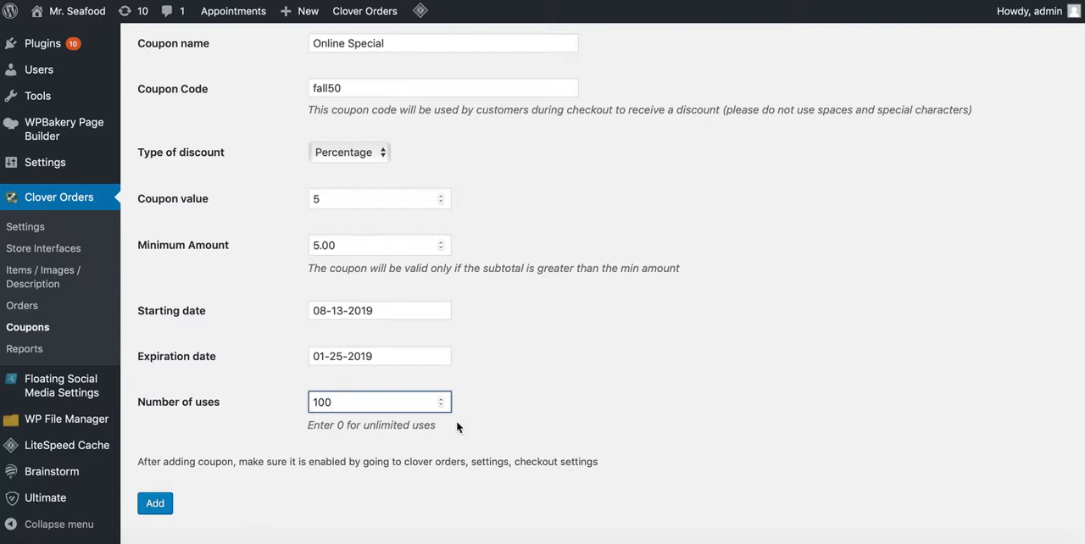
pyautogui.scroll(3)
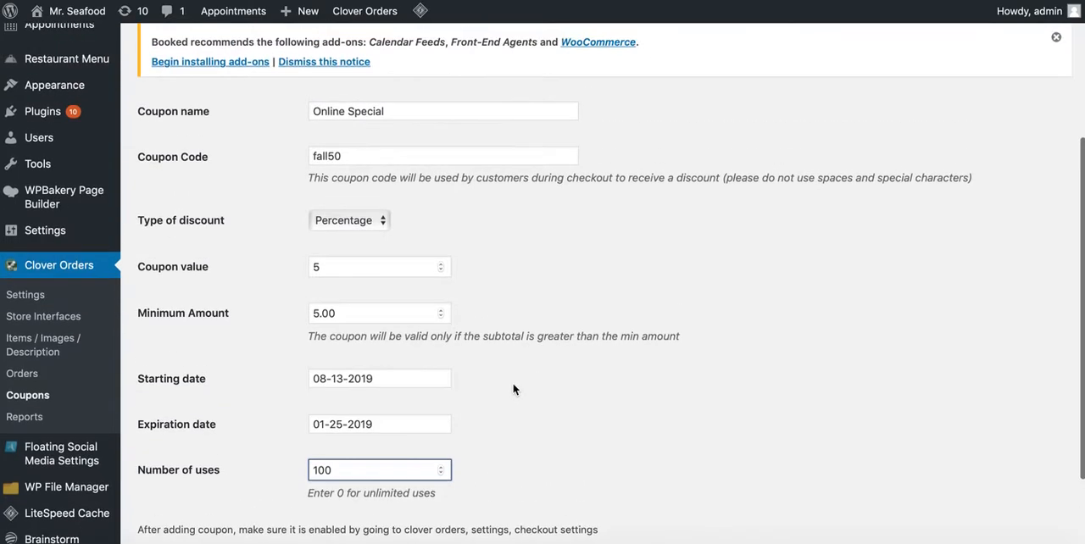
pyautogui.scroll(3)
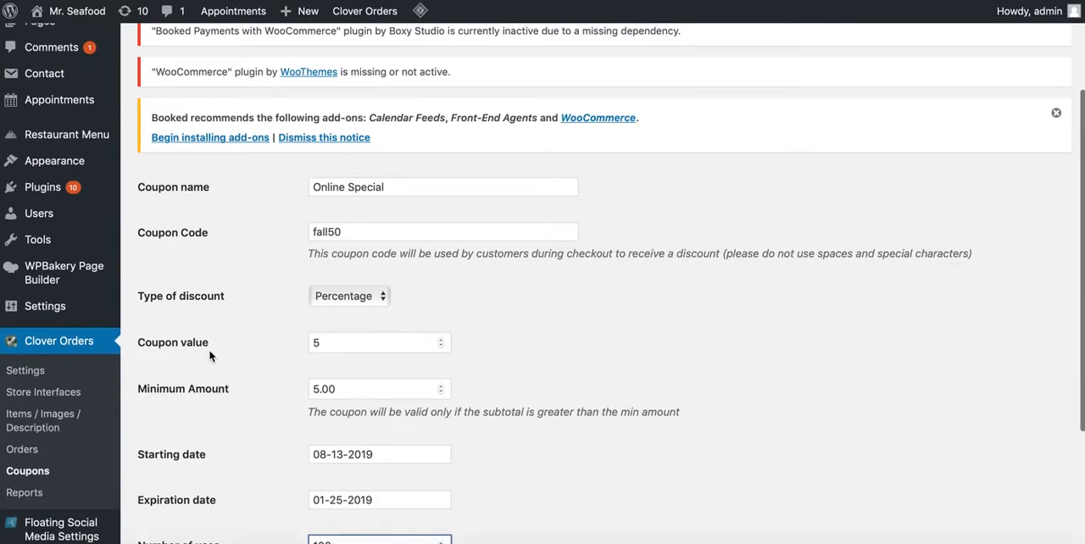
# Step: Bring up the plugin's Feedback / Help page
pyautogui.scroll(-3)
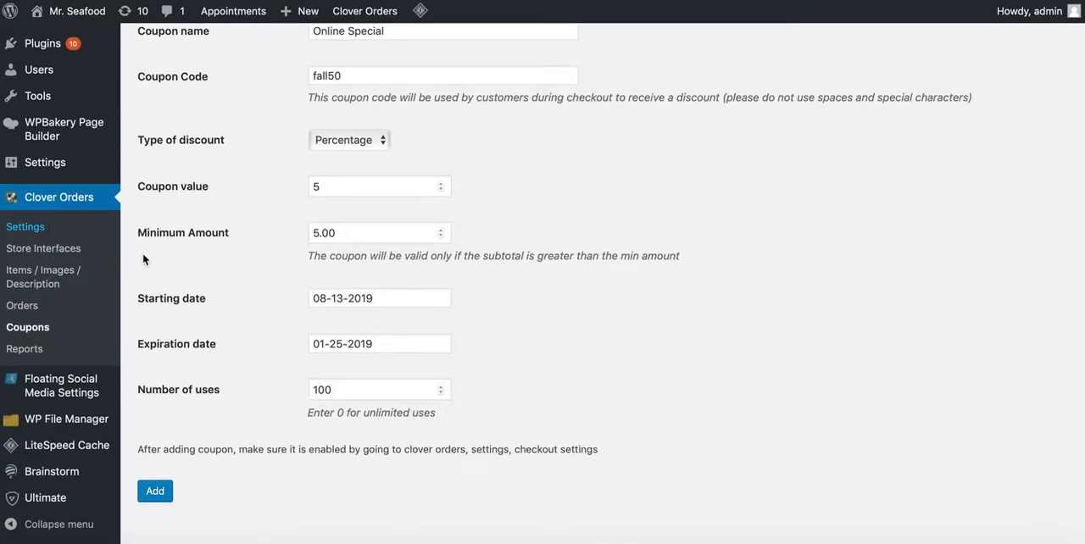
pyautogui.moveTo(405, 343)
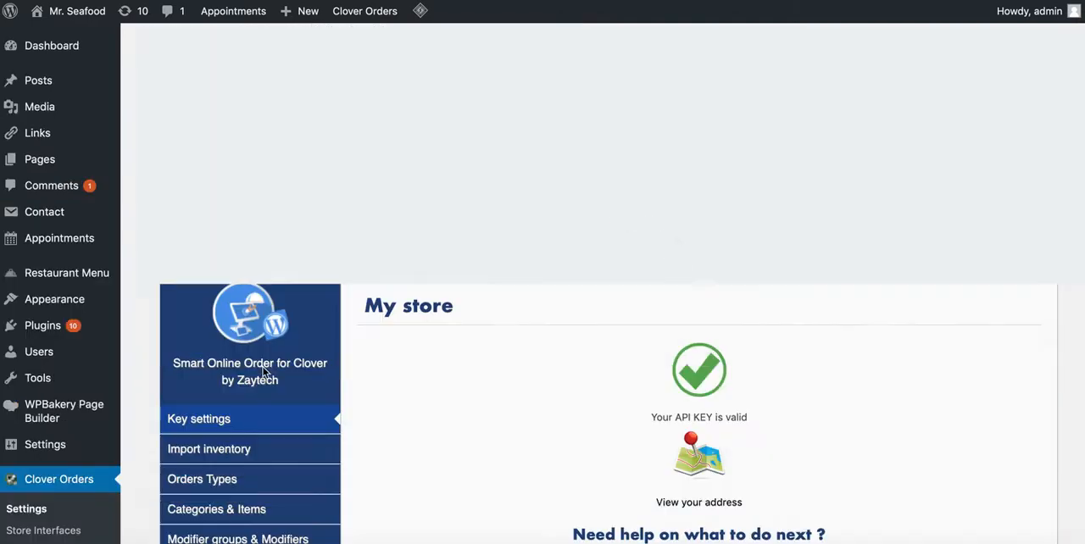
pyautogui.scroll(-3)
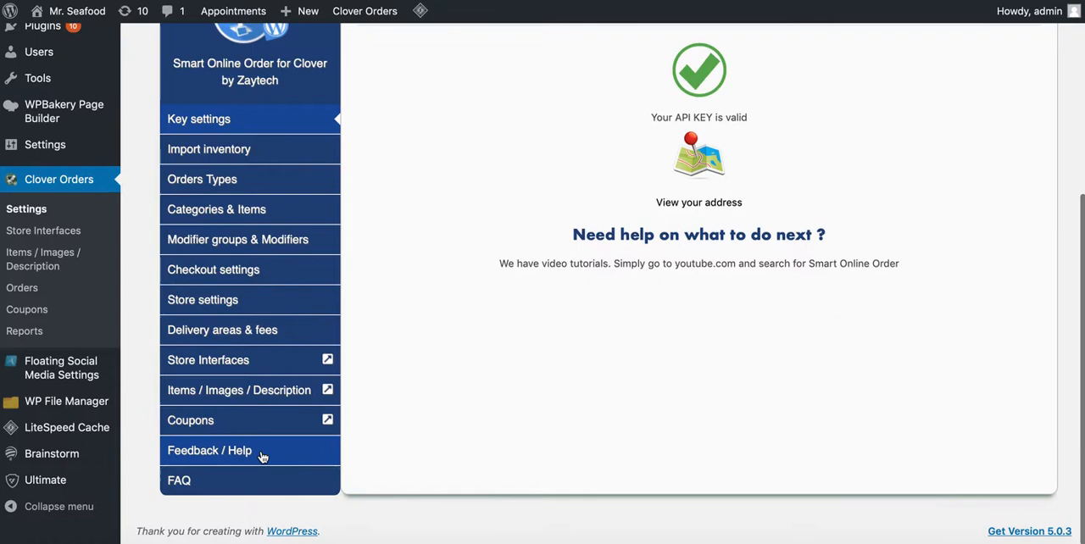
pyautogui.click(210, 451)
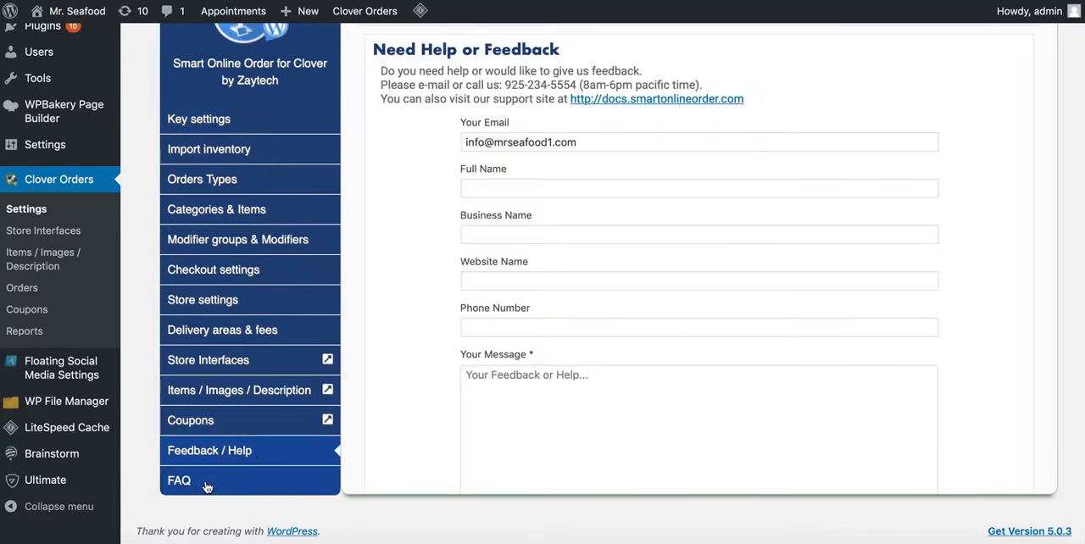
# Step: Browse the FAQ questions on printing, locations, scheduling and tutorial videos
pyautogui.click(179, 481)
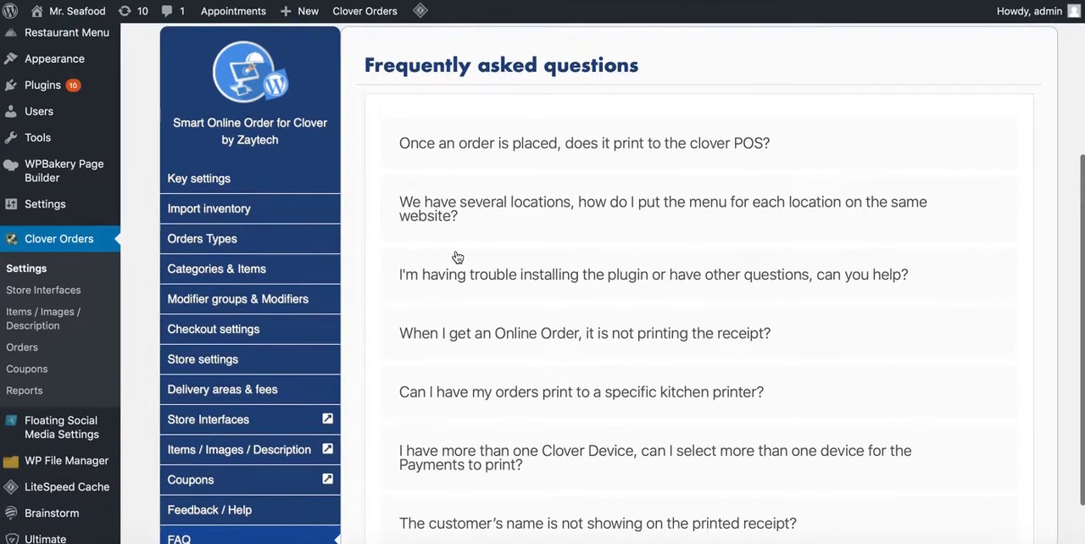
pyautogui.scroll(-3)
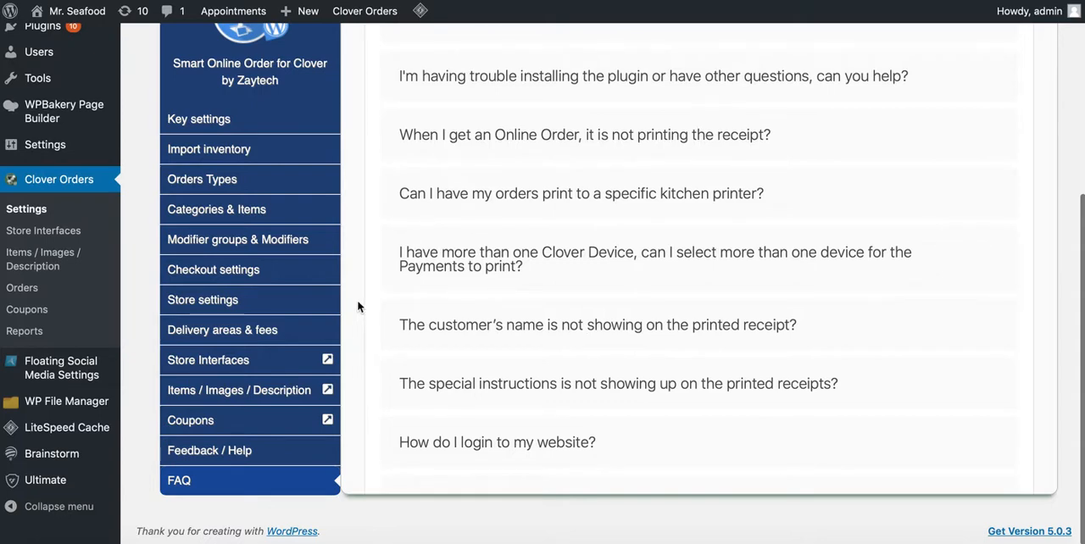
pyautogui.scroll(3)
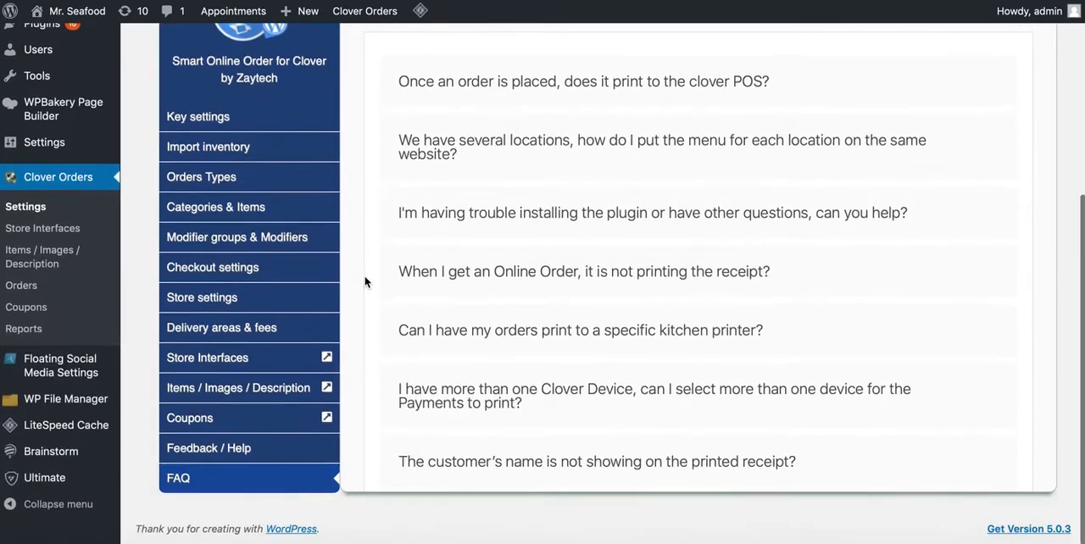
pyautogui.scroll(-3)
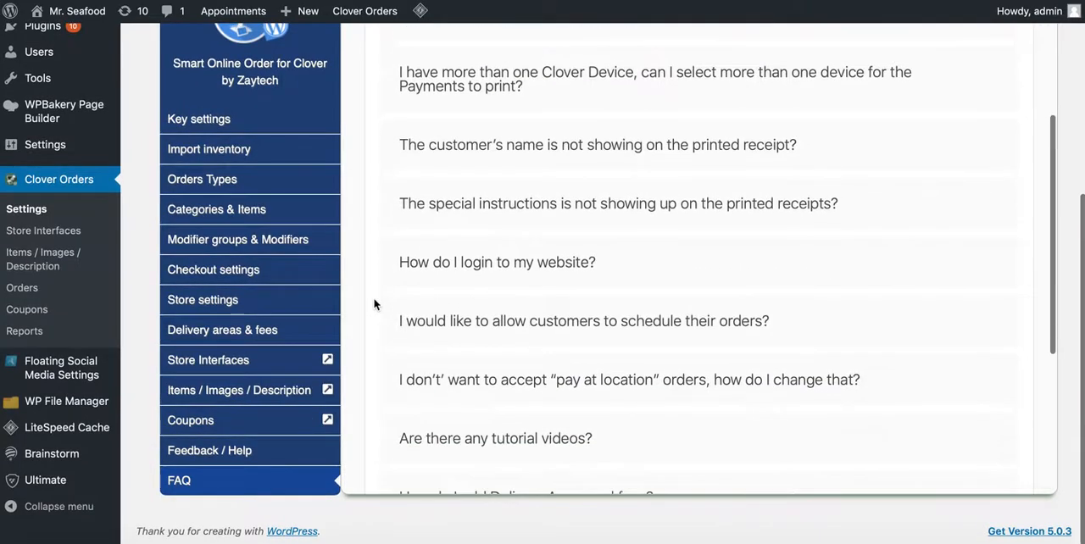
pyautogui.scroll(3)
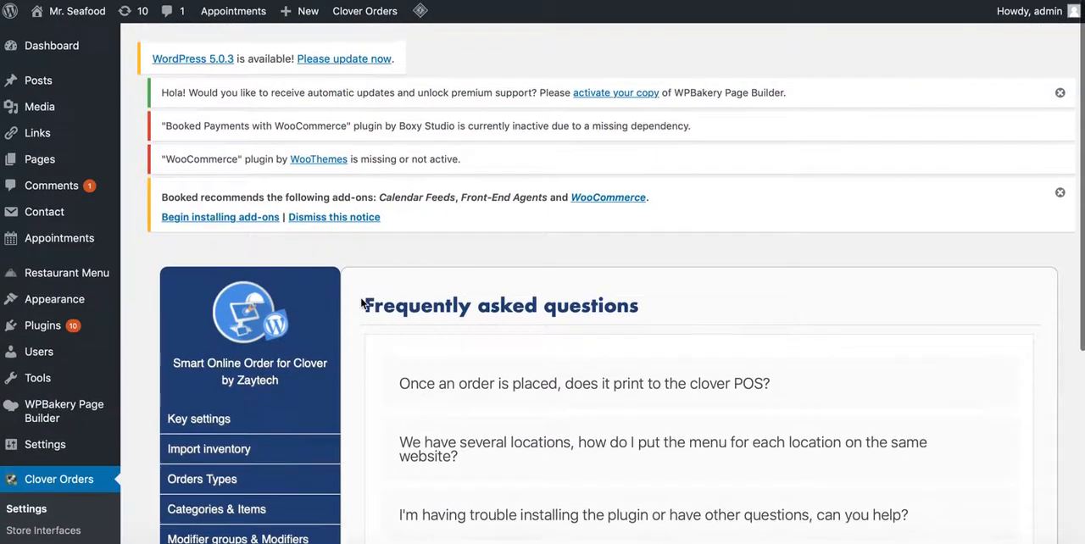
pyautogui.scroll(-3)
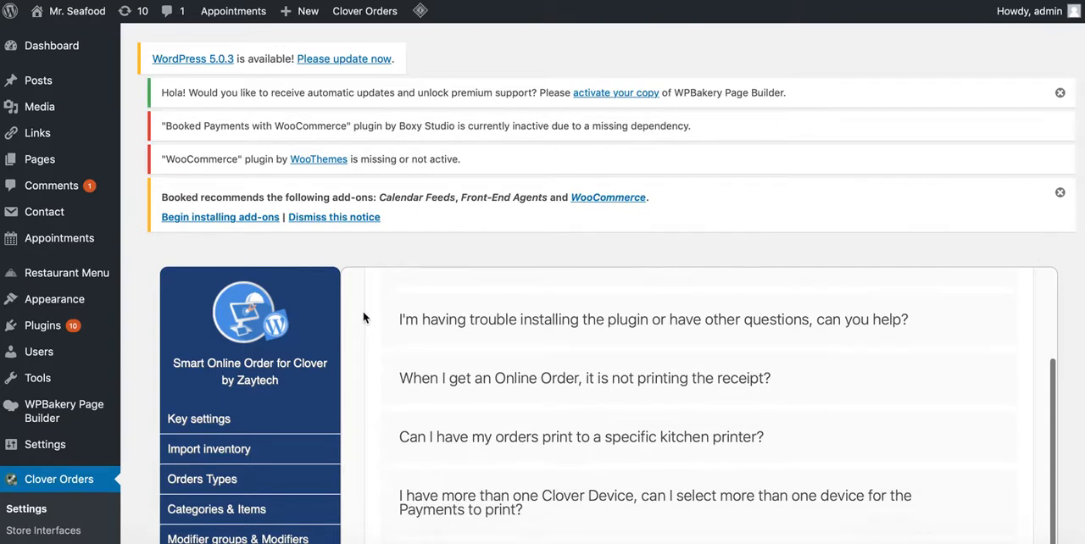
pyautogui.scroll(-3)
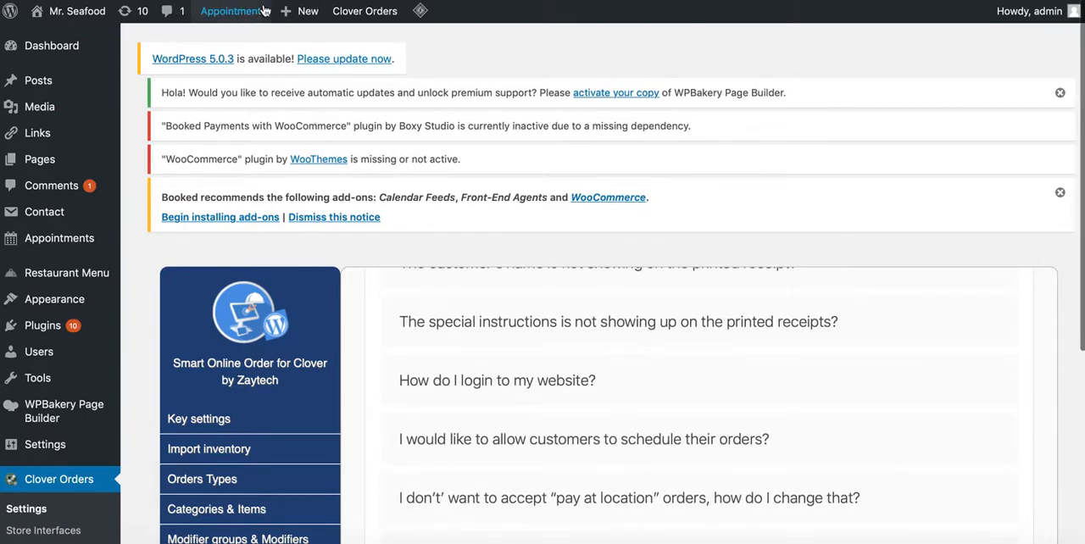